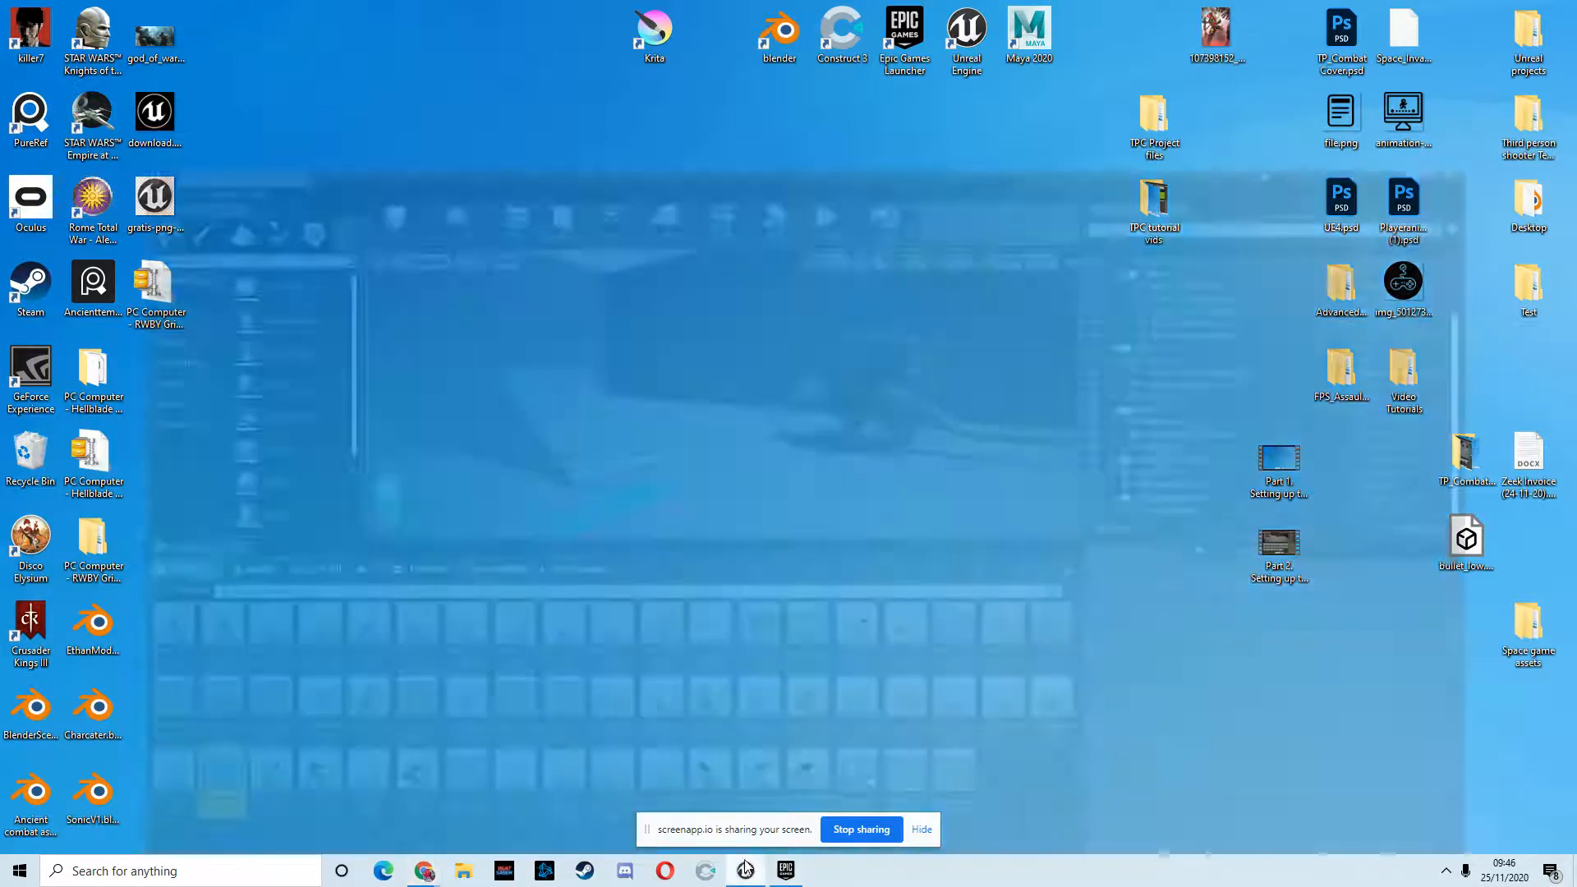
Step: Bring the Unreal Editor forward and play-test the level to watch the dragon fly
click(744, 870)
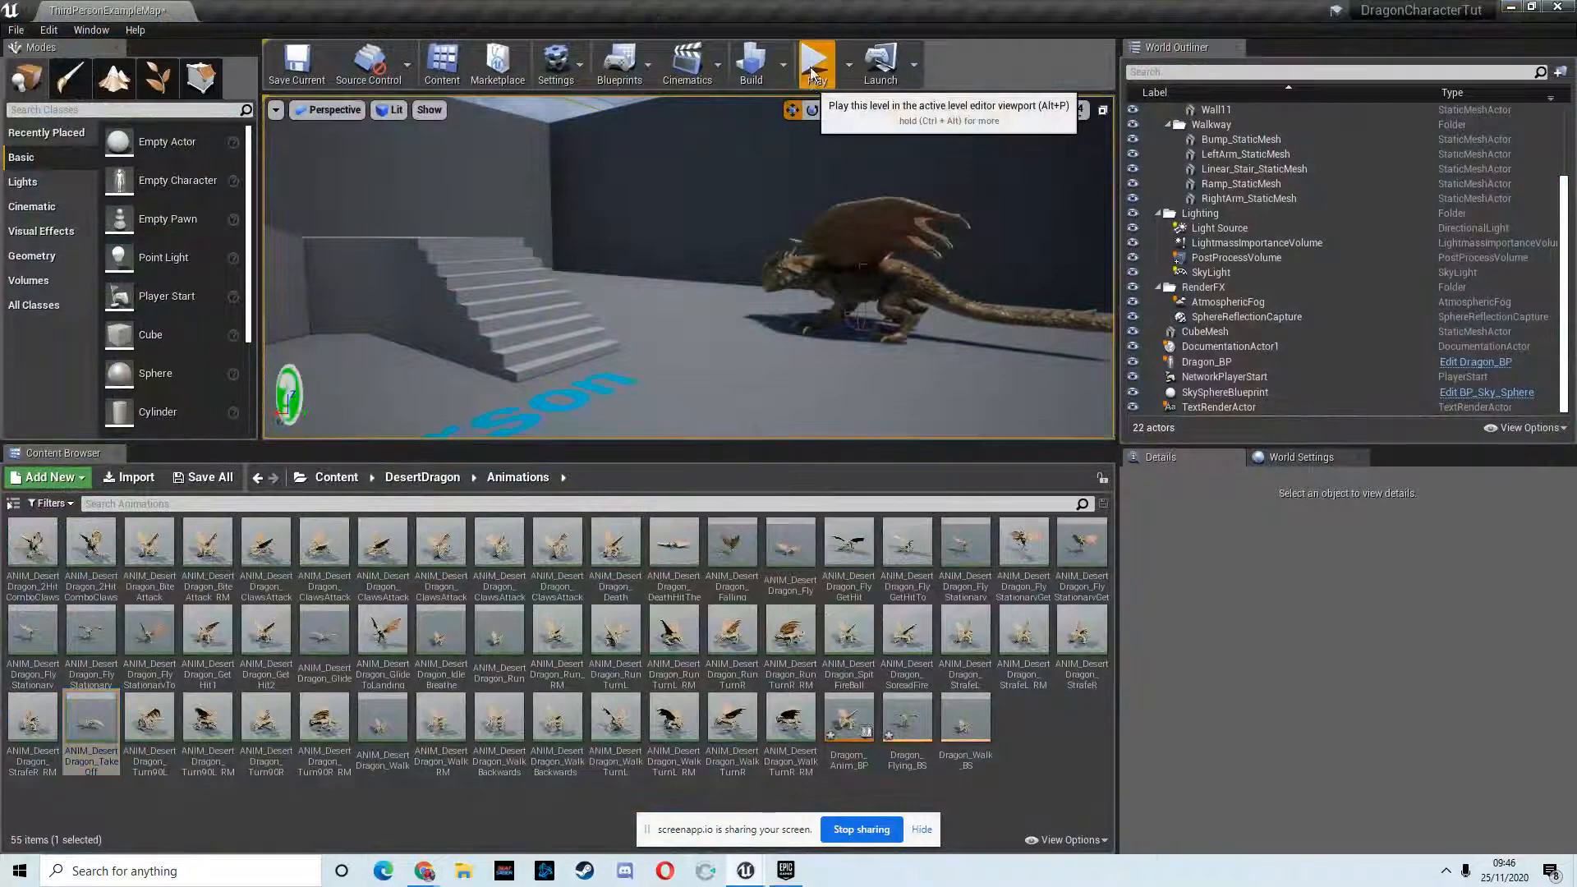
click(816, 62)
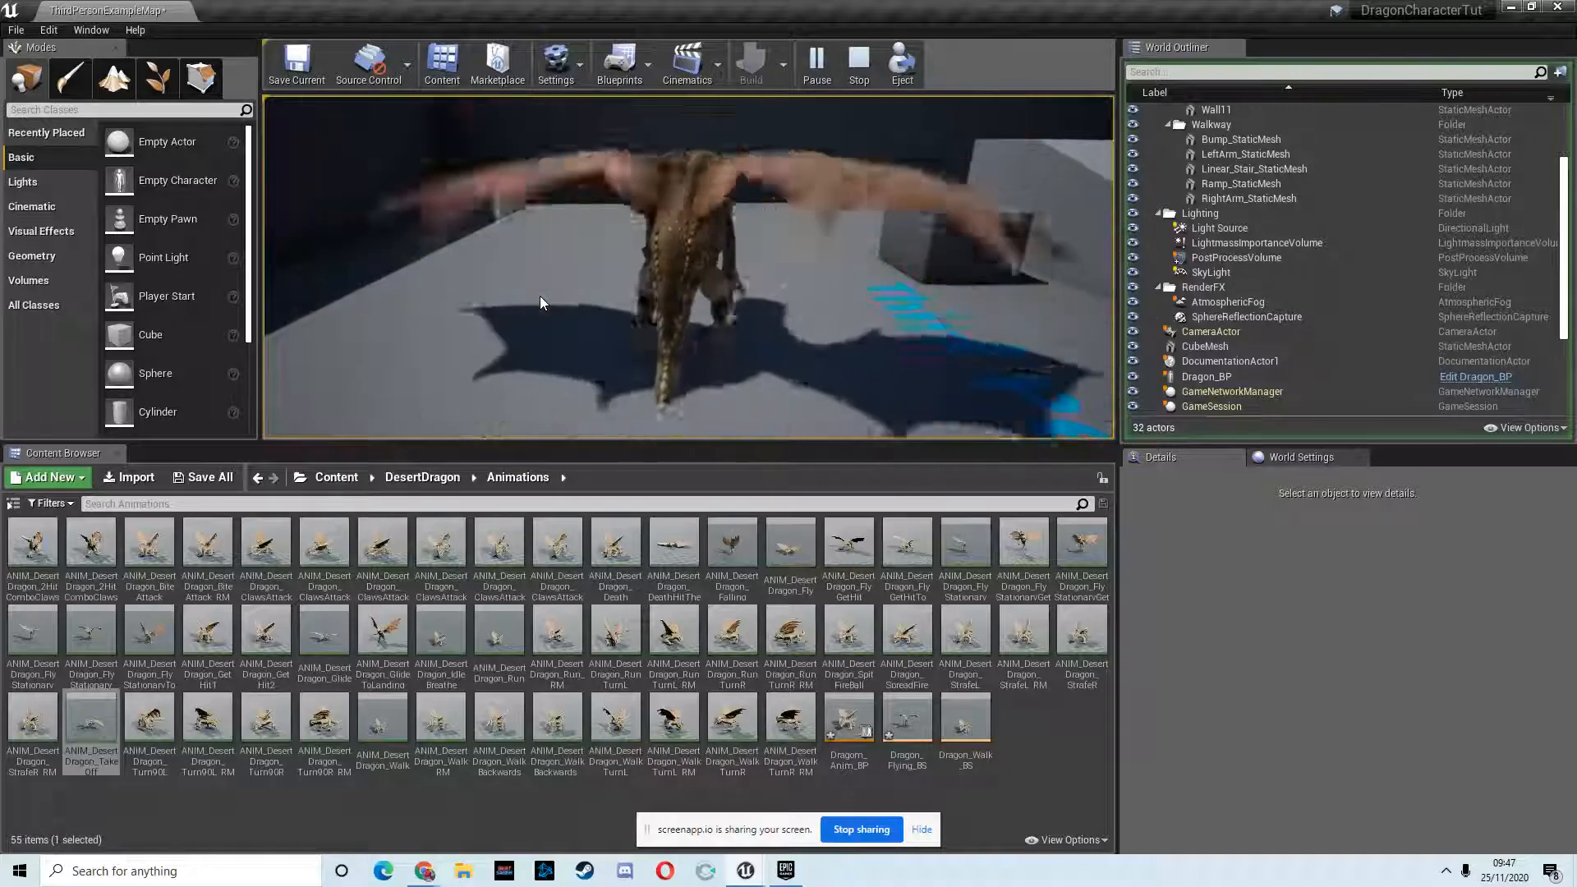
click(857, 58)
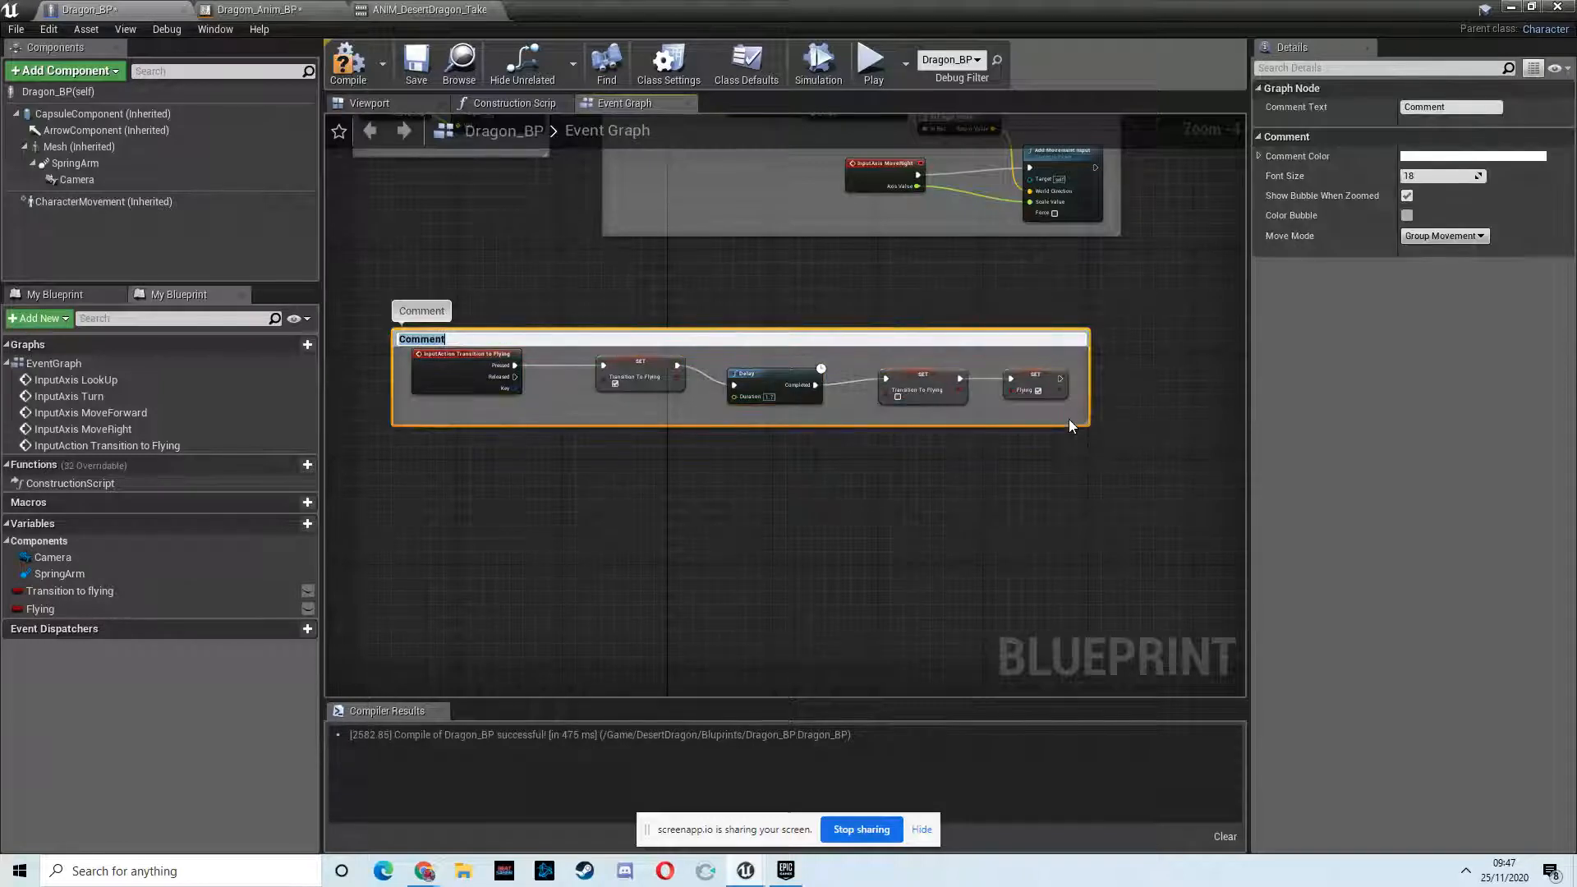
Step: Comment the Transition To Flying nodes and add Launch Character after the SET node
text(Tran)
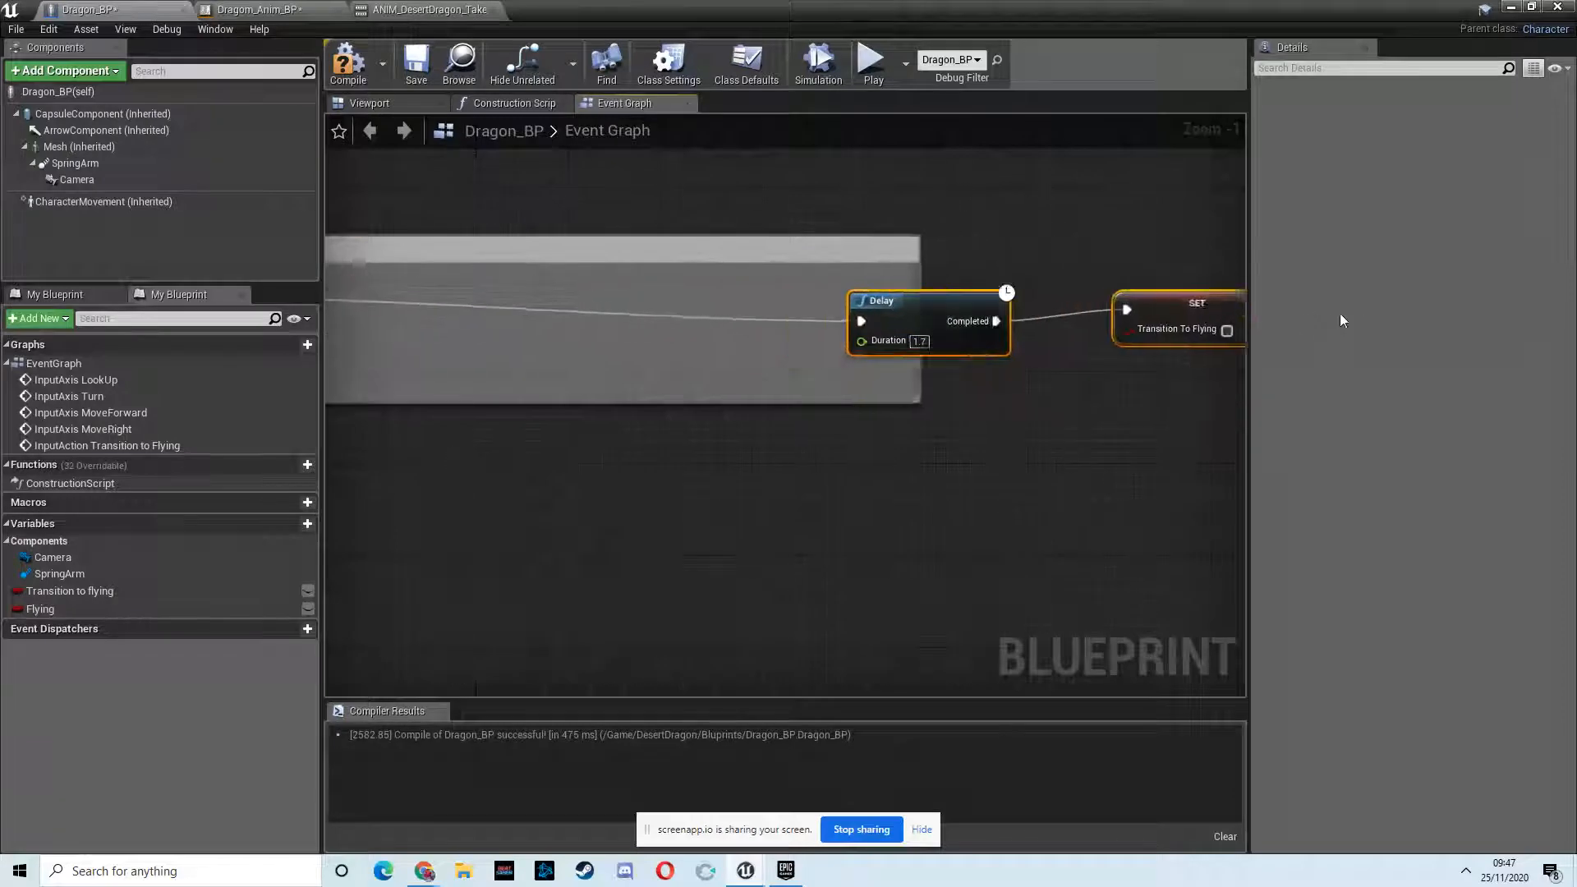
scroll(down, 3)
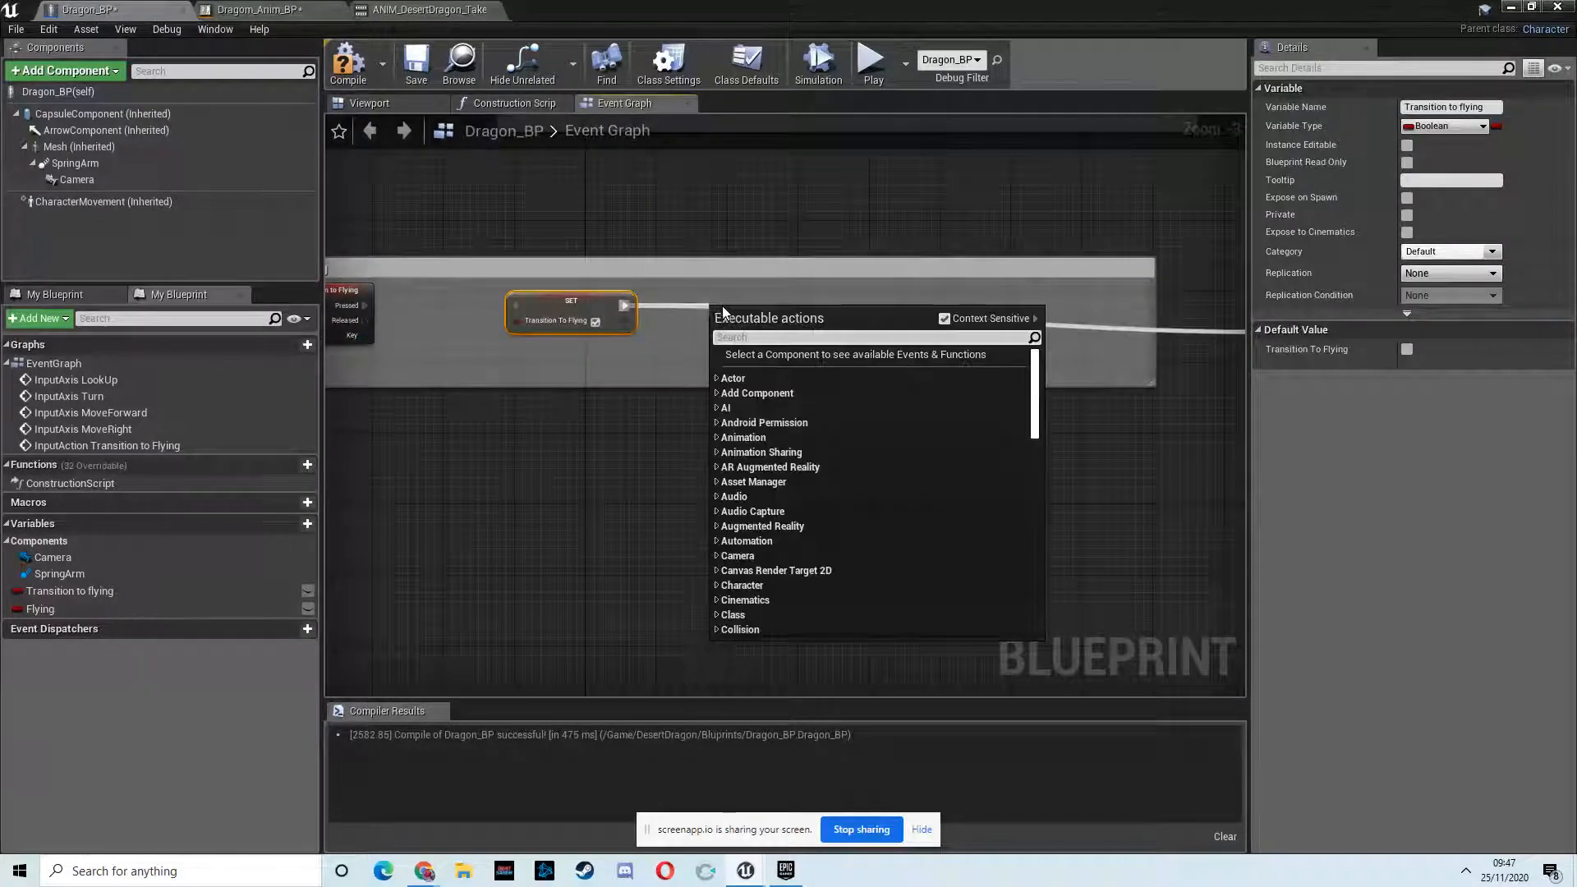
text(launch)
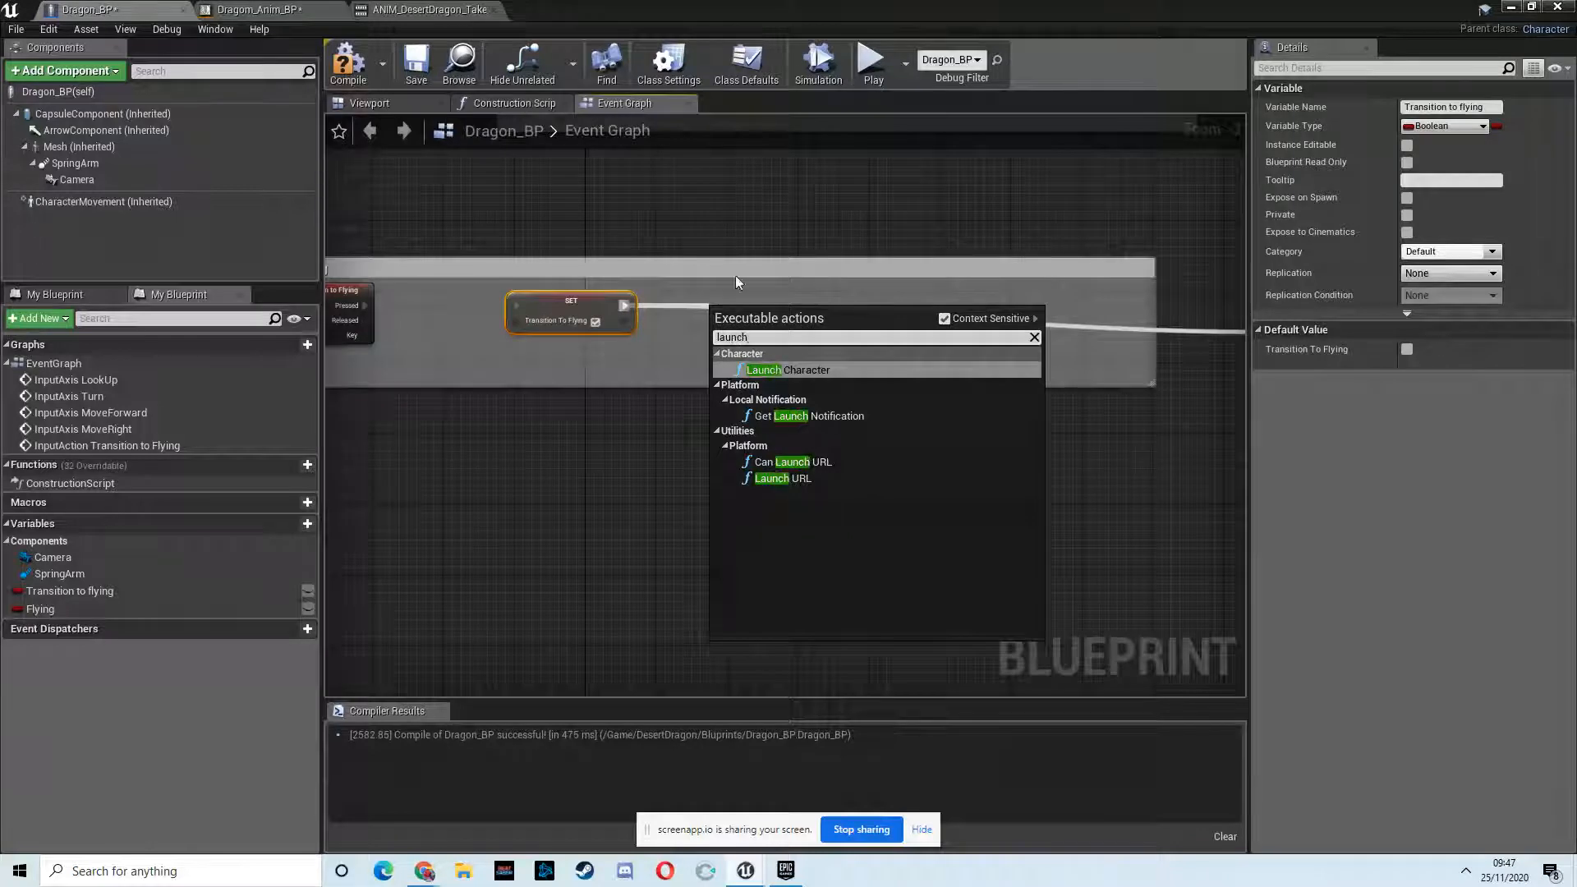
click(762, 369)
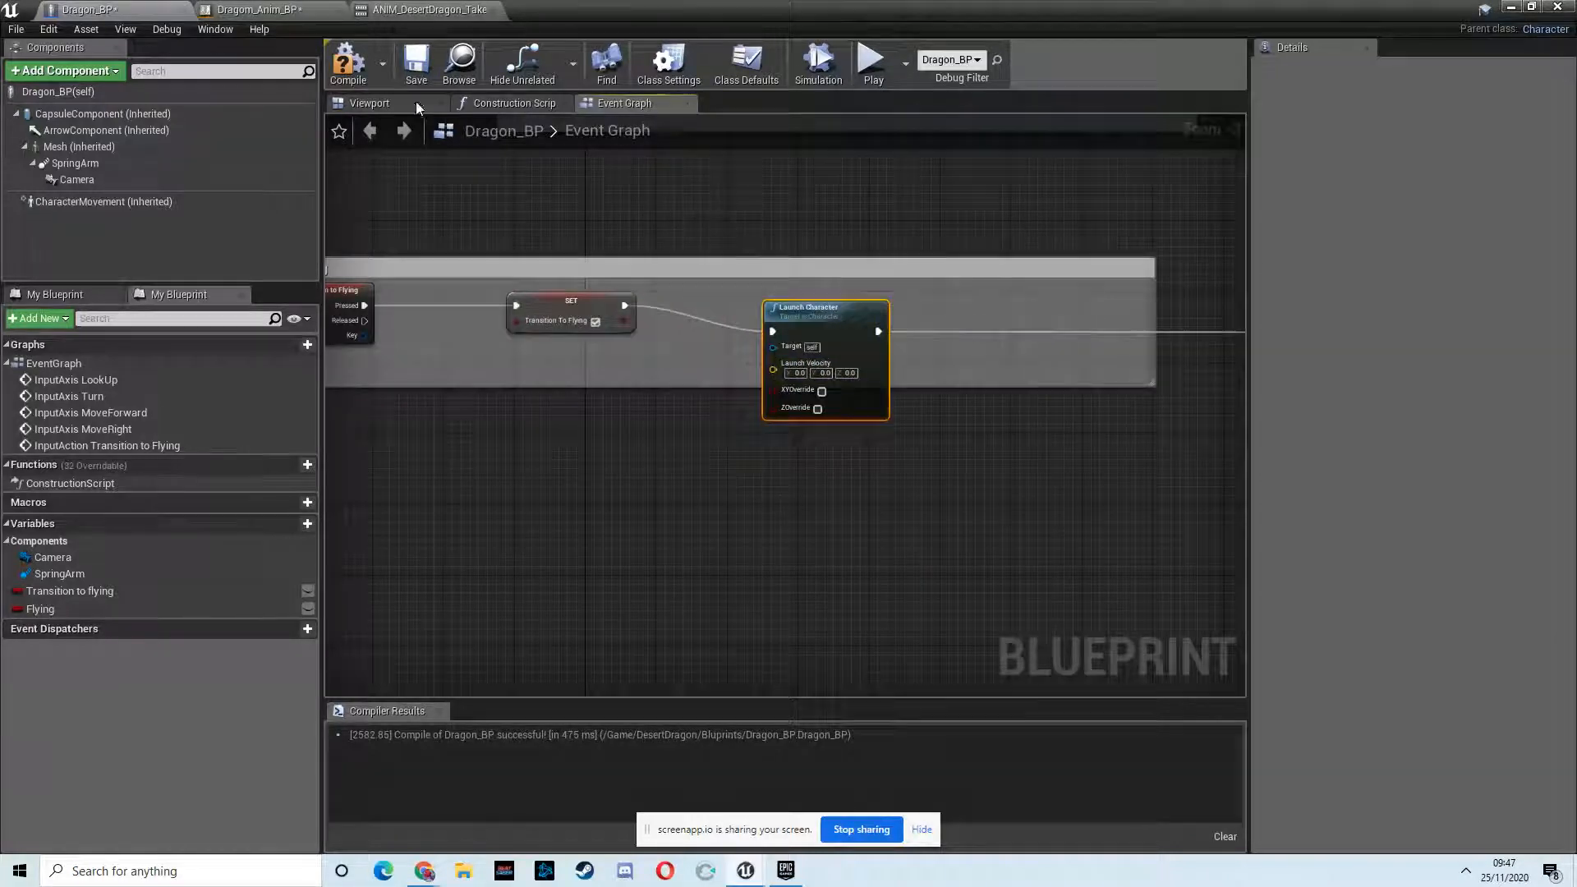
click(369, 103)
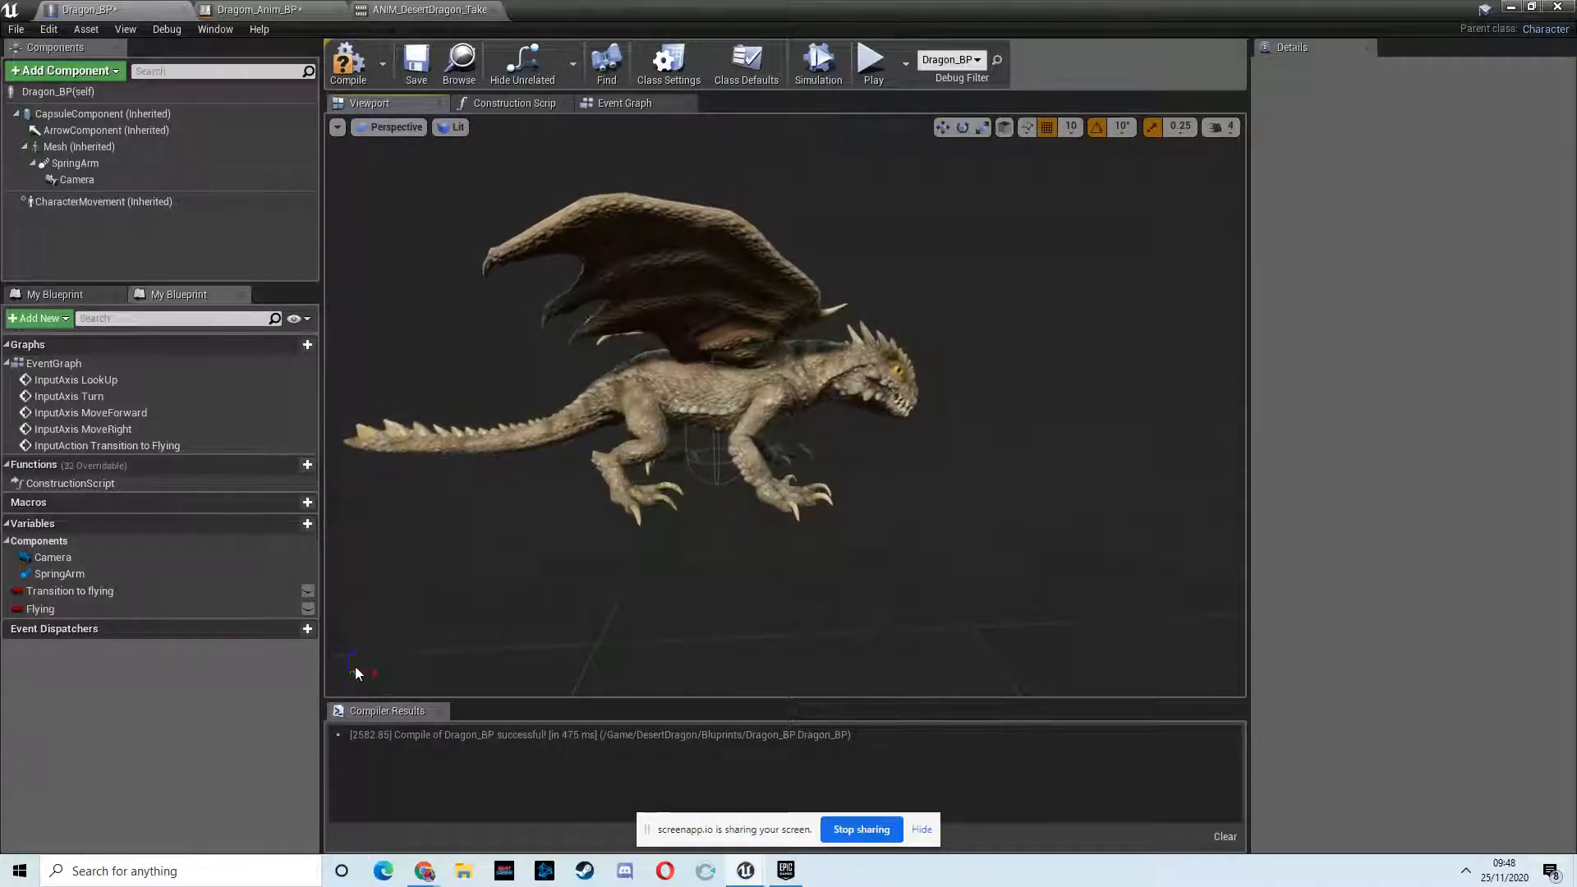
mouse_move(106, 446)
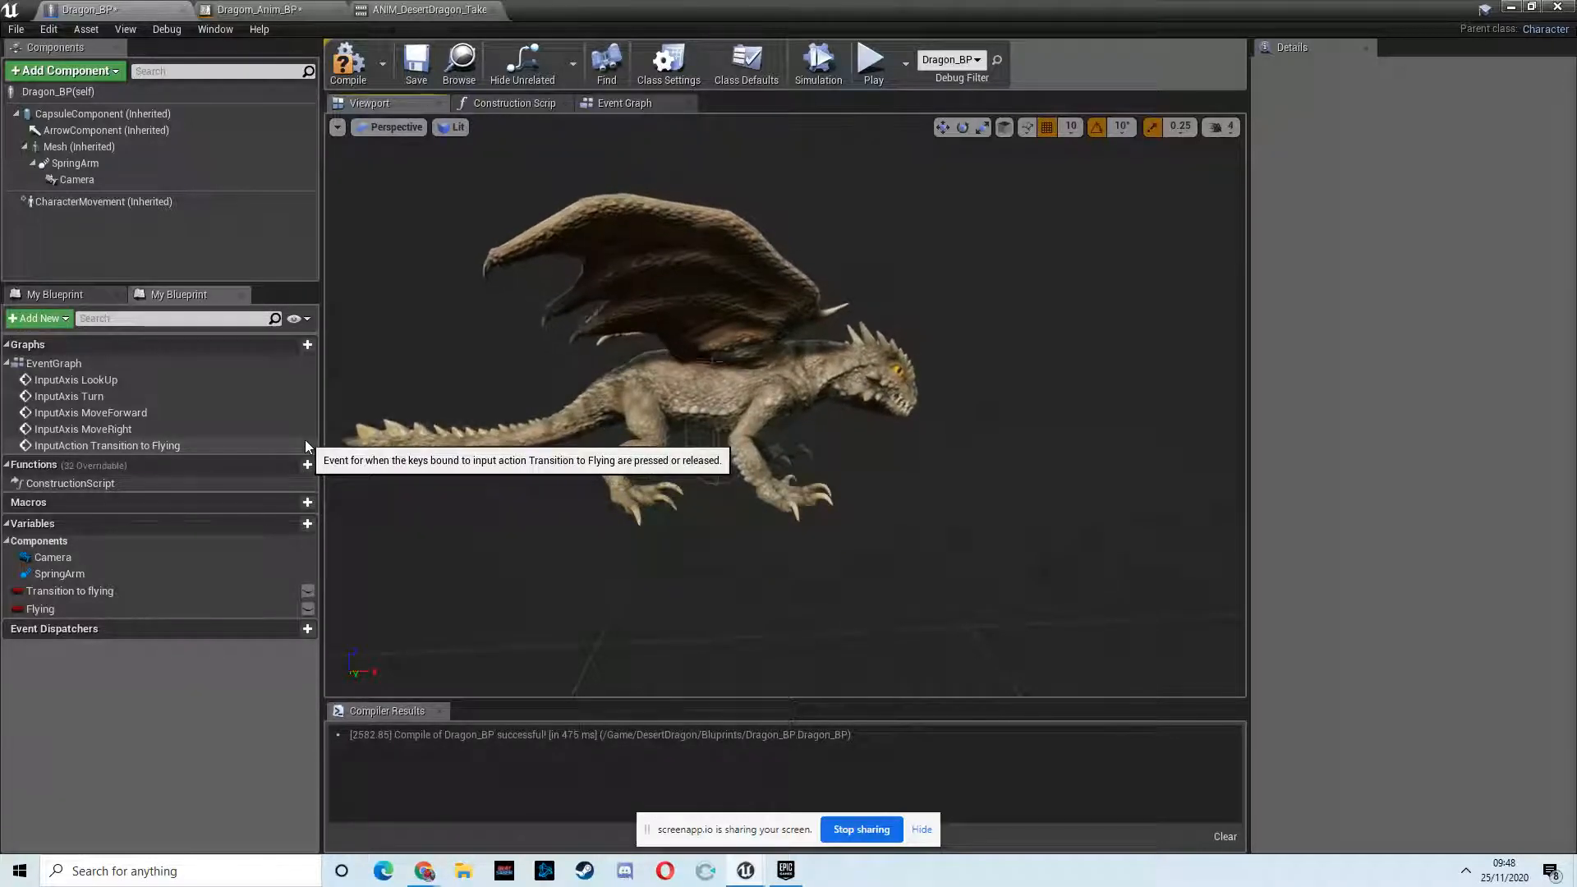
mouse_move(466, 322)
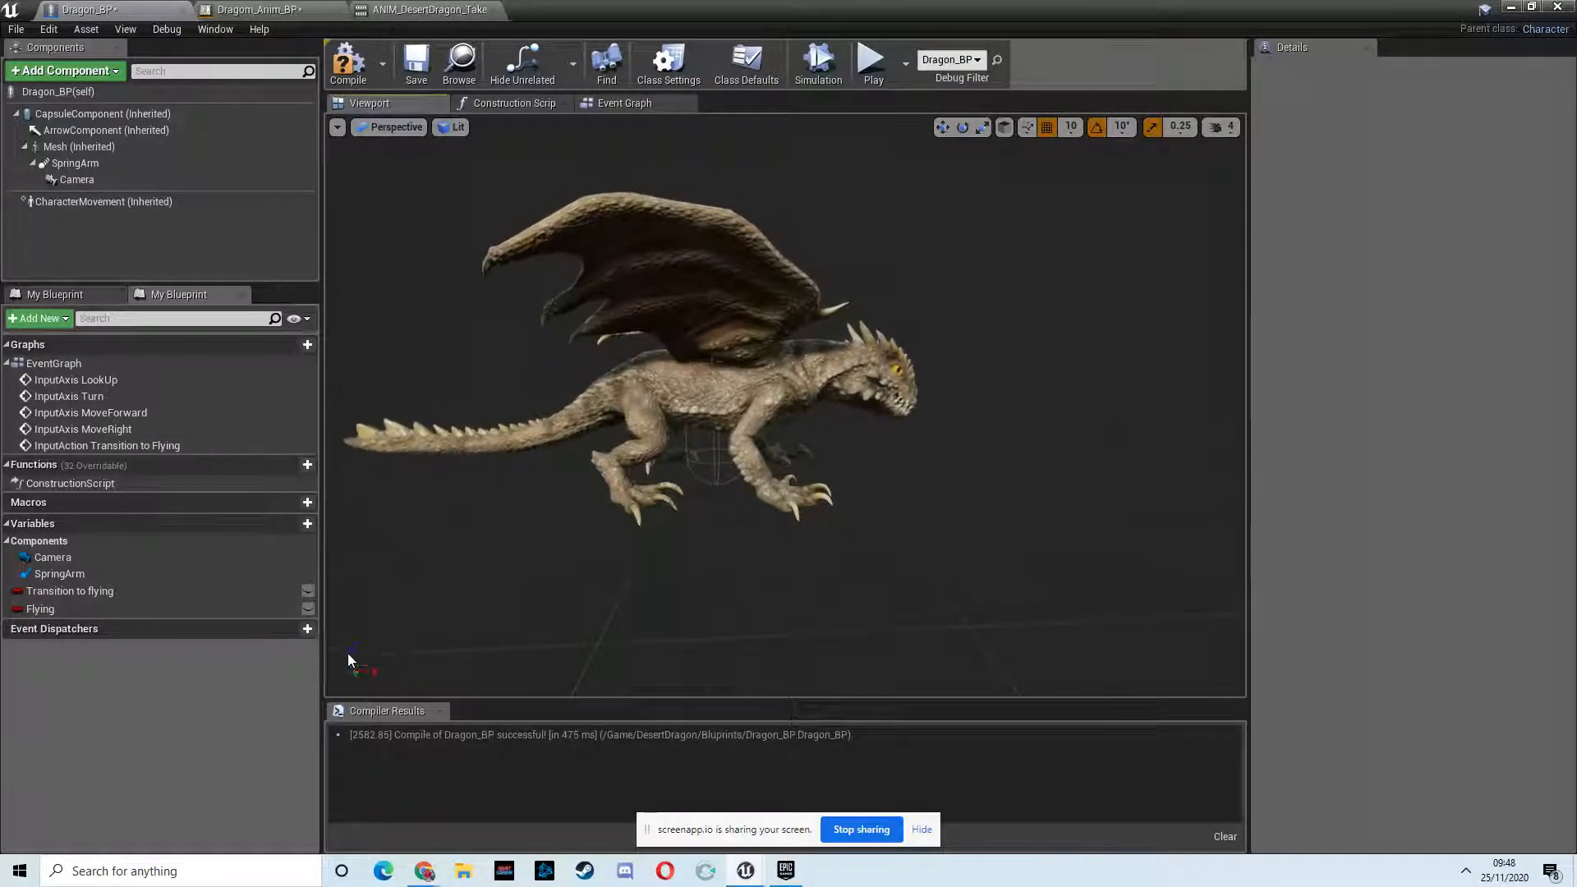
click(624, 103)
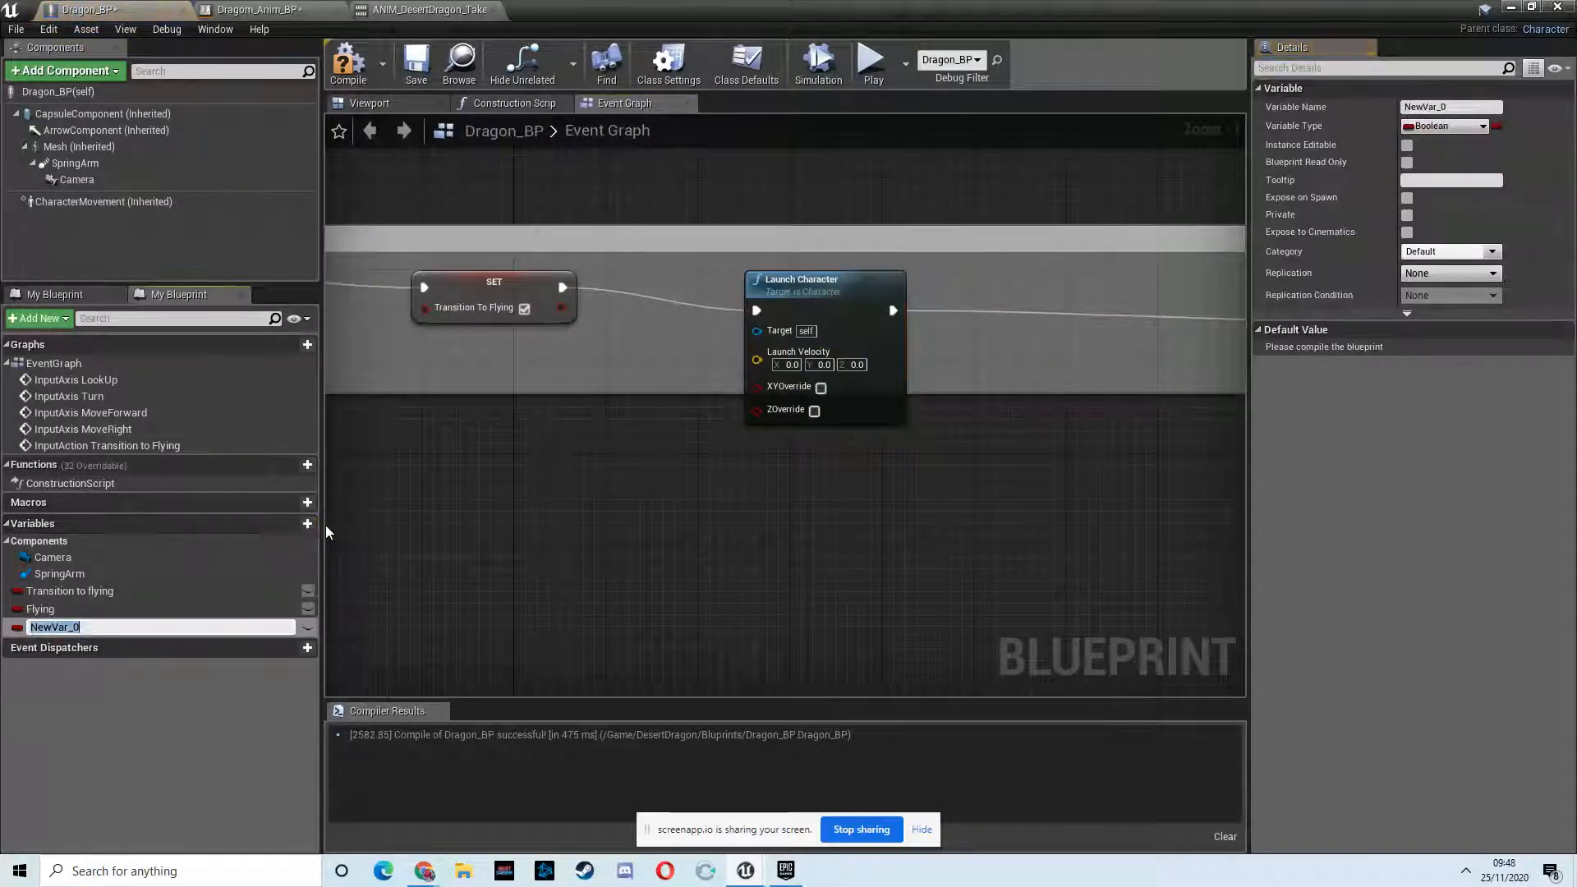
text(Launchh)
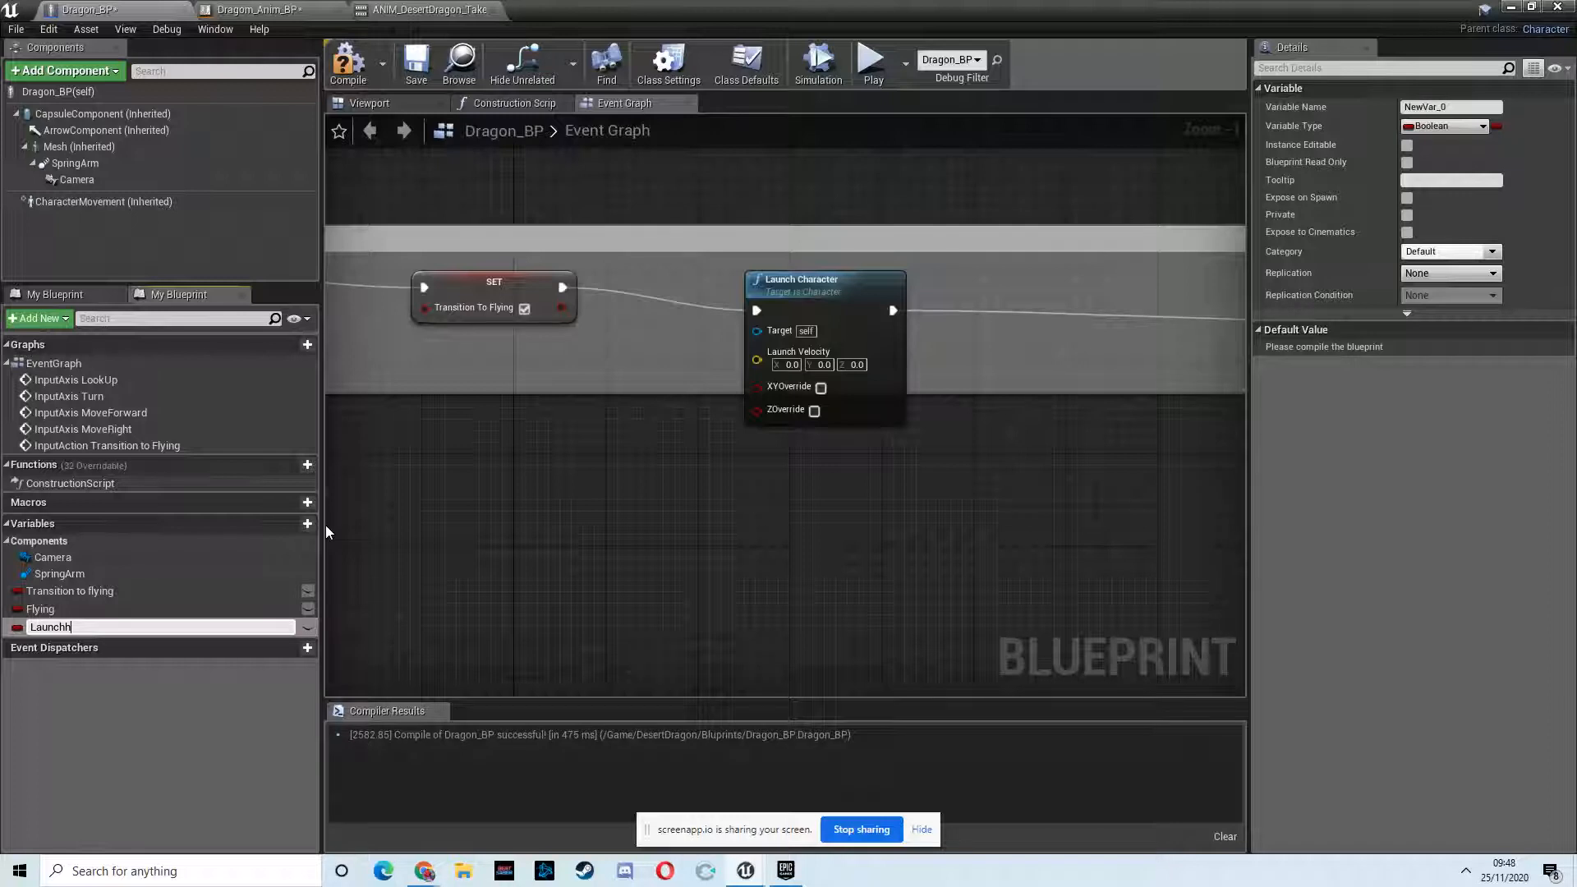
text(ie)
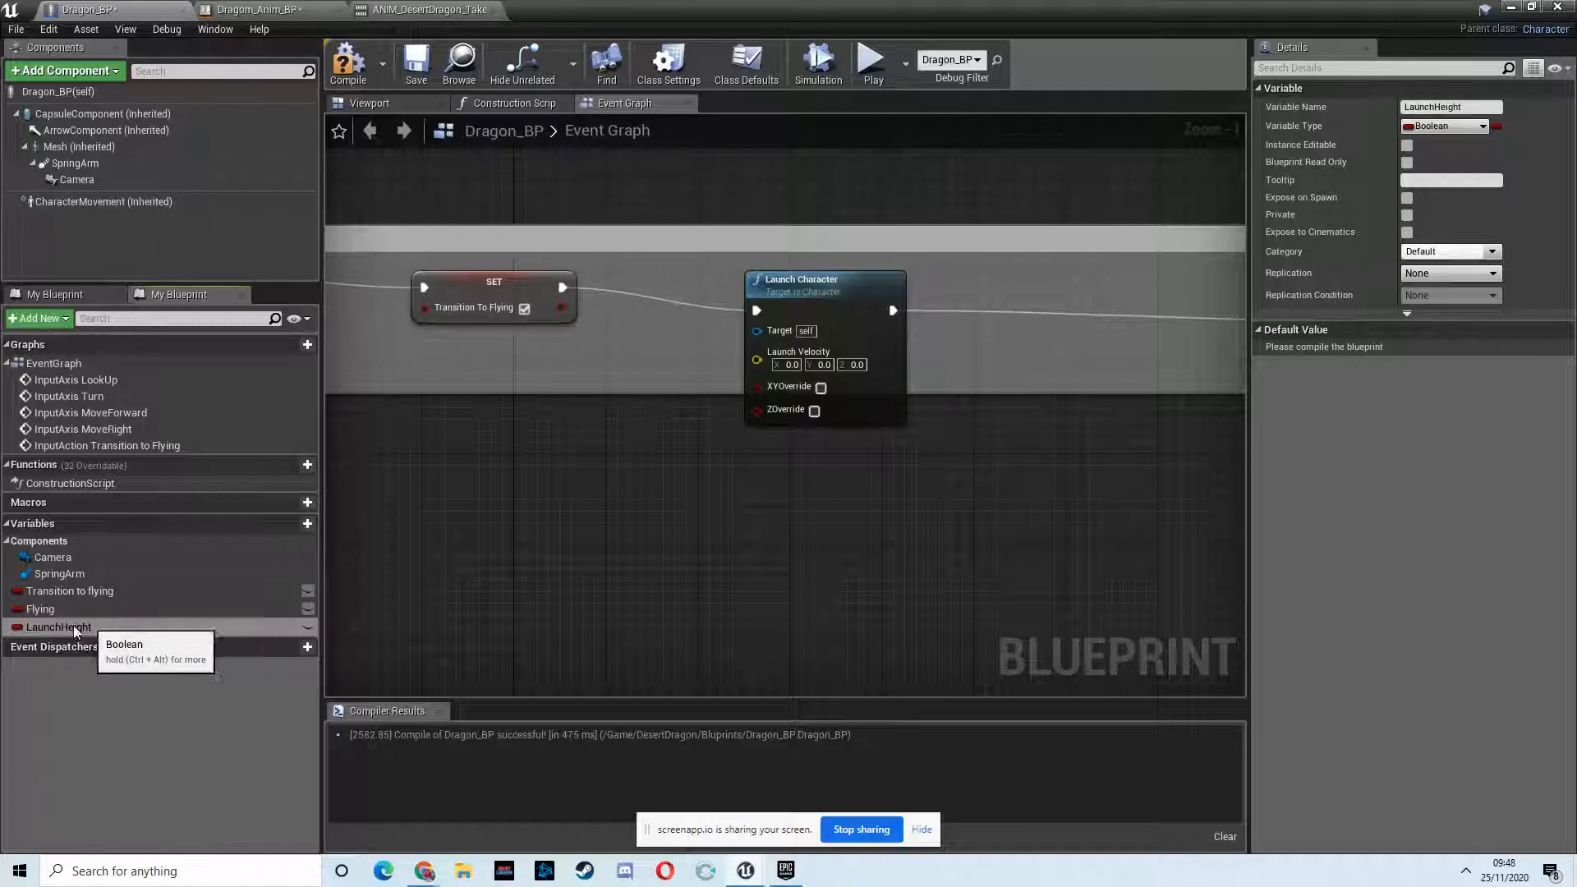
mouse_move(756, 364)
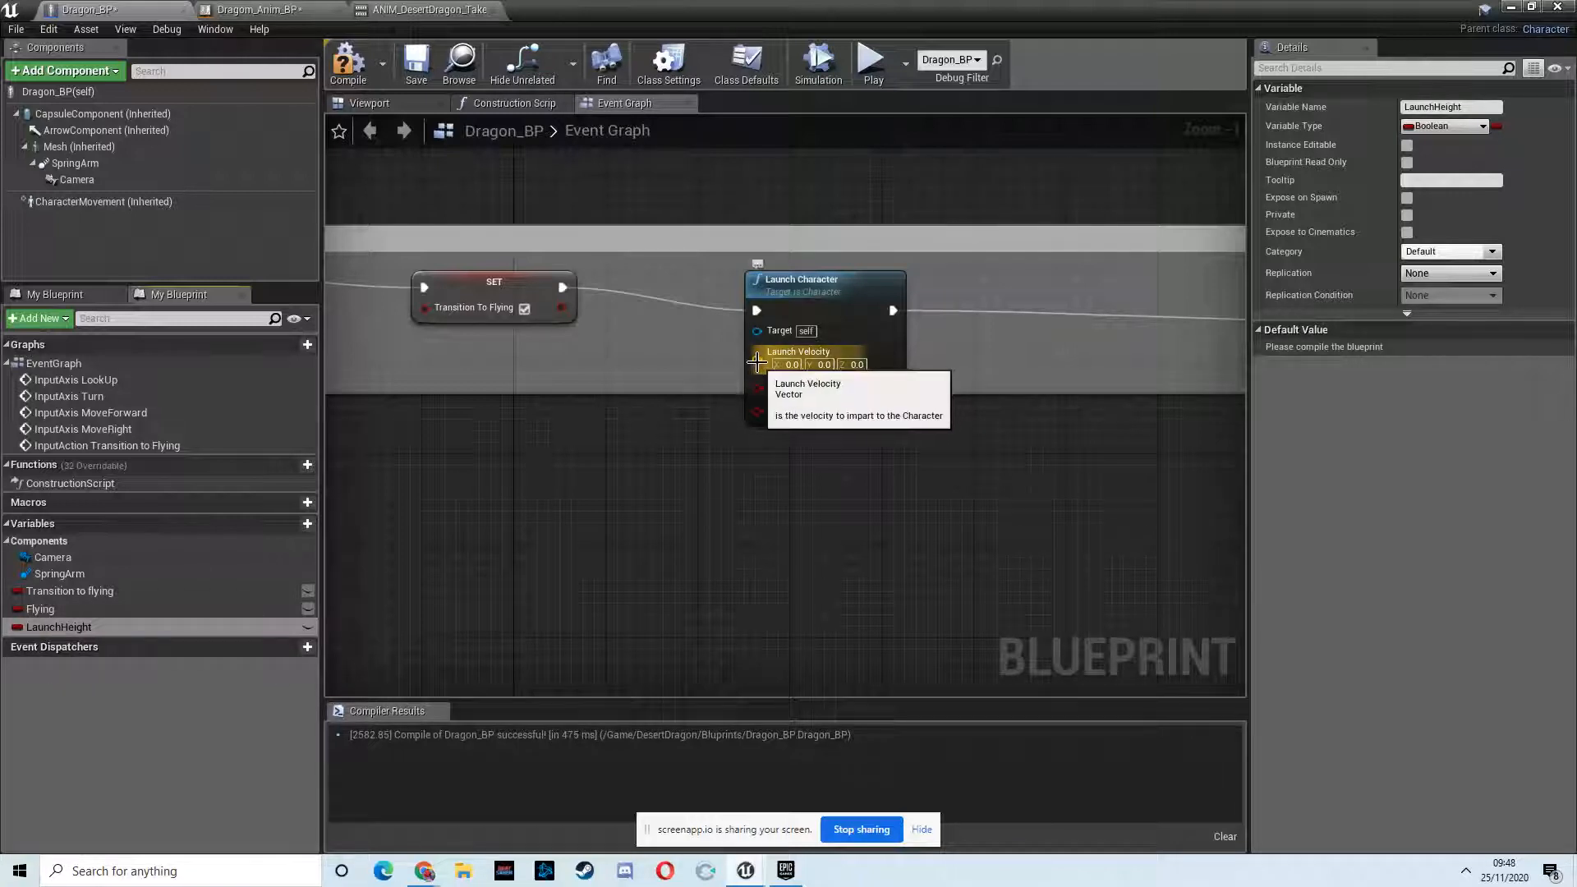
click(1446, 125)
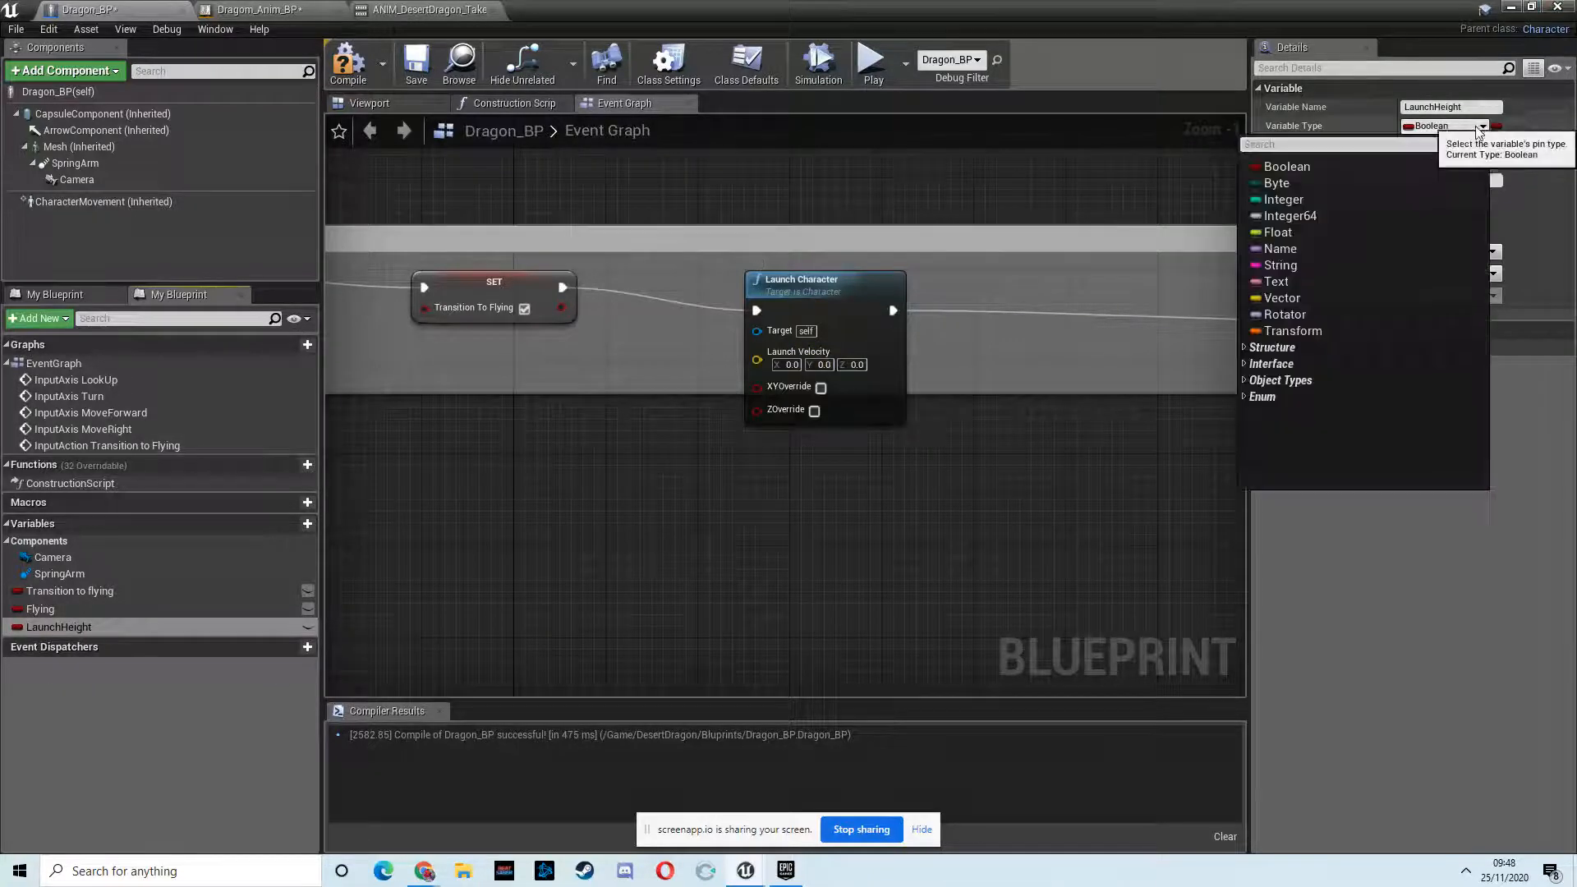
click(1282, 298)
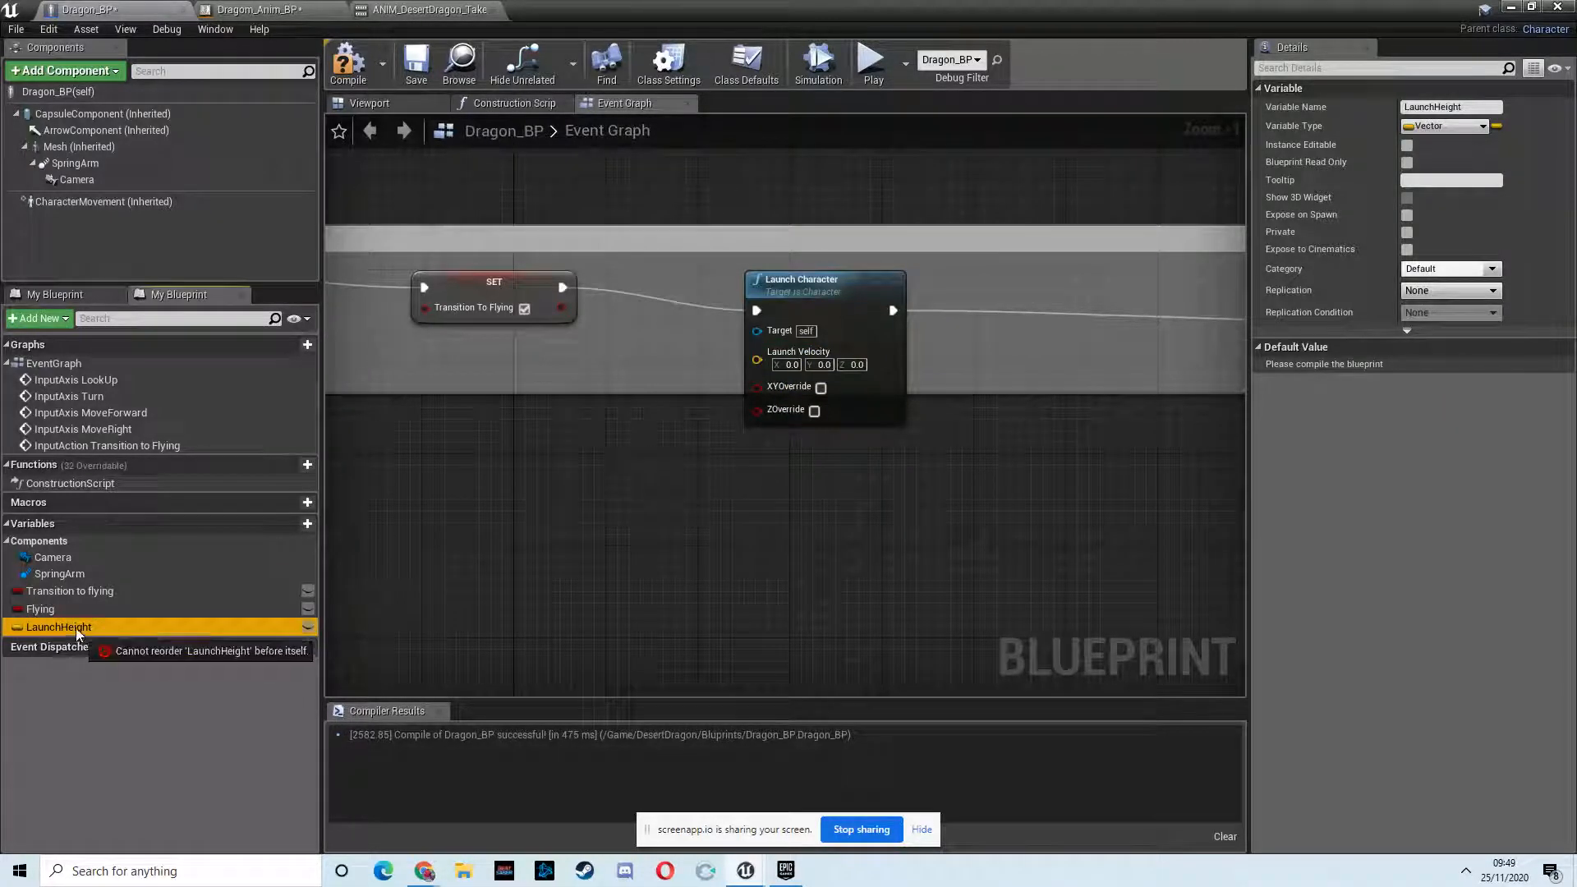
right_click(757, 364)
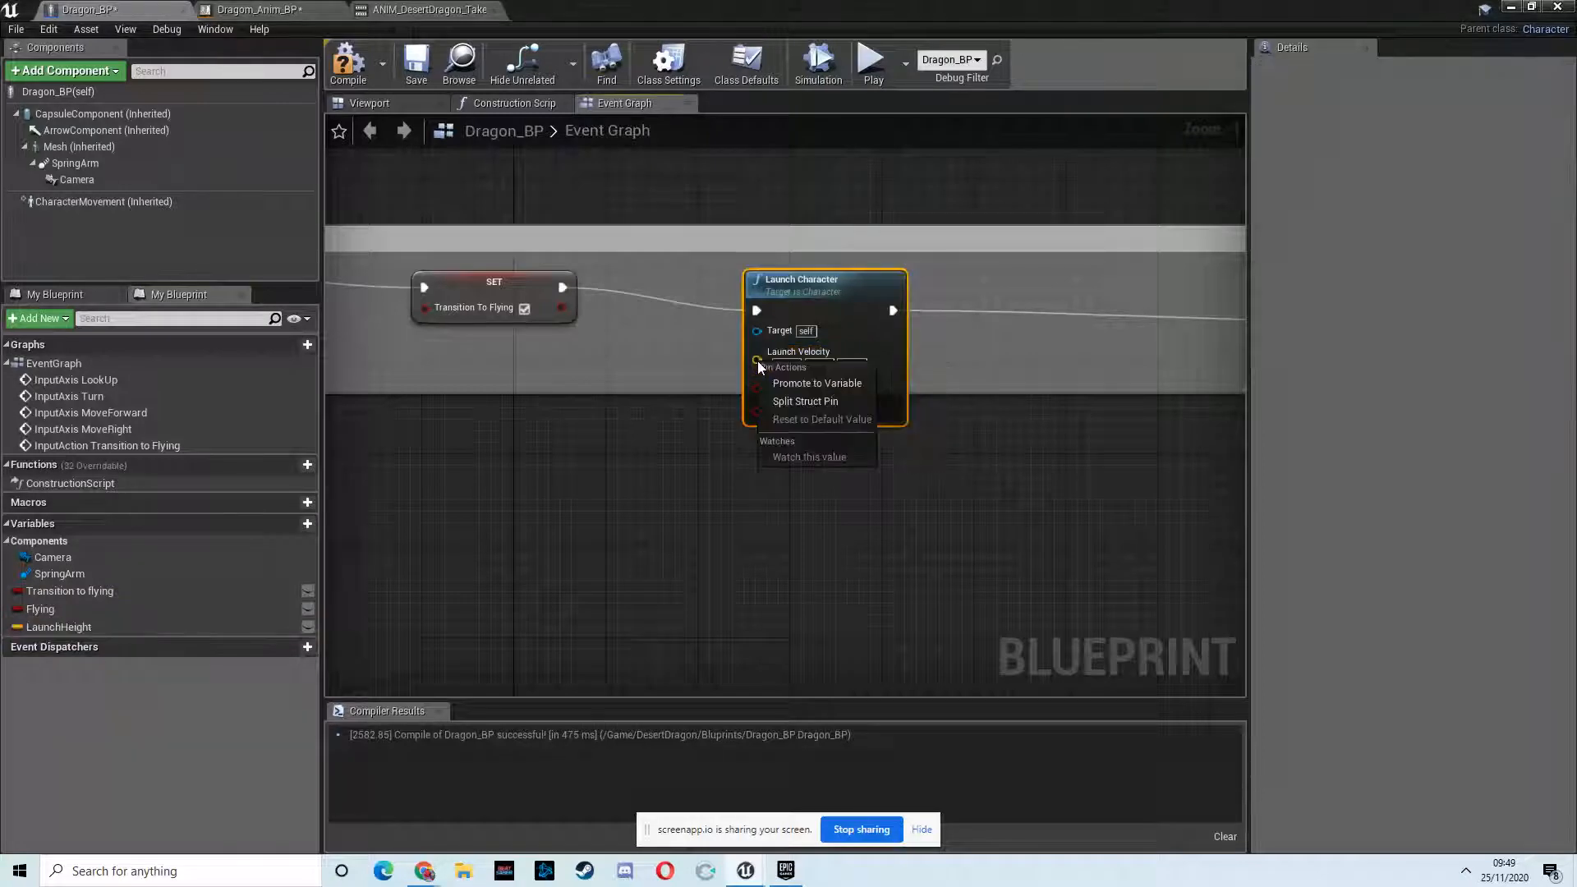
click(805, 400)
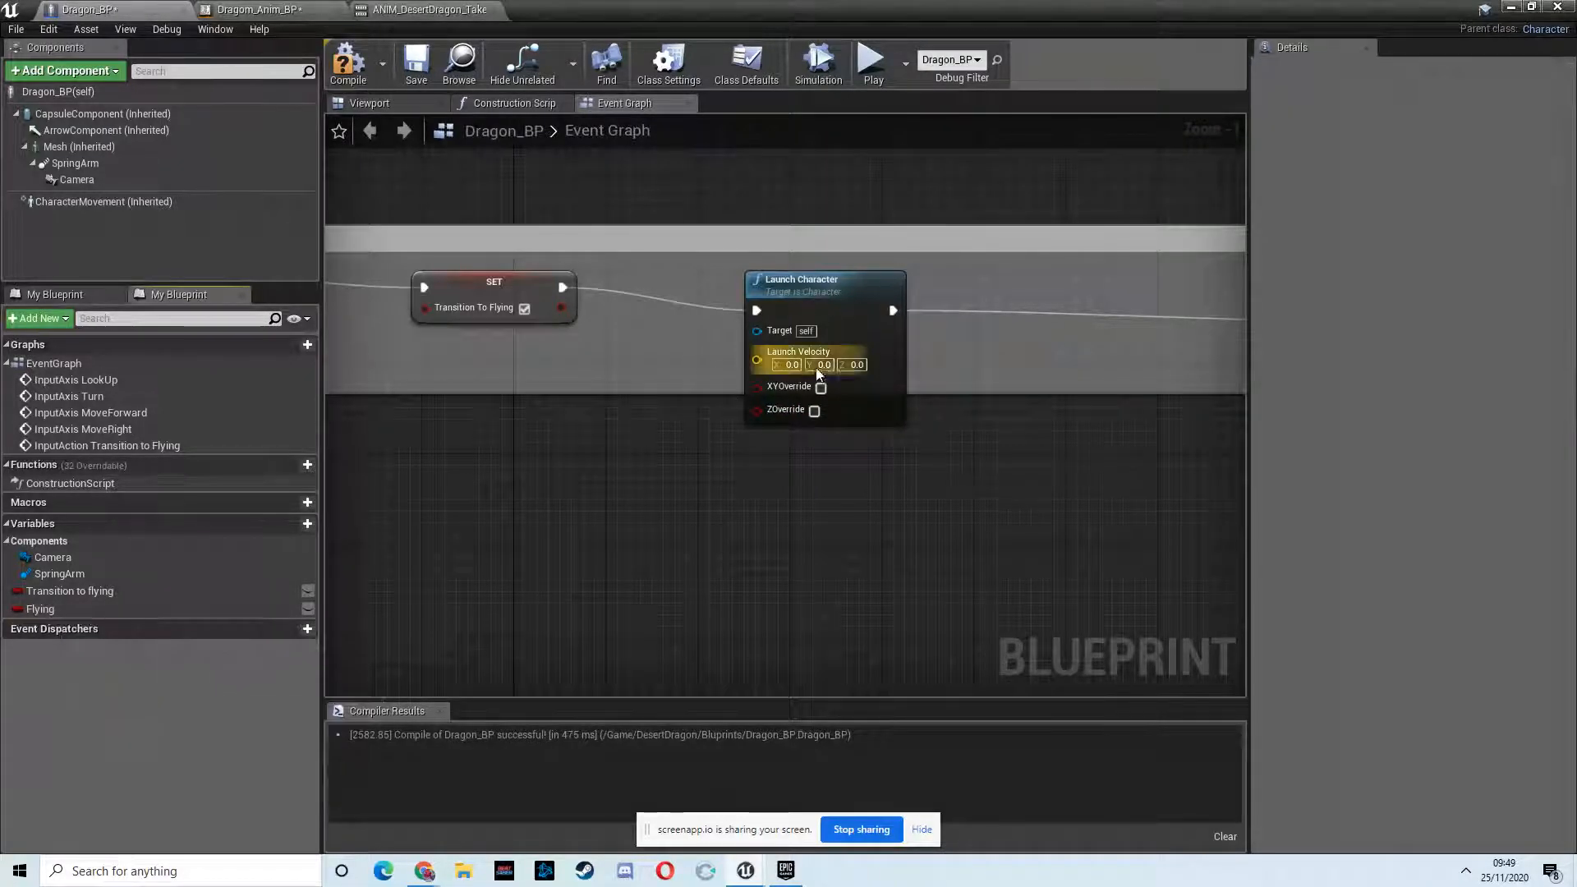
Step: Play-test the dragon's launch several times, restarting with Dragon_BP selected in the level
click(856, 364)
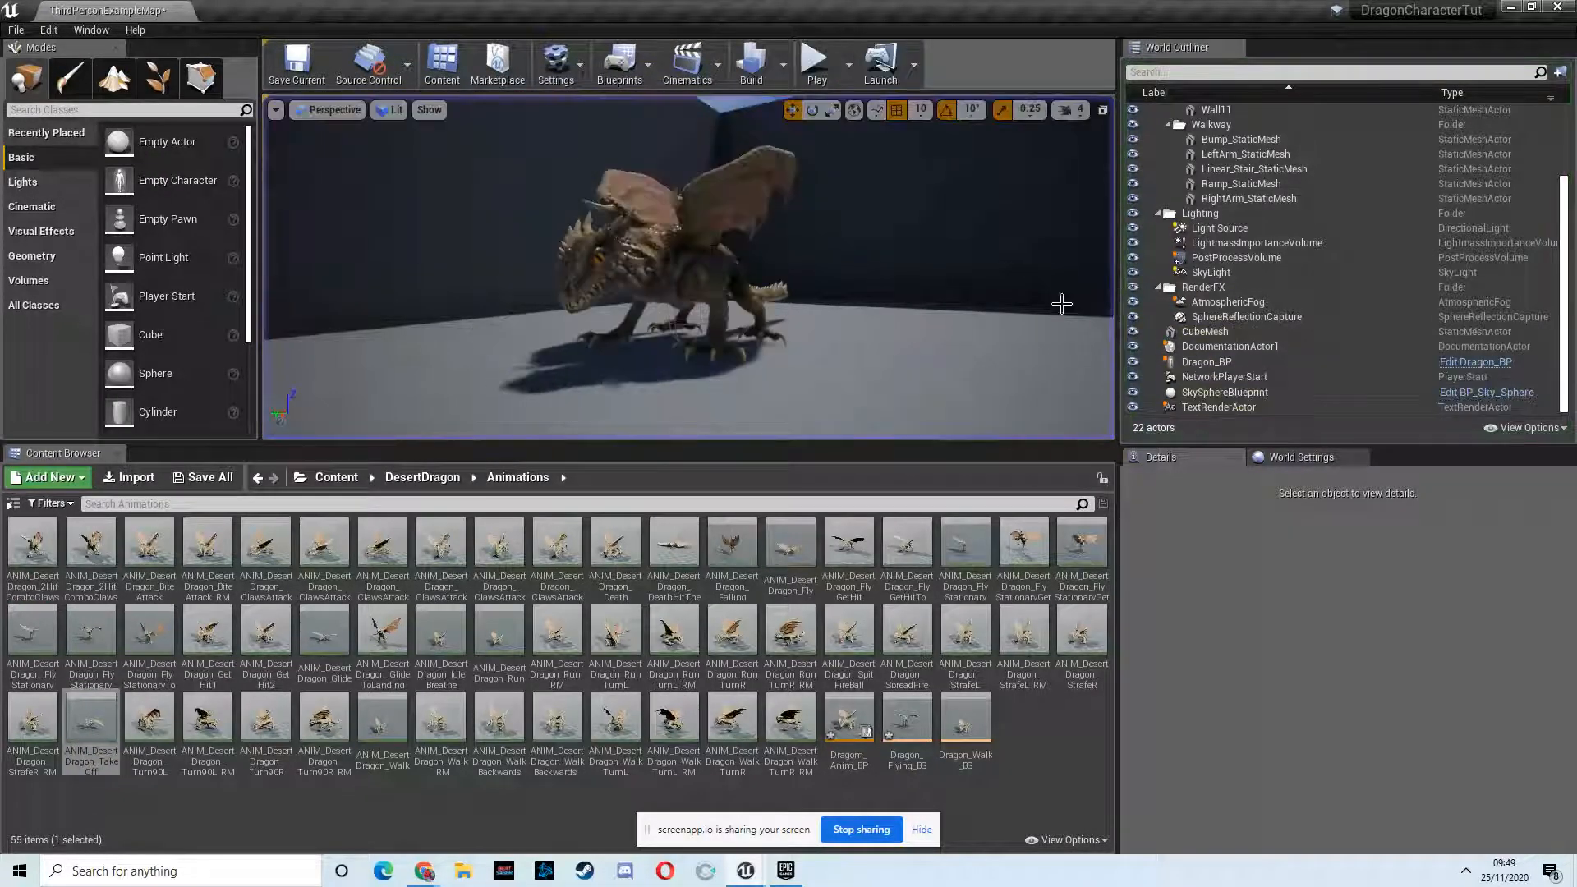
click(1206, 361)
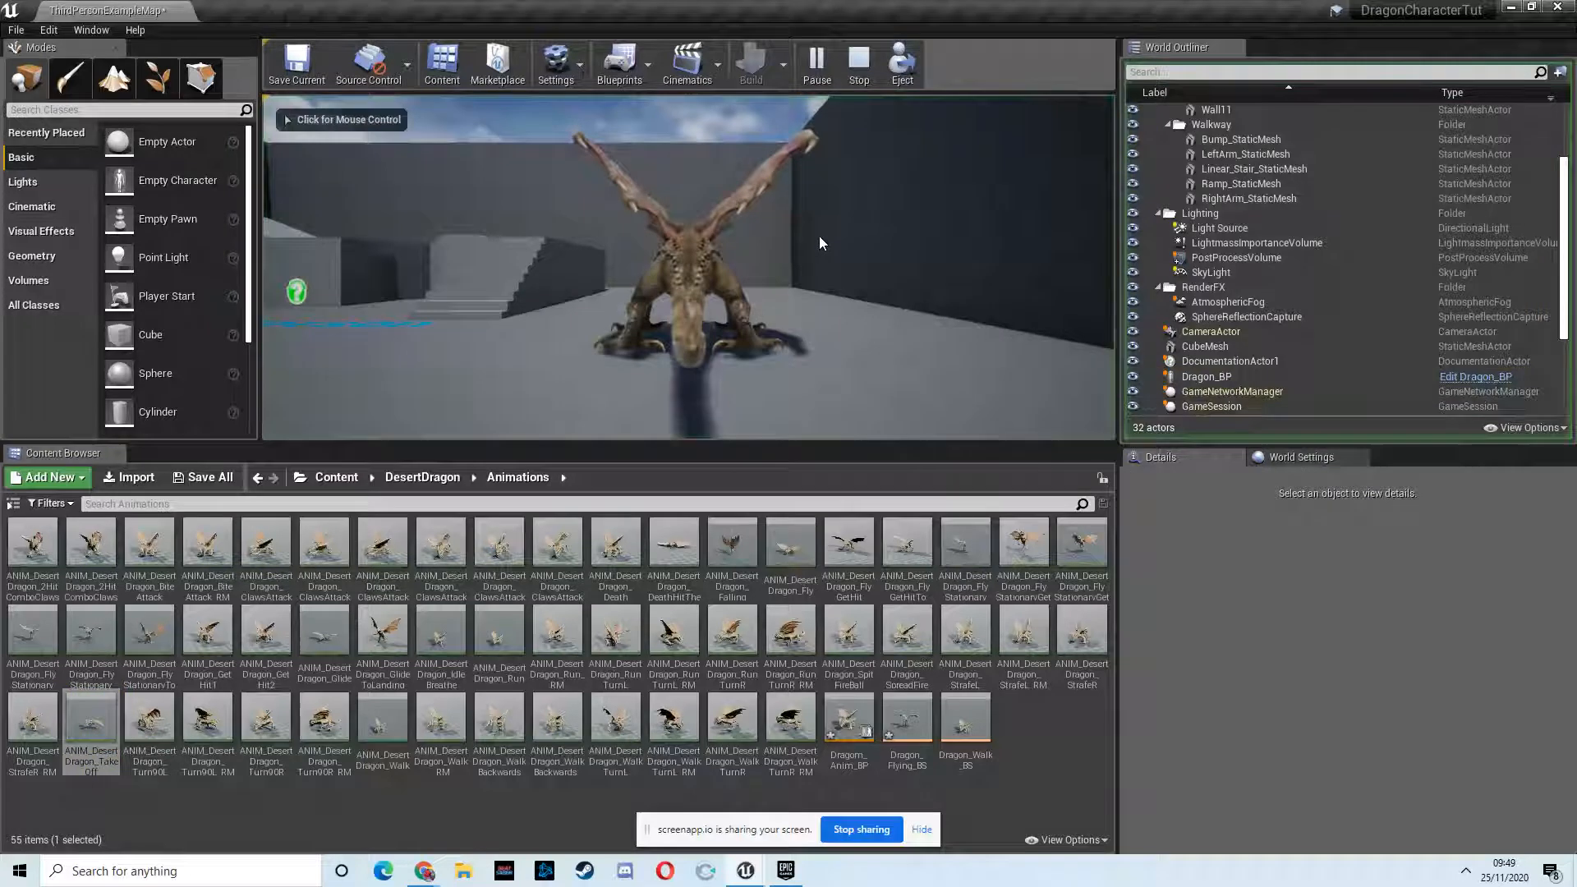
click(688, 266)
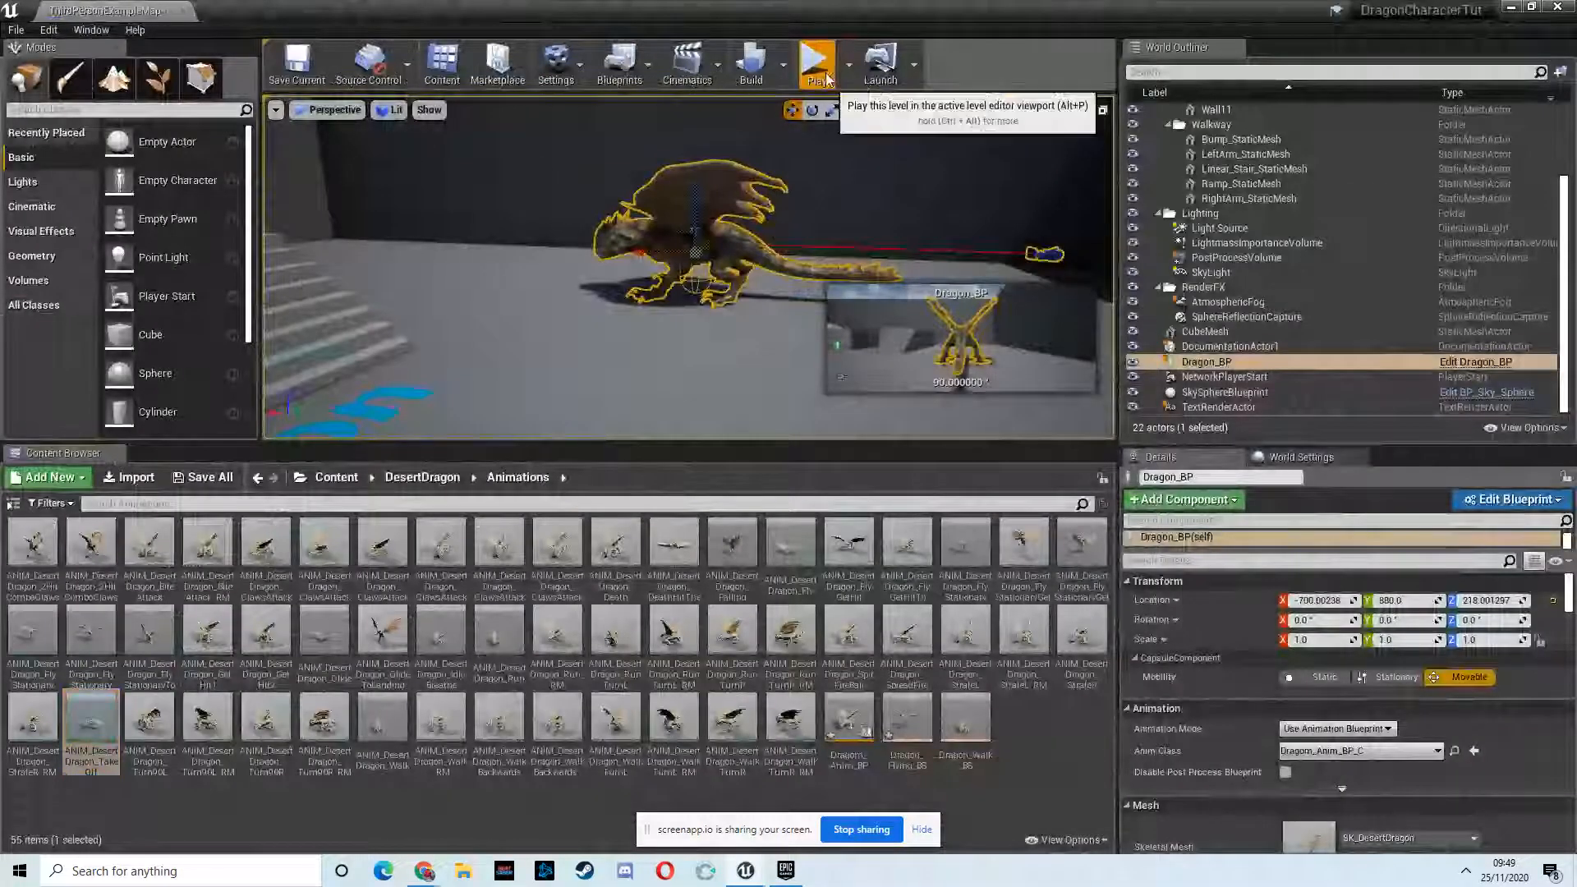
click(816, 63)
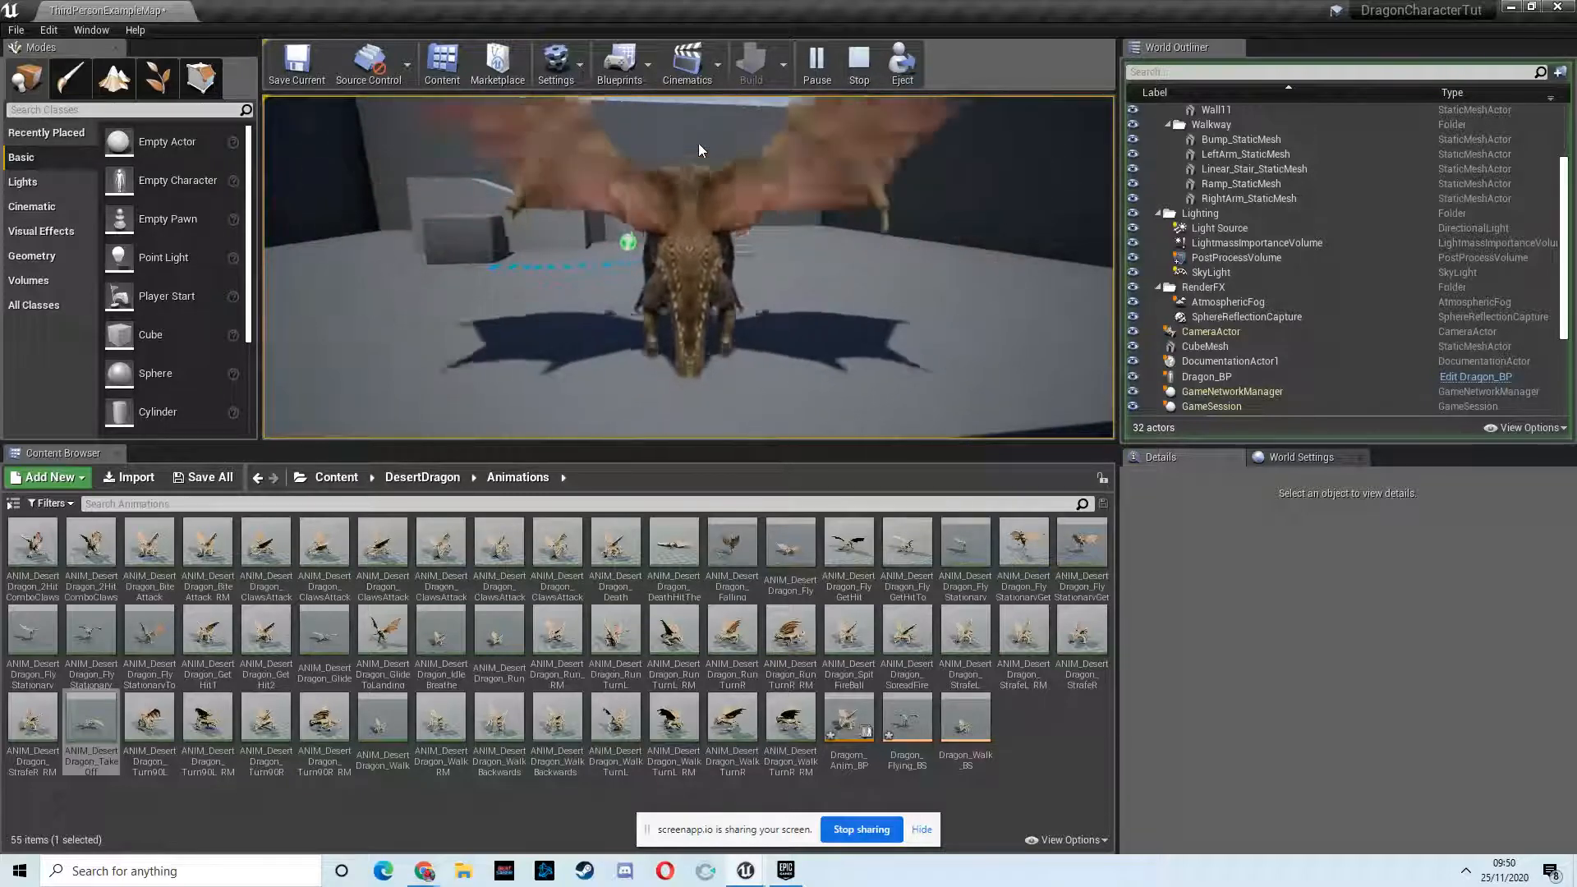
click(858, 63)
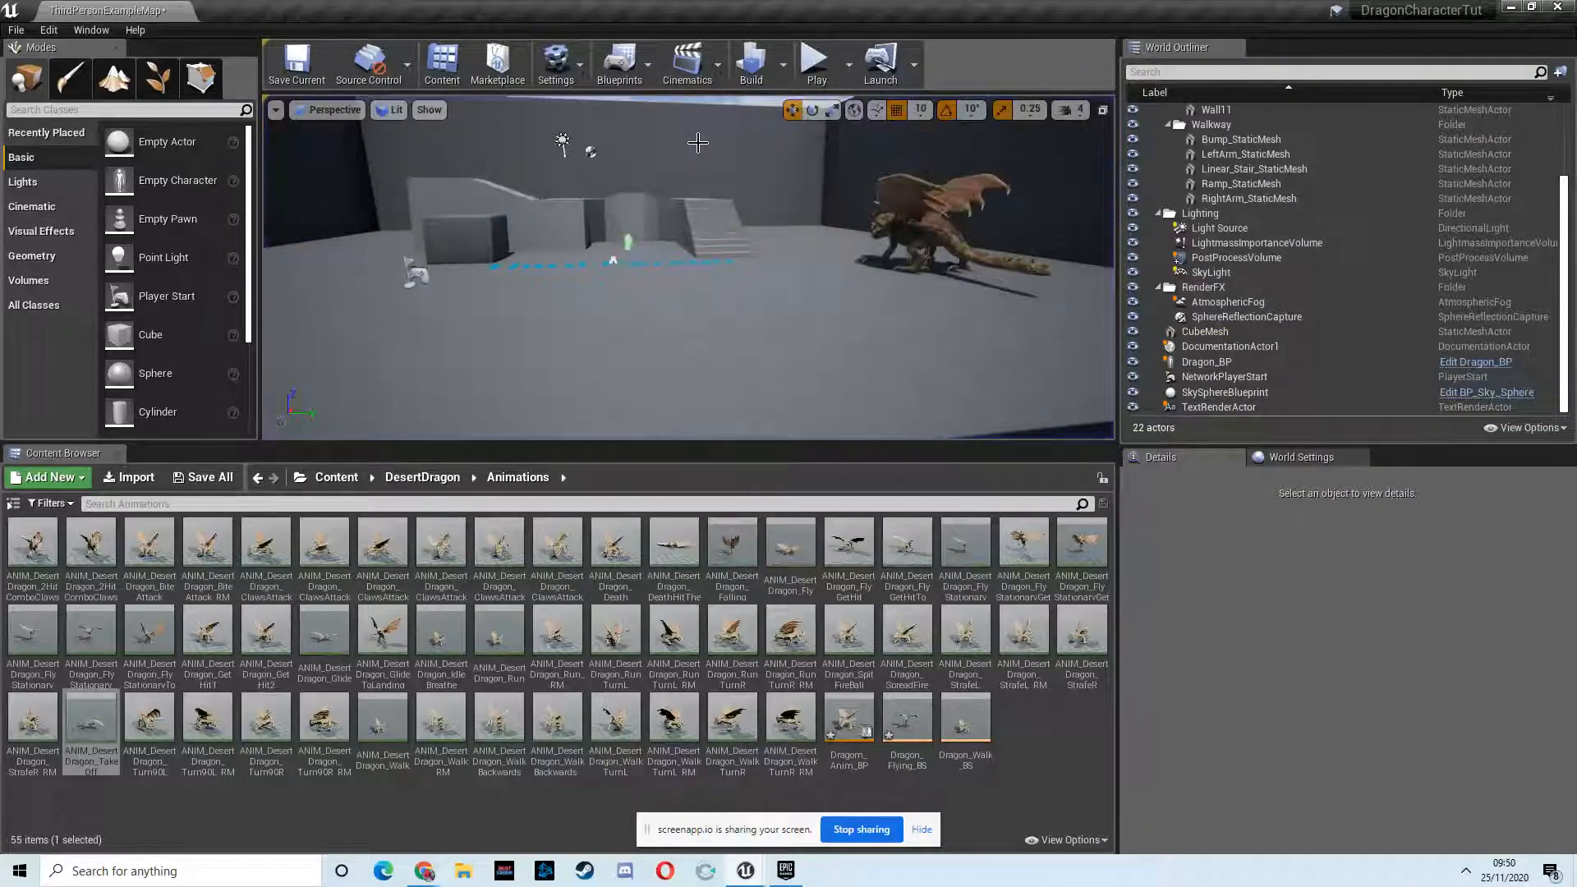
click(1206, 361)
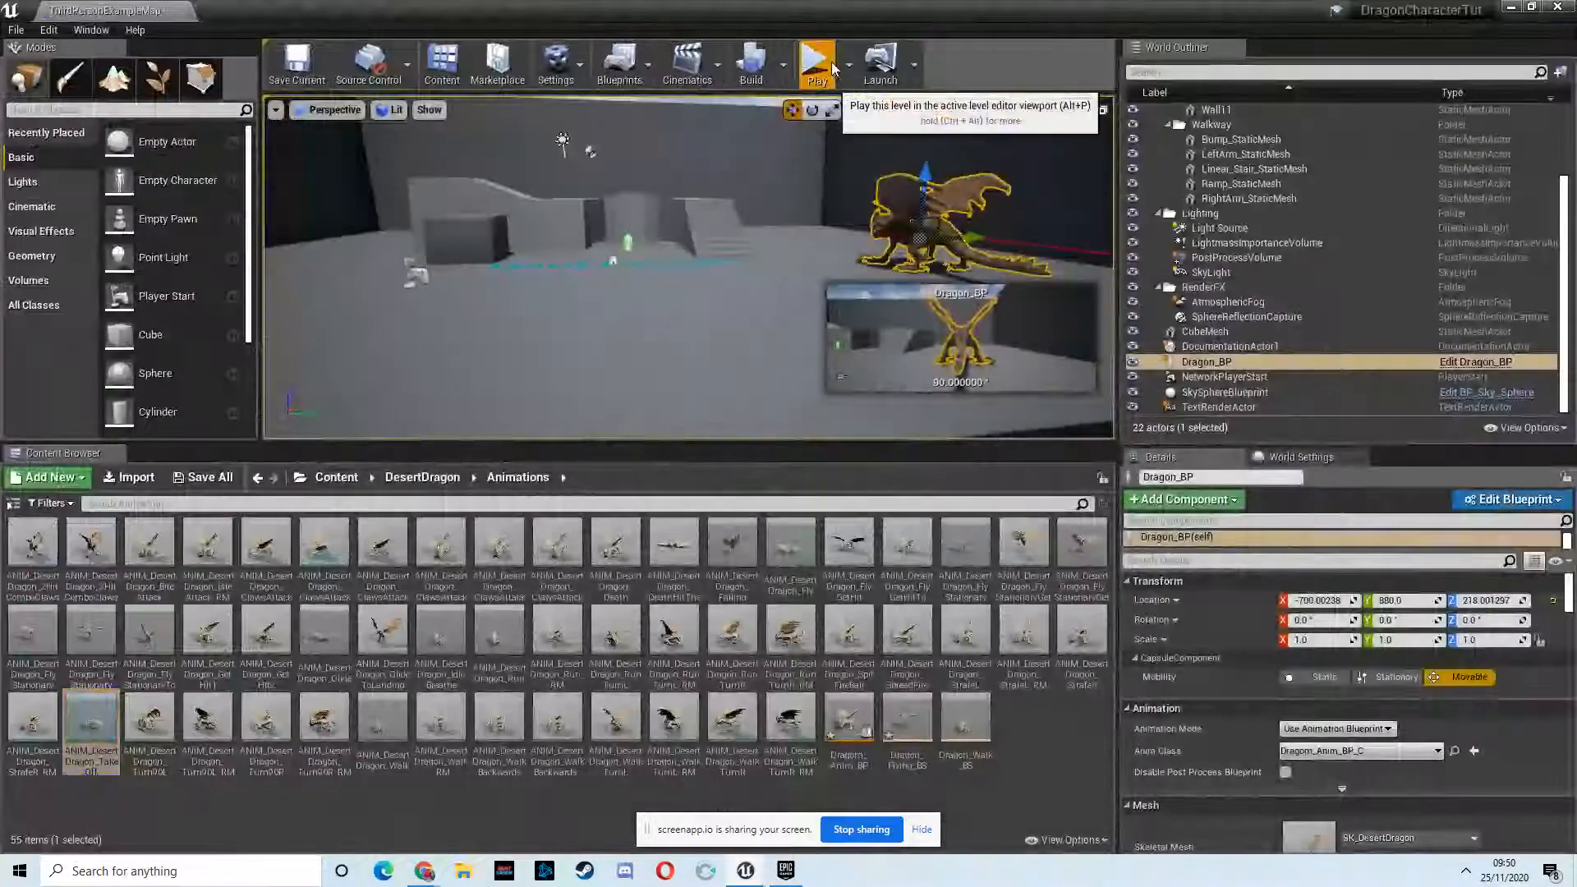
click(816, 63)
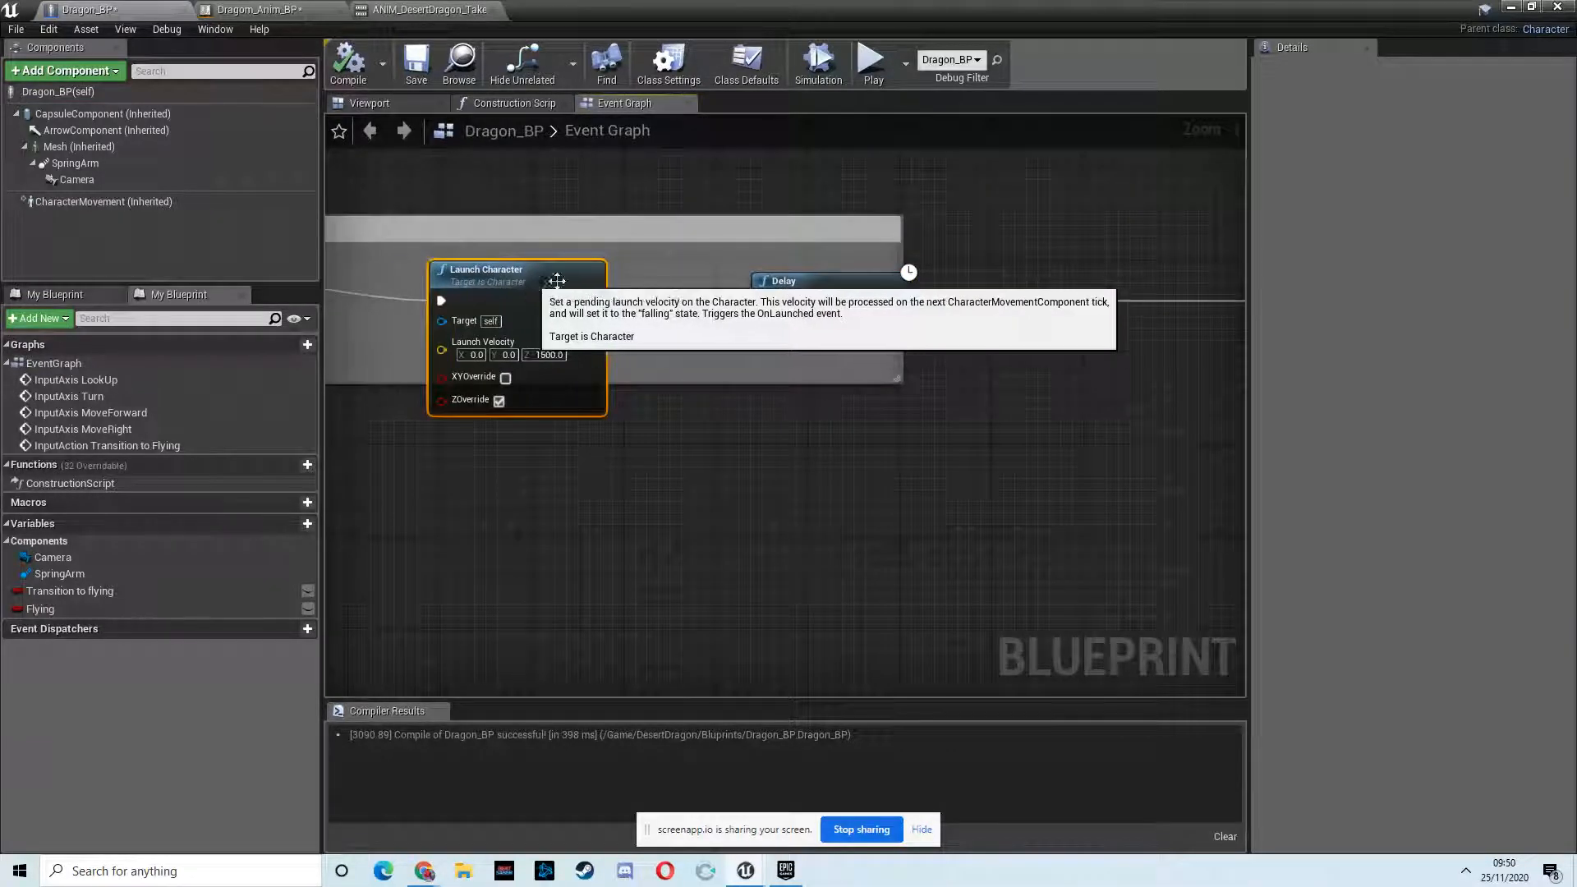
mouse_move(880, 292)
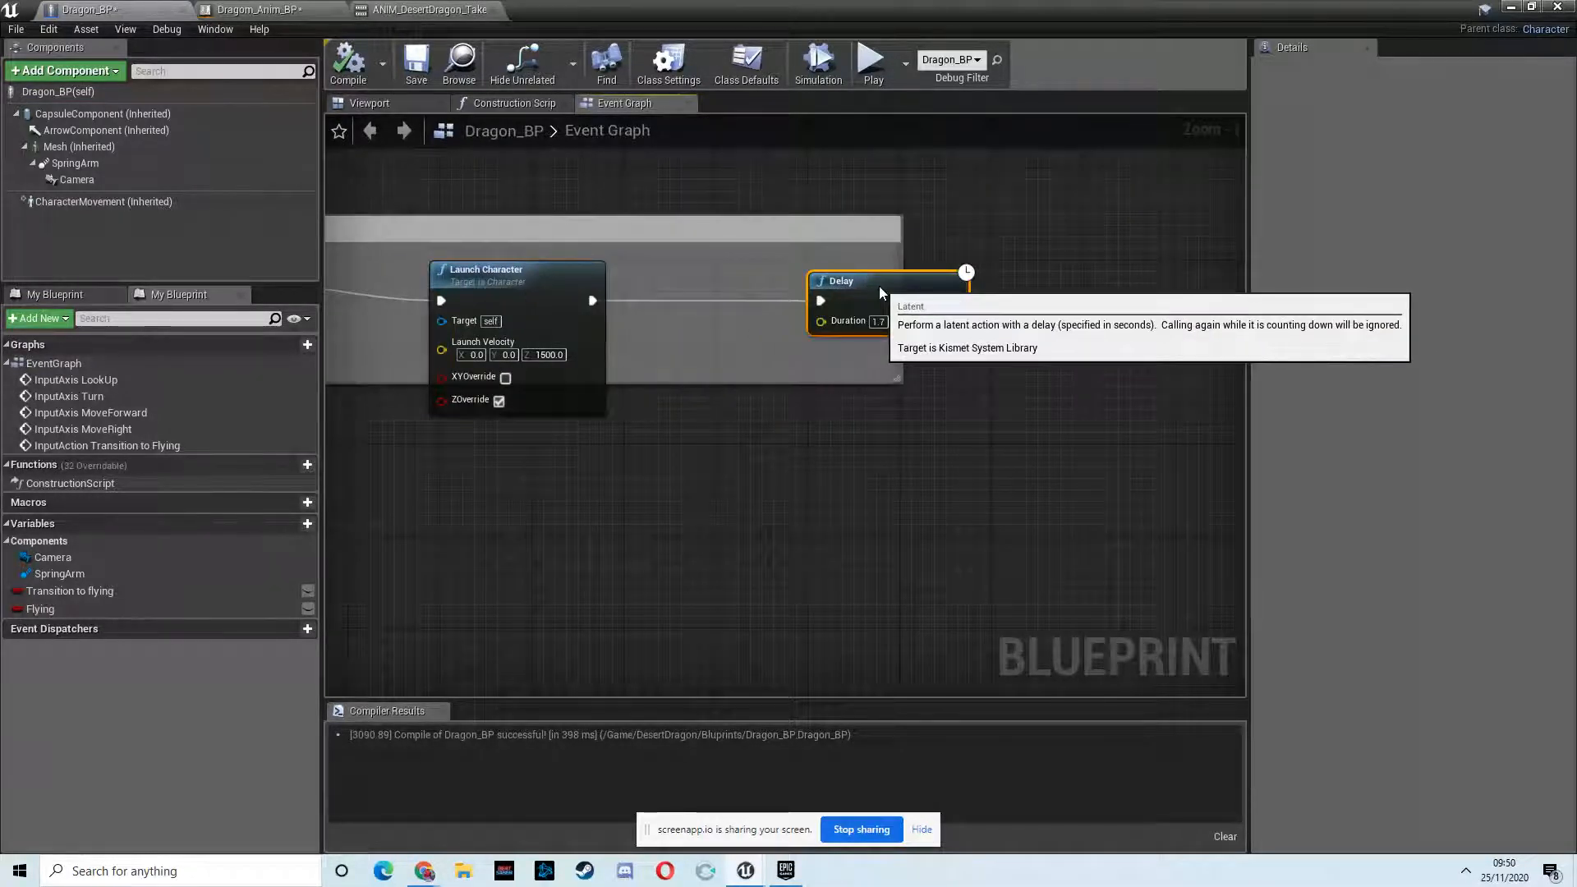
mouse_move(1028, 340)
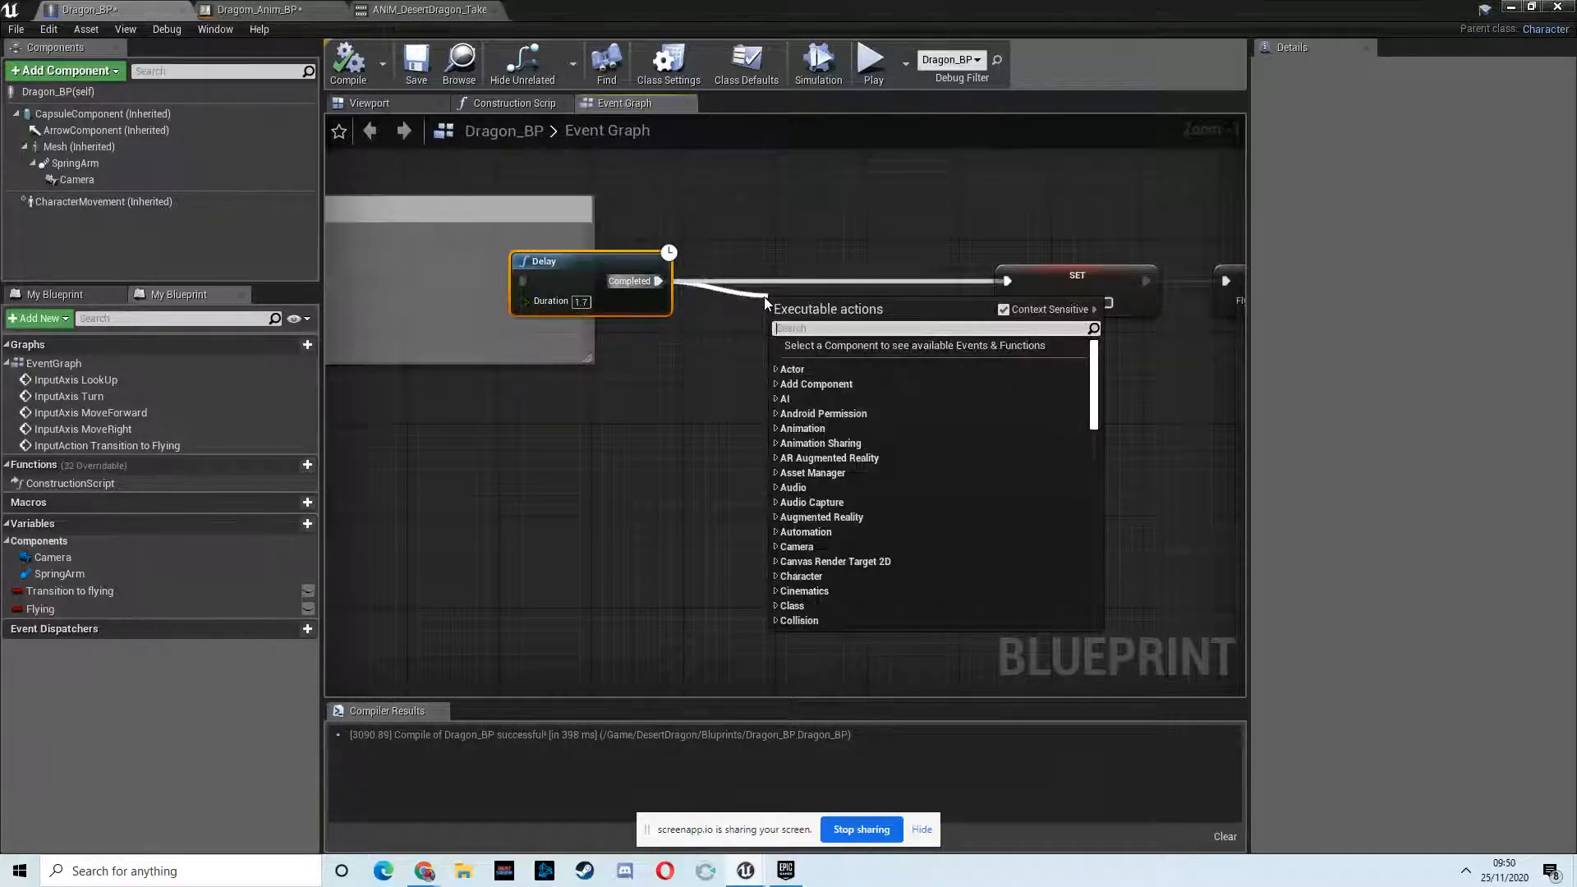
Step: Add a Set Movement Mode node and set New Movement Mode to Flying
text(set m)
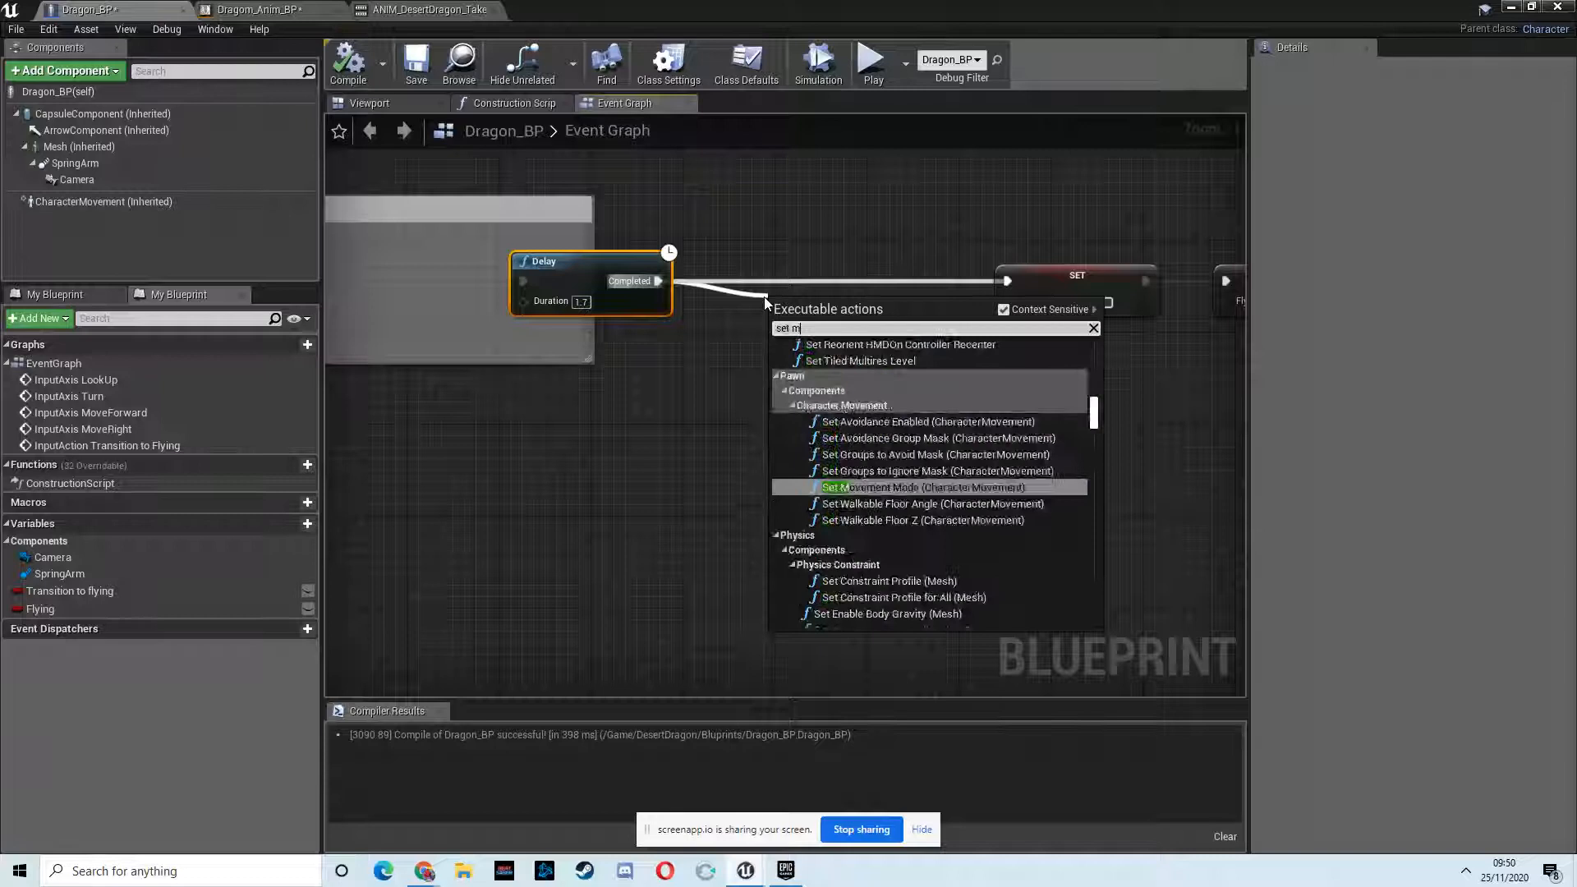
click(914, 487)
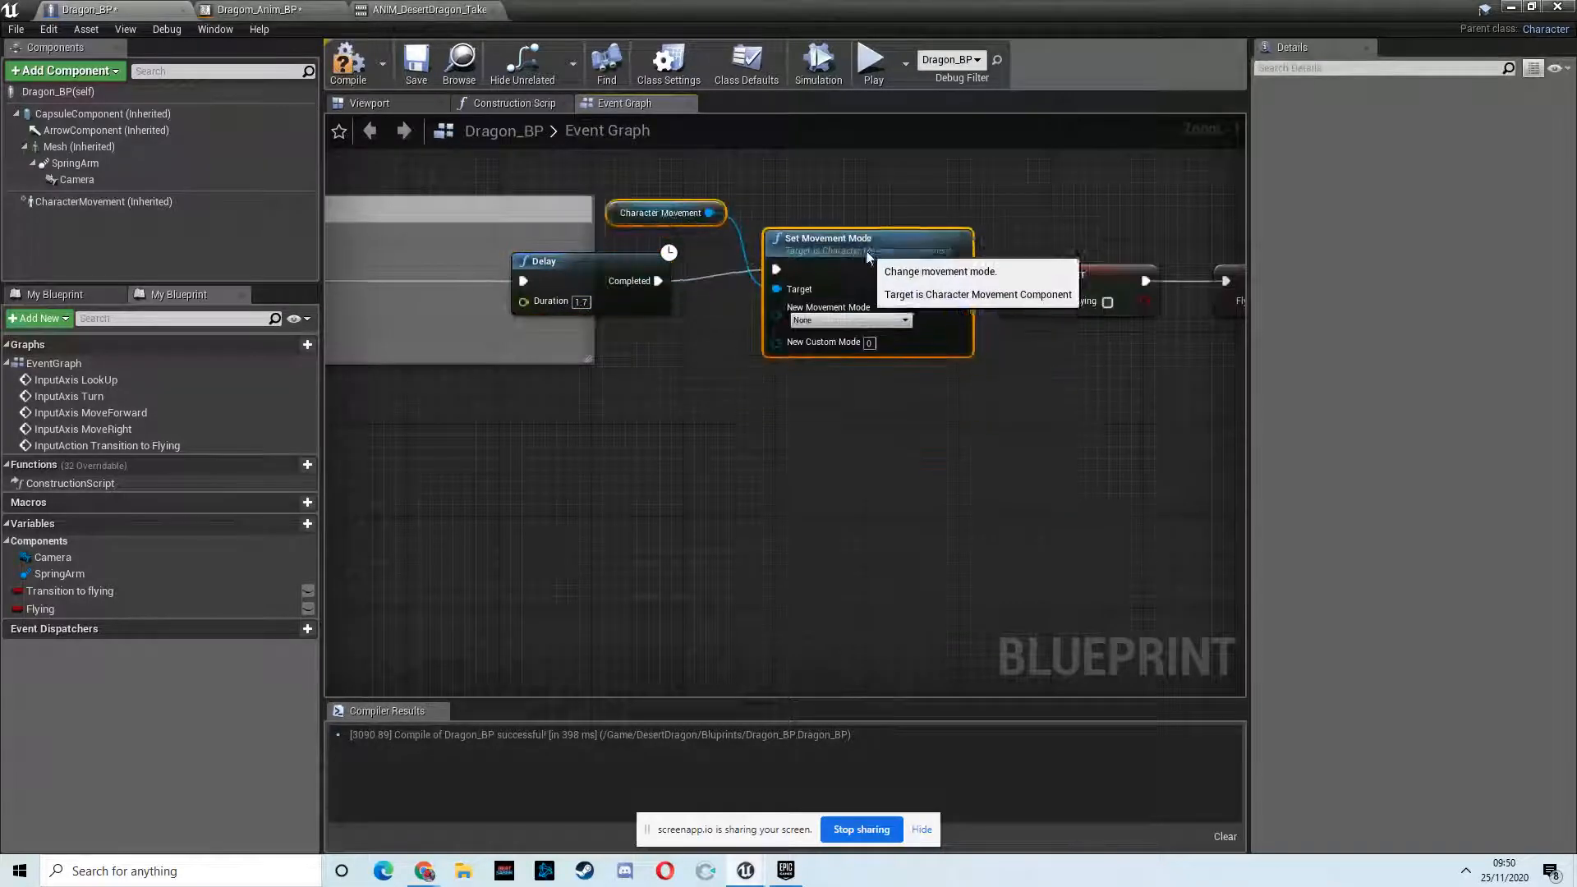
click(848, 320)
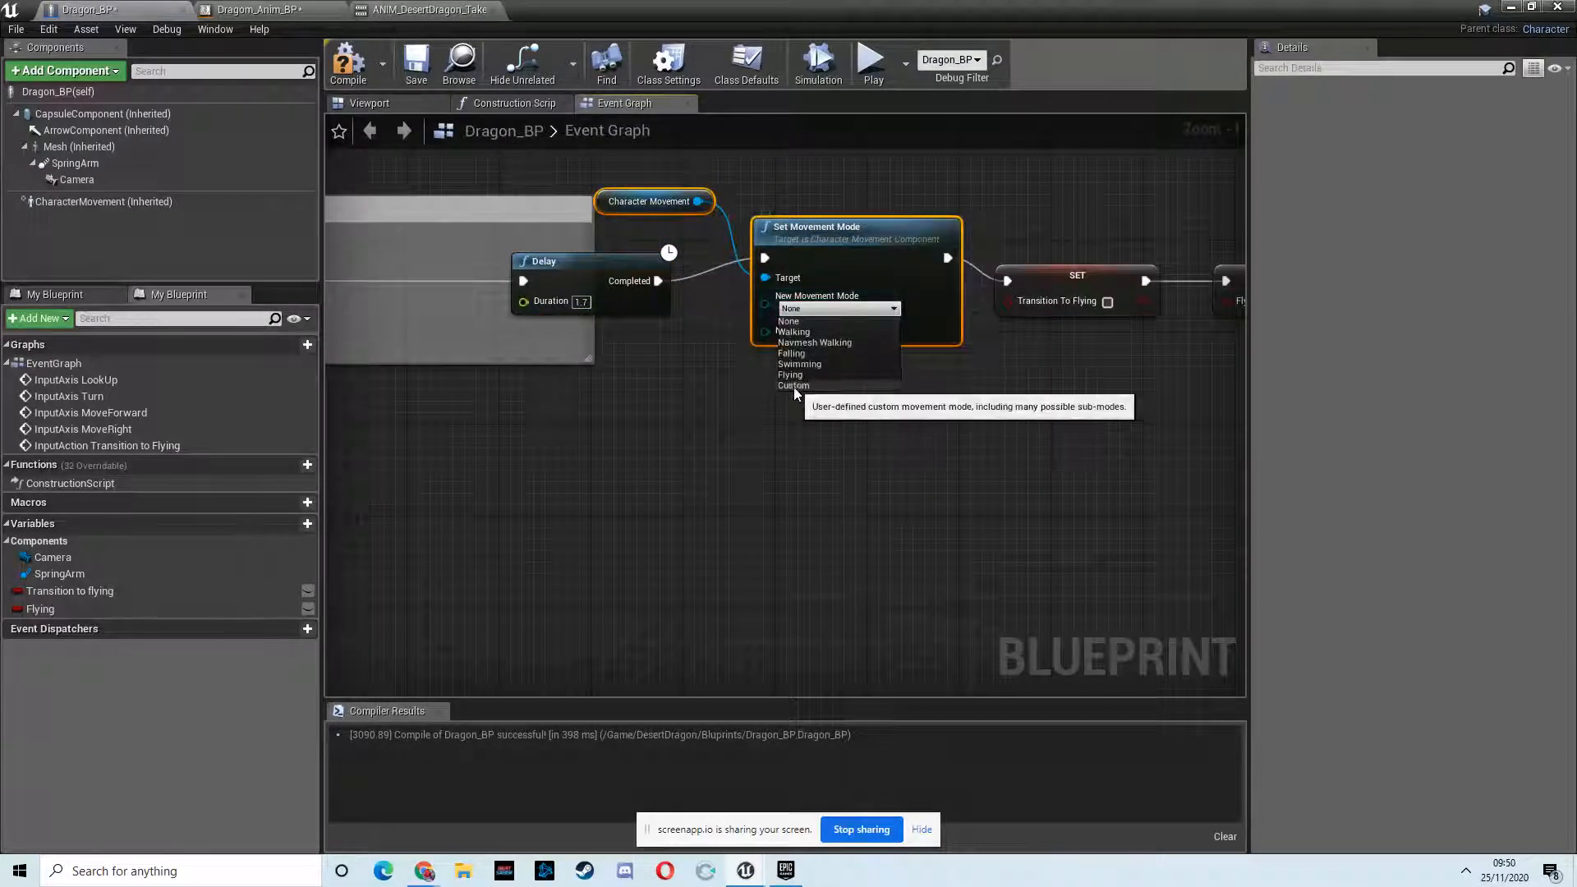
click(791, 375)
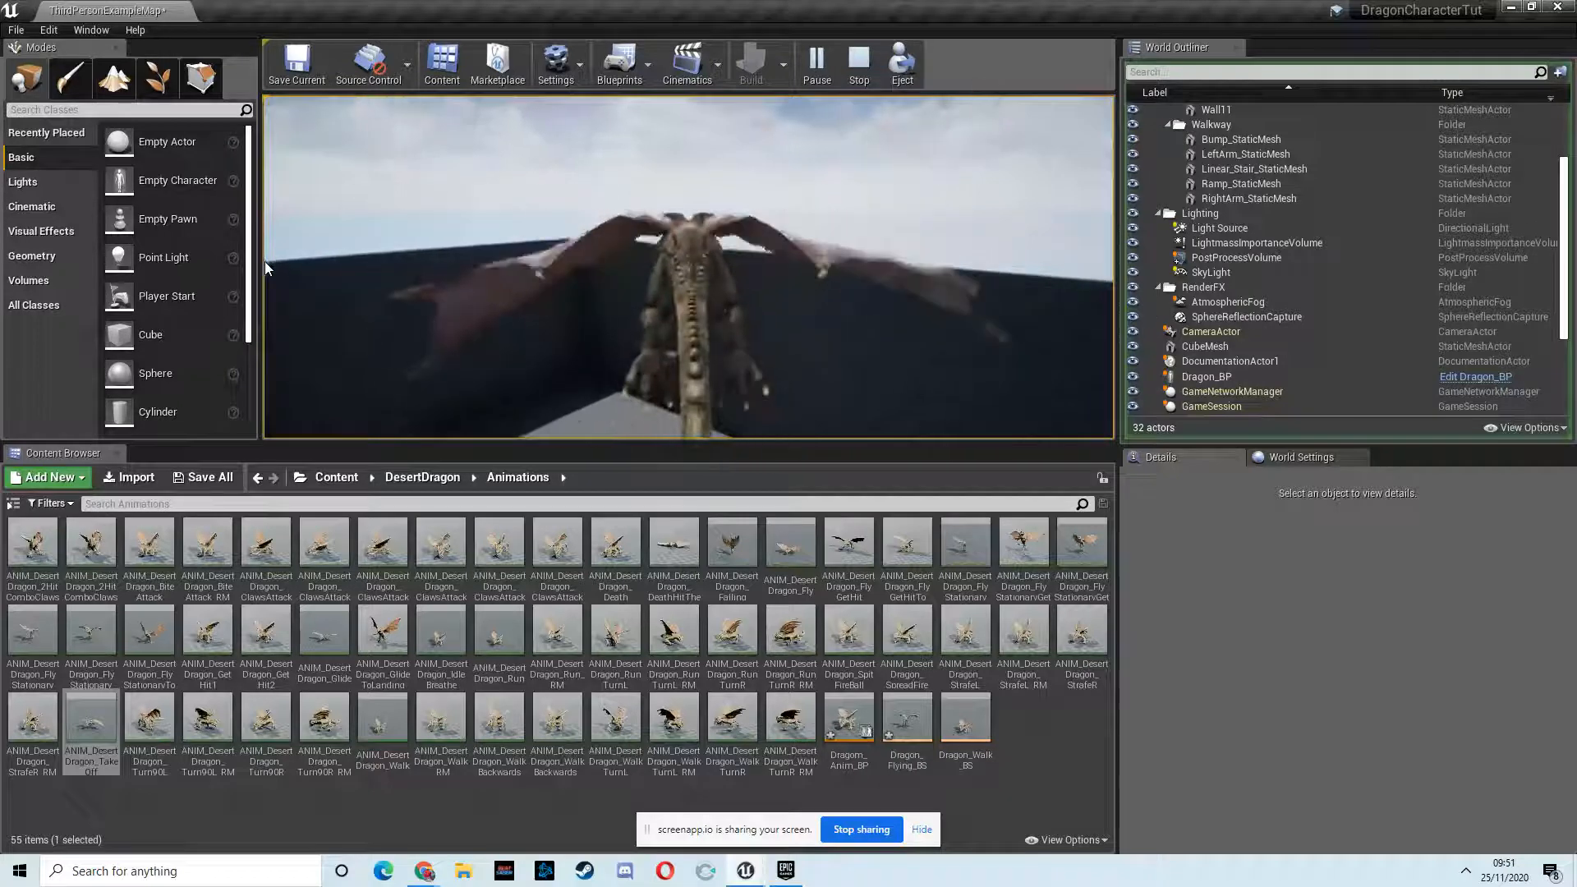
Step: Stop the running play-test of the dragon's takeoff
click(857, 62)
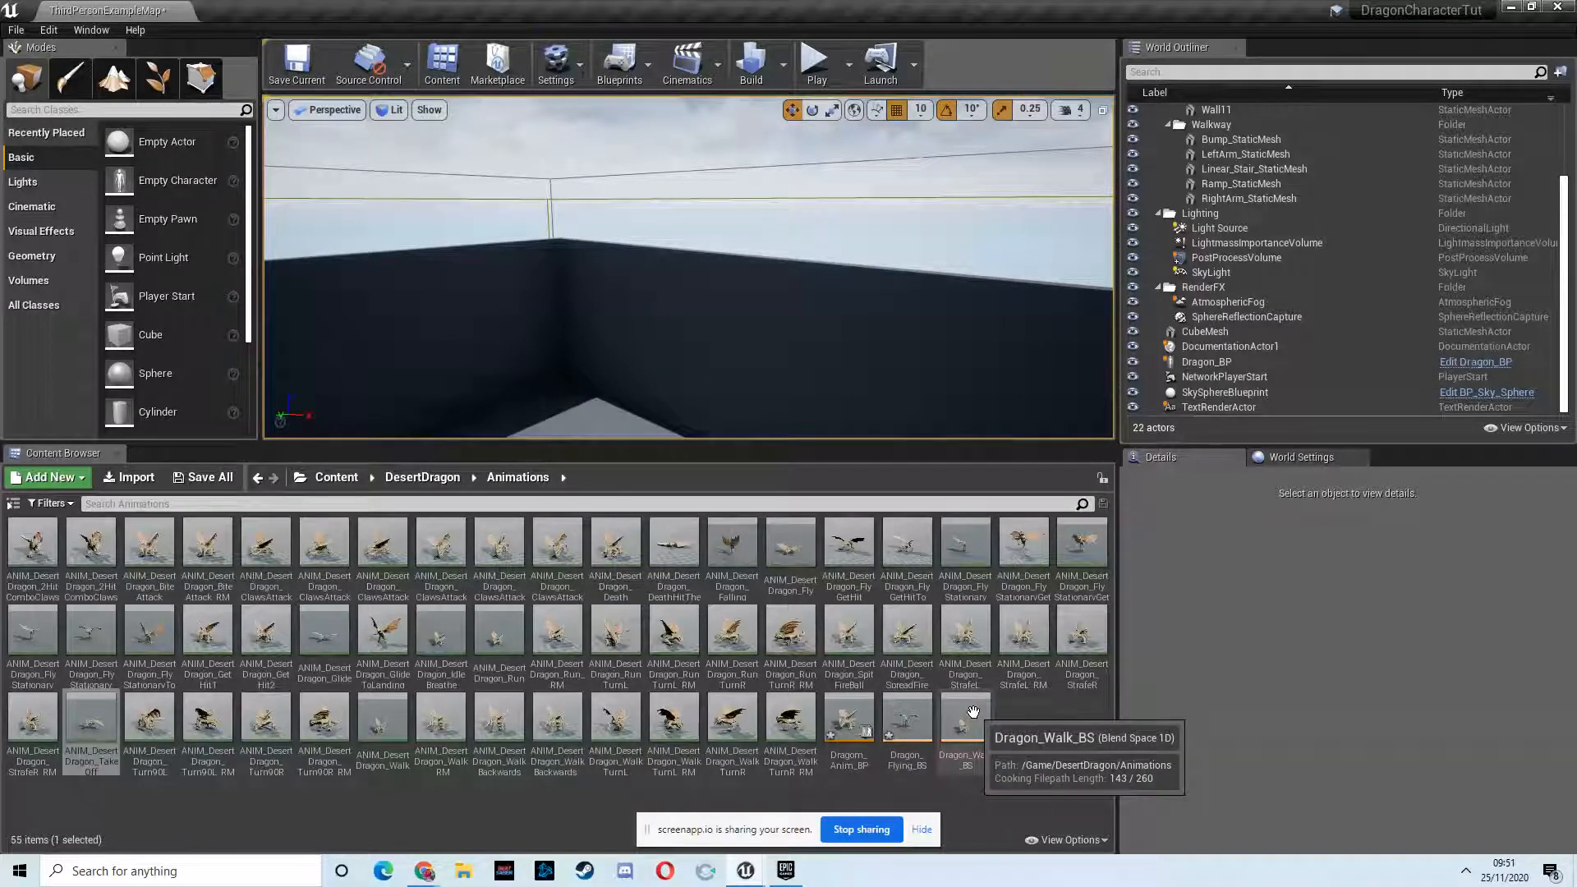
mouse_move(851, 263)
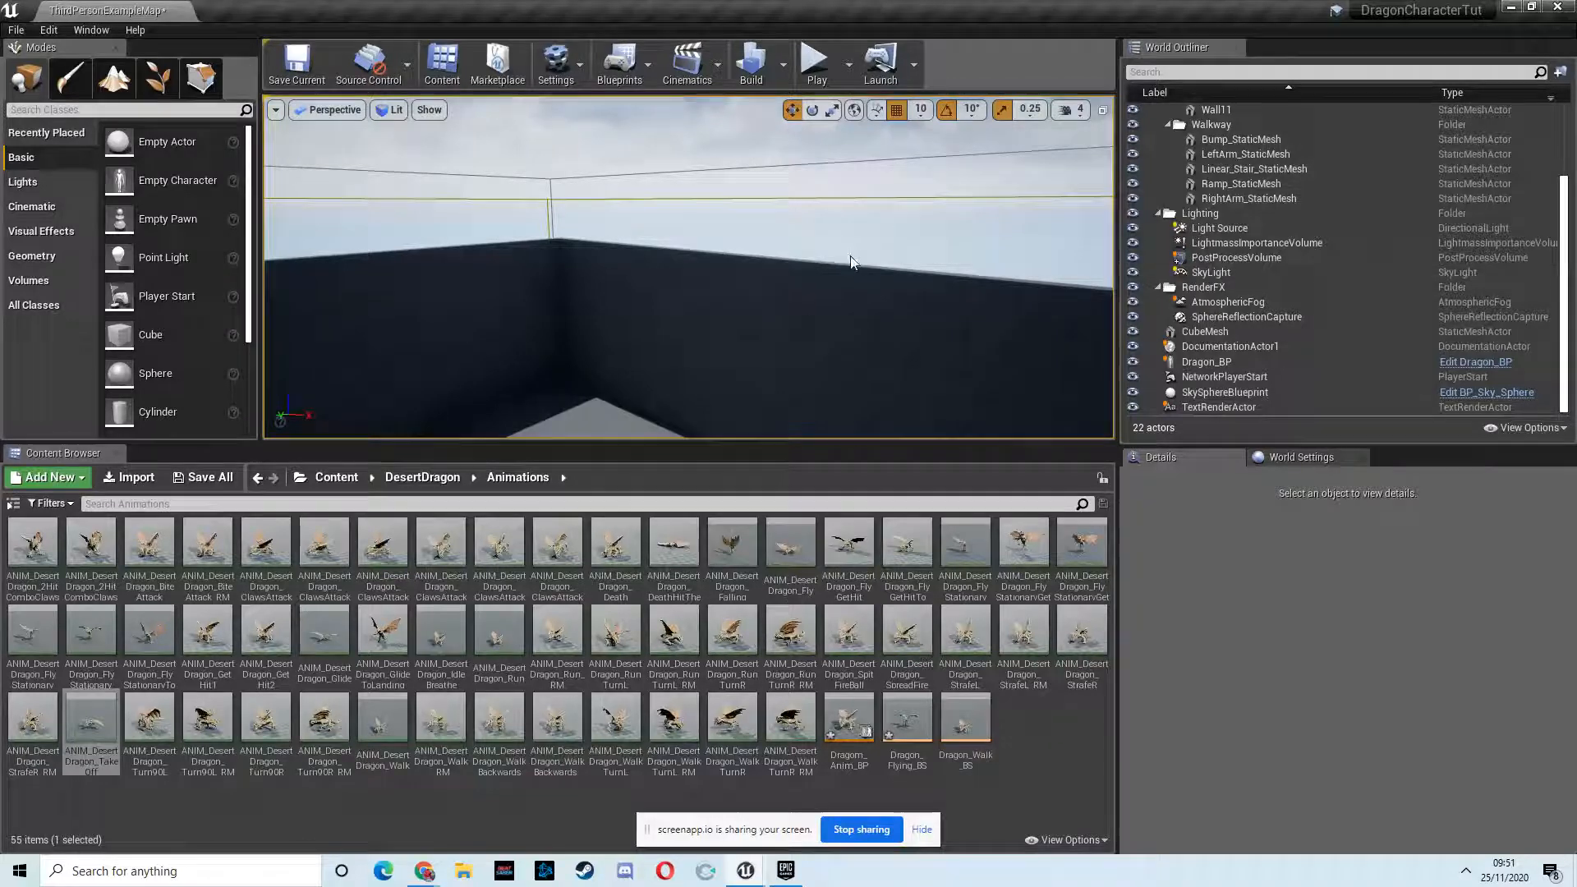
Step: Play-test the flight twice more, then open ANIM_DesertDragon_TakeOff from the Content Browser
click(1206, 361)
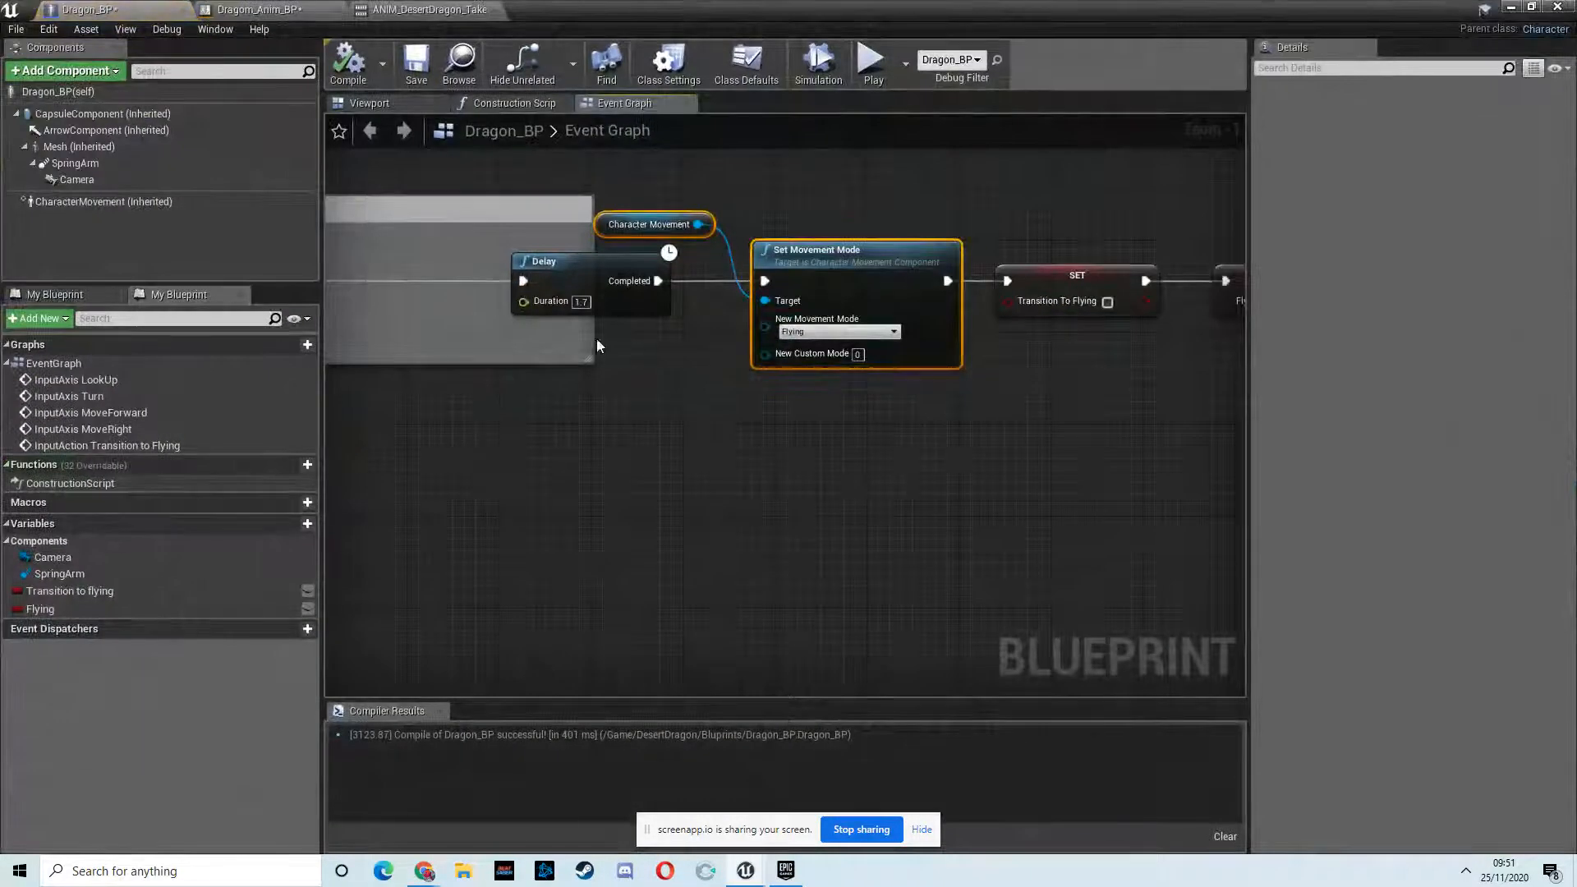
scroll(down, 3)
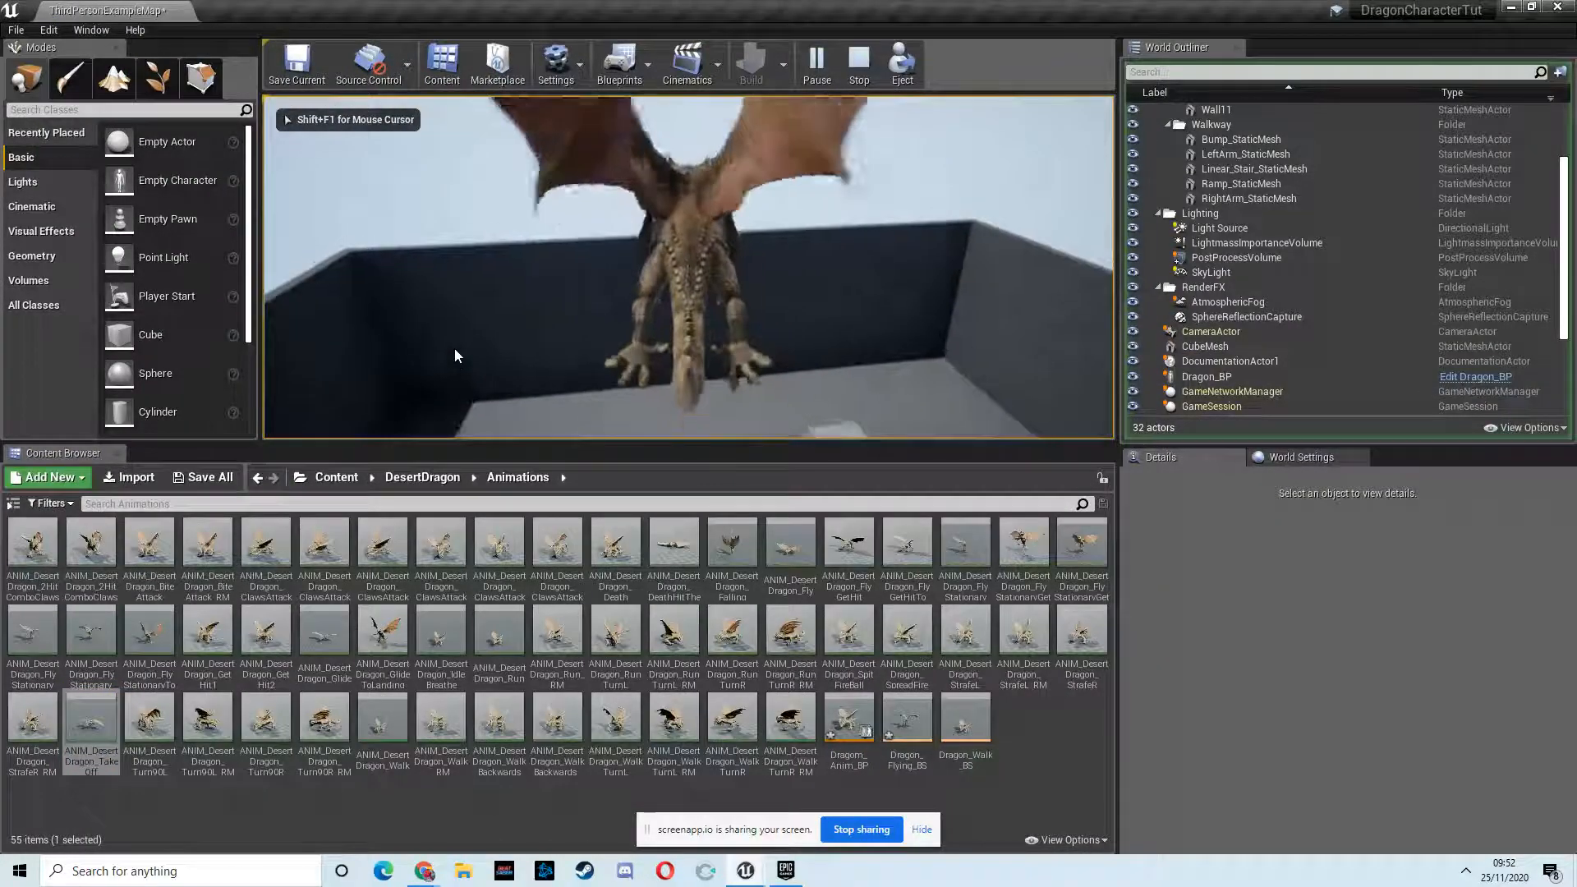
click(857, 63)
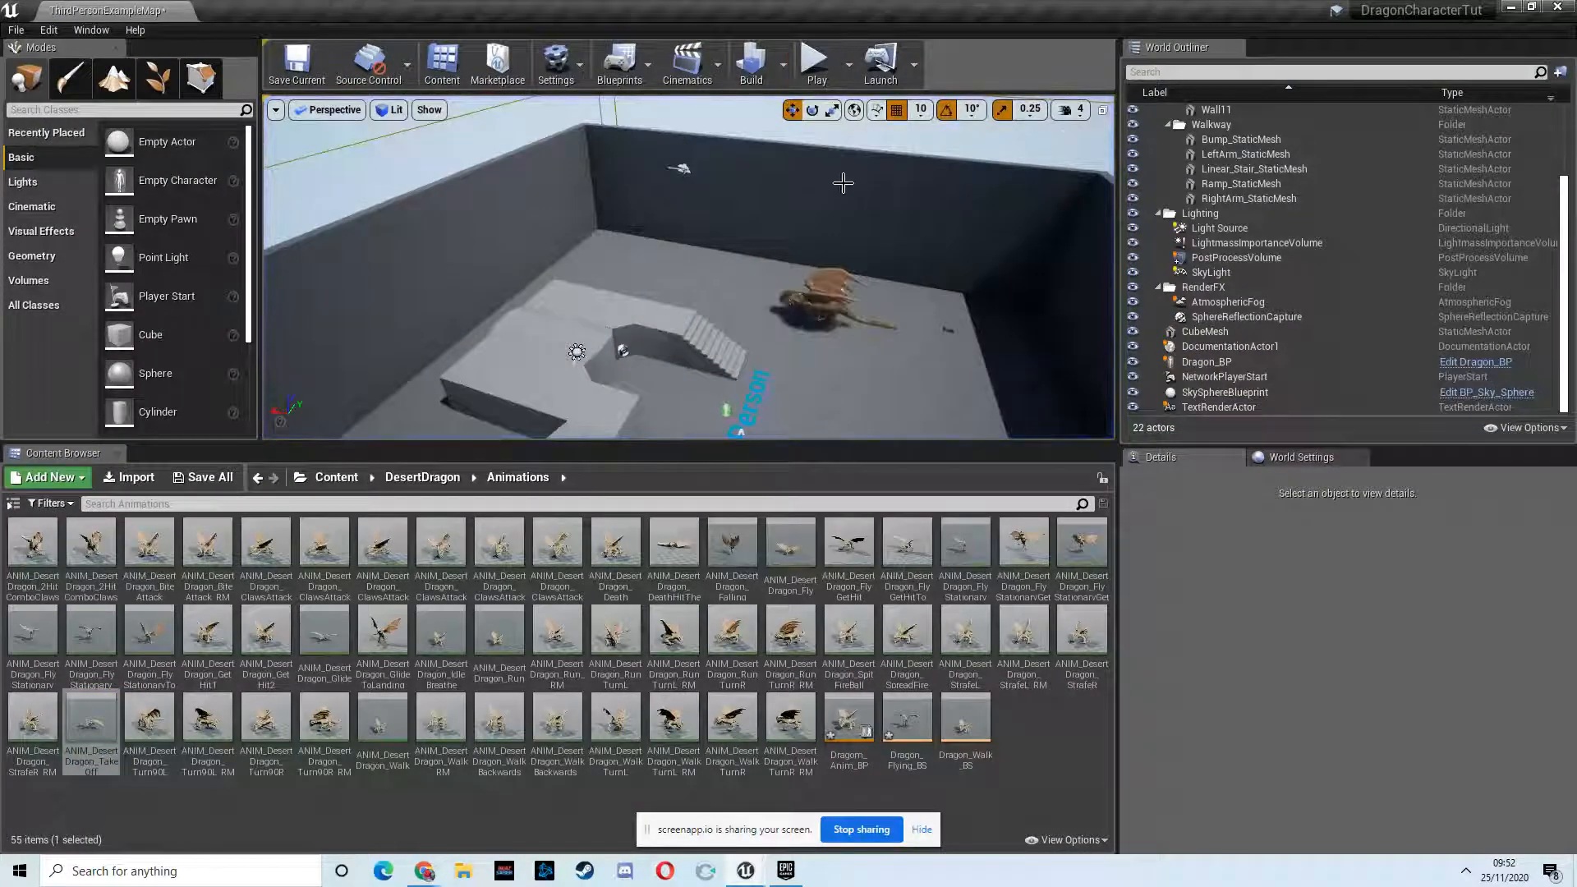
mouse_move(816, 63)
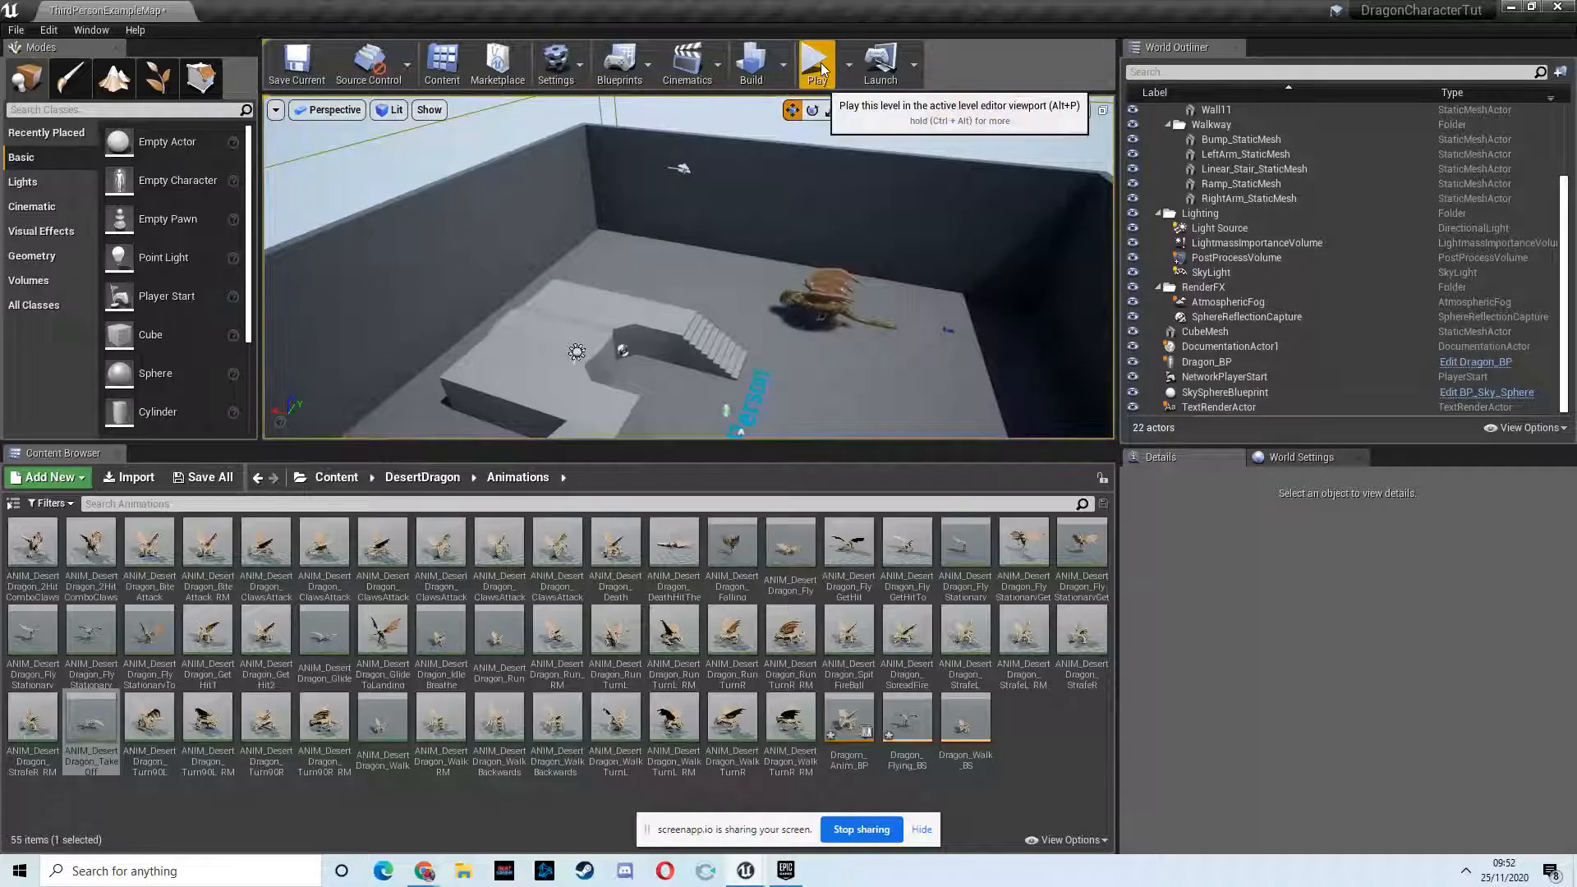
click(816, 62)
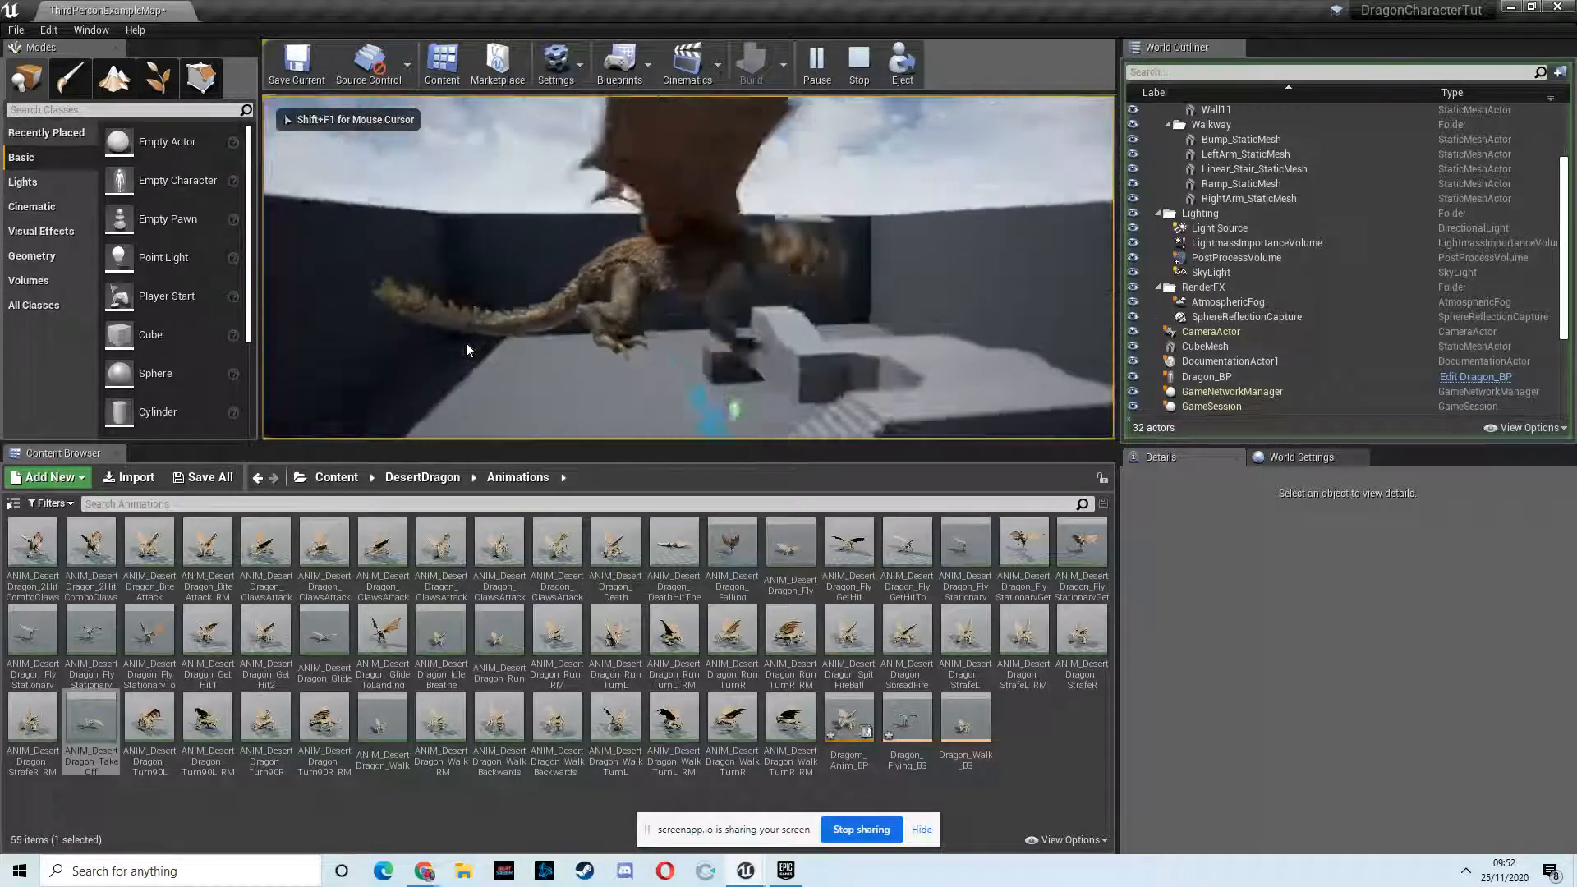
click(857, 62)
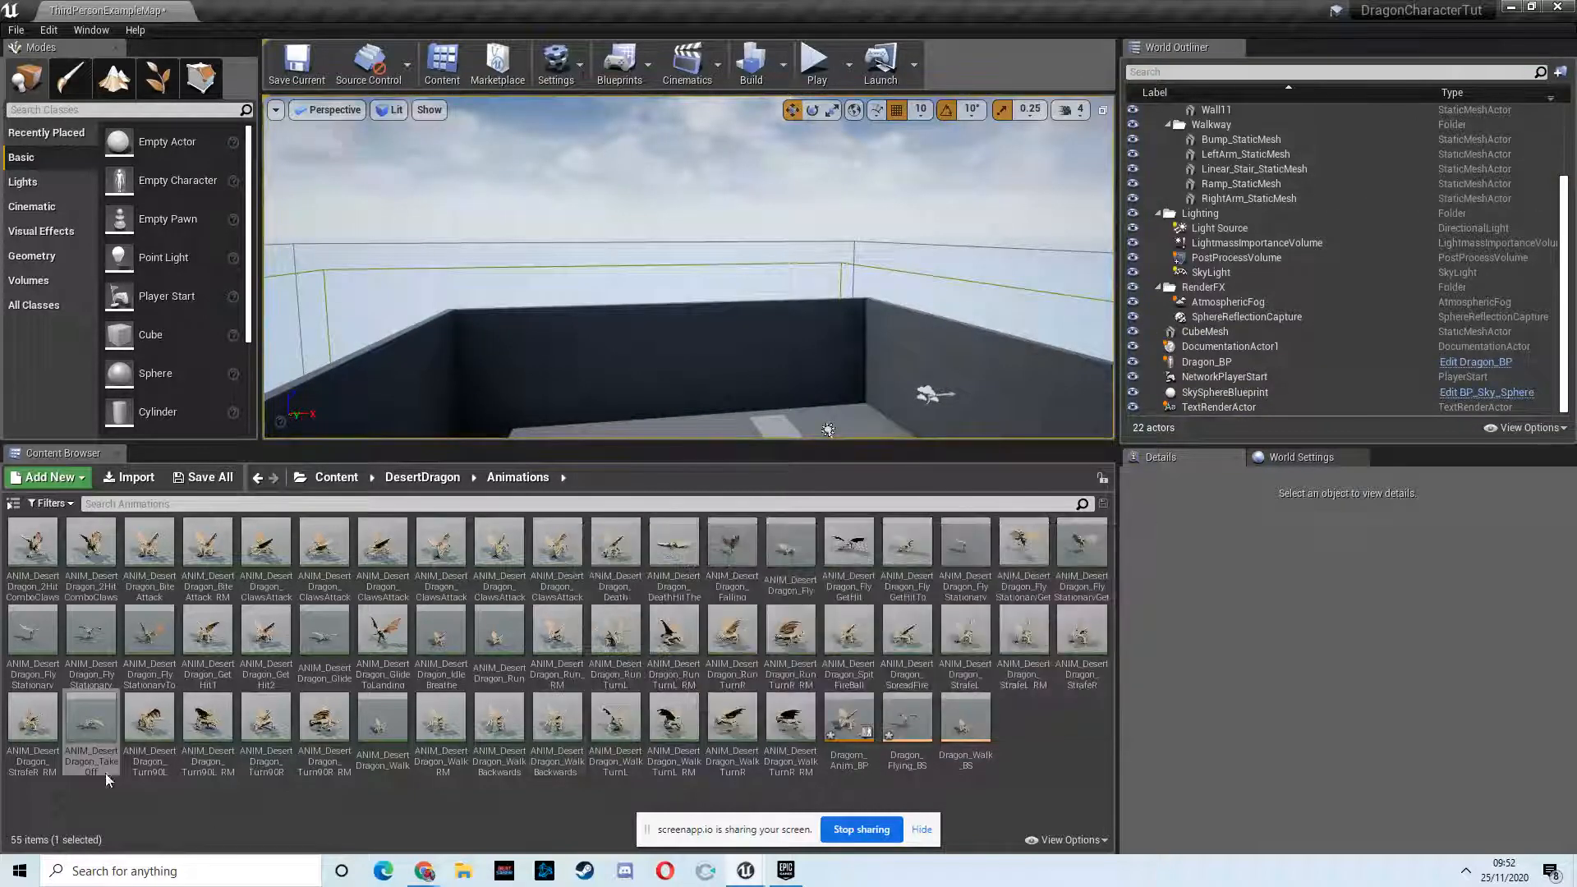
double_click(91, 725)
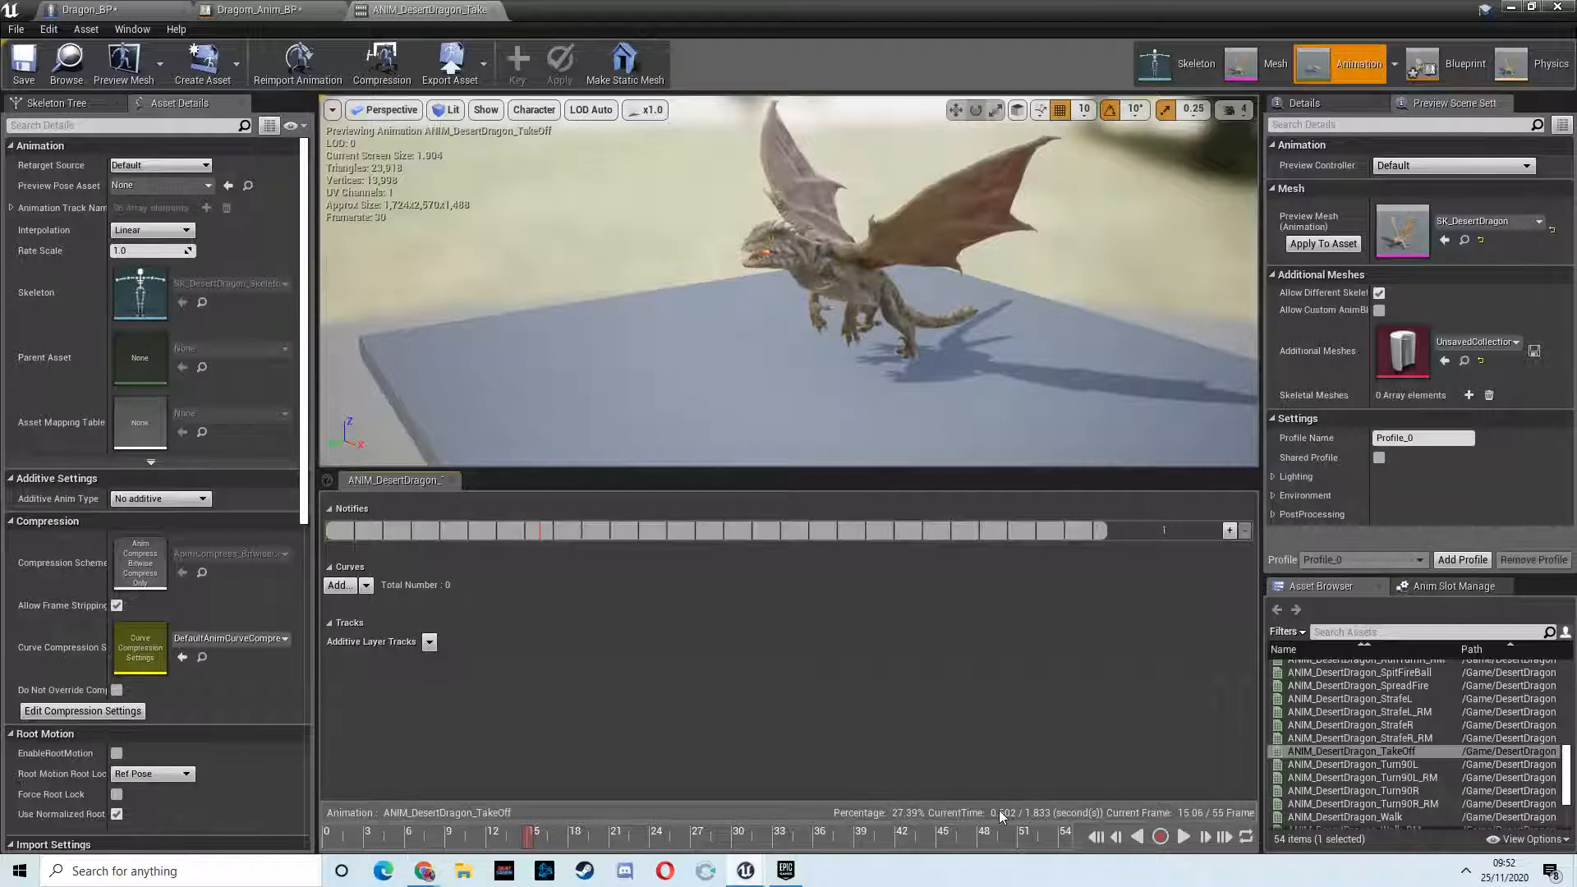
Step: Switch to Dragom_Anim_BP to view the Idle/Walk/Run-to-flying transition rule
click(266, 10)
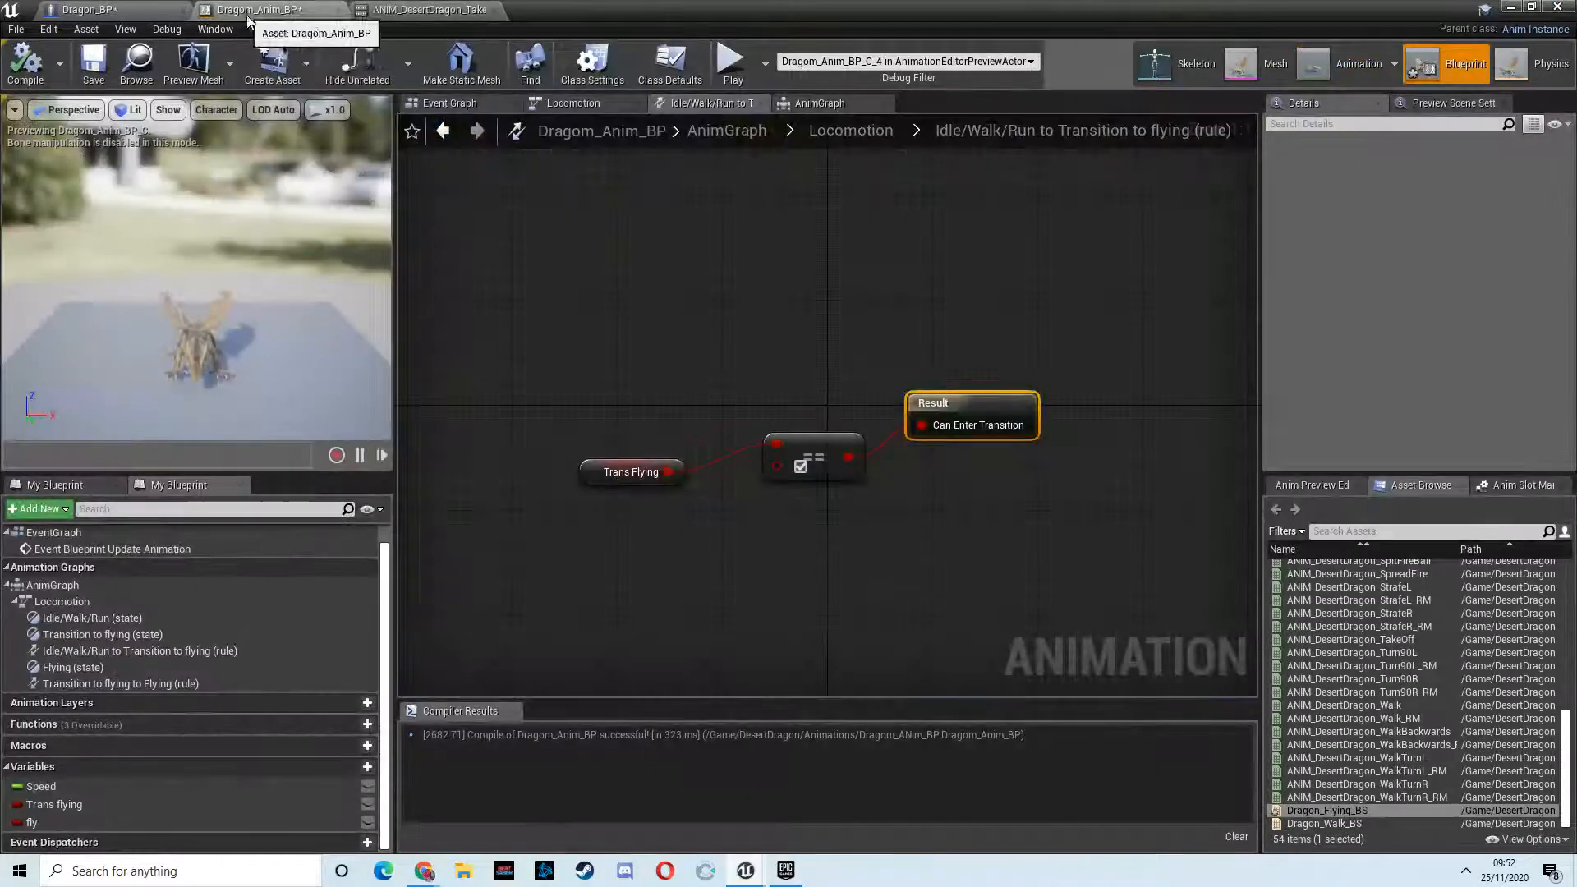
Step: Insert a Delay before Launch Character in Dragon_BP and set the second Delay to 1.2 seconds
click(88, 9)
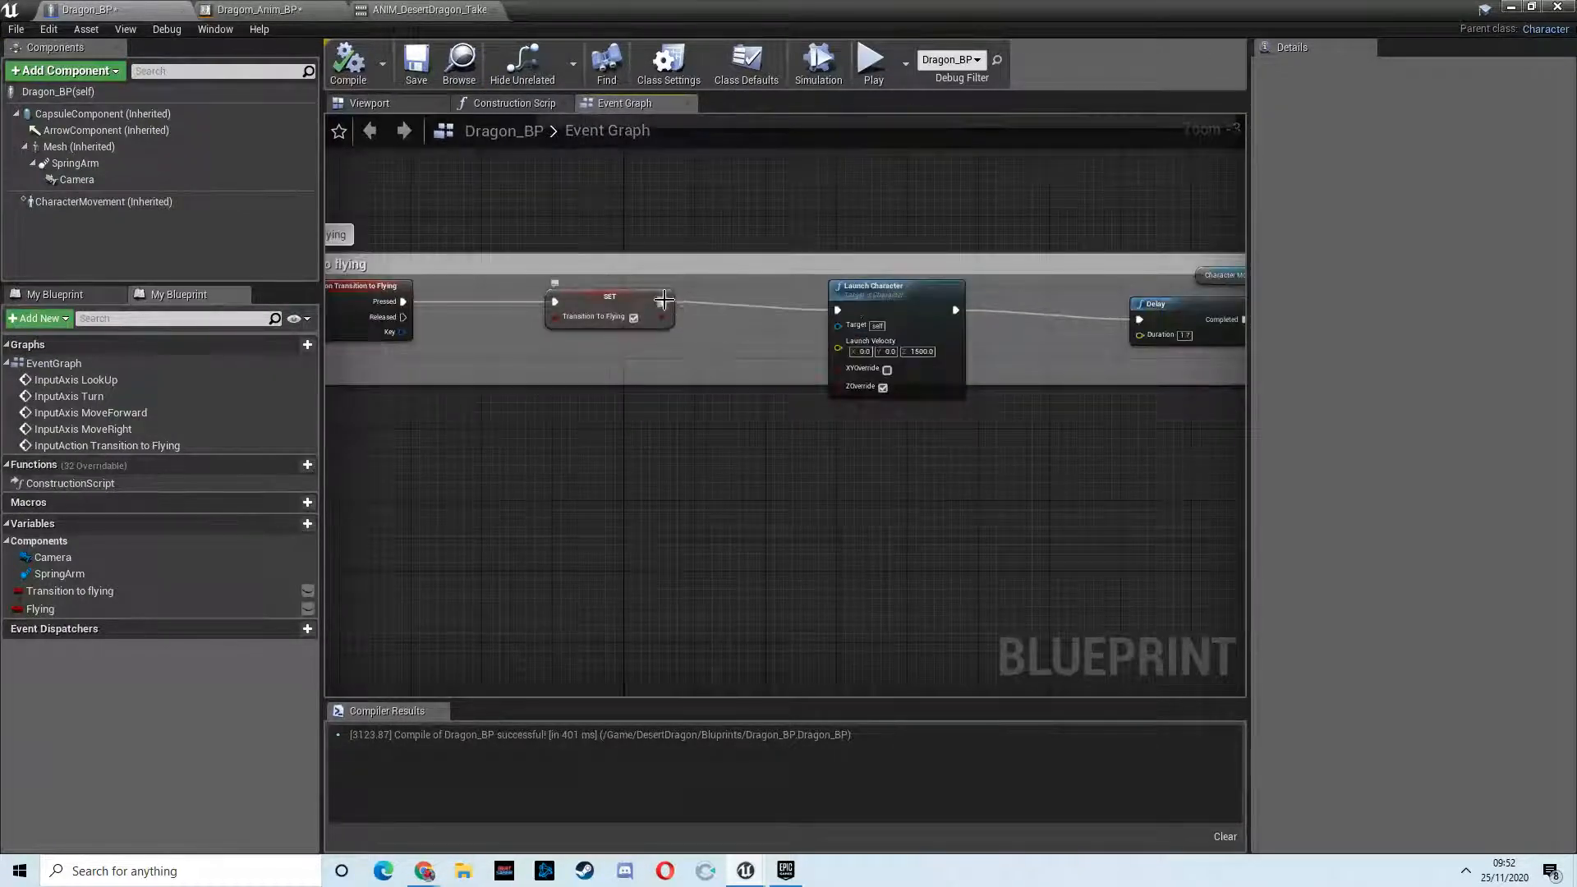
text(dela)
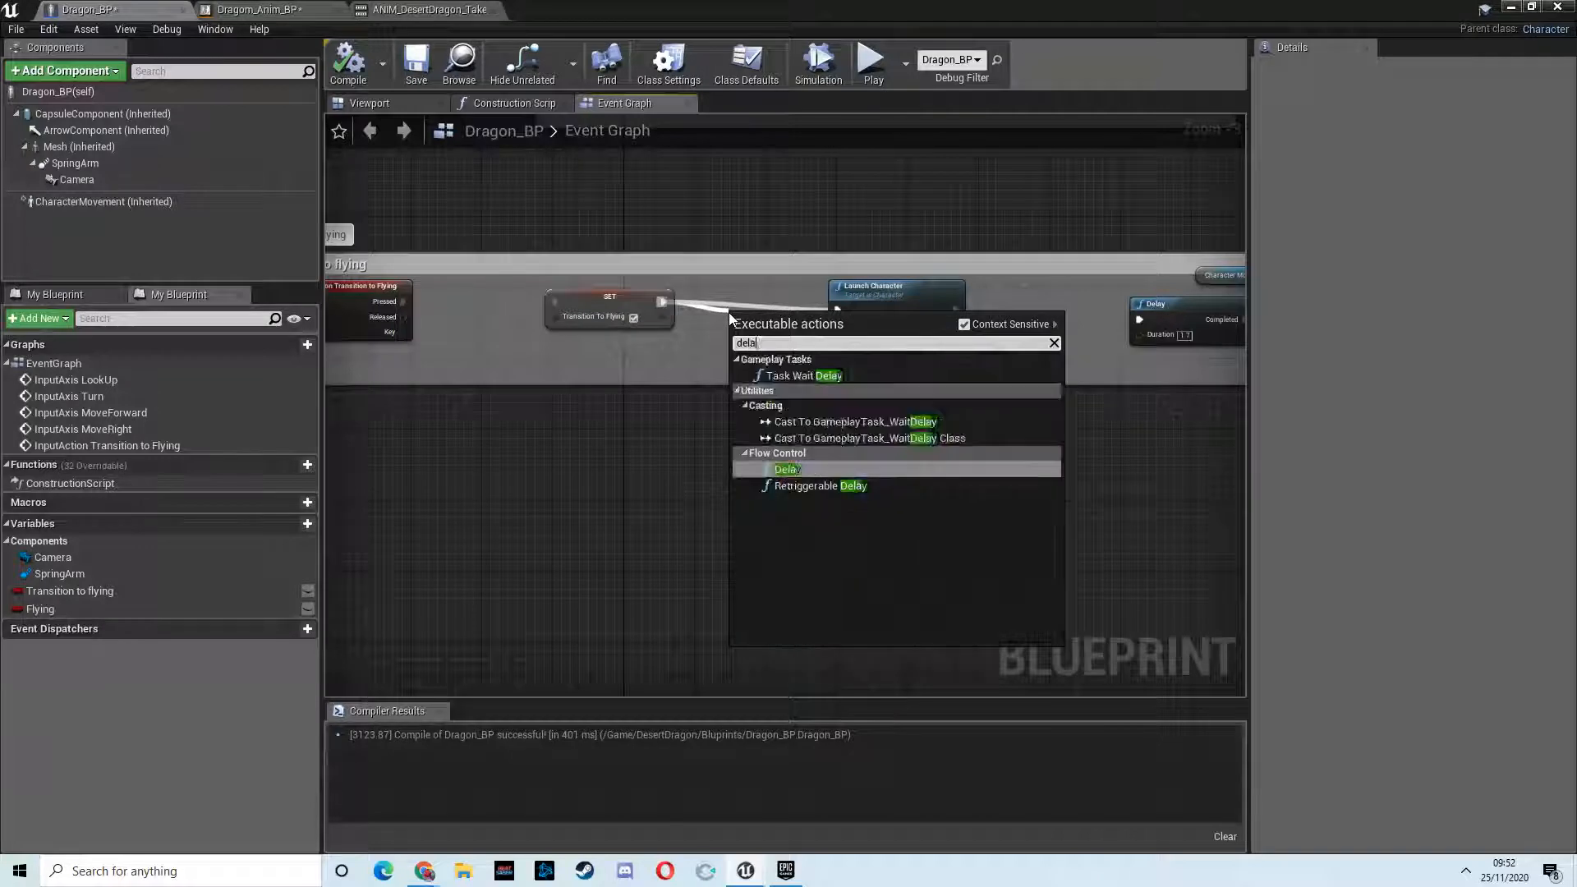
click(786, 470)
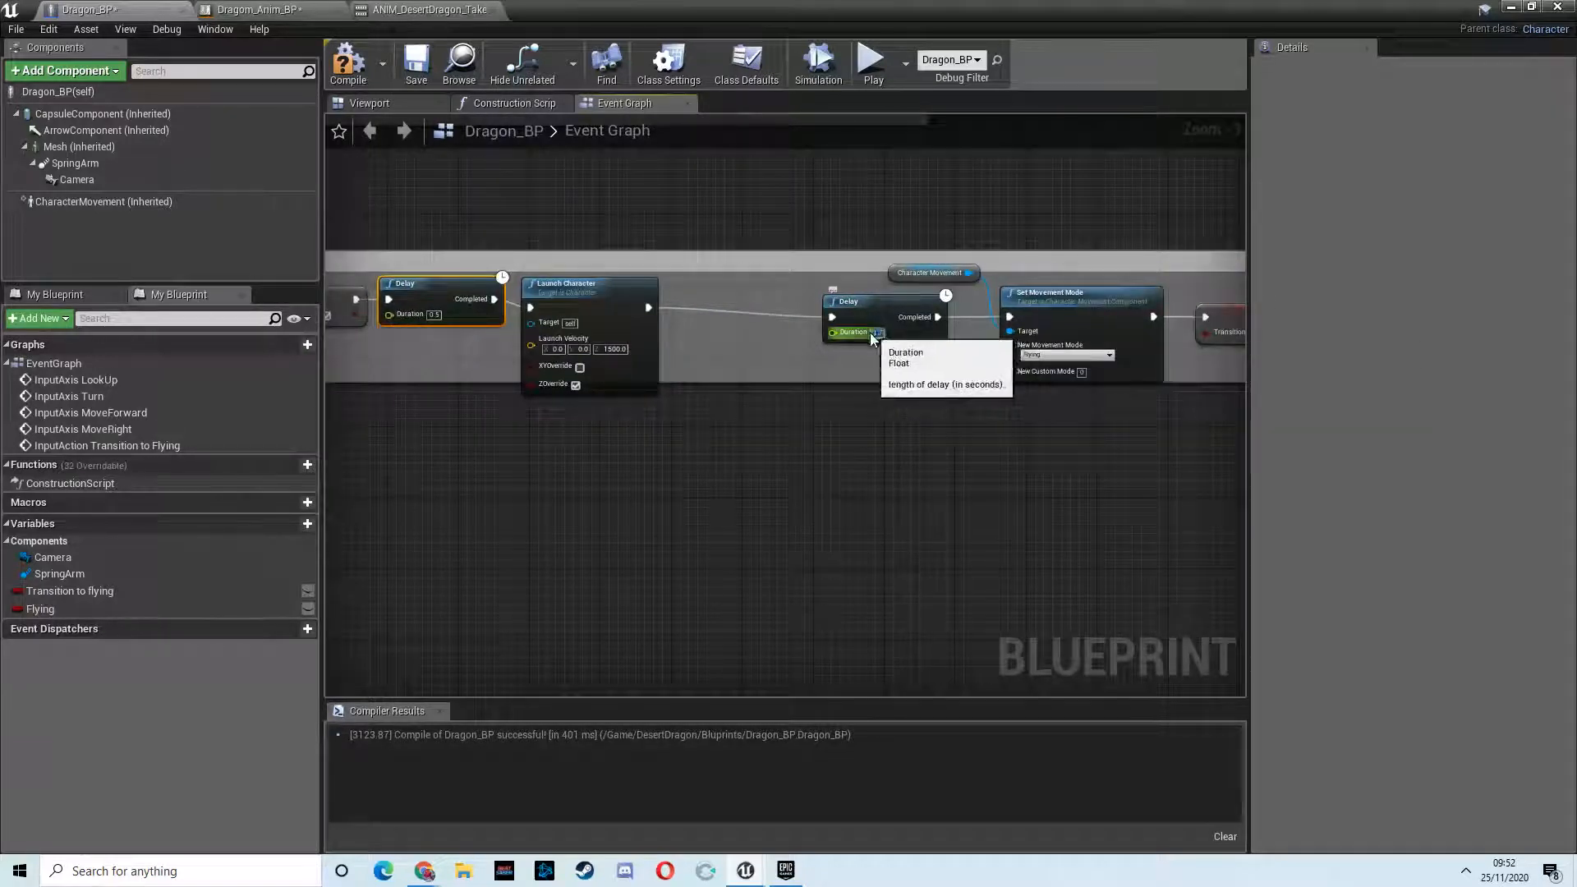
mouse_move(824, 375)
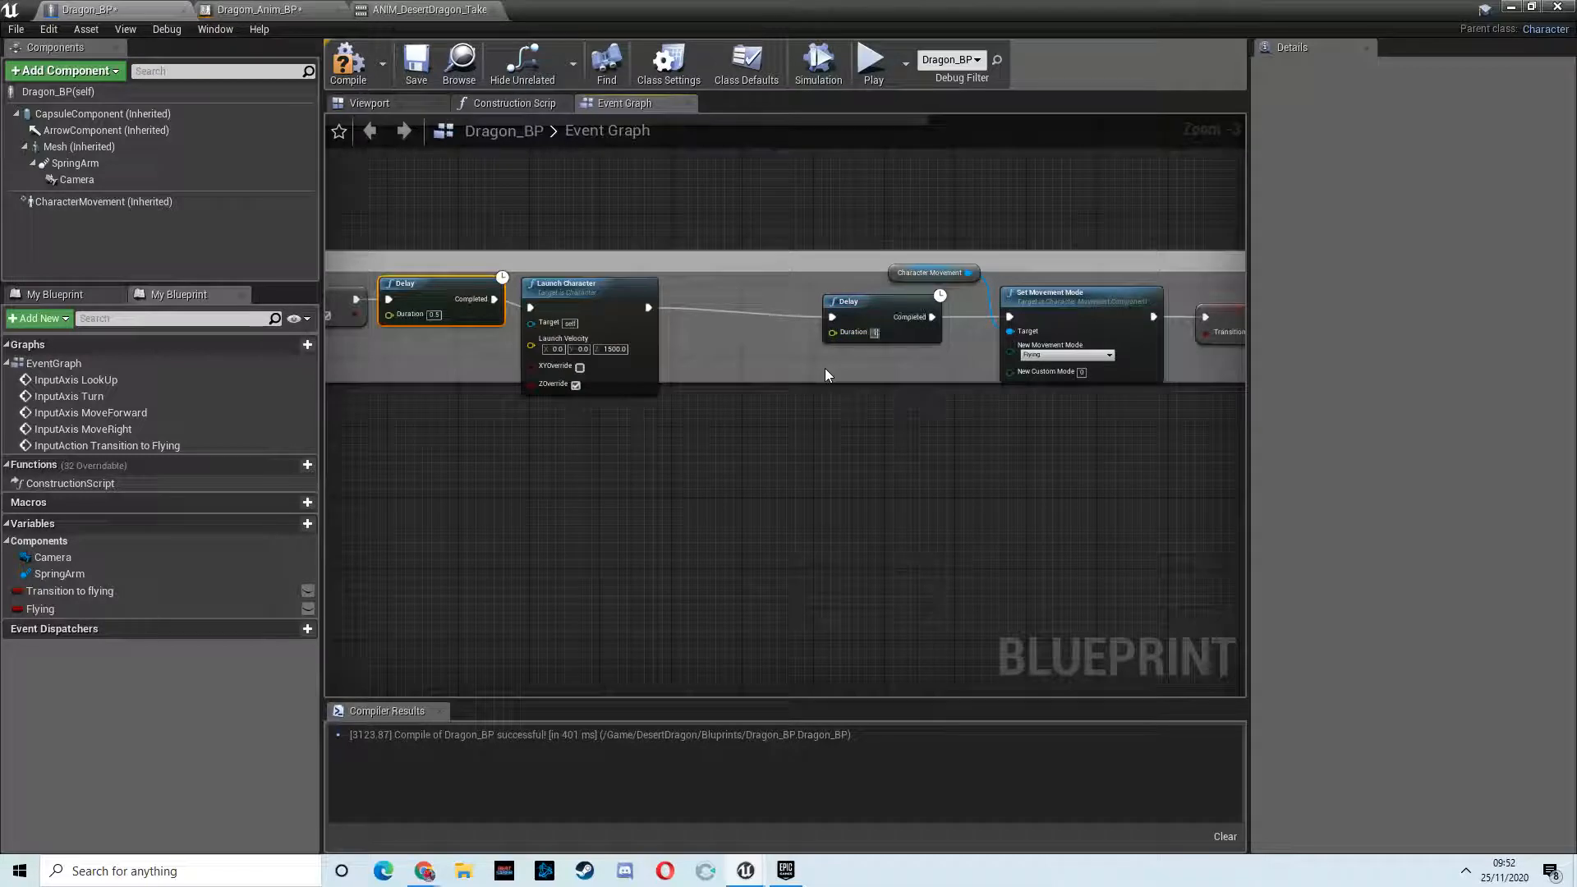
text(1.2)
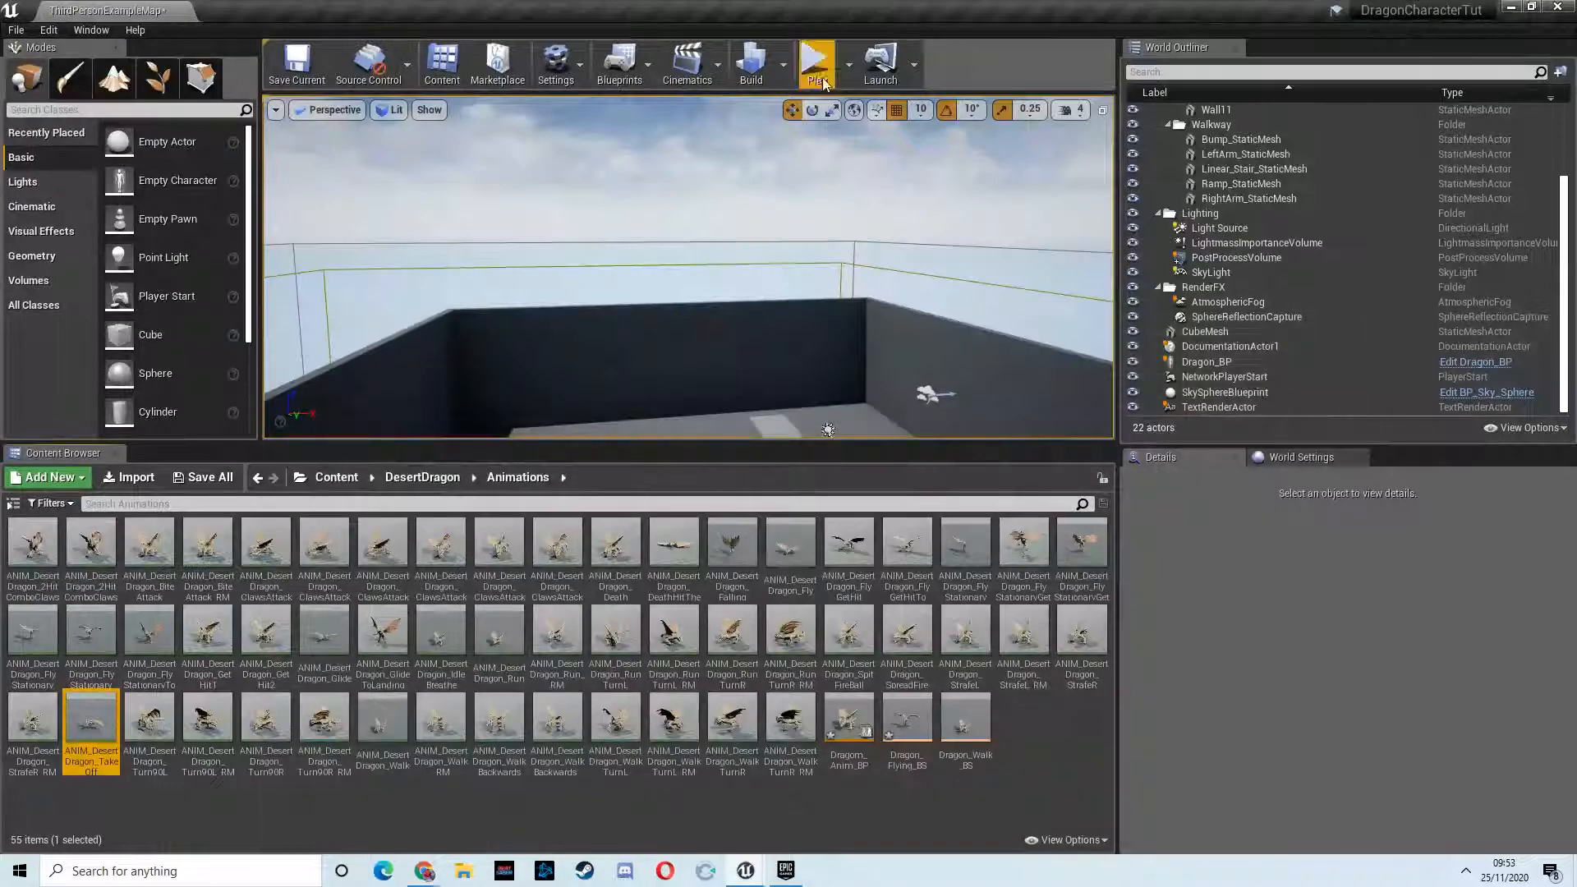
Step: Run and stop a play-test of the delayed takeoff
click(816, 62)
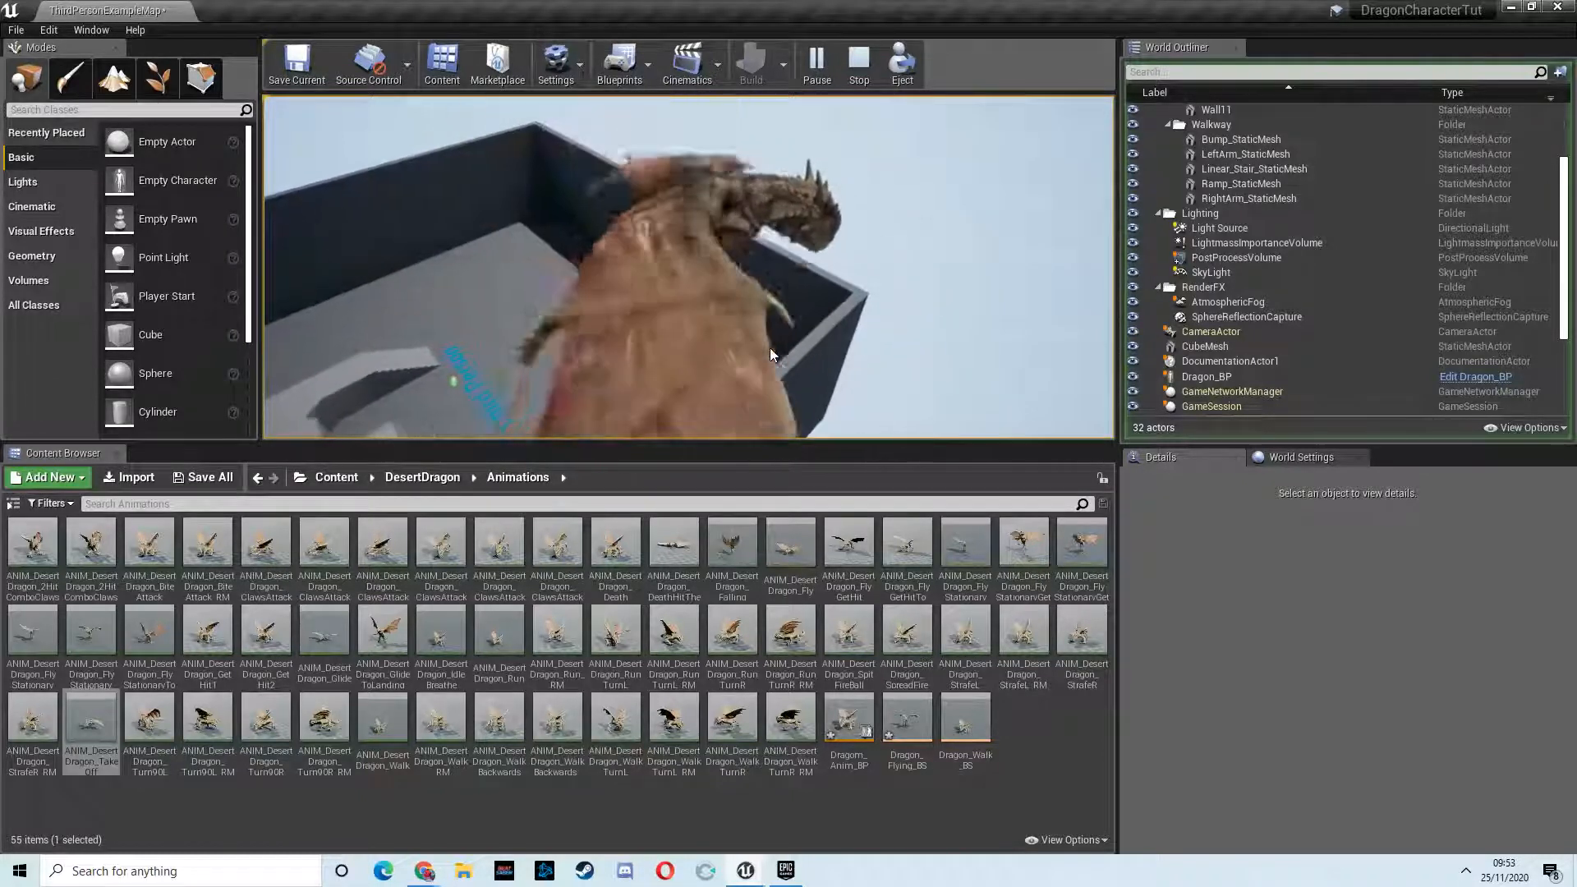
click(858, 62)
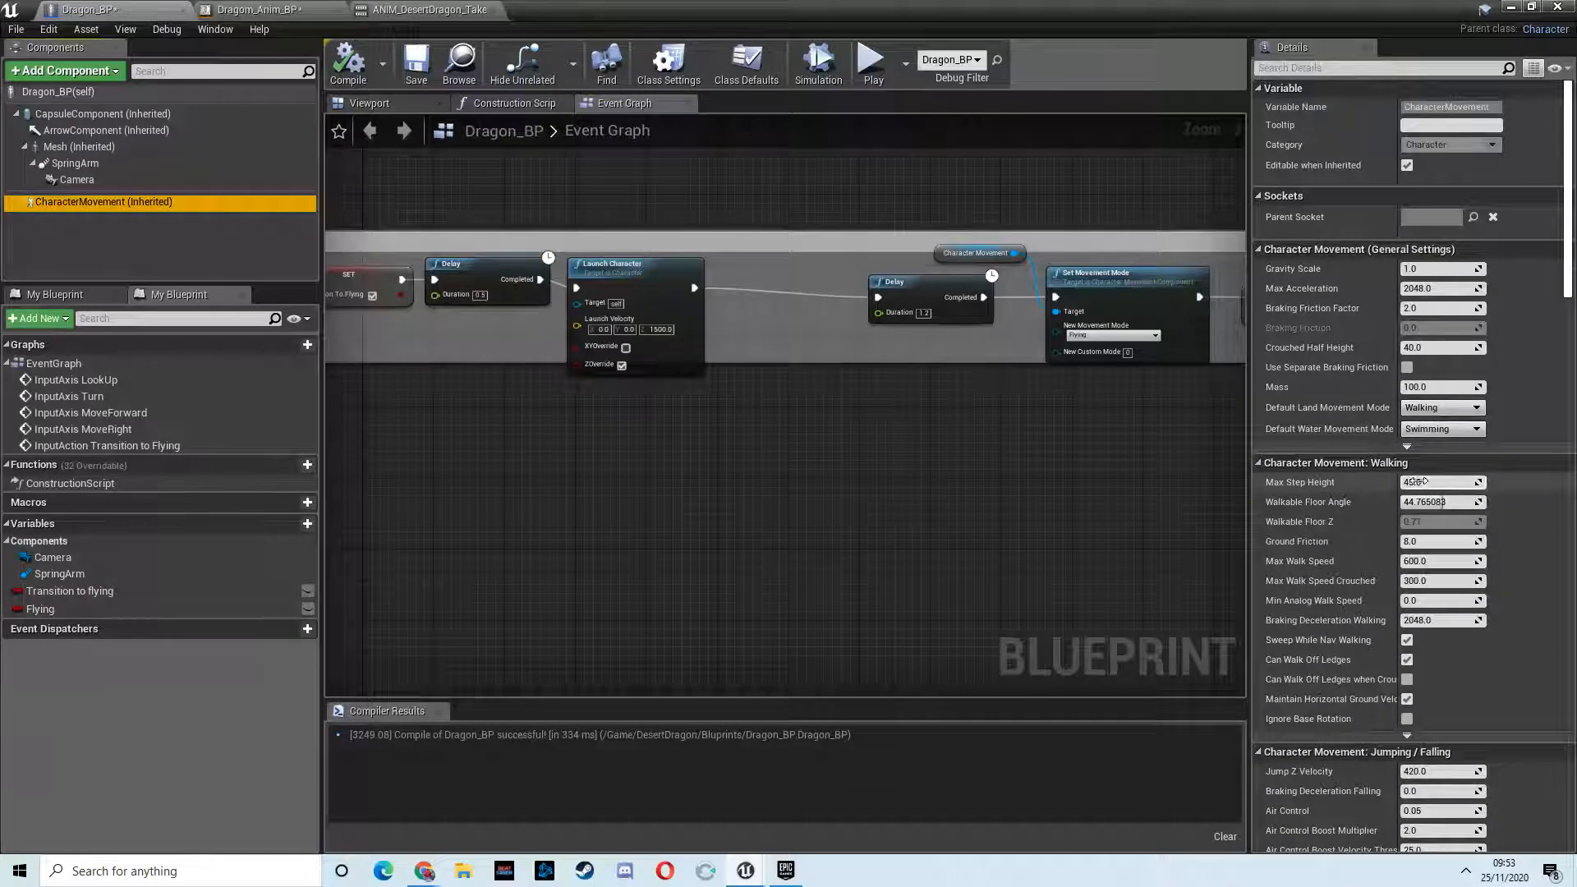
Step: Scroll the Details panel down to the Character Movement: Flying settings
scroll(down, 3)
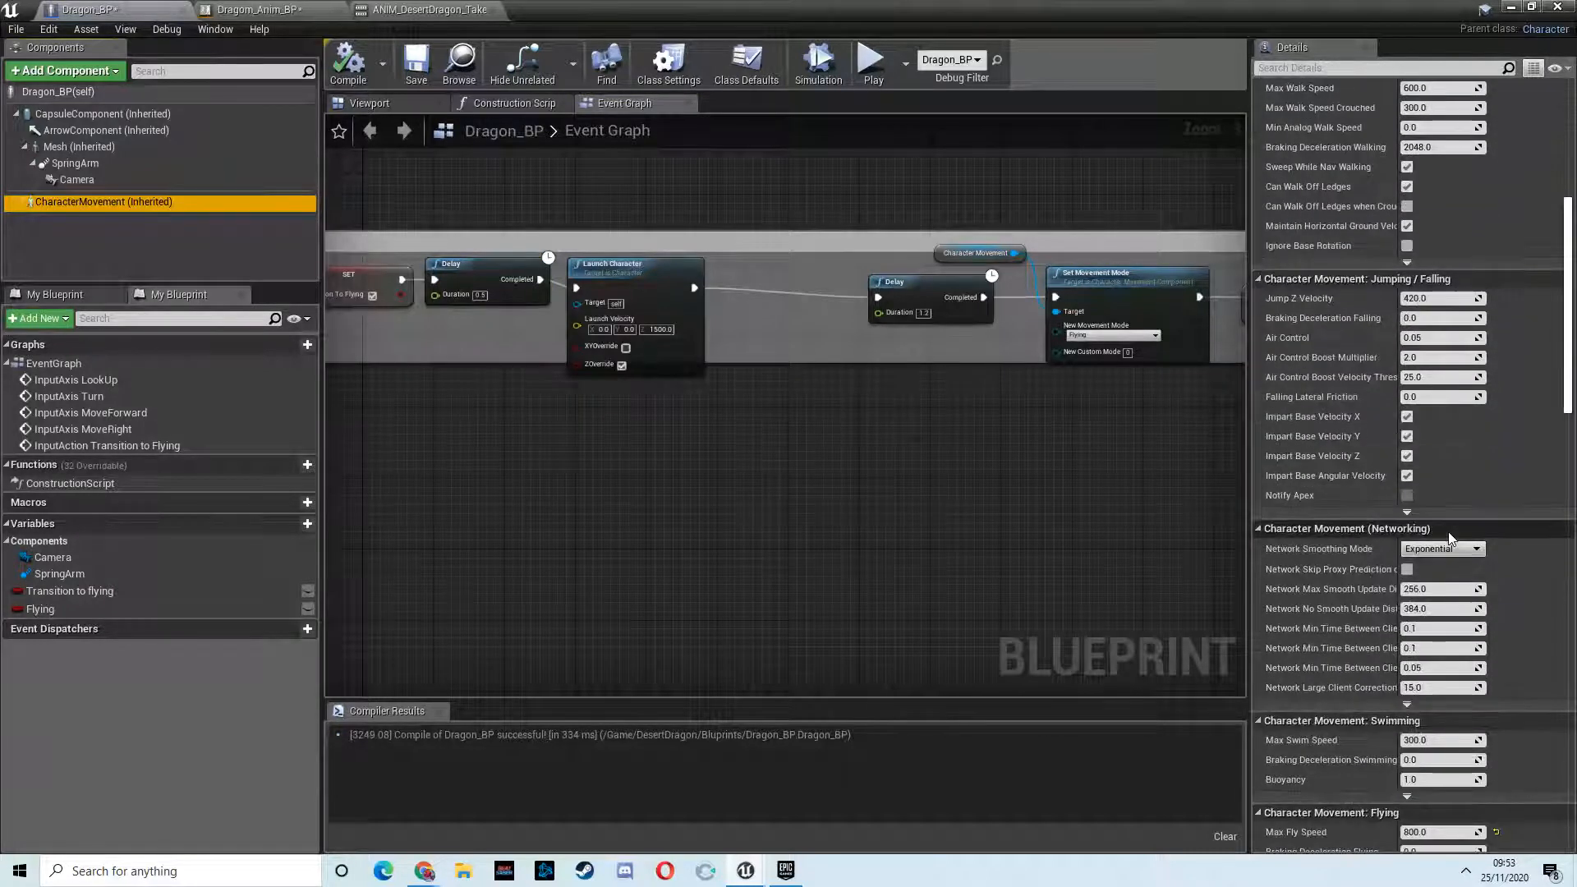
scroll(down, 3)
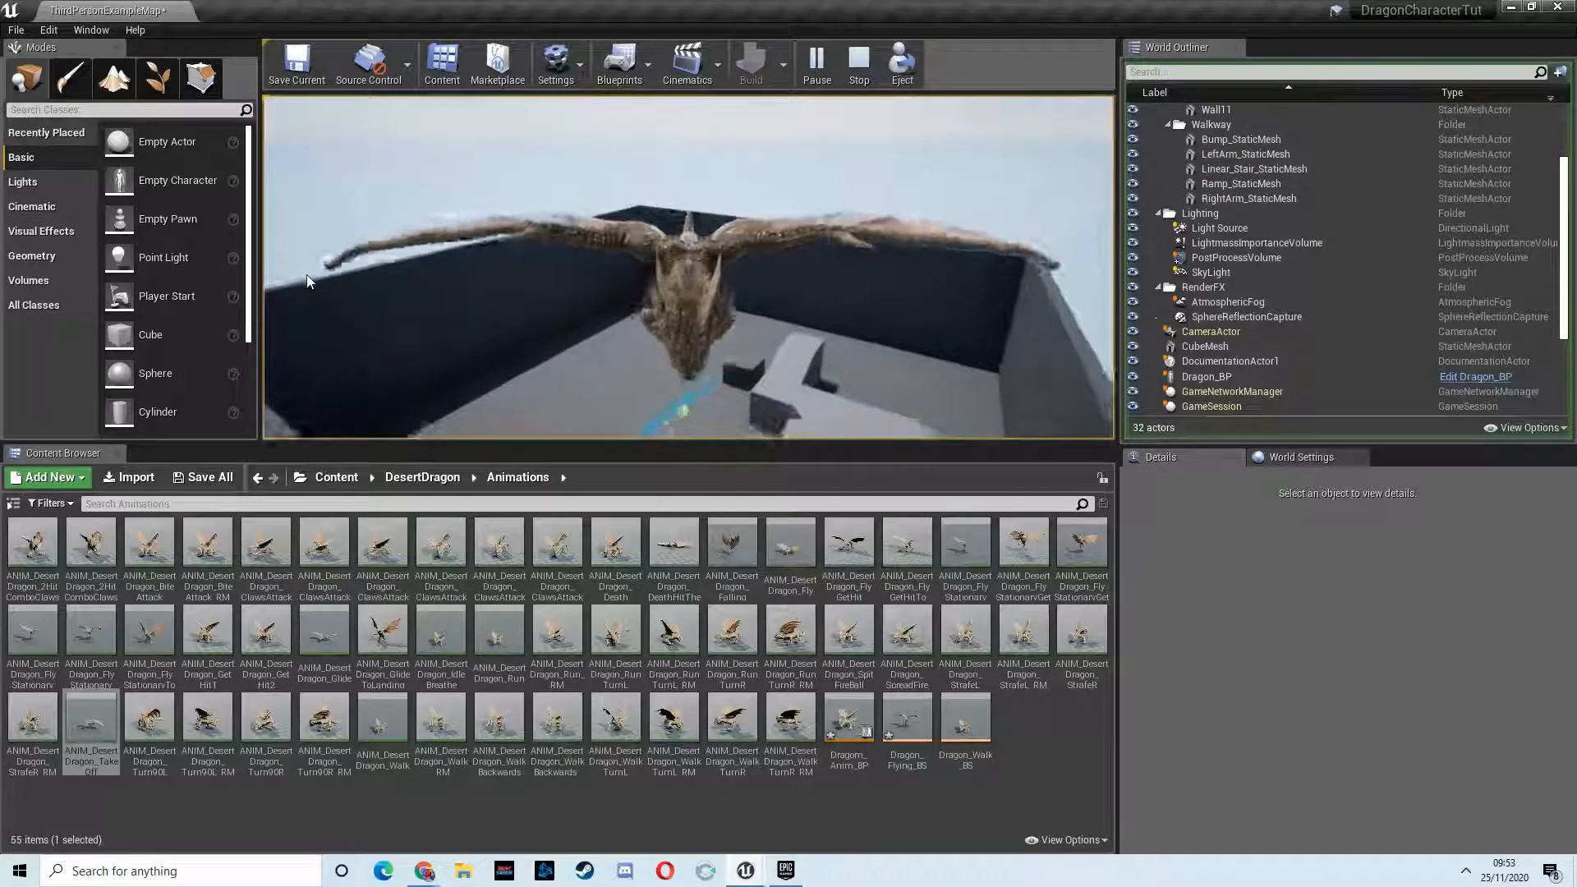
Step: Stop the running play-test session
click(857, 58)
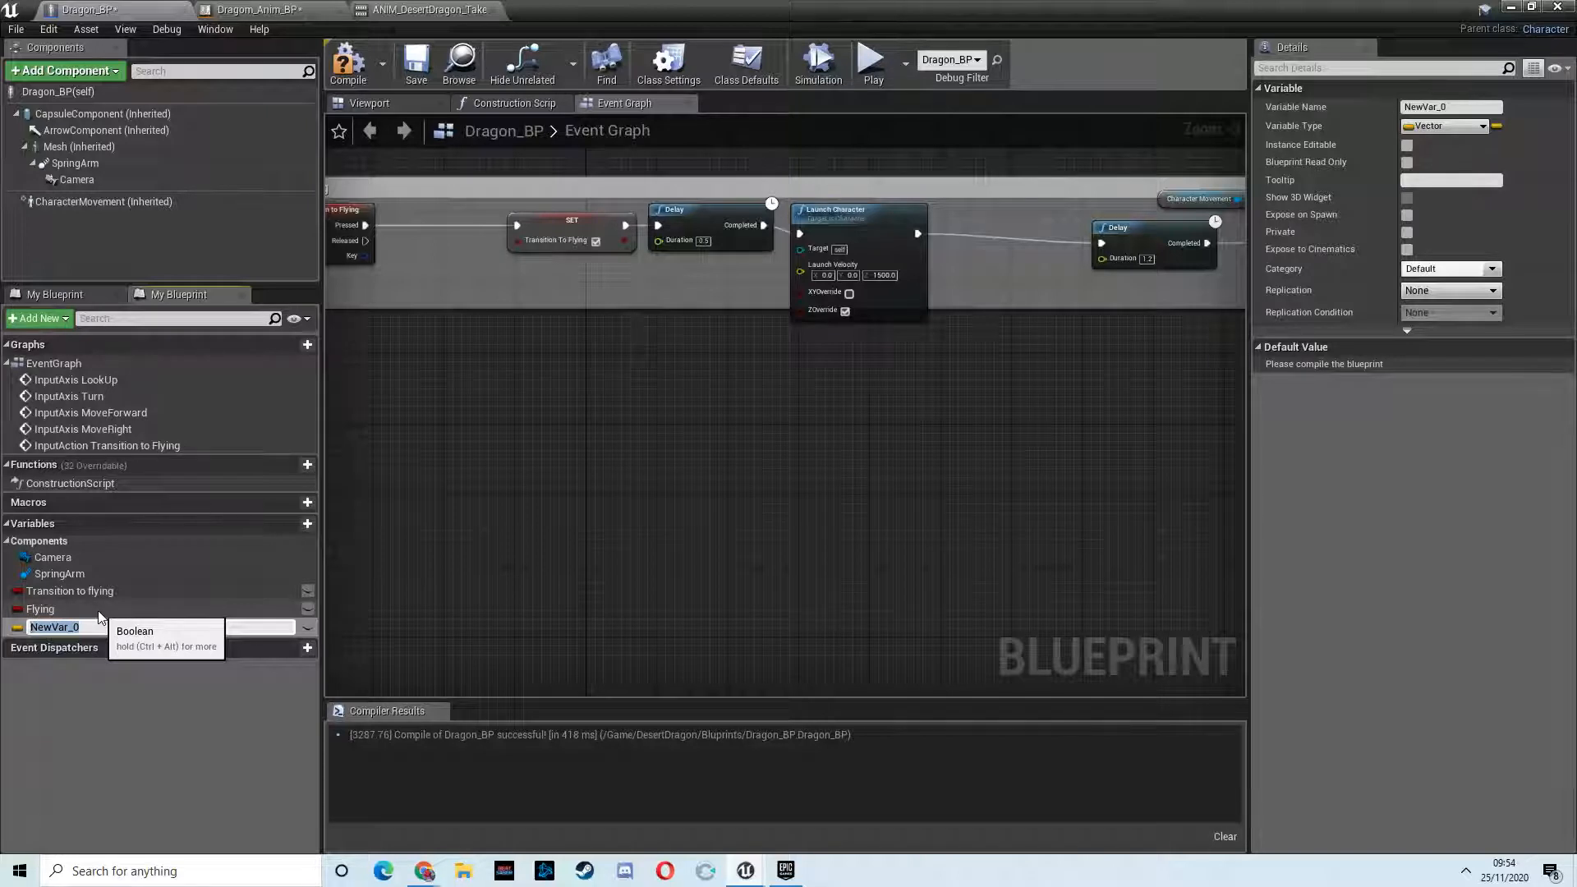
Step: Rename NewVar_0 to Gliding and open the Dragon_Walk_BS blend space
text(Gliding)
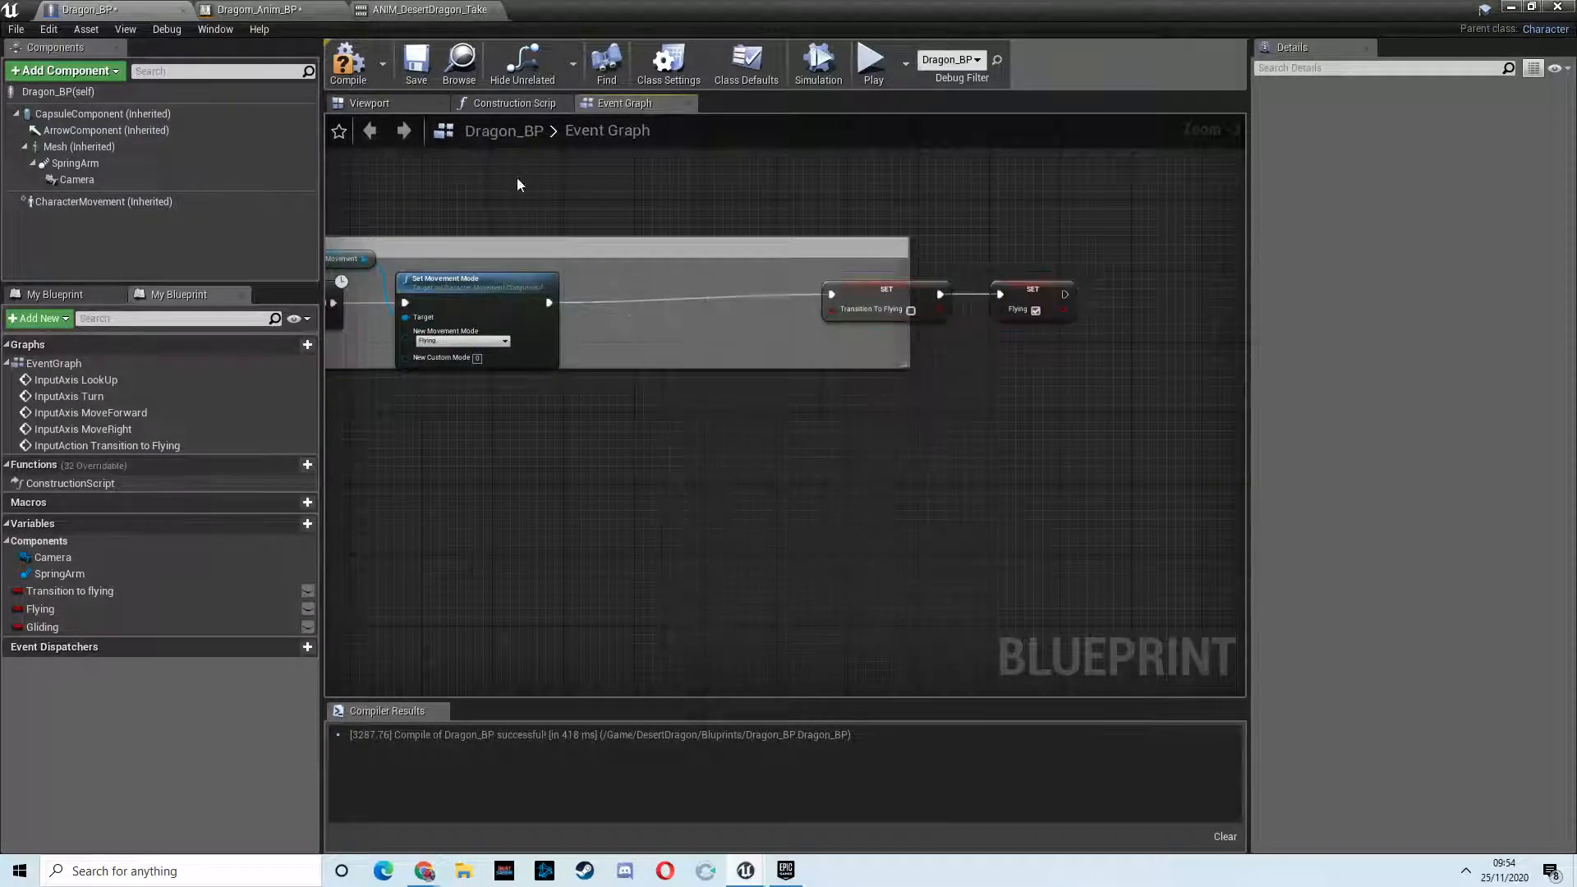
click(477, 211)
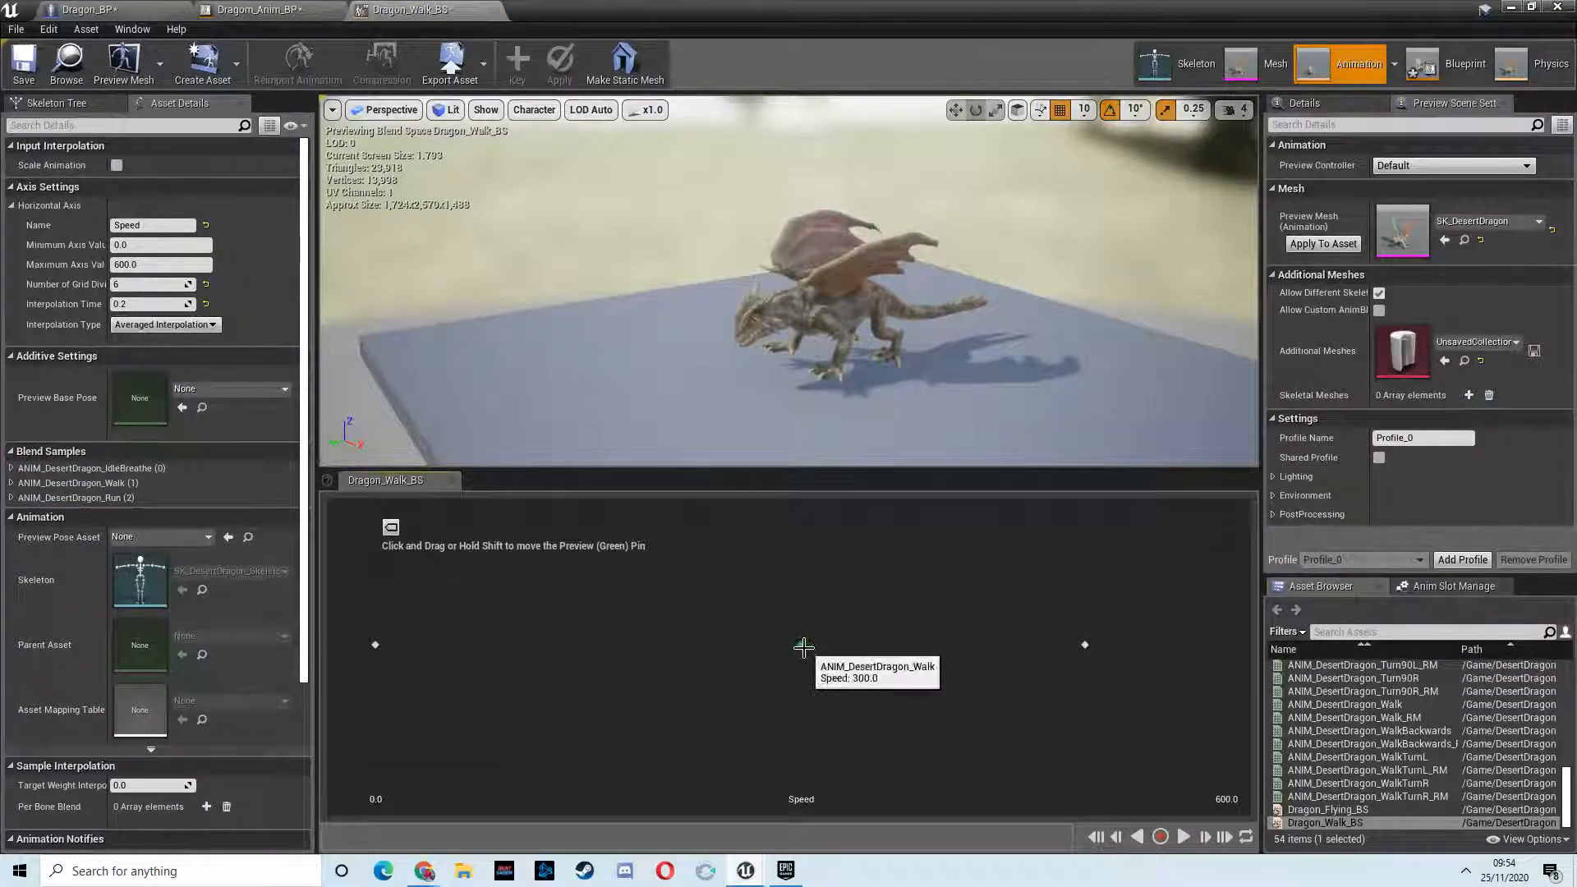
Step: Preview the walk blend at speed 300, then open and preview Dragon_Flying_BS
click(801, 645)
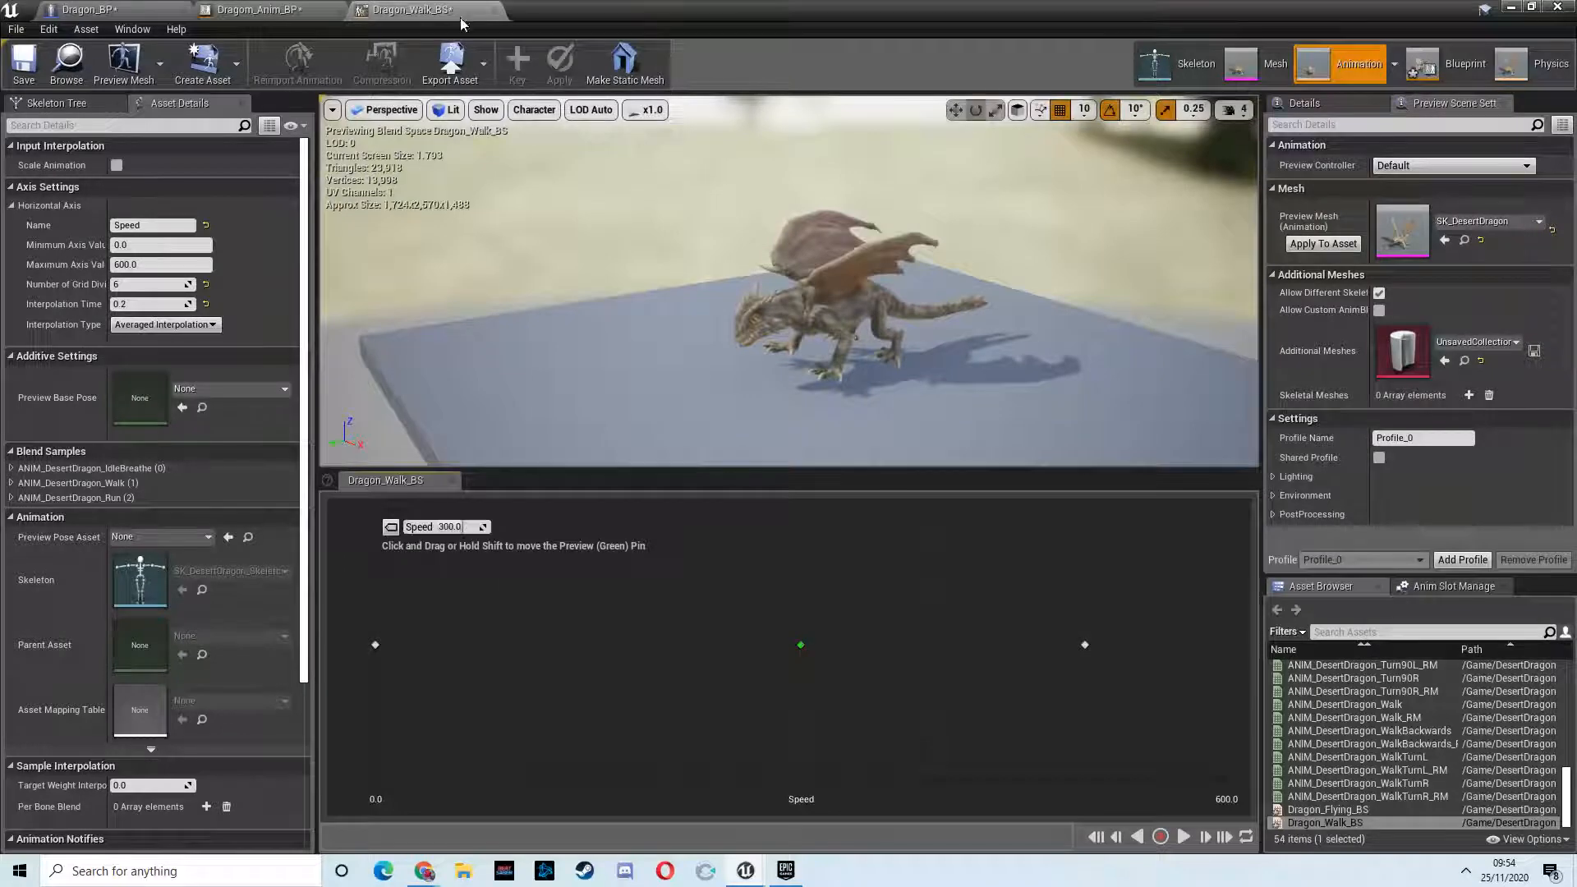
click(254, 9)
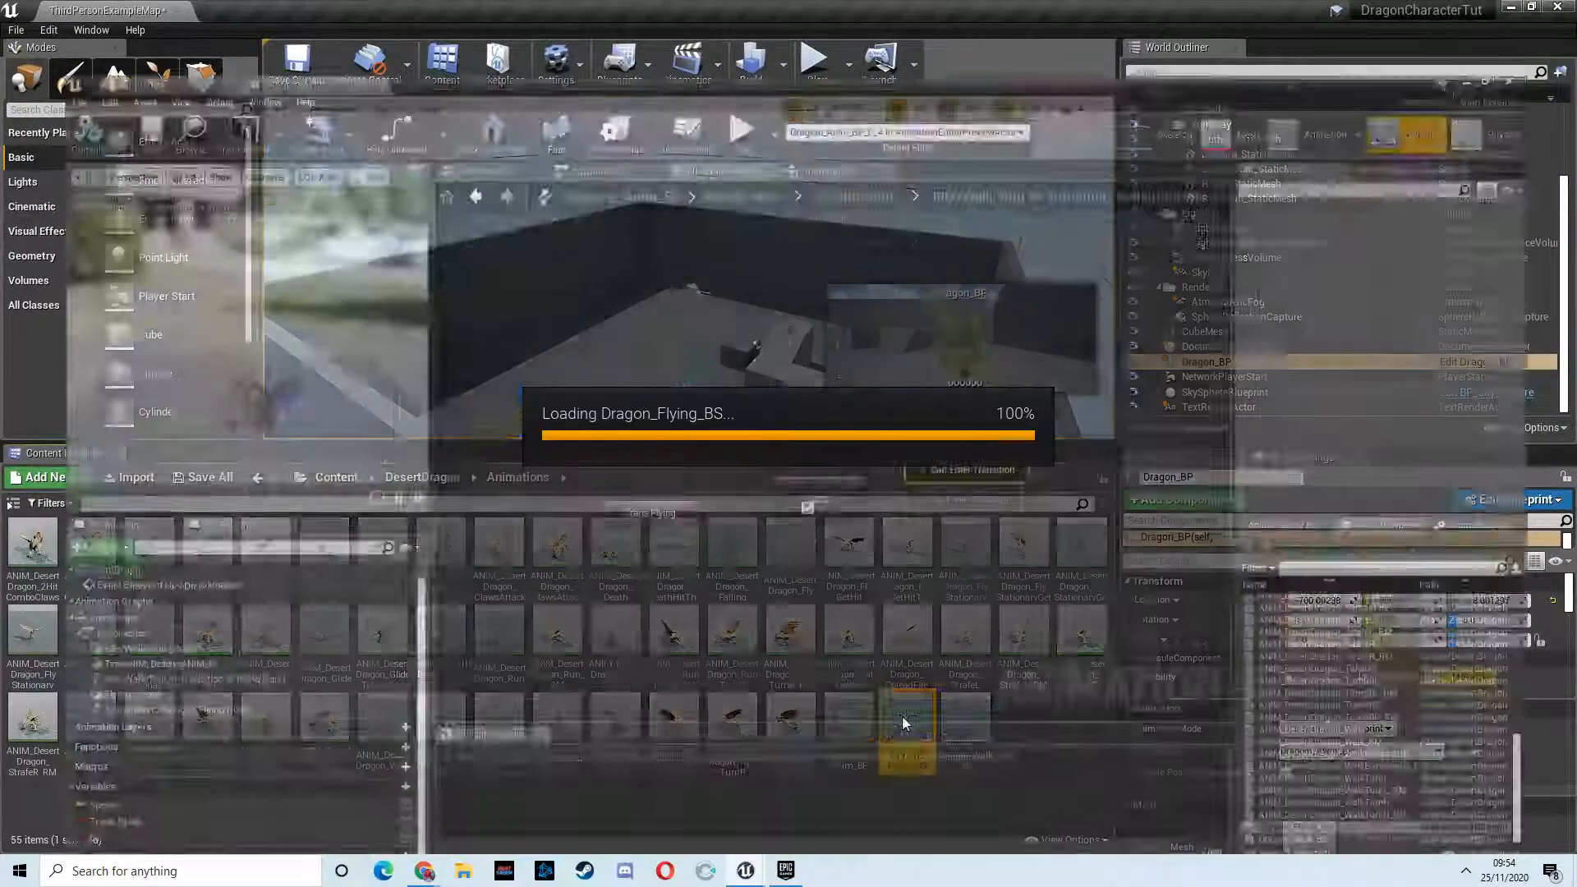
double_click(905, 735)
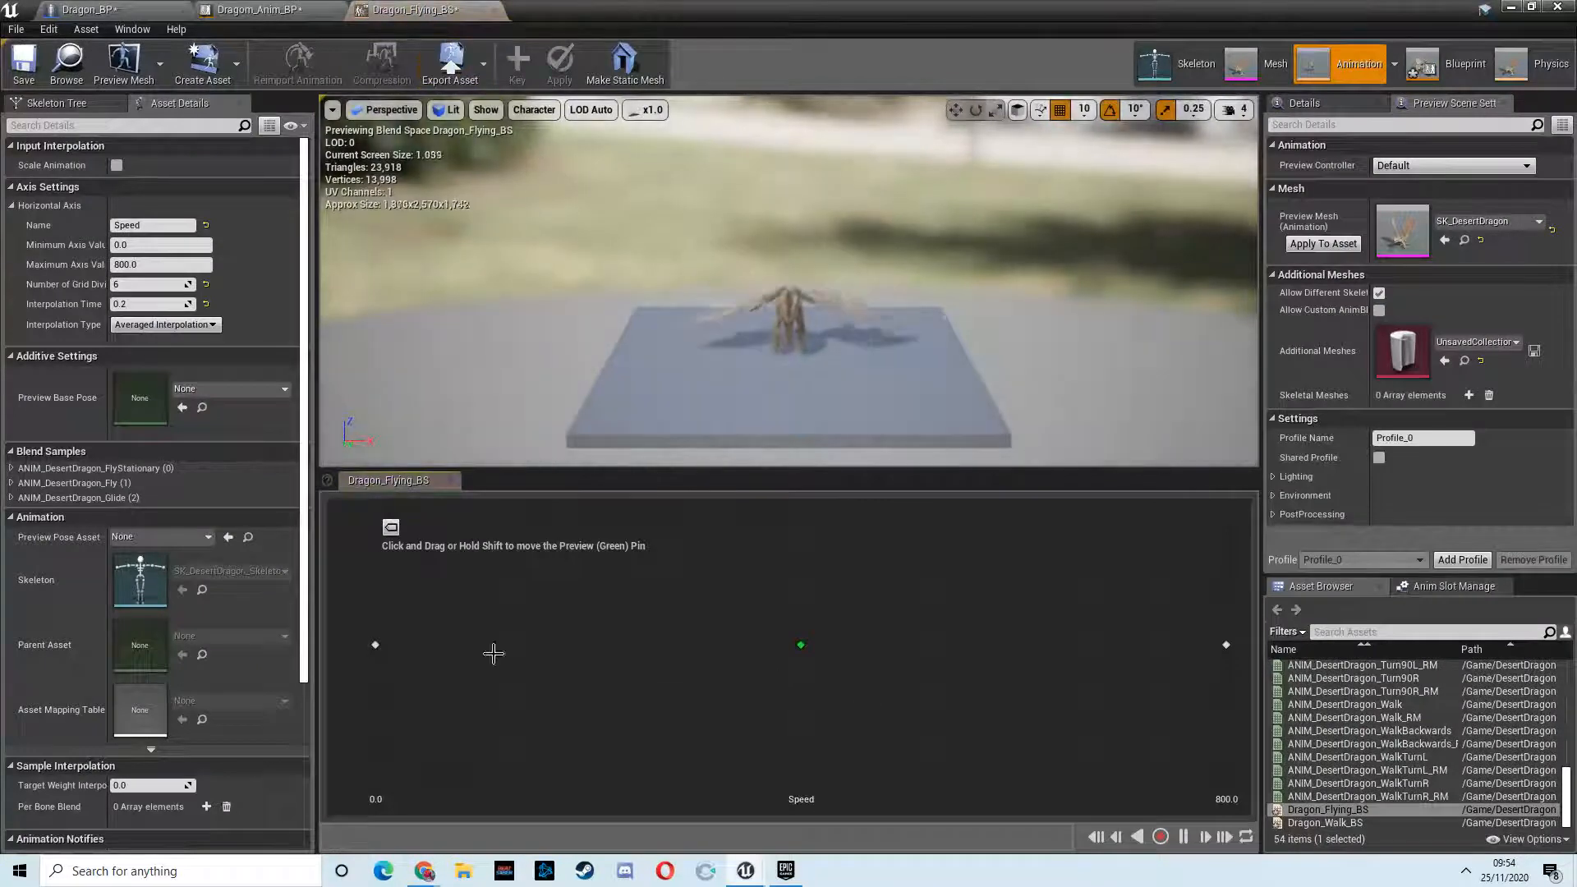
drag(799, 645, 802, 648)
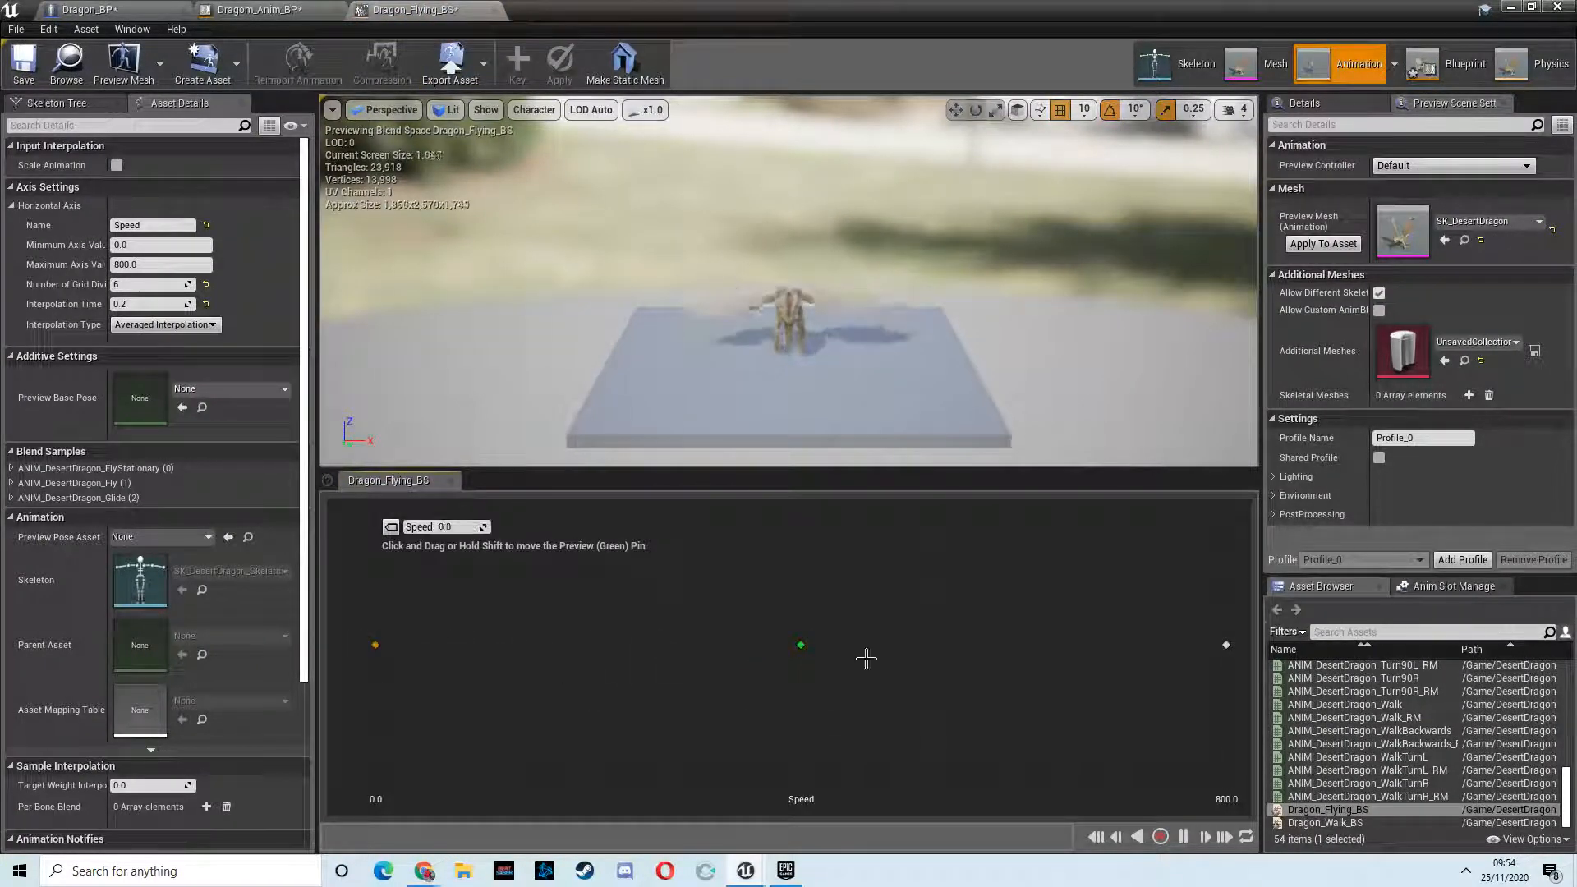
drag(799, 645, 805, 645)
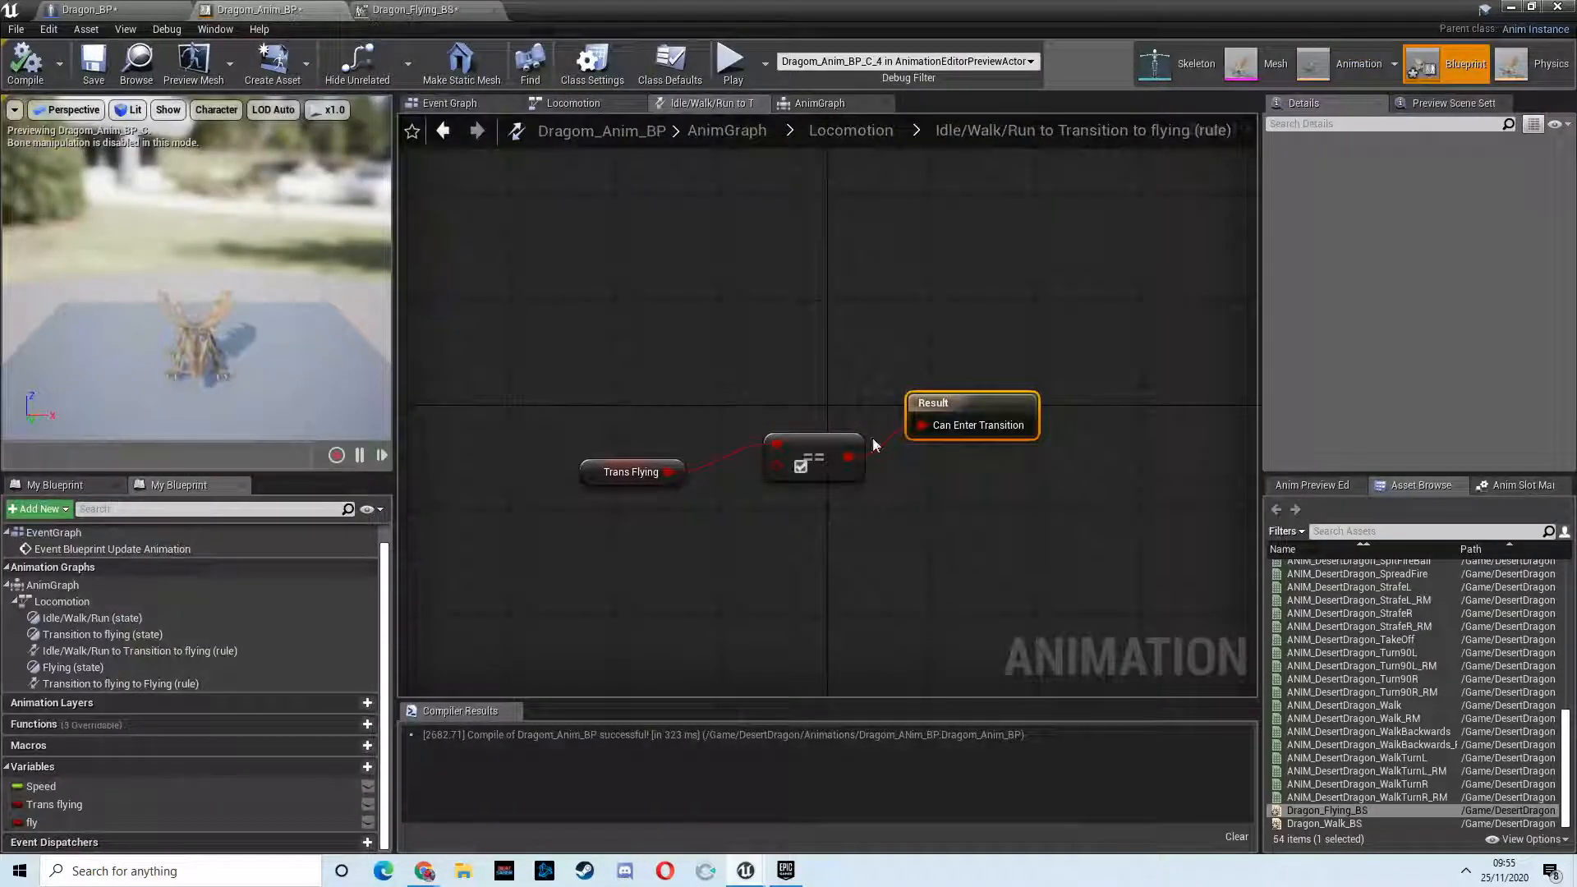
Step: Switch to Dragon_BP and inspect the Set Max Fly Speed node in its flying chain
click(95, 9)
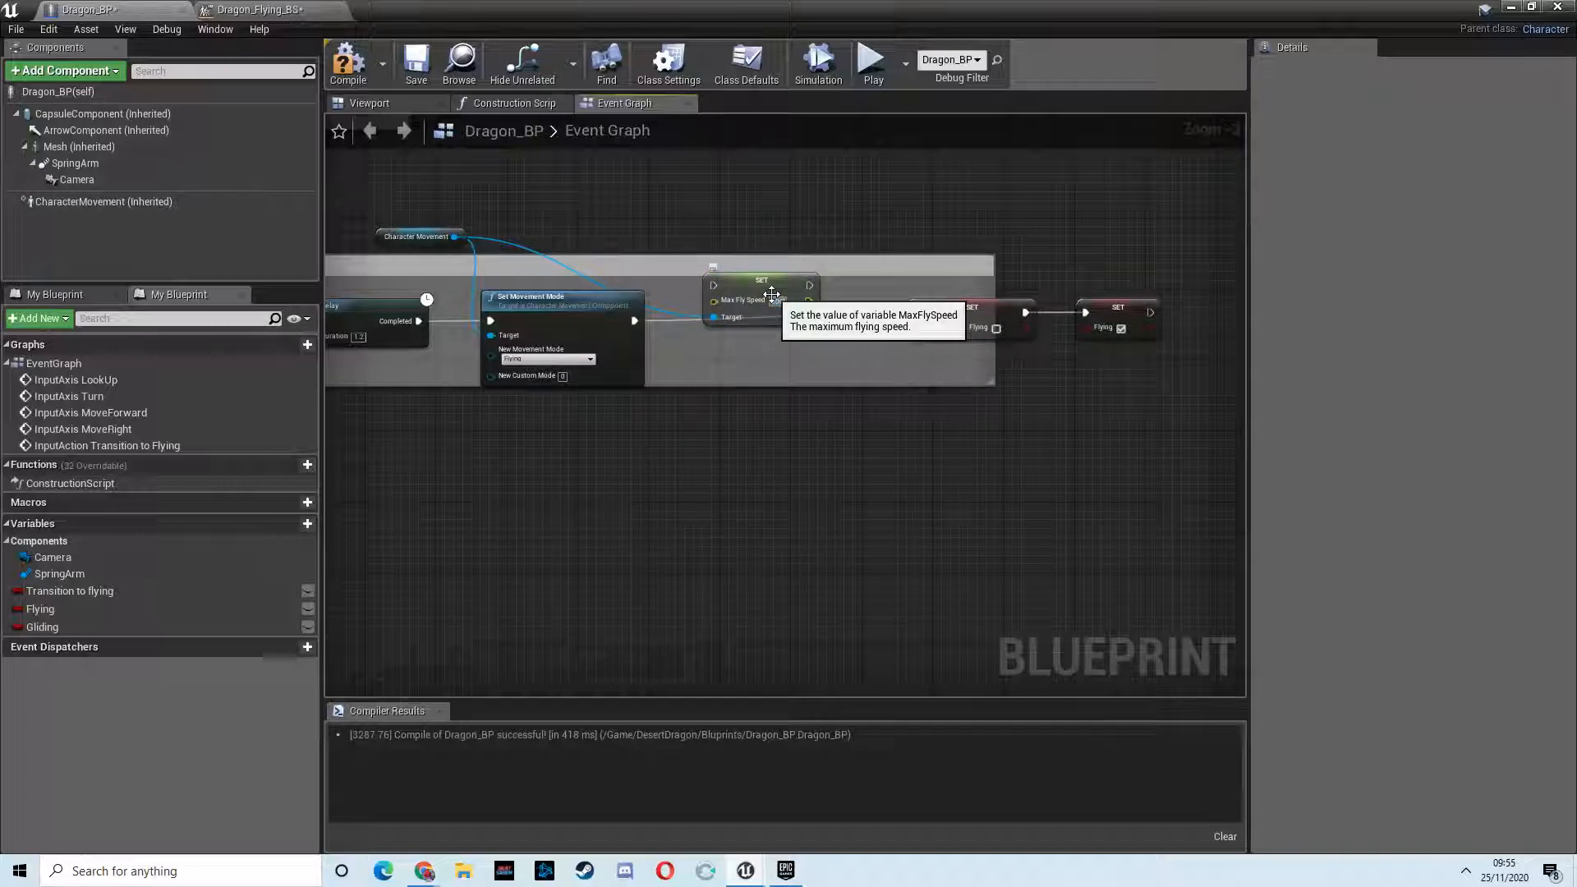
click(762, 297)
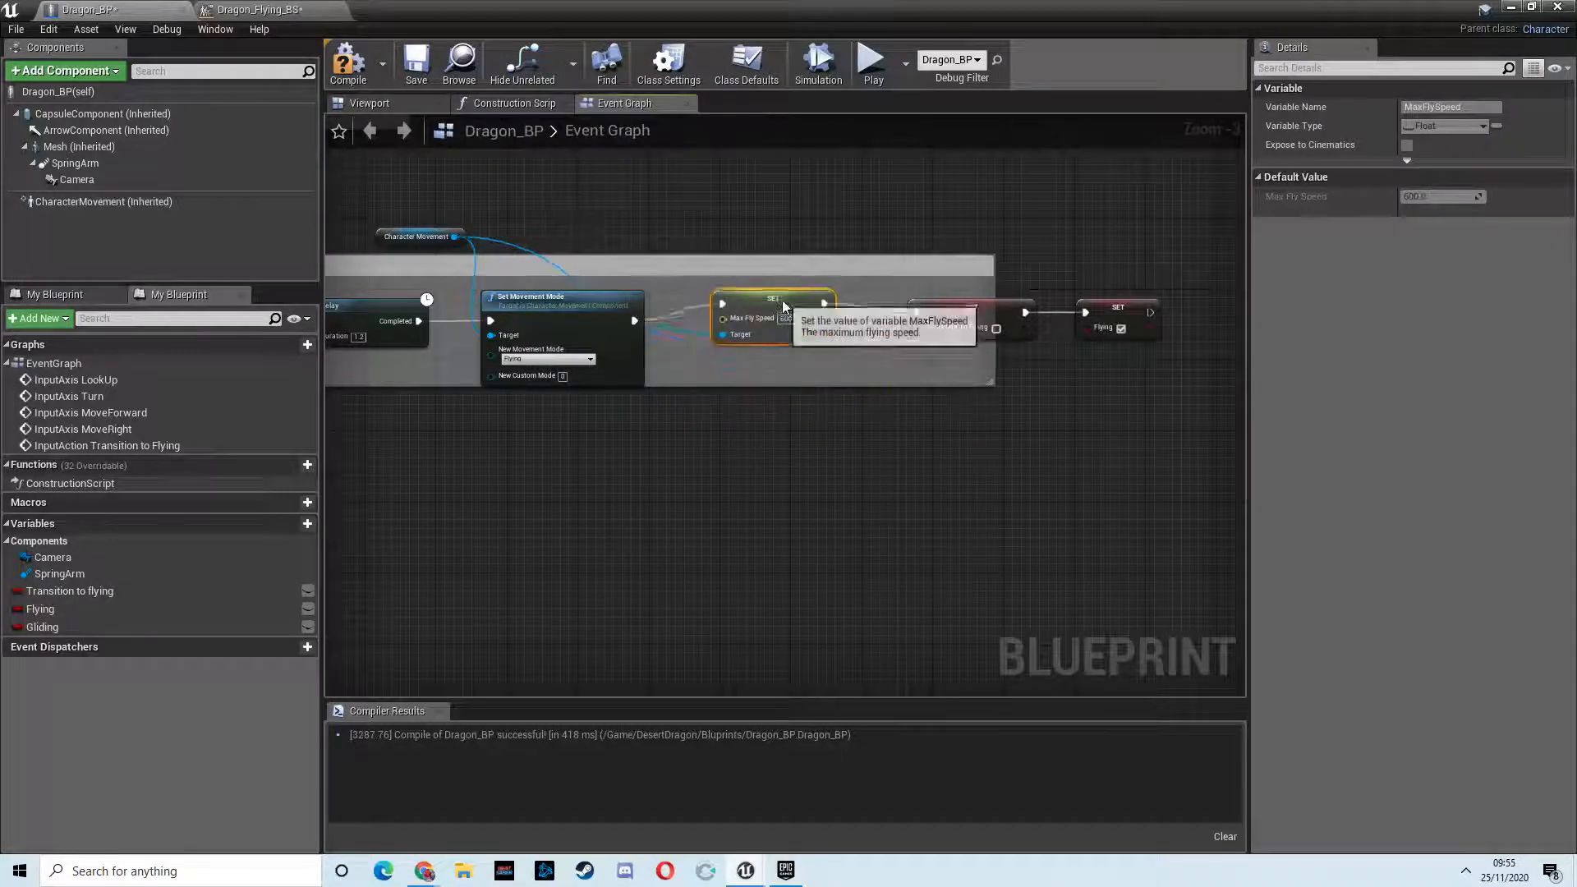
scroll(down, 3)
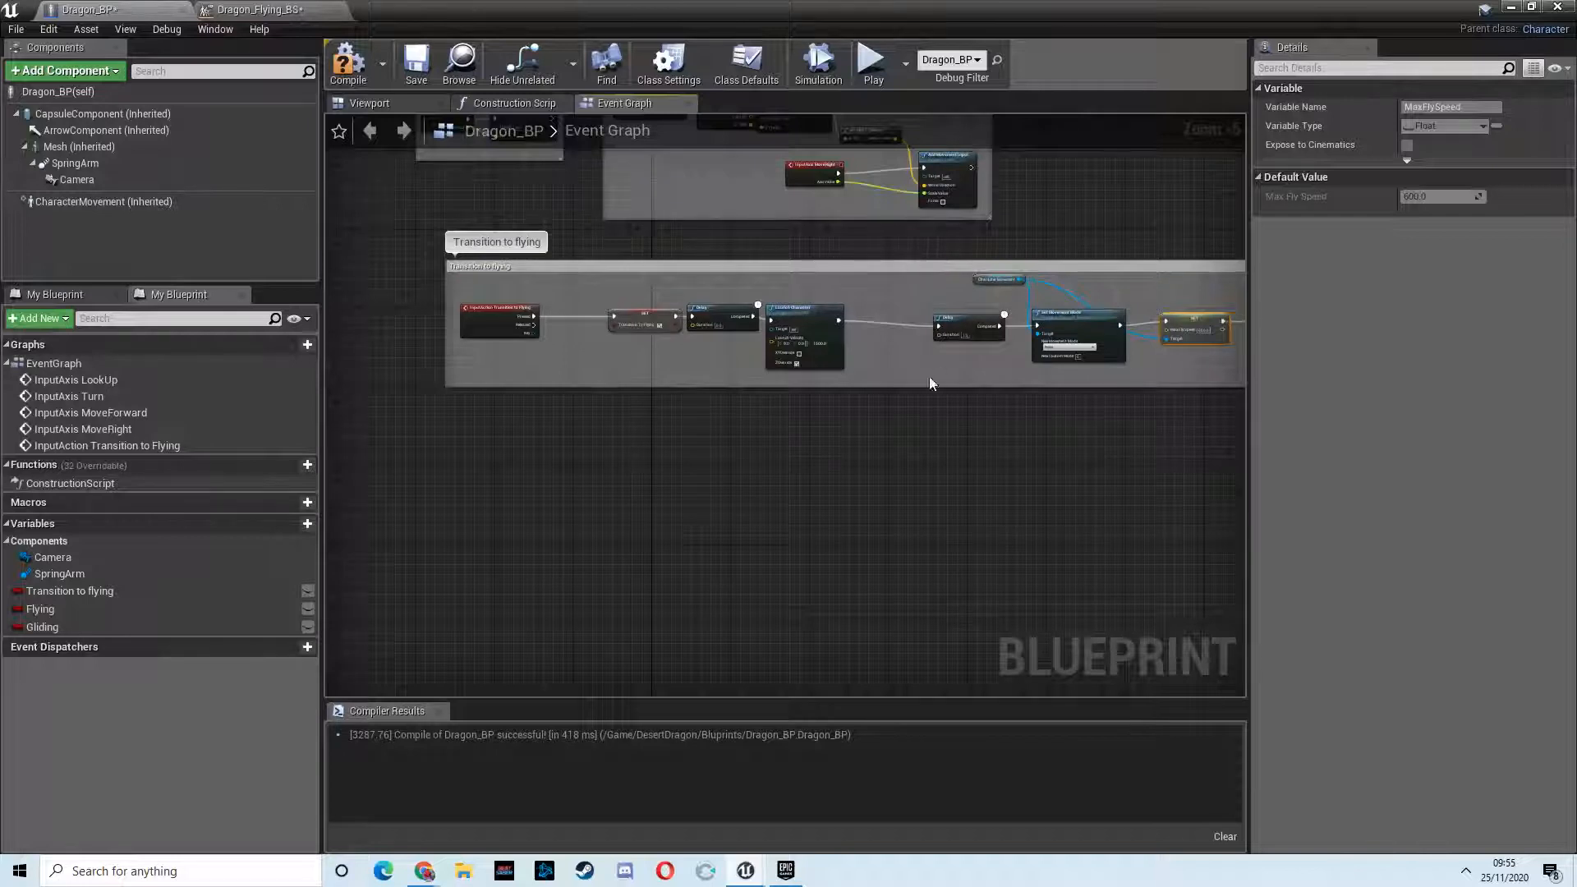
mouse_move(1004, 424)
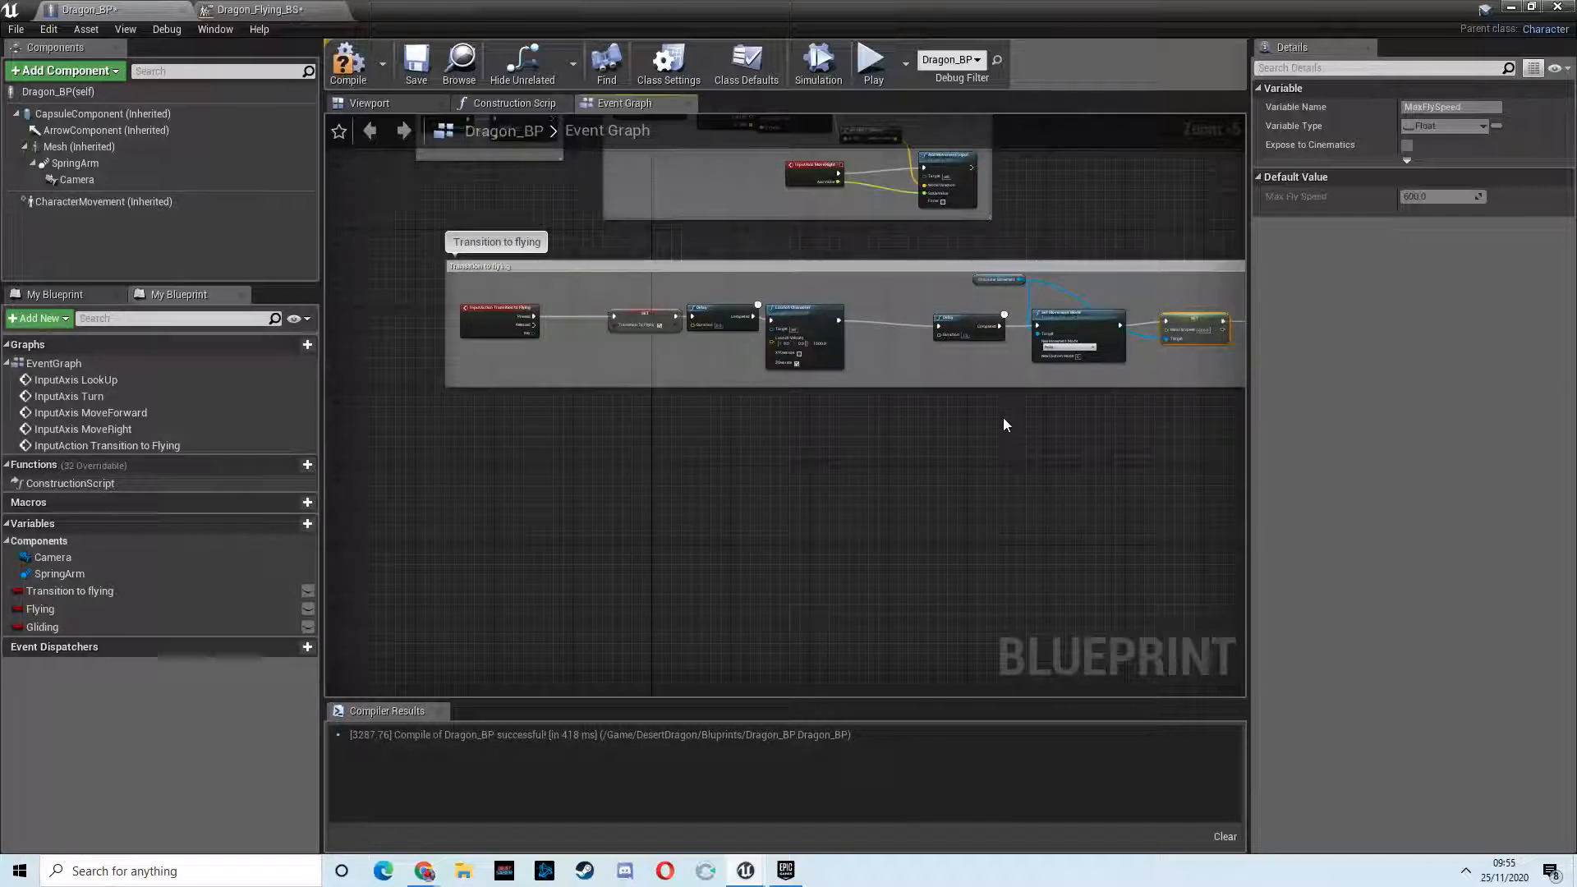
mouse_move(501, 445)
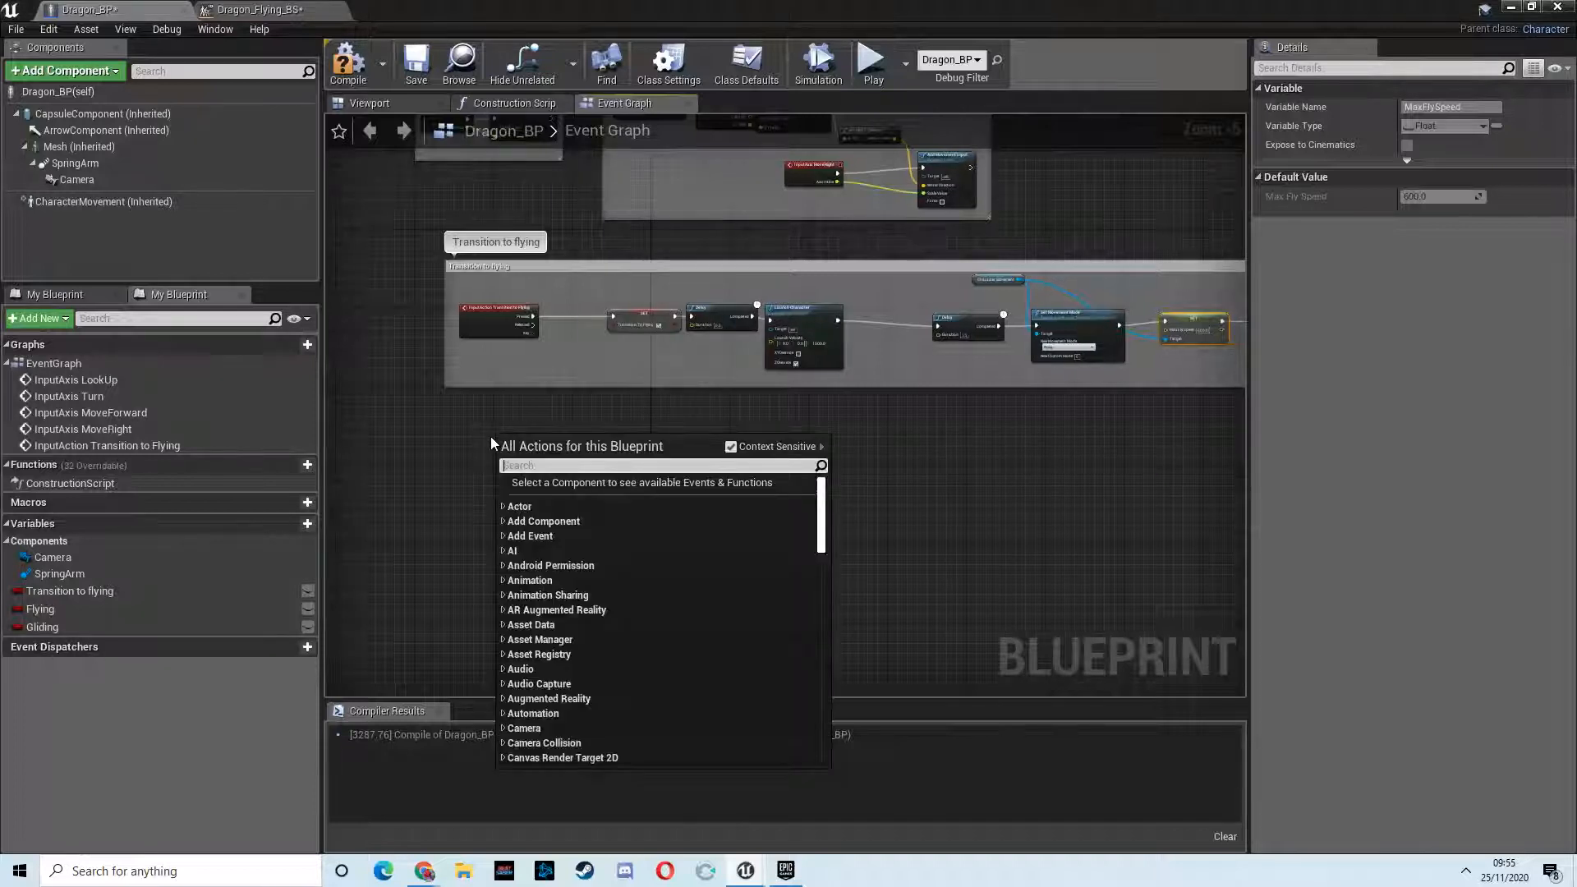
Step: Add Event Tick, trial a Random Float on a Delay duration, then remove the test nodes
text(tick)
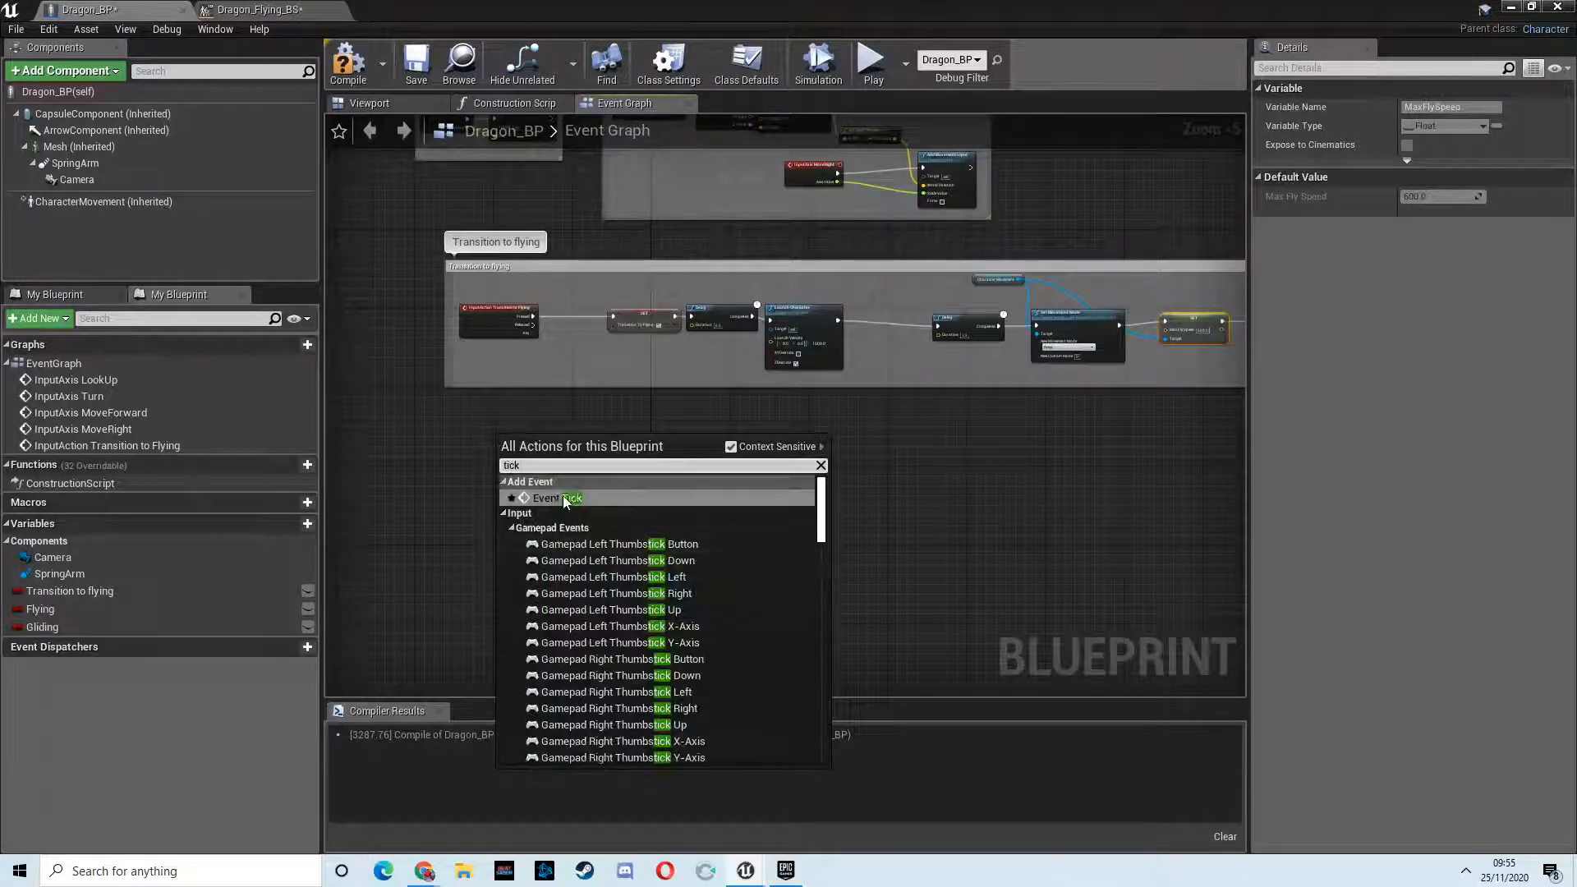
click(556, 497)
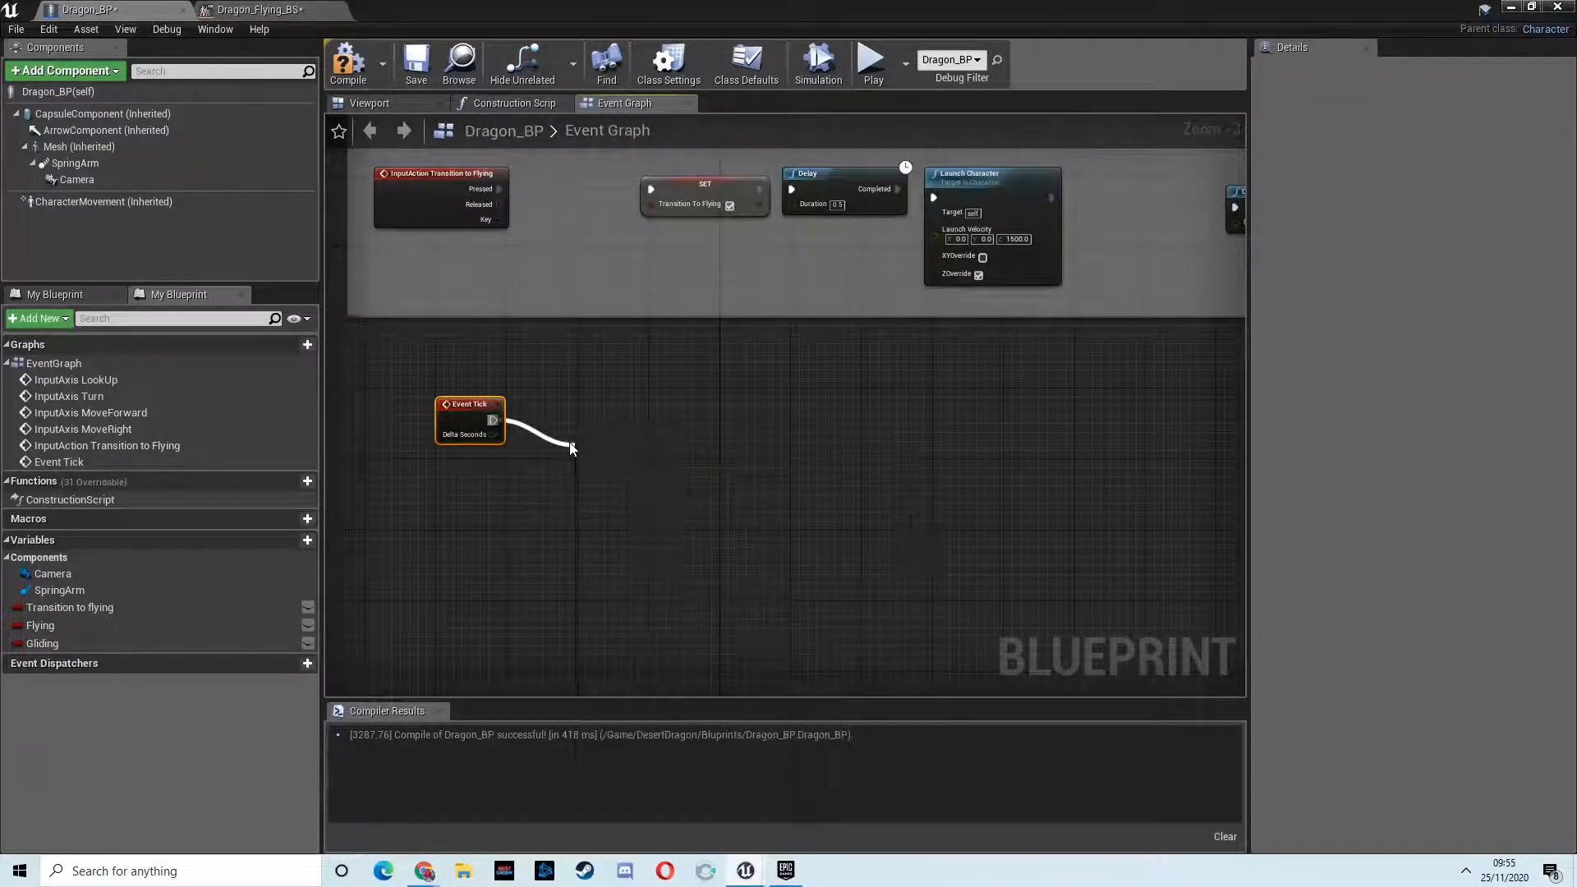
drag(493, 421, 572, 448)
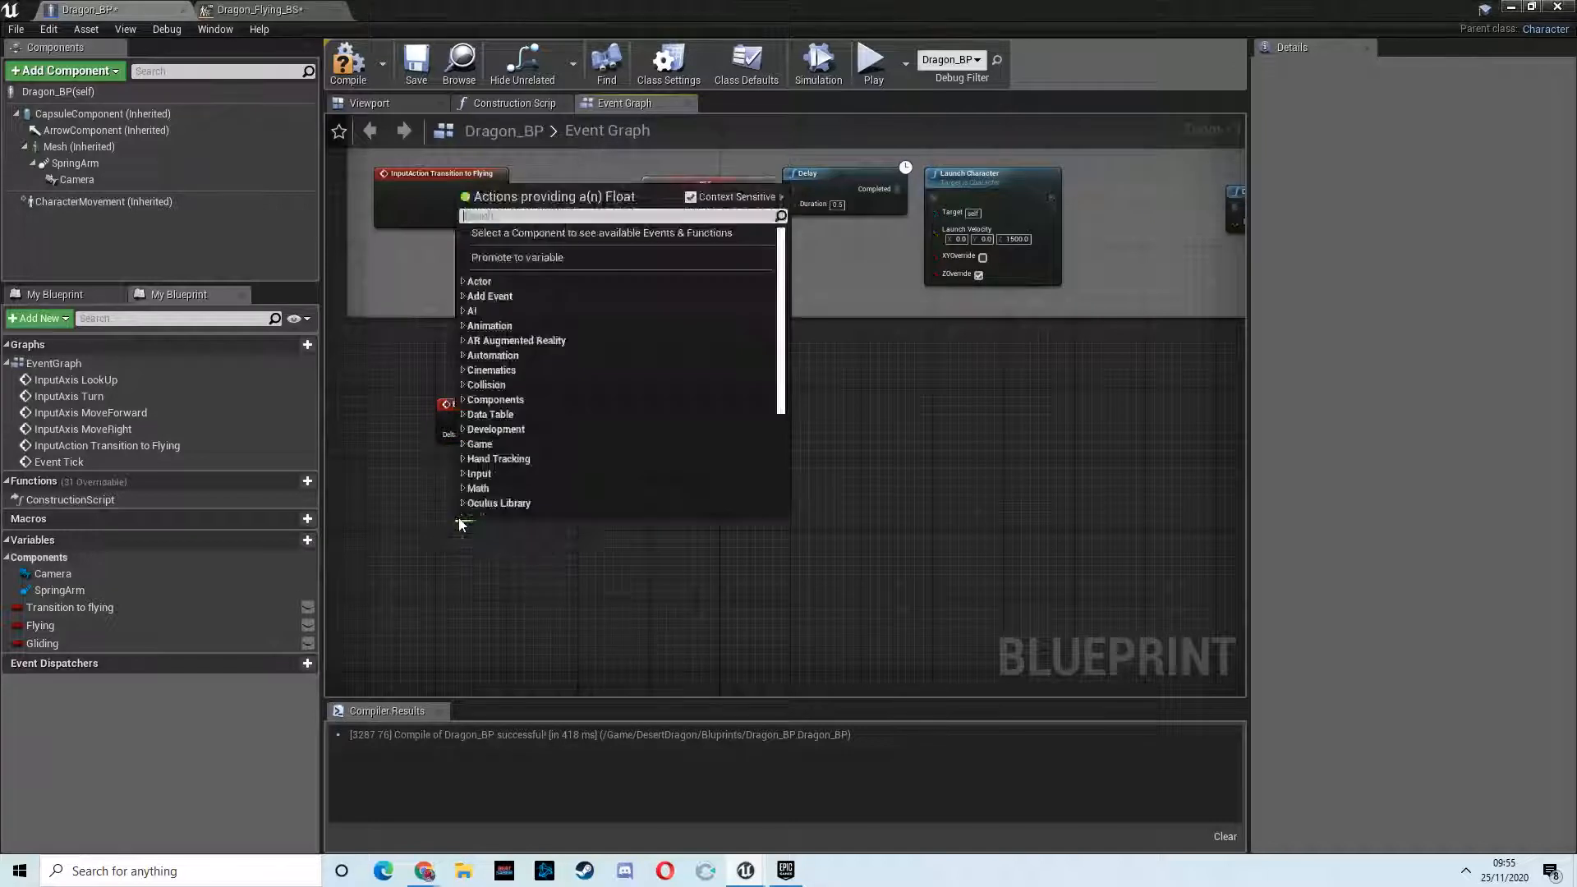
text(random)
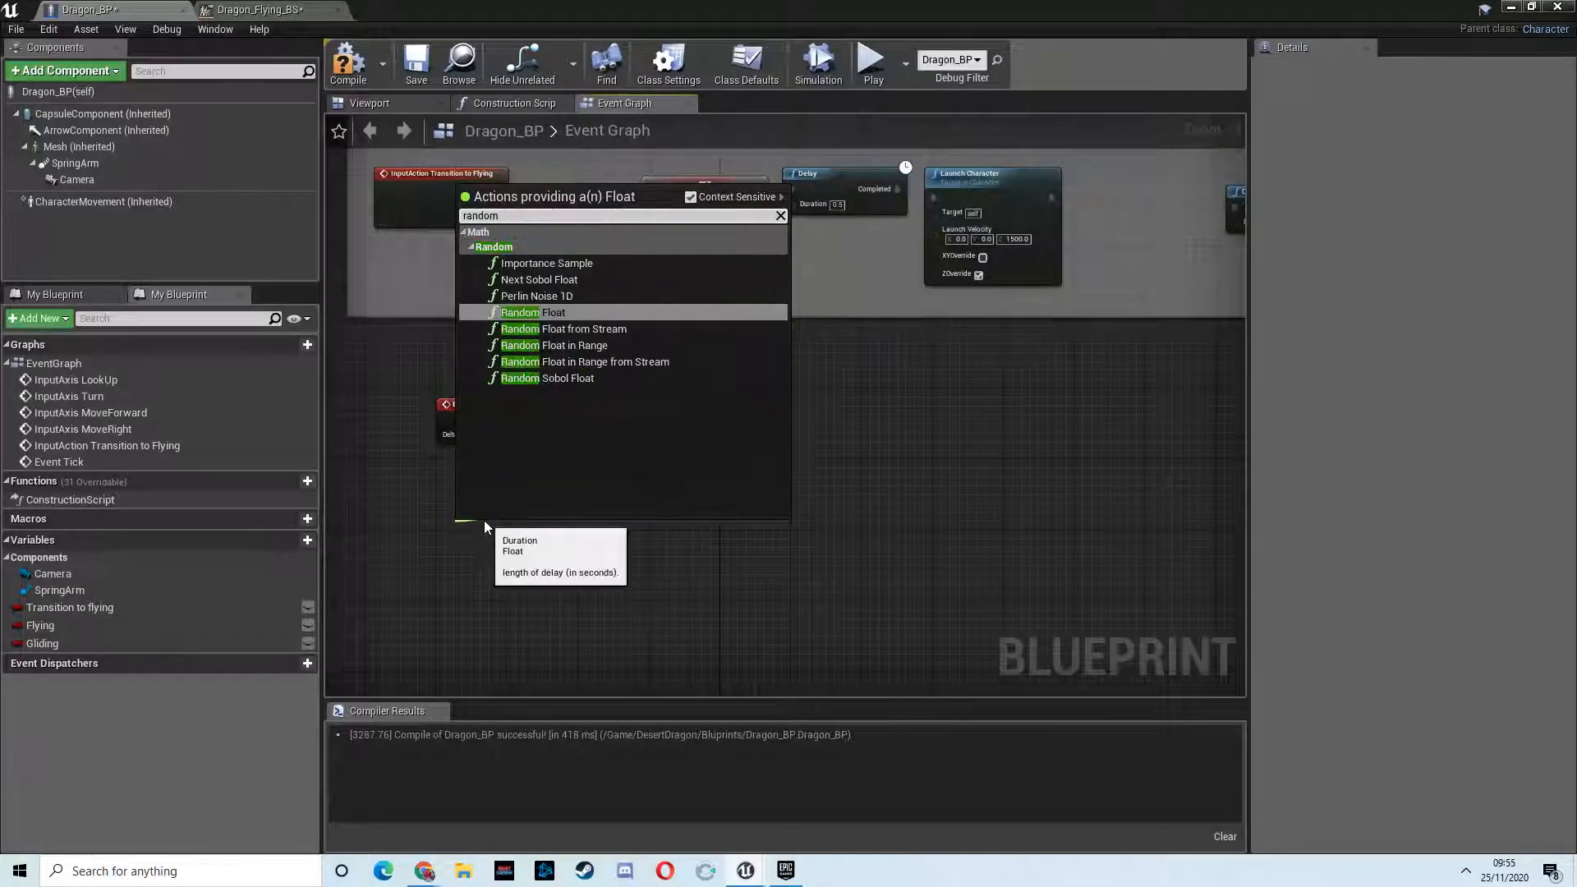
click(562, 345)
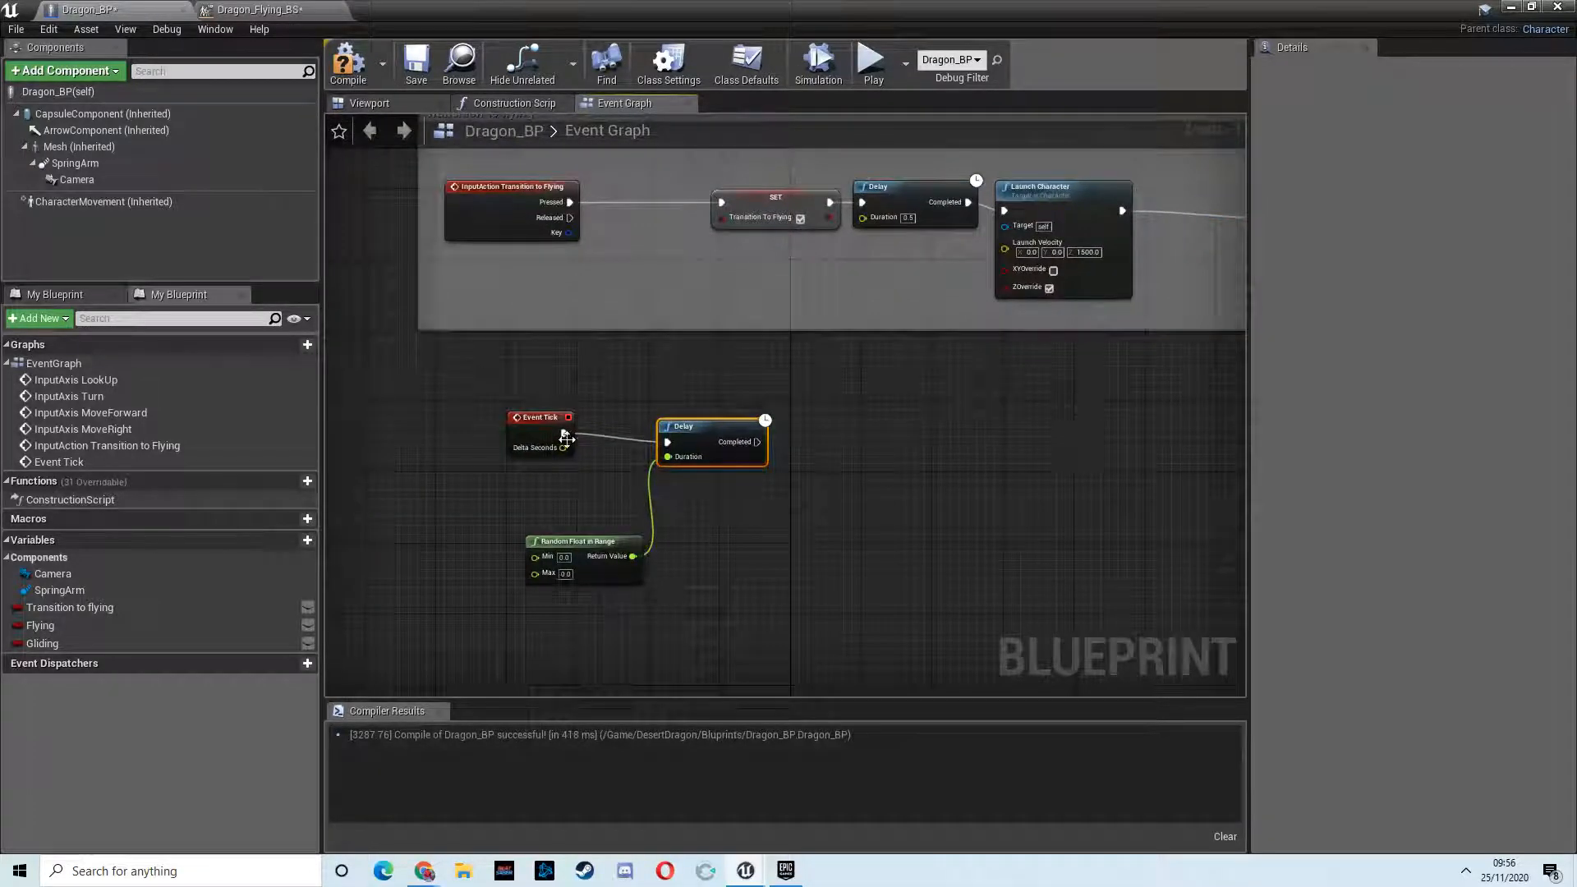
drag(541, 416, 390, 416)
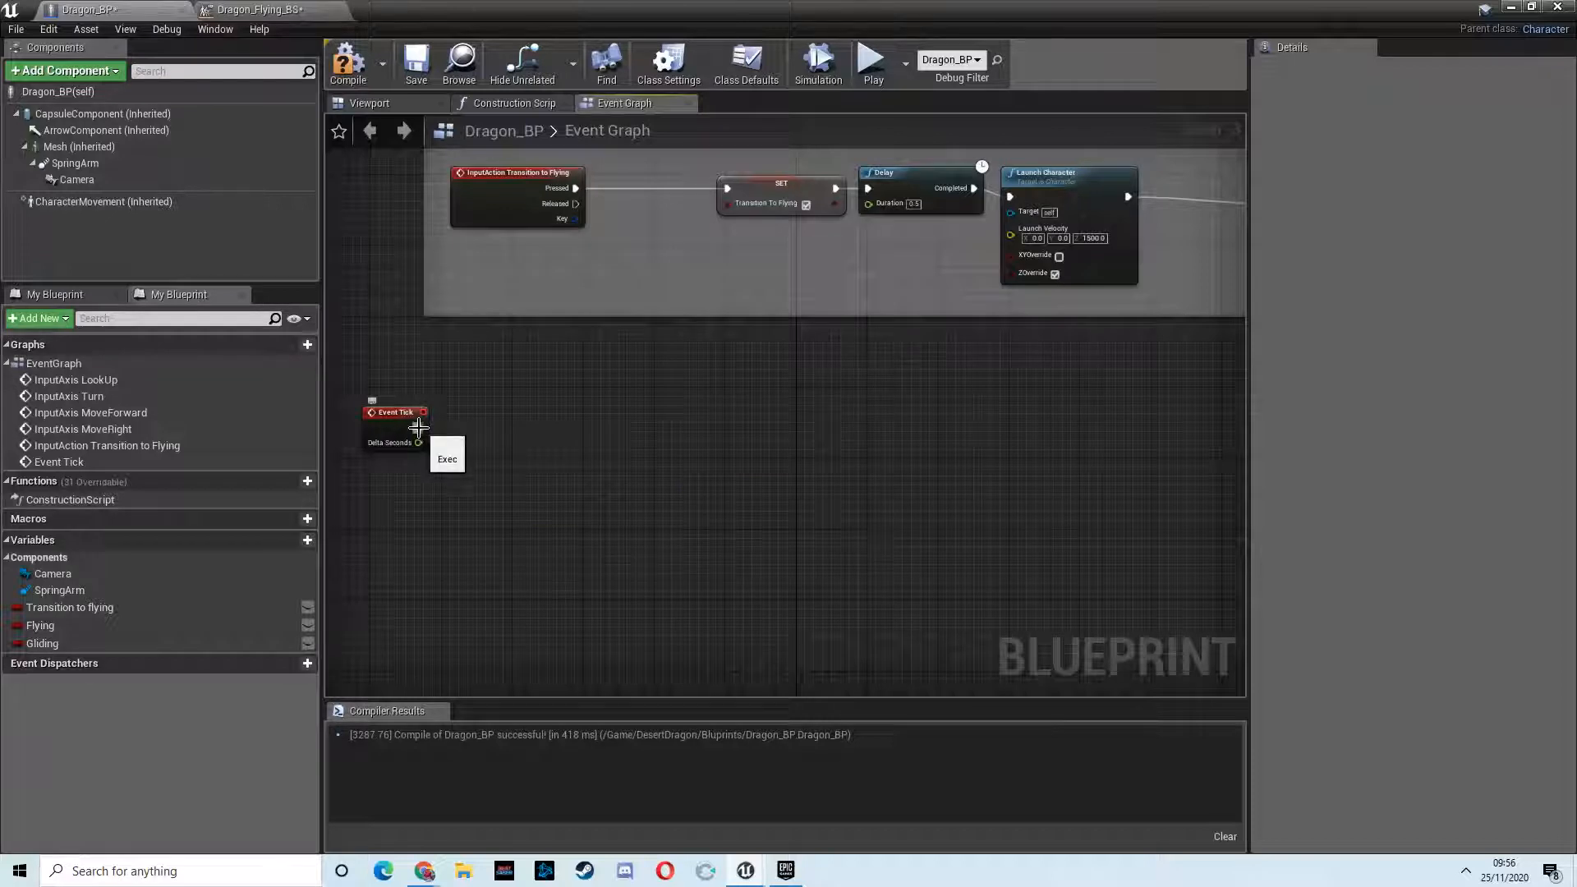
Step: Wire a Branch node after Event Tick
drag(419, 412, 578, 438)
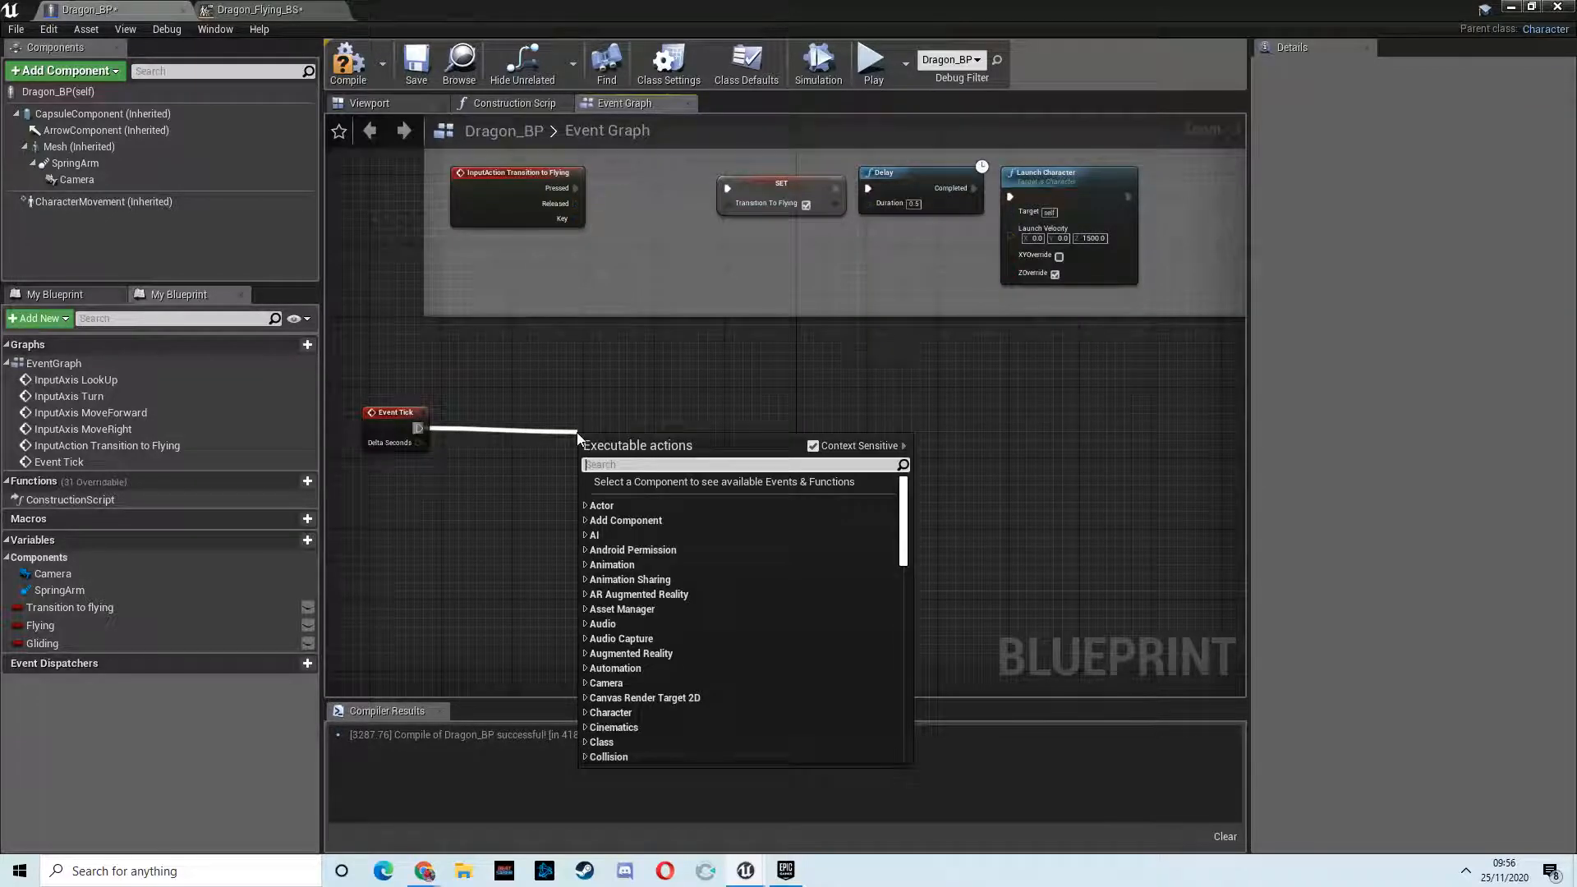
text(branch)
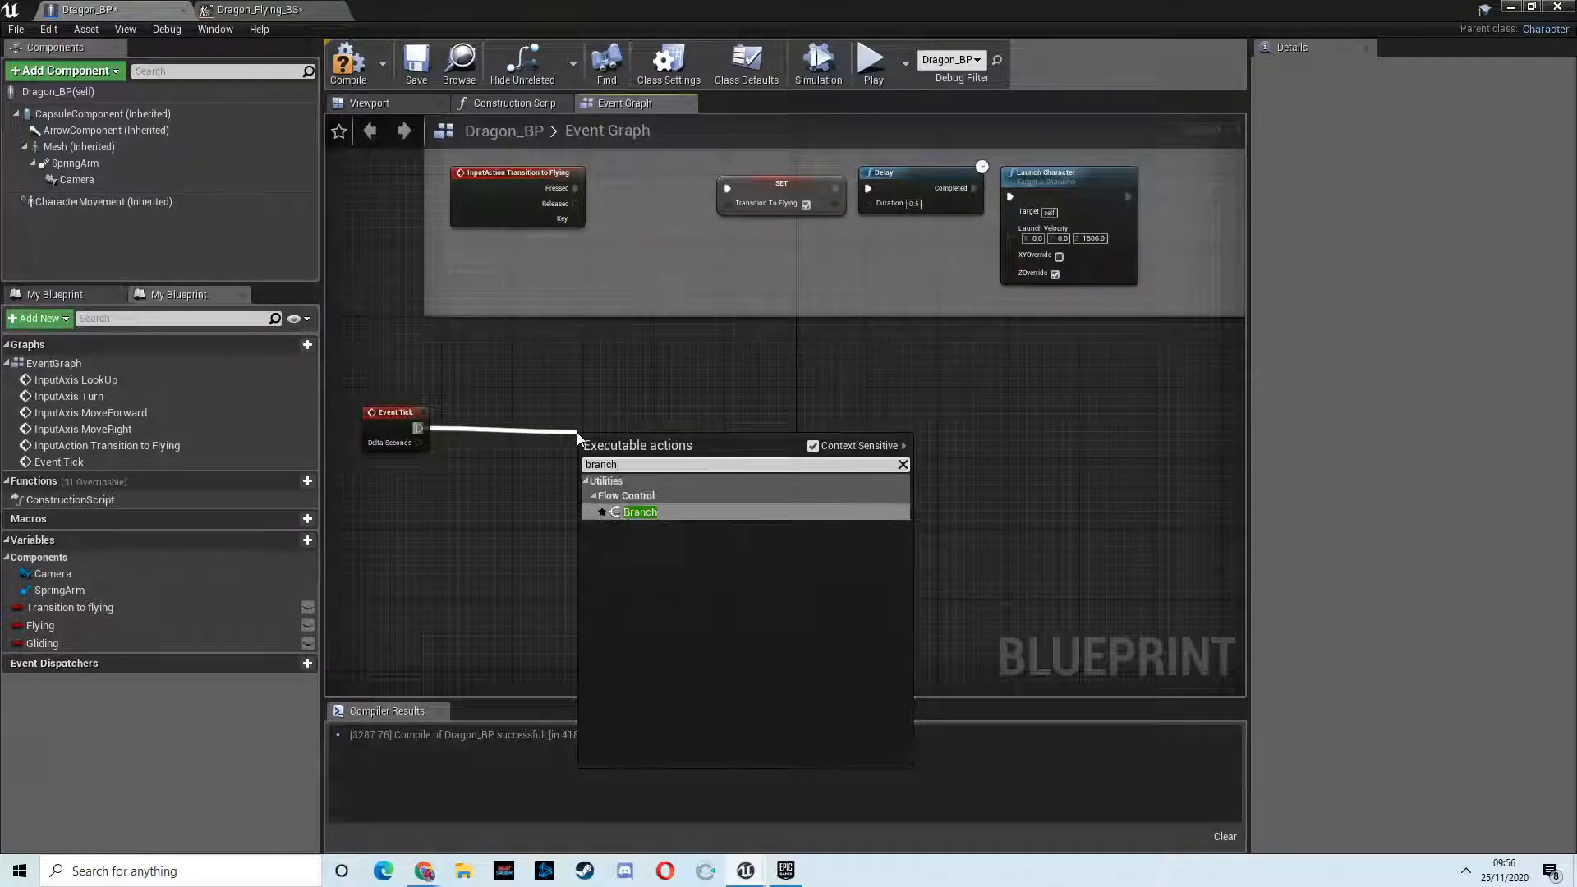
click(640, 512)
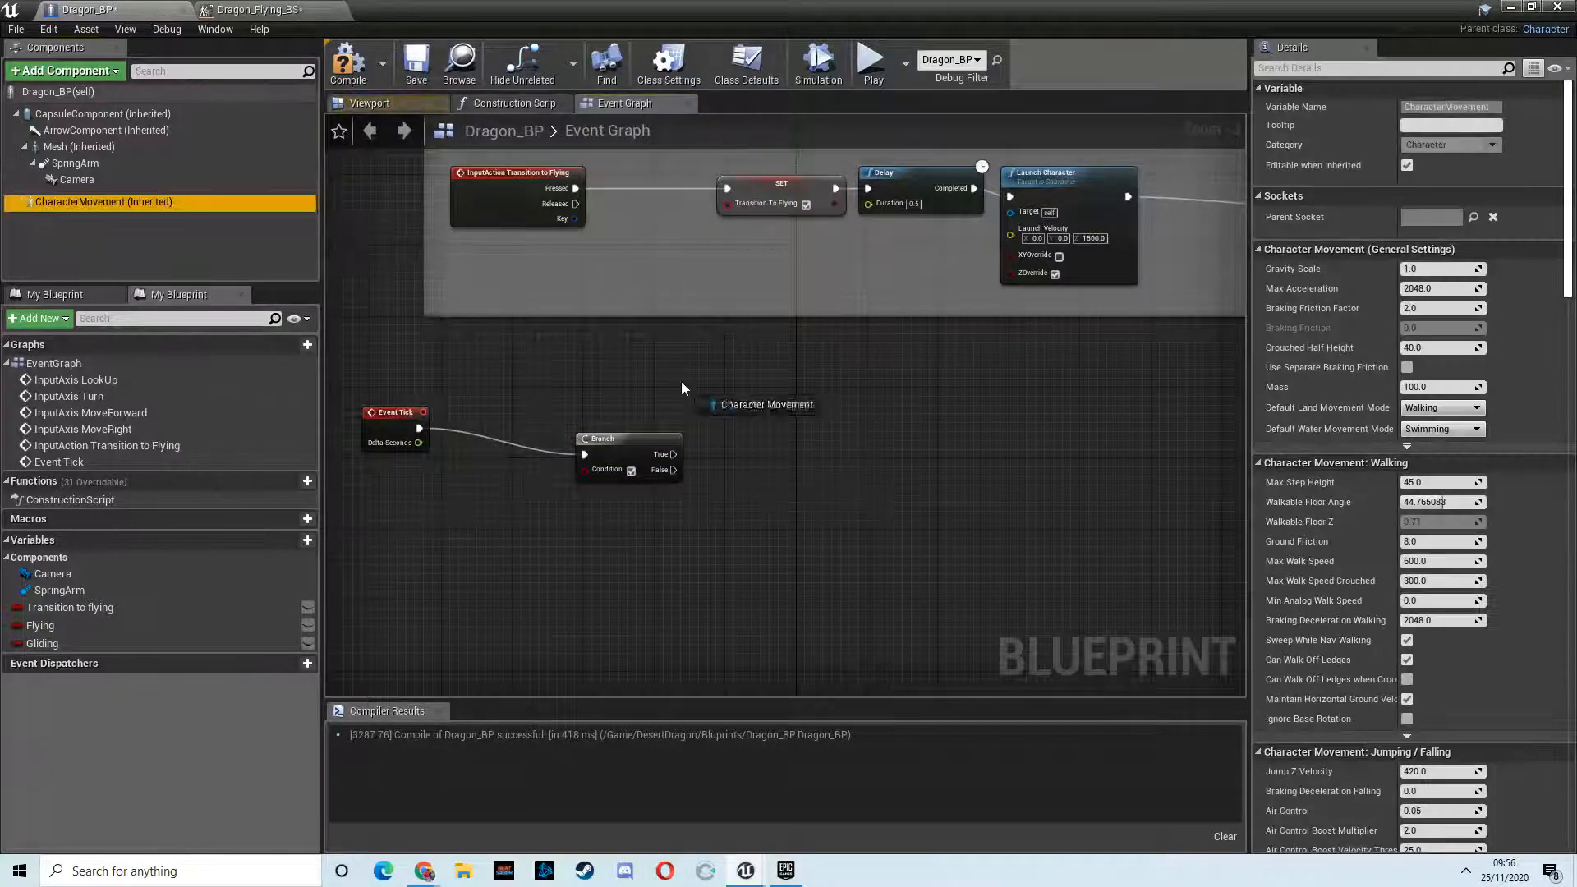
Step: Get Max Fly Speed from Character Movement and compare it against a value
drag(727, 387, 819, 490)
text(get max fylin)
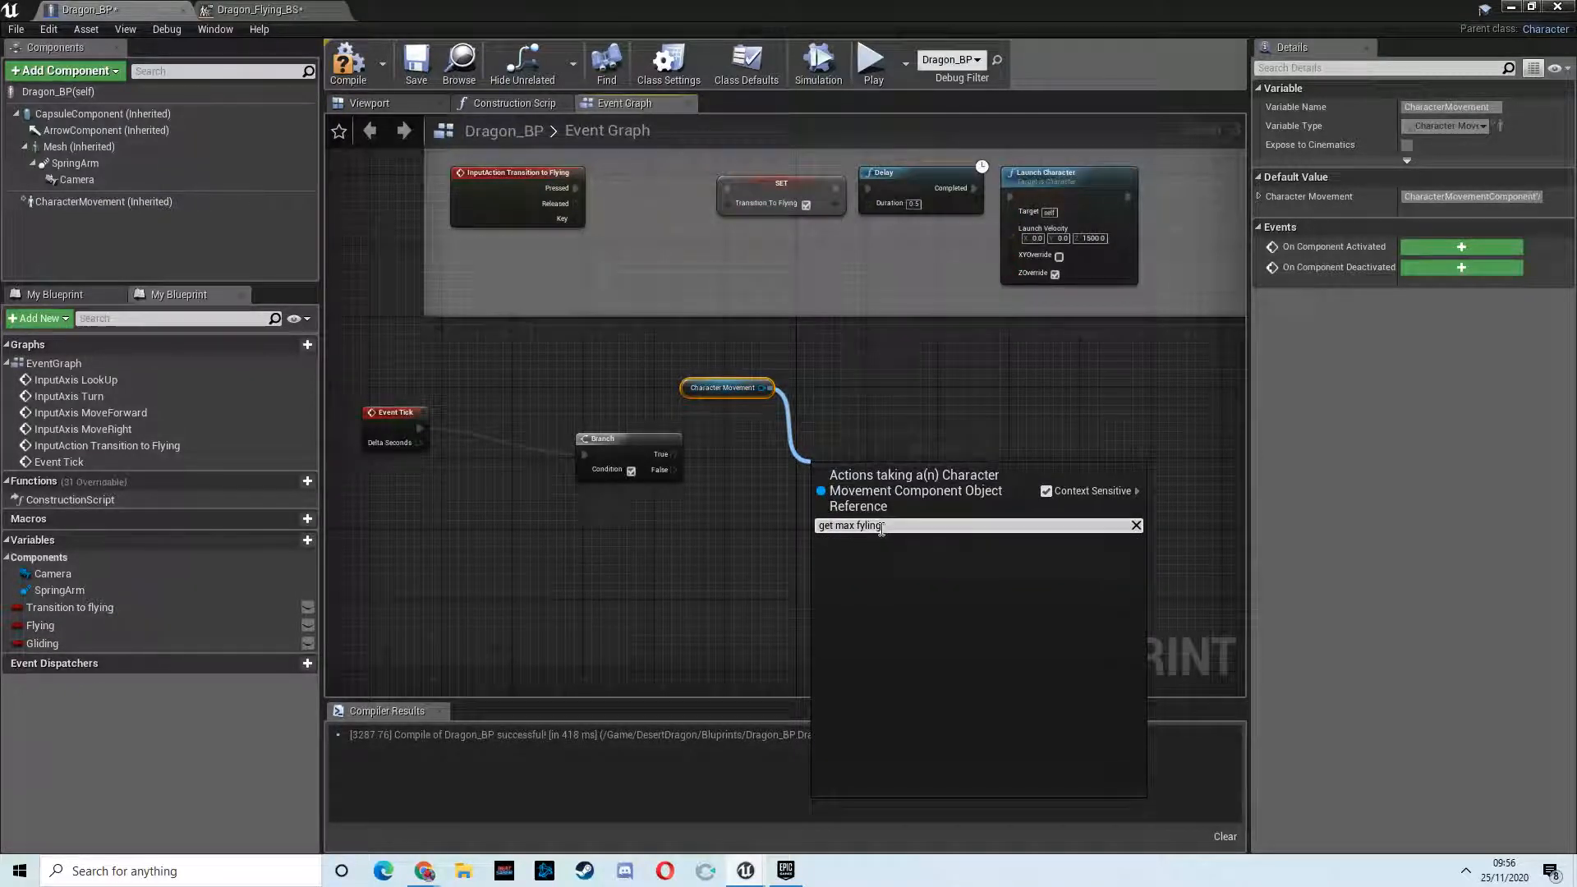
text(get max f)
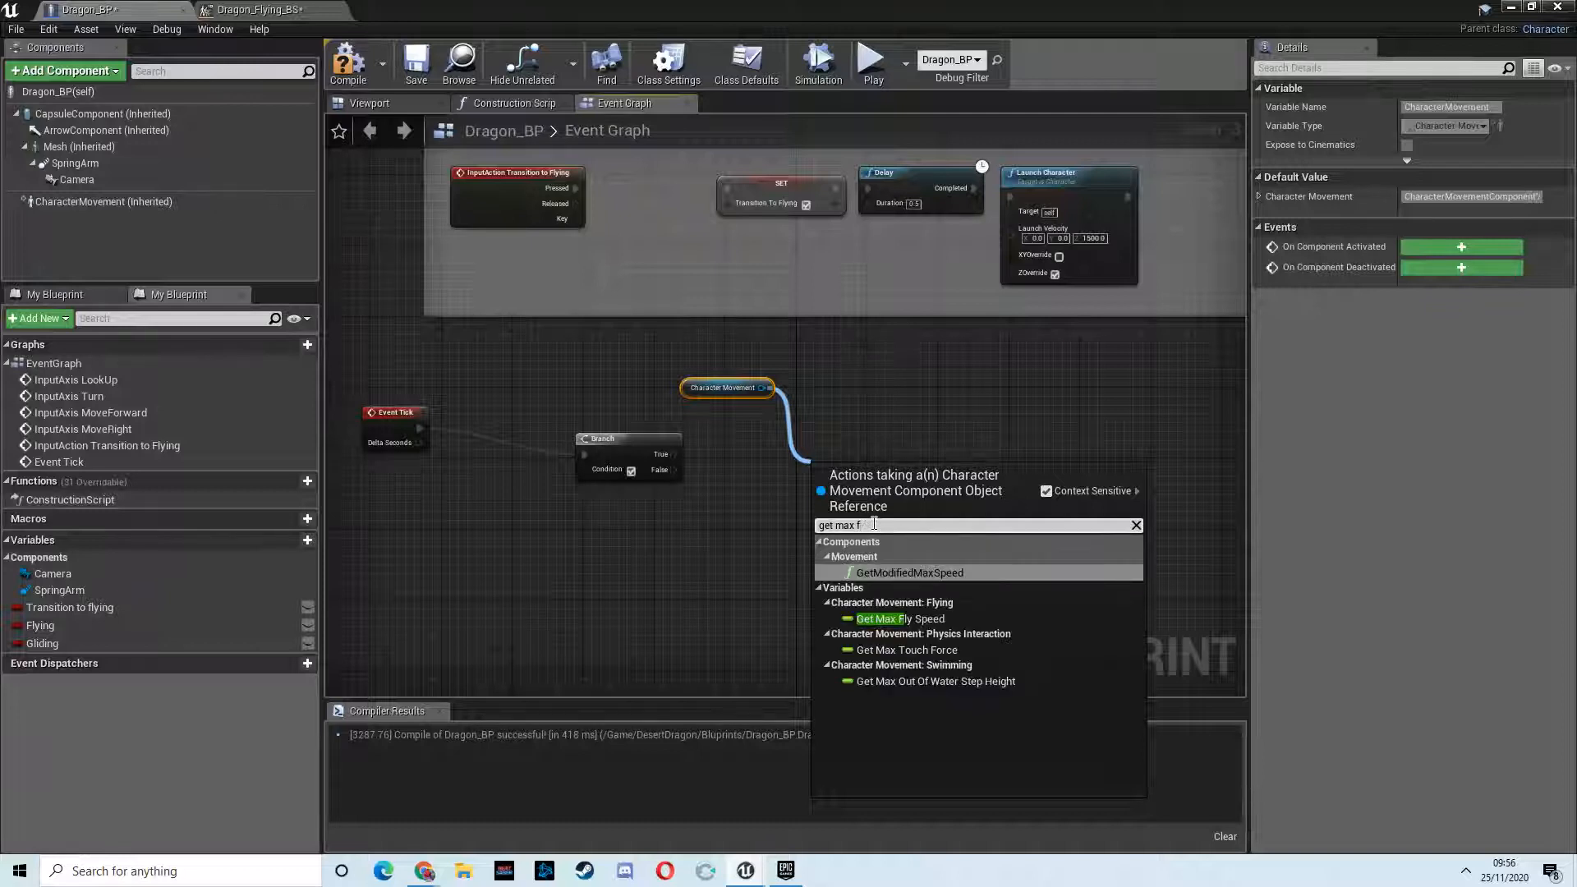
click(899, 618)
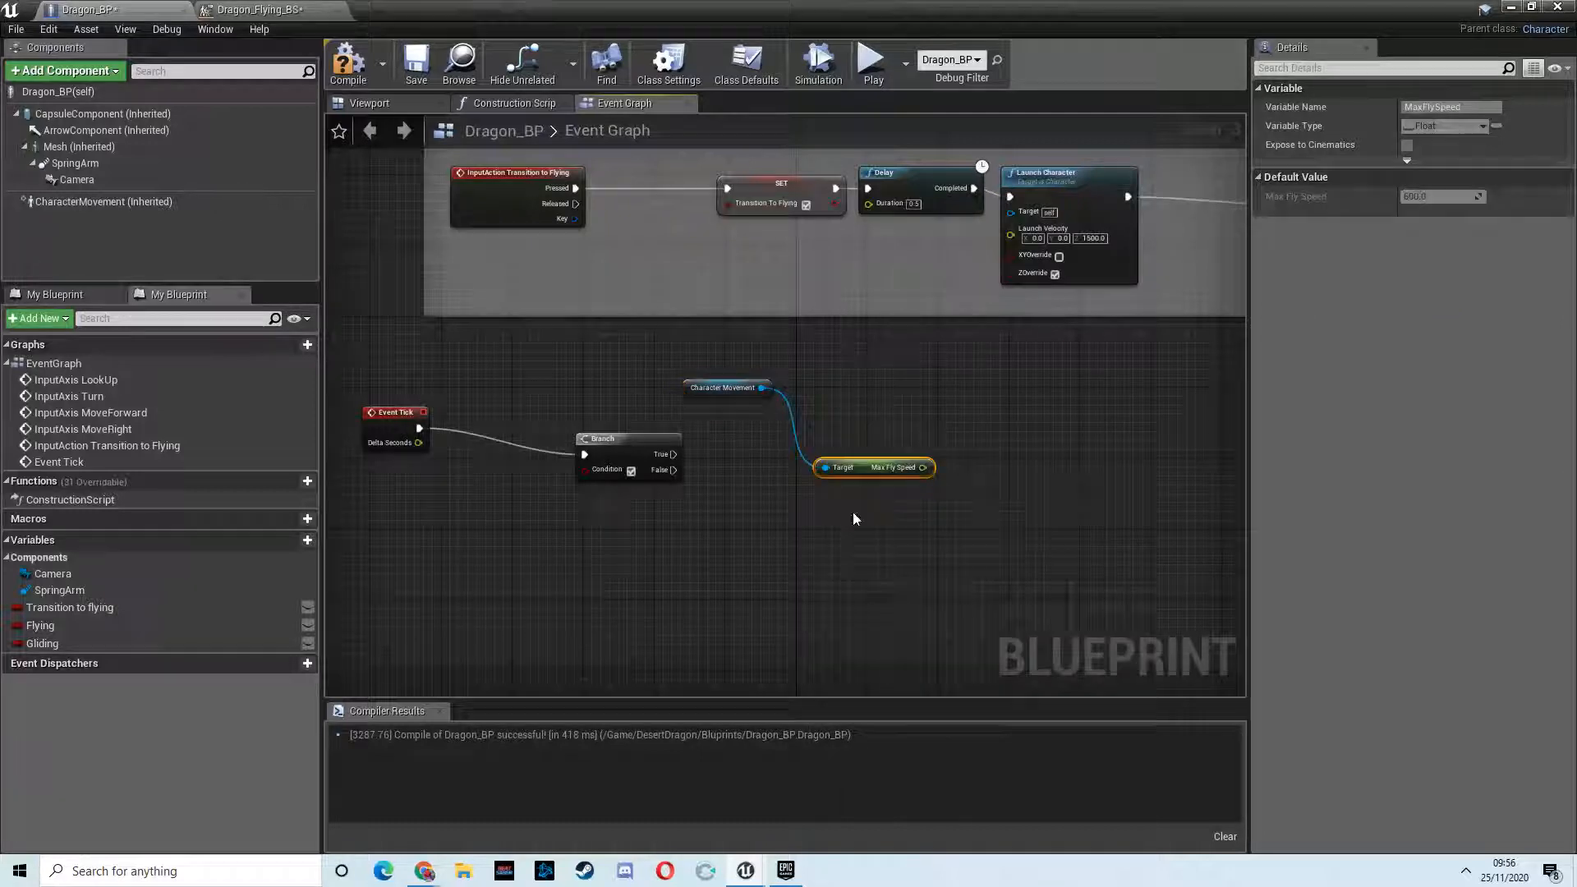
mouse_move(865, 466)
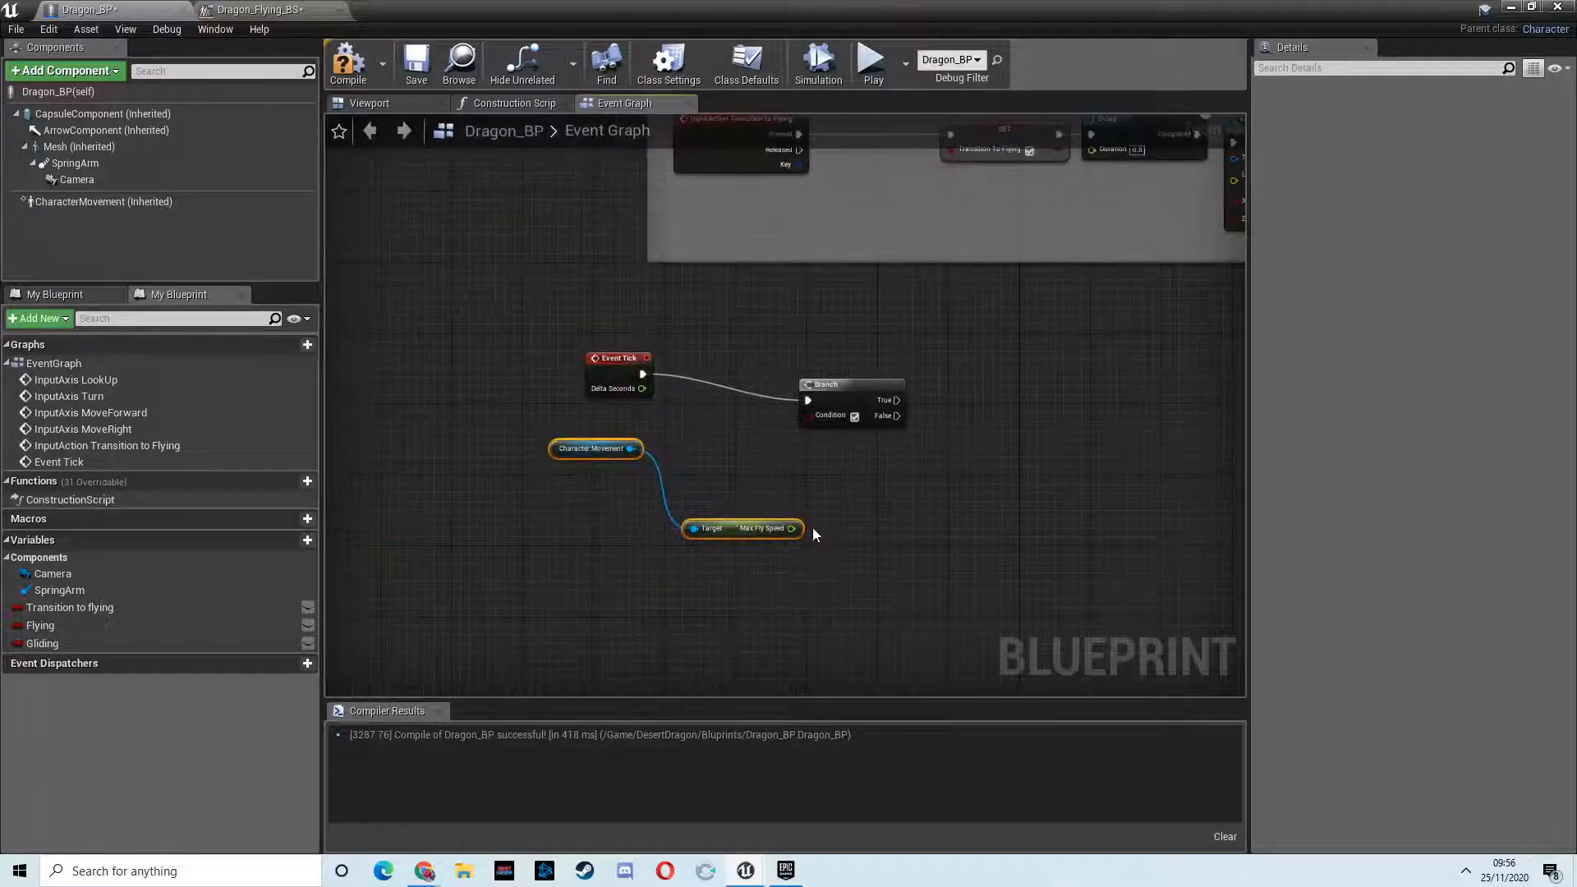
drag(792, 527, 840, 513)
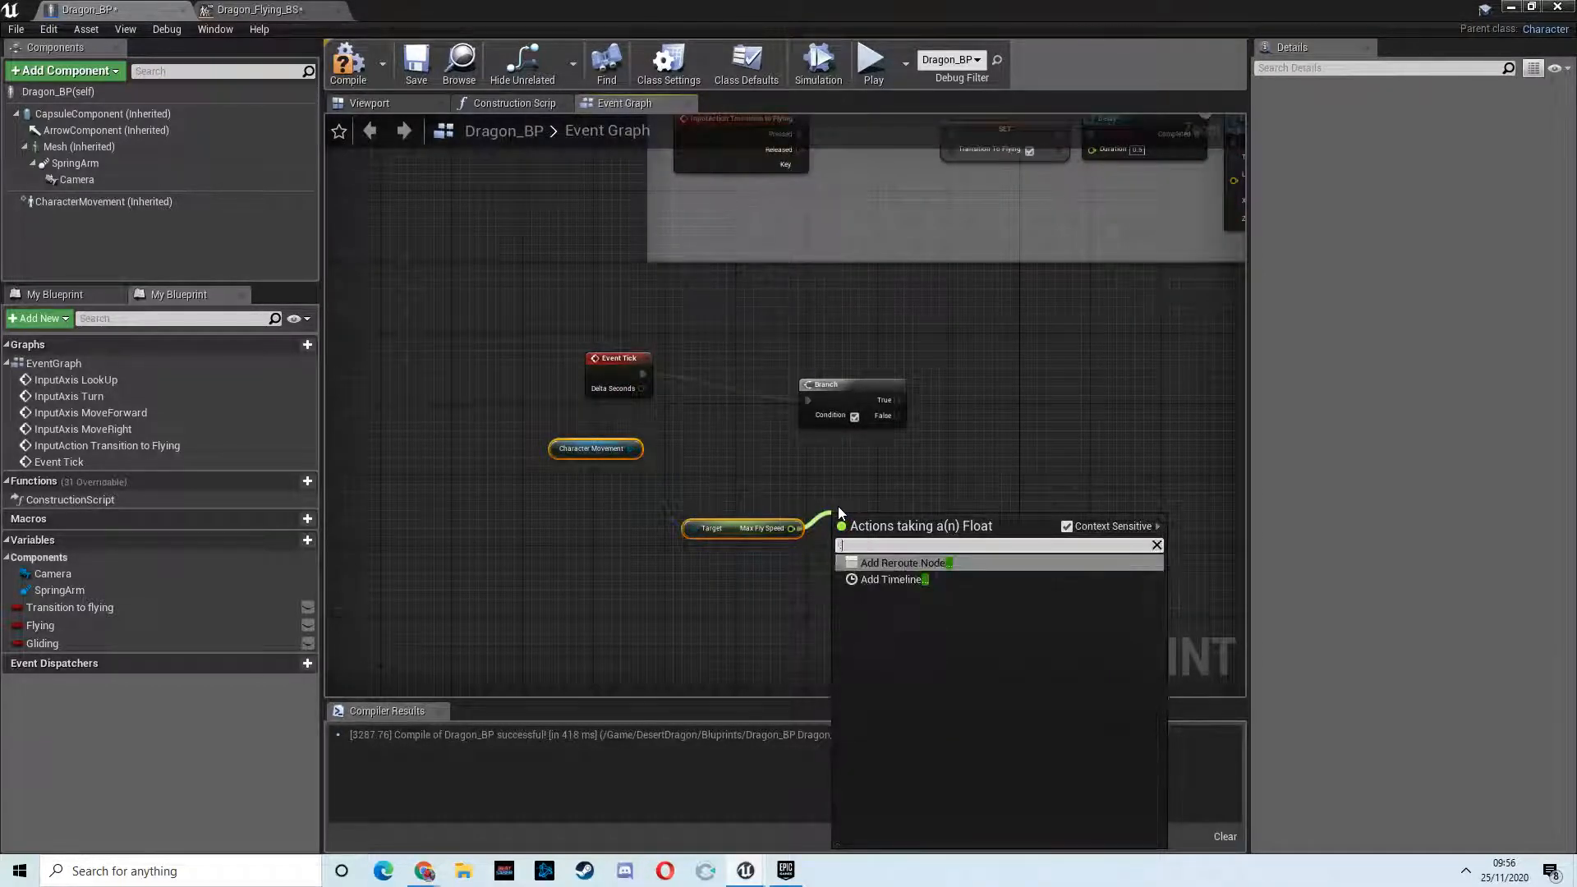
click(905, 562)
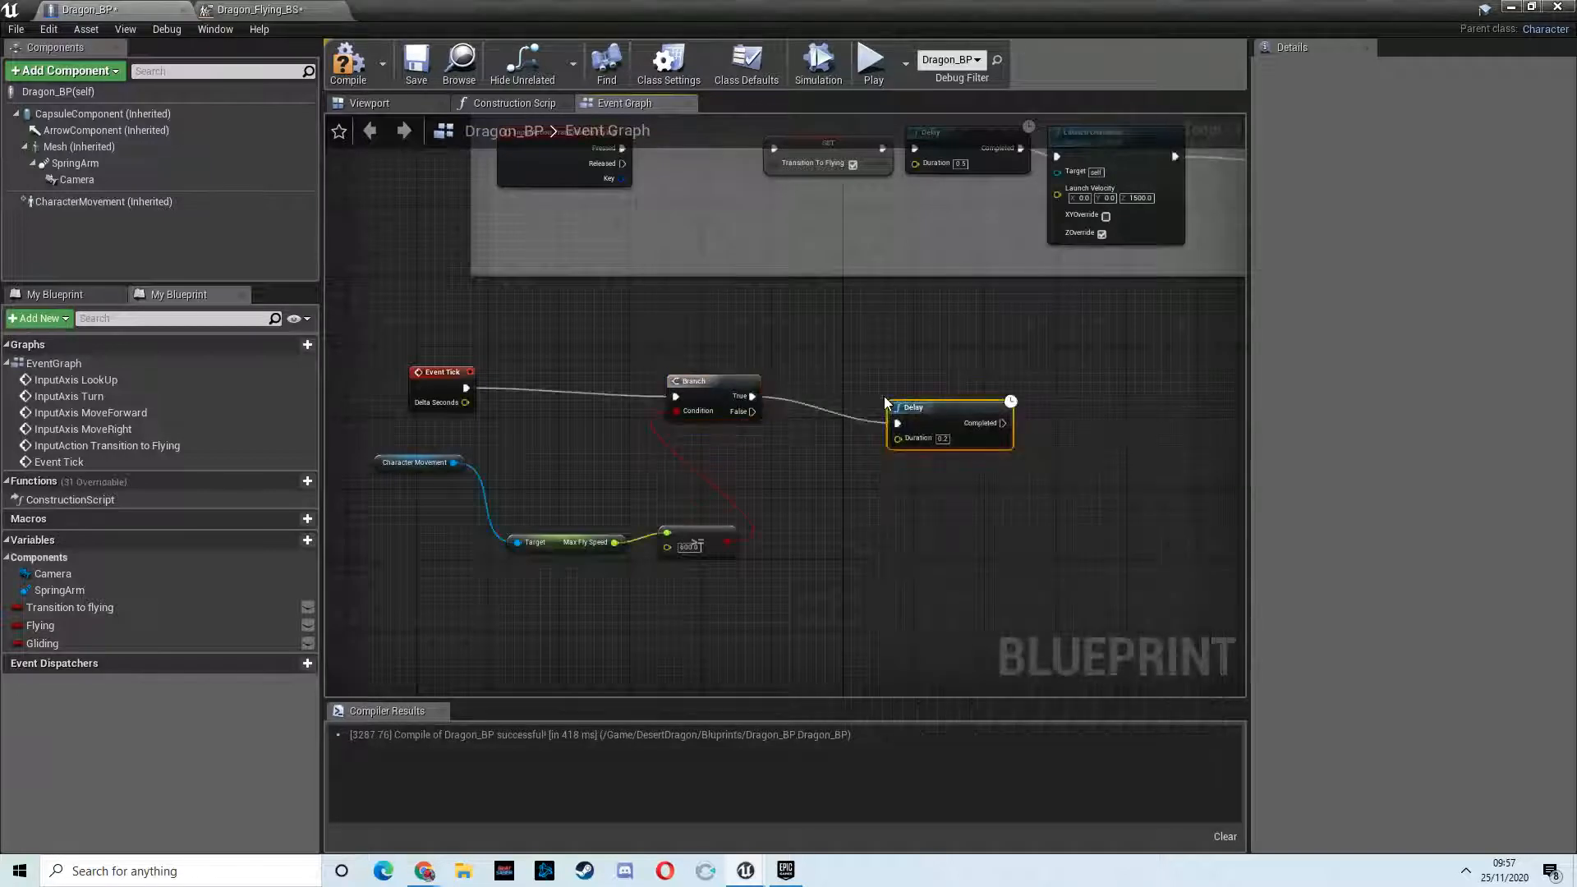
Step: Time the Delay with Random Float in Range (5–10) inside a 'Sets cooldown for glide' comment
drag(895, 410, 855, 457)
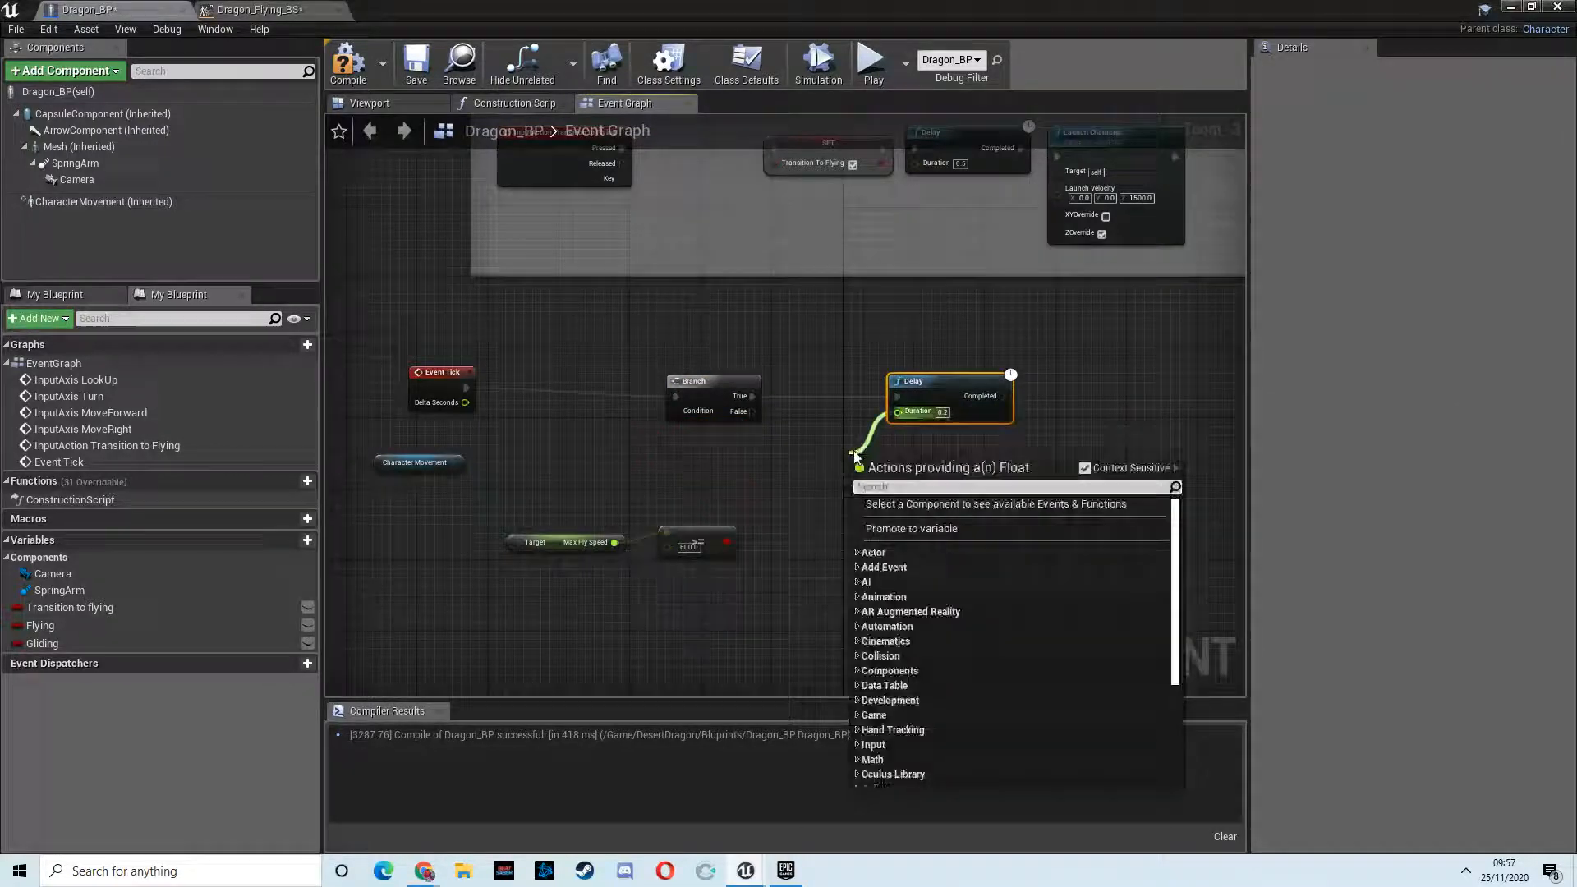
text(Random)
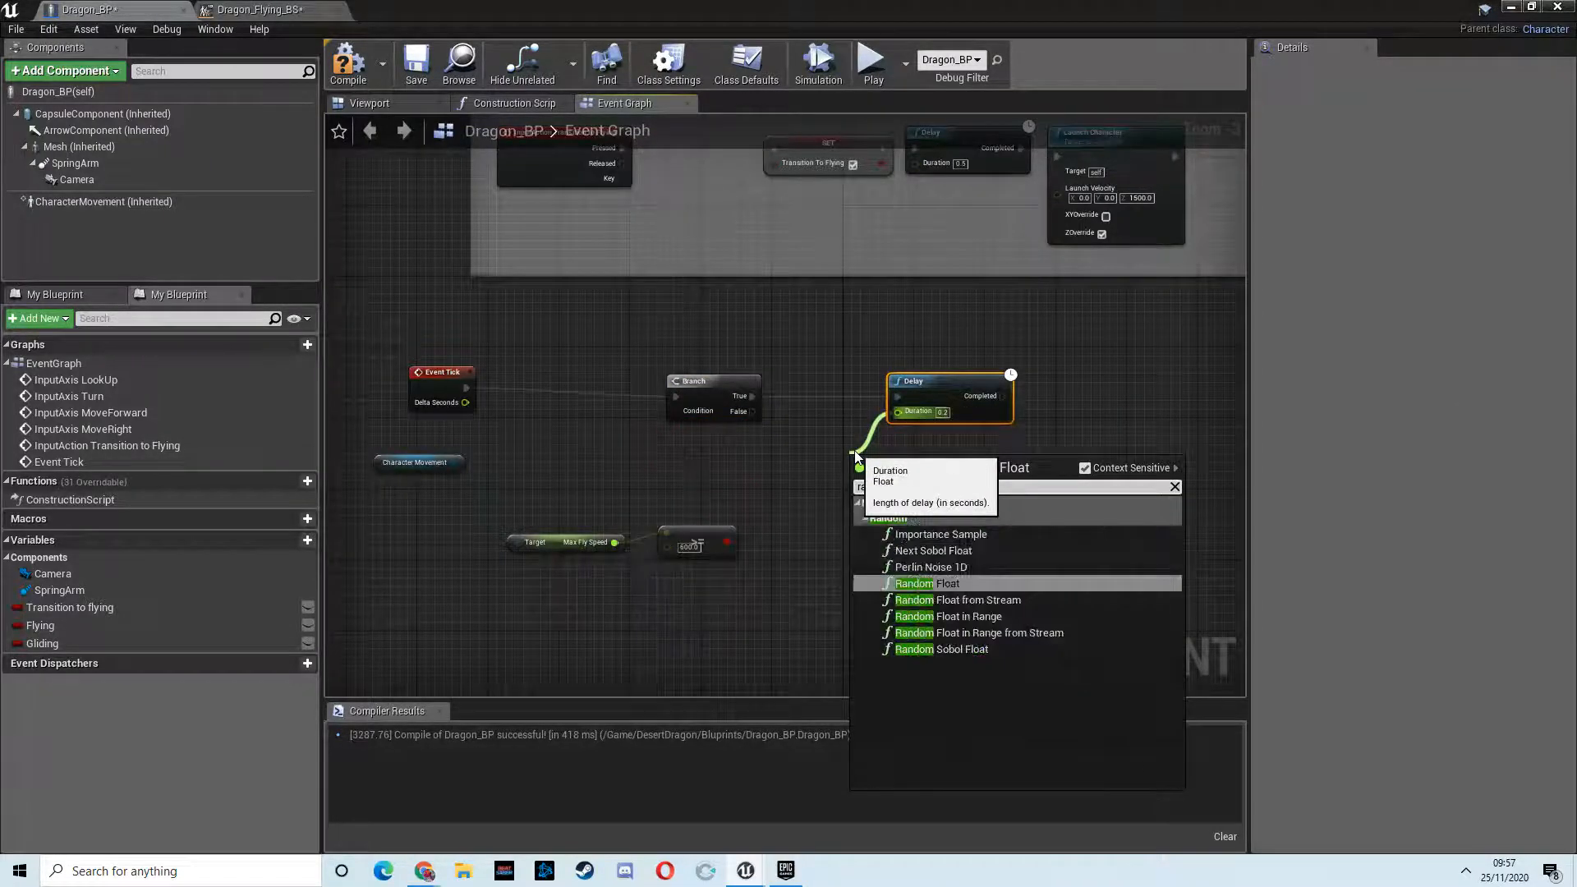
click(966, 616)
text(Sets)
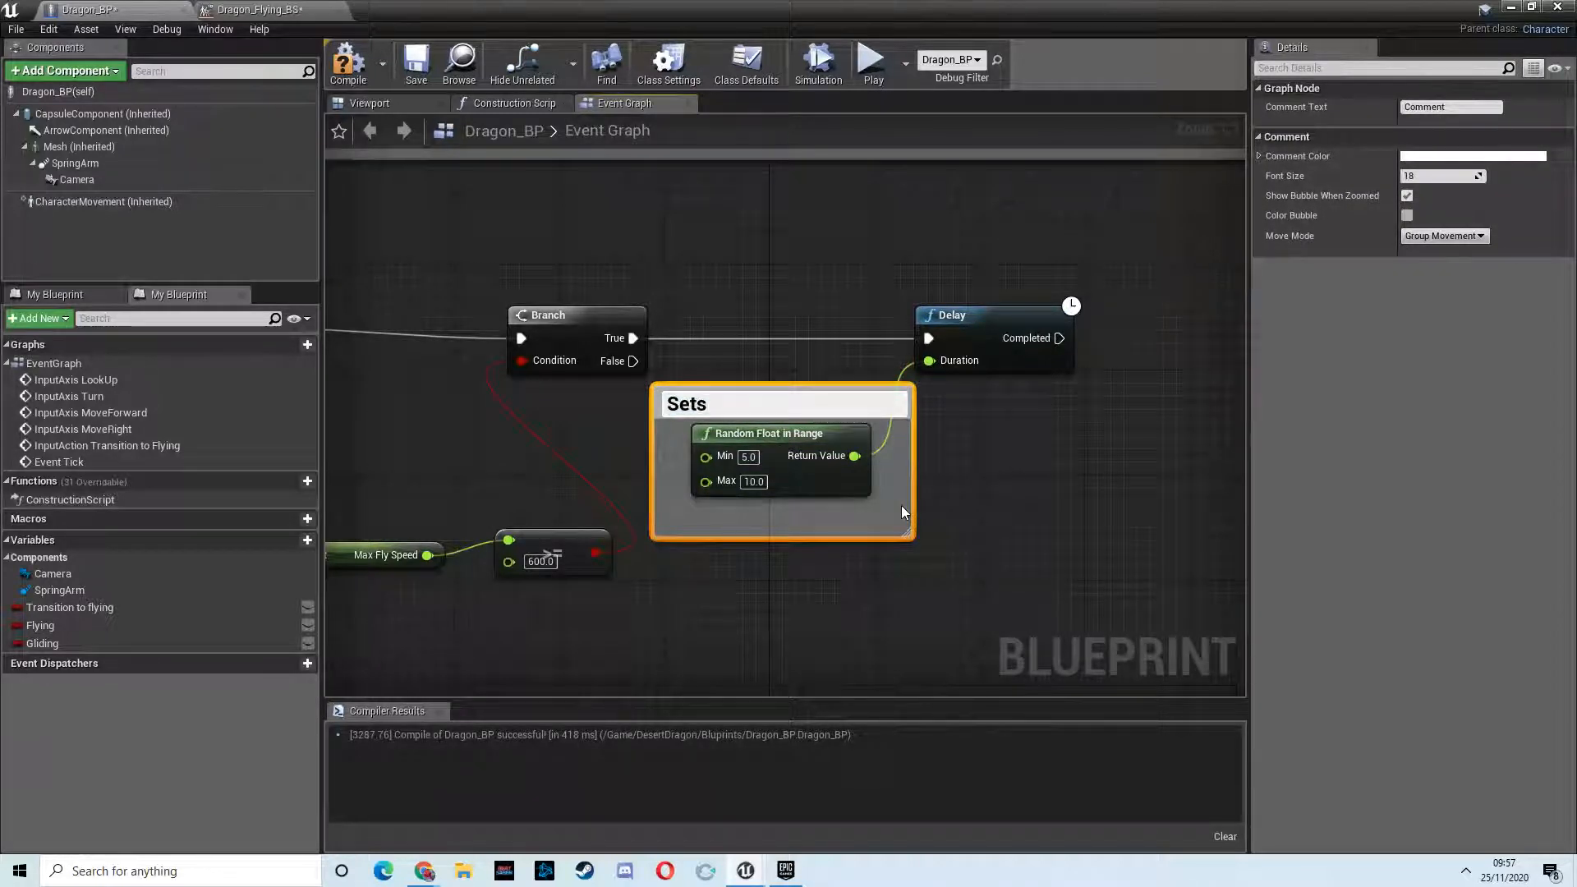
text(cooldown fo)
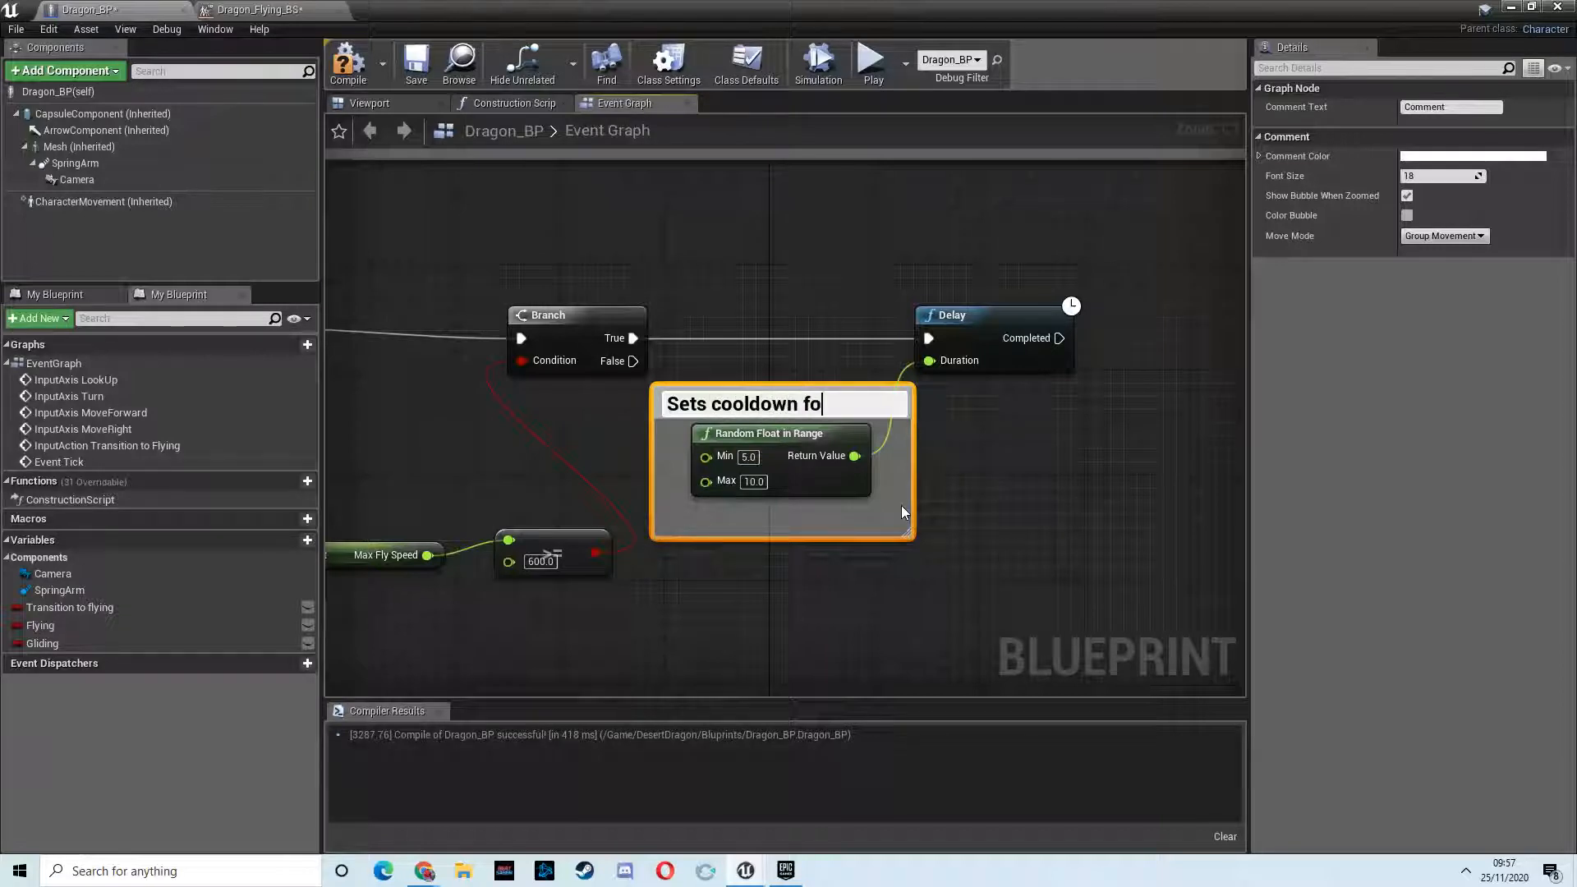
text(r glide)
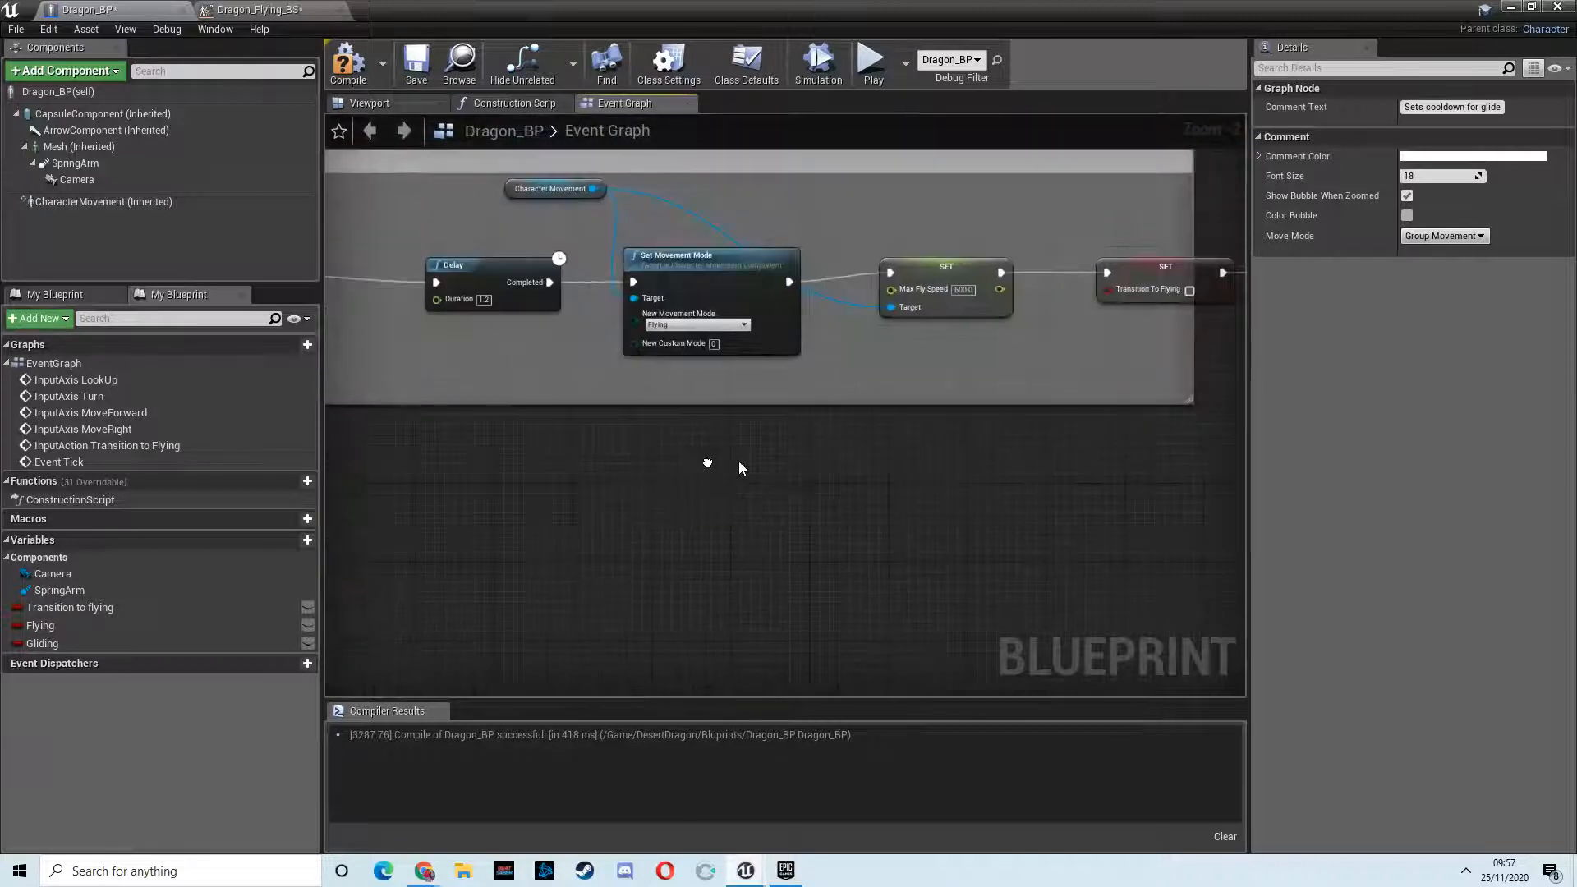
Step: Select the Set Max Fly Speed node and wire the 2–4 Random Float into the second Delay
click(944, 289)
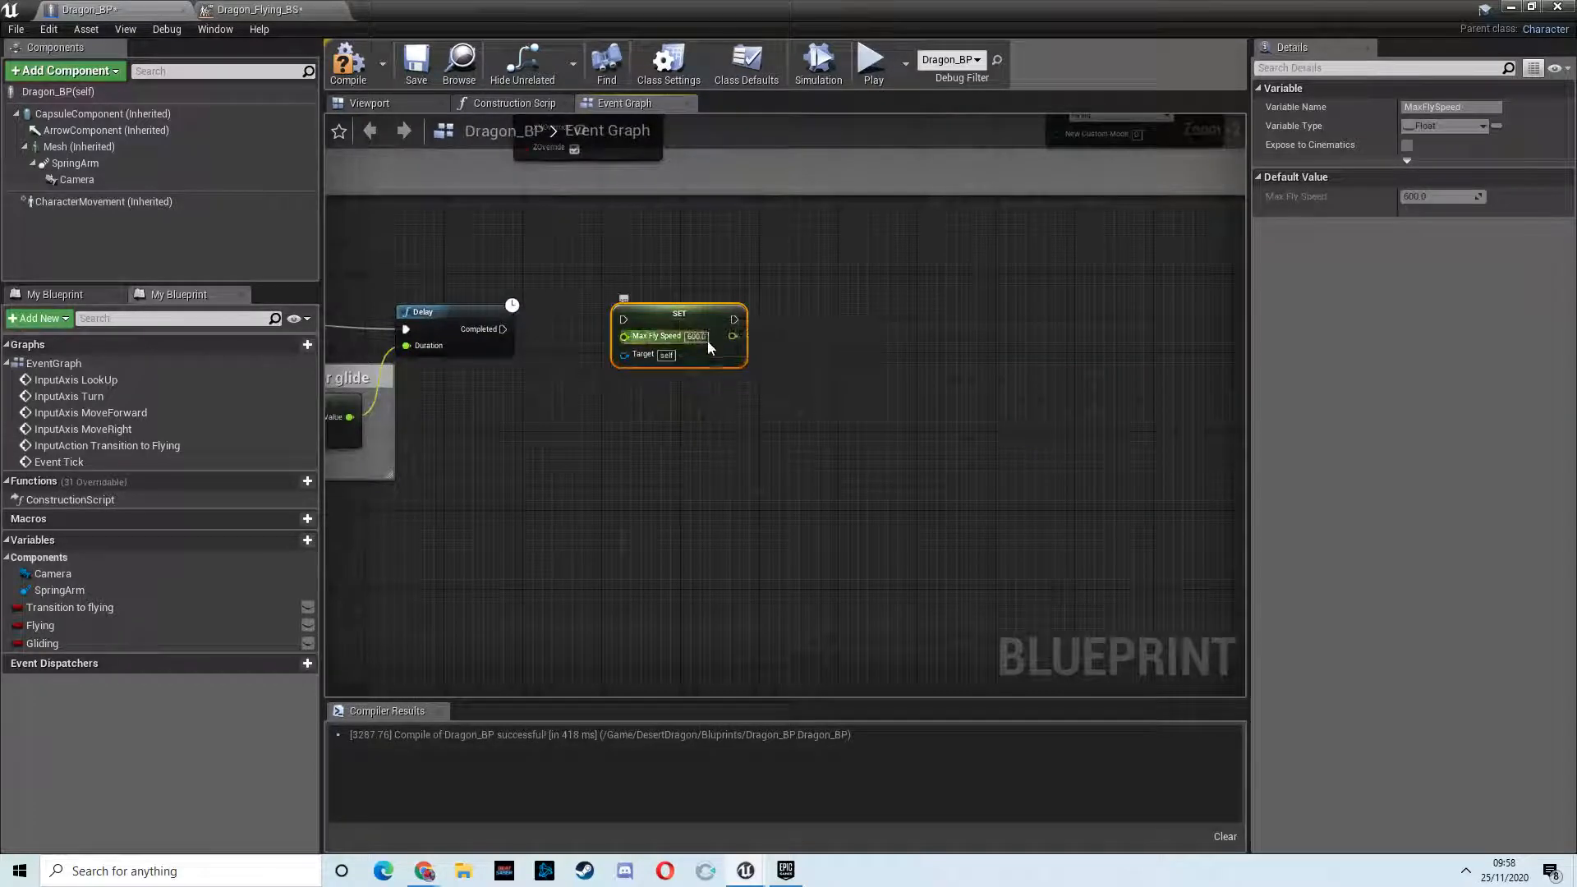
mouse_move(657, 335)
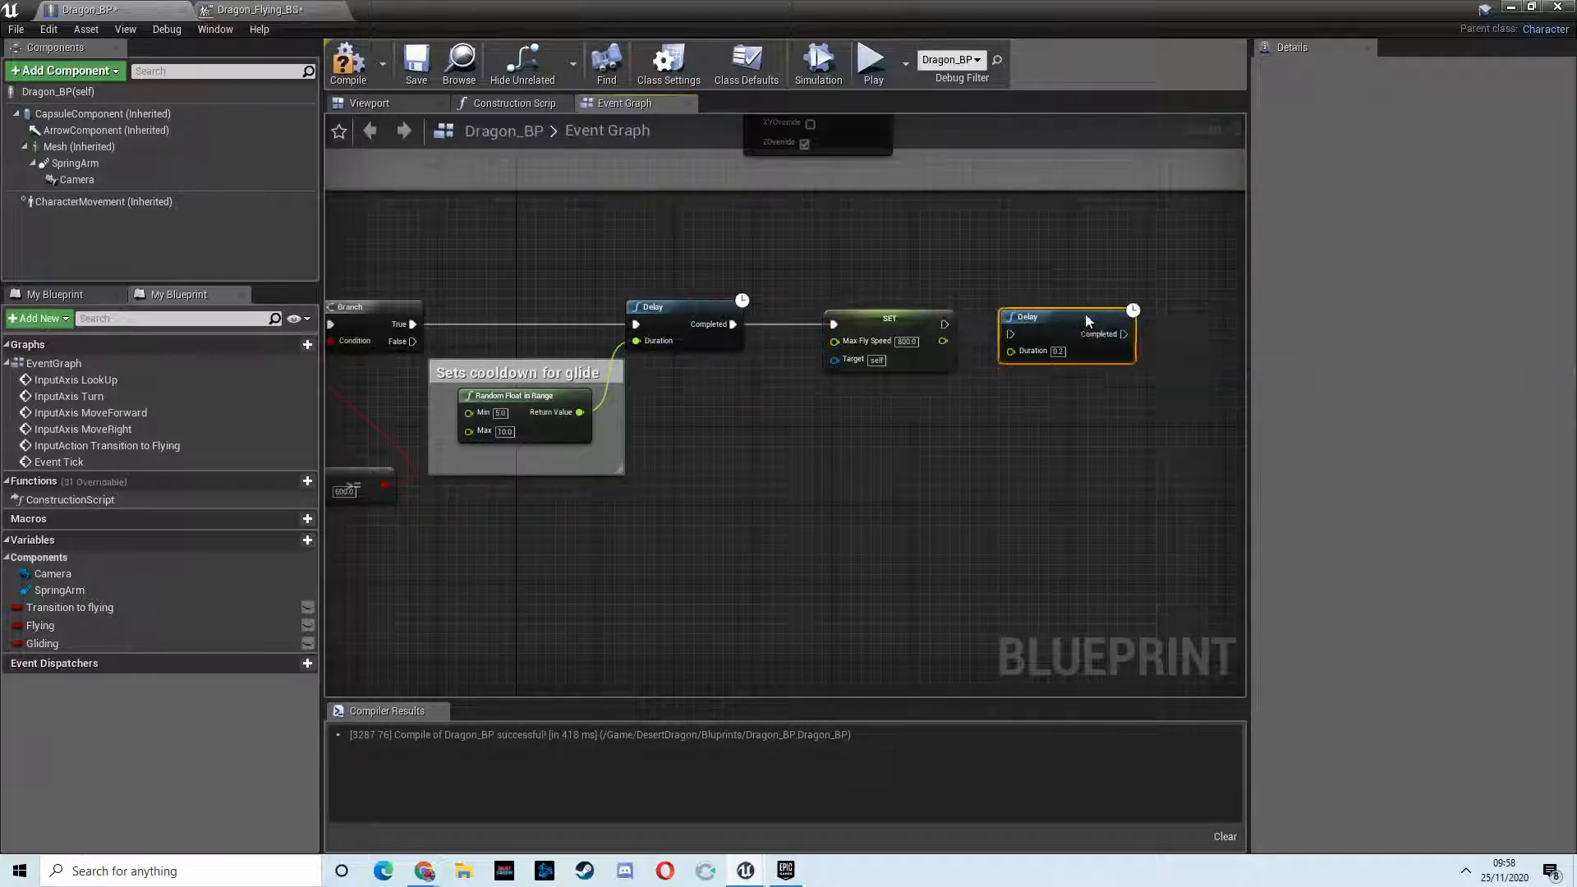
mouse_move(1024, 317)
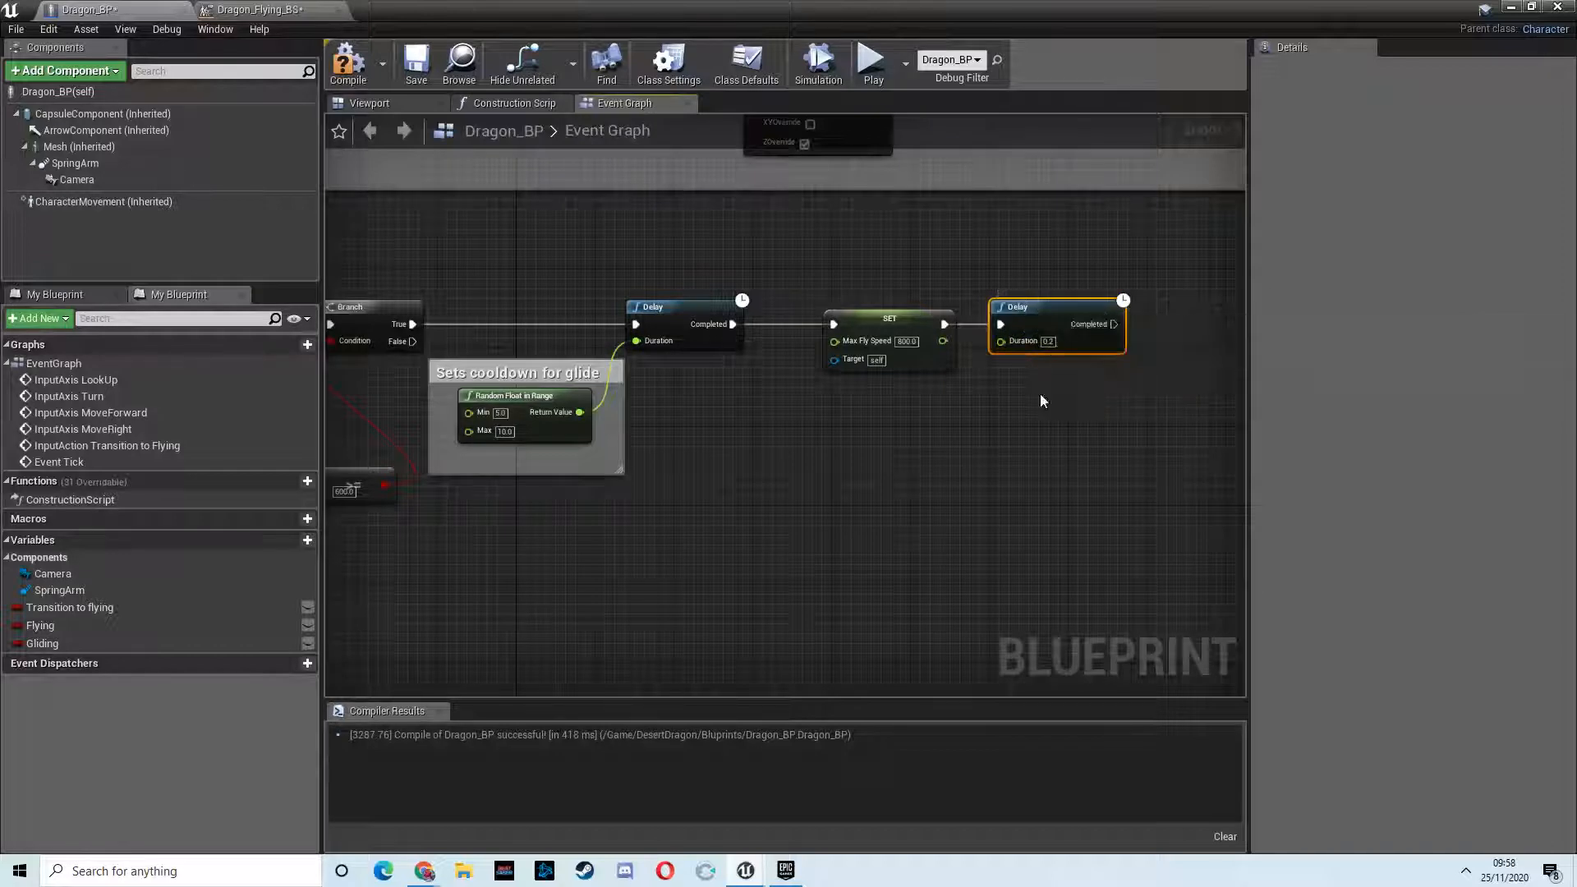
mouse_move(524, 395)
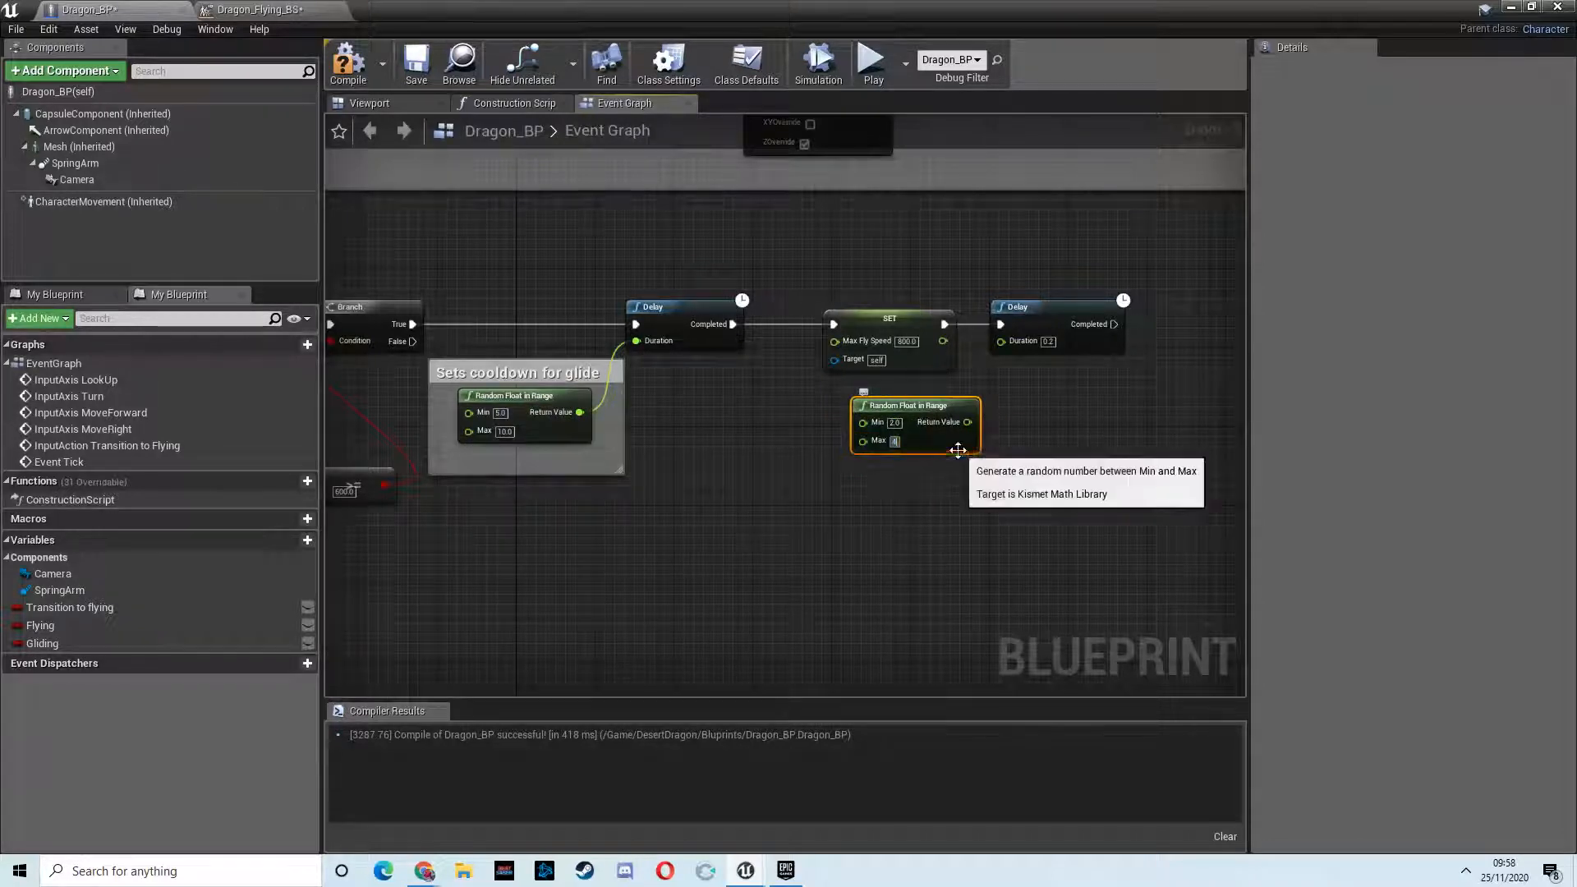
click(888, 319)
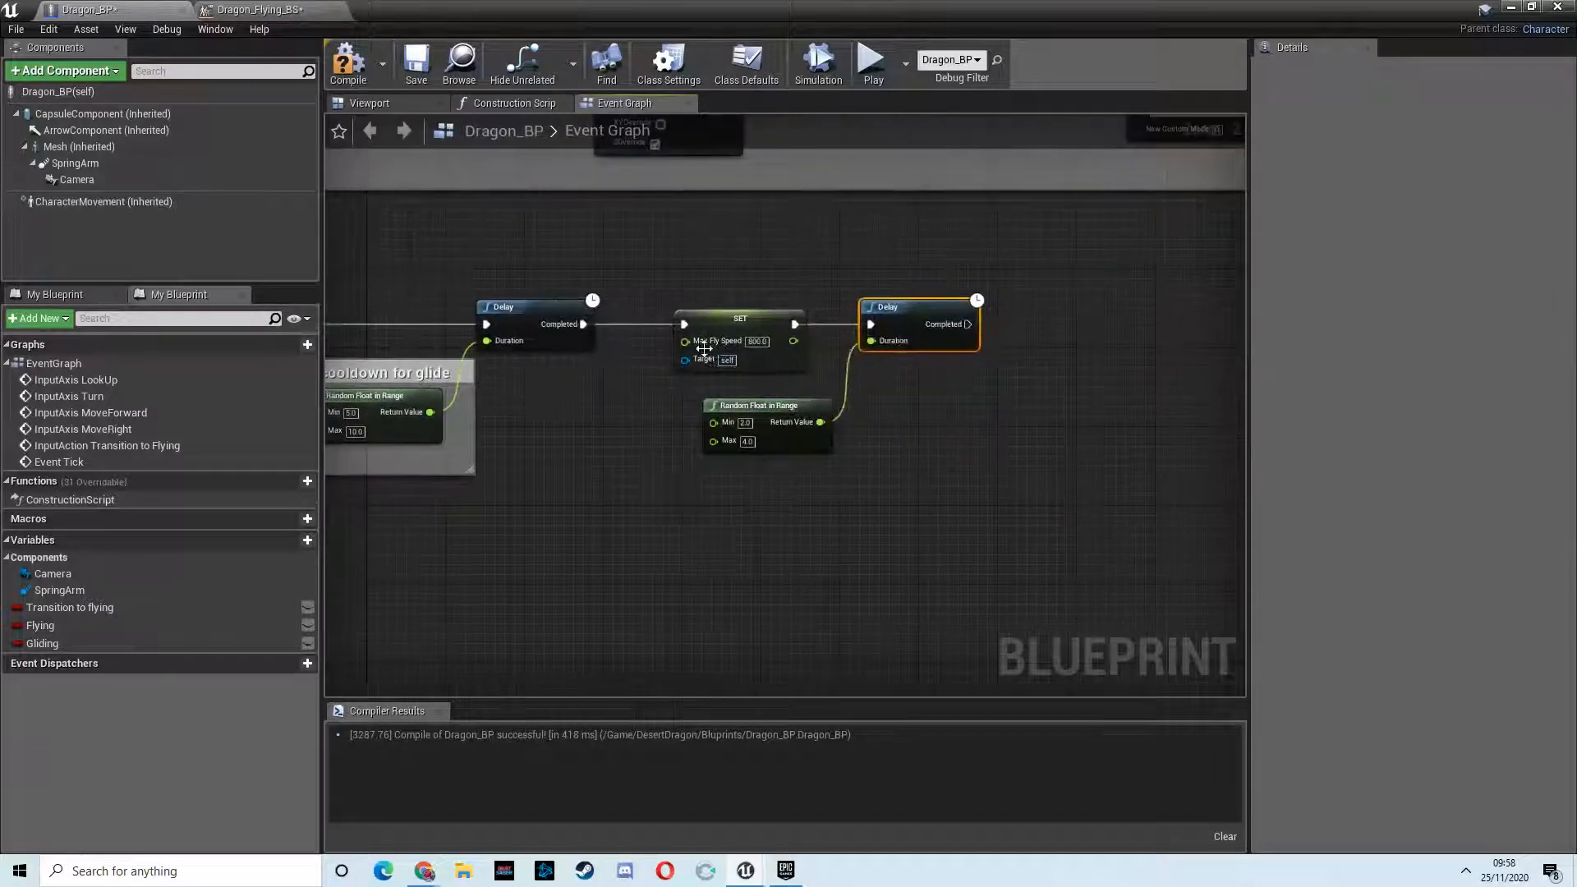
mouse_move(874, 325)
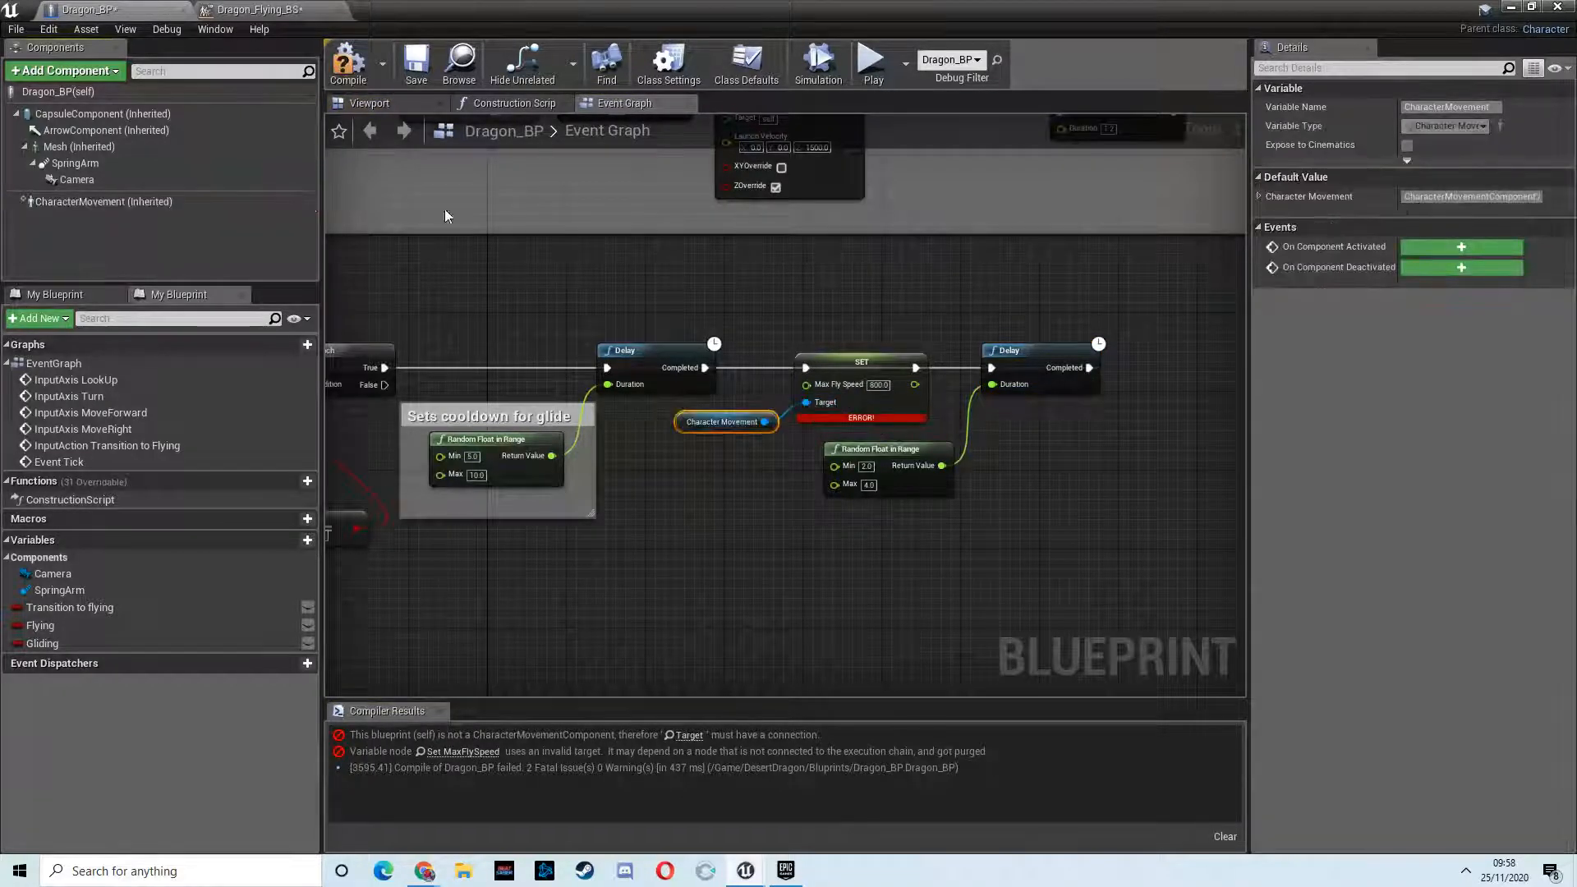
Step: Play the level to watch the dragon fly over the arena
click(349, 63)
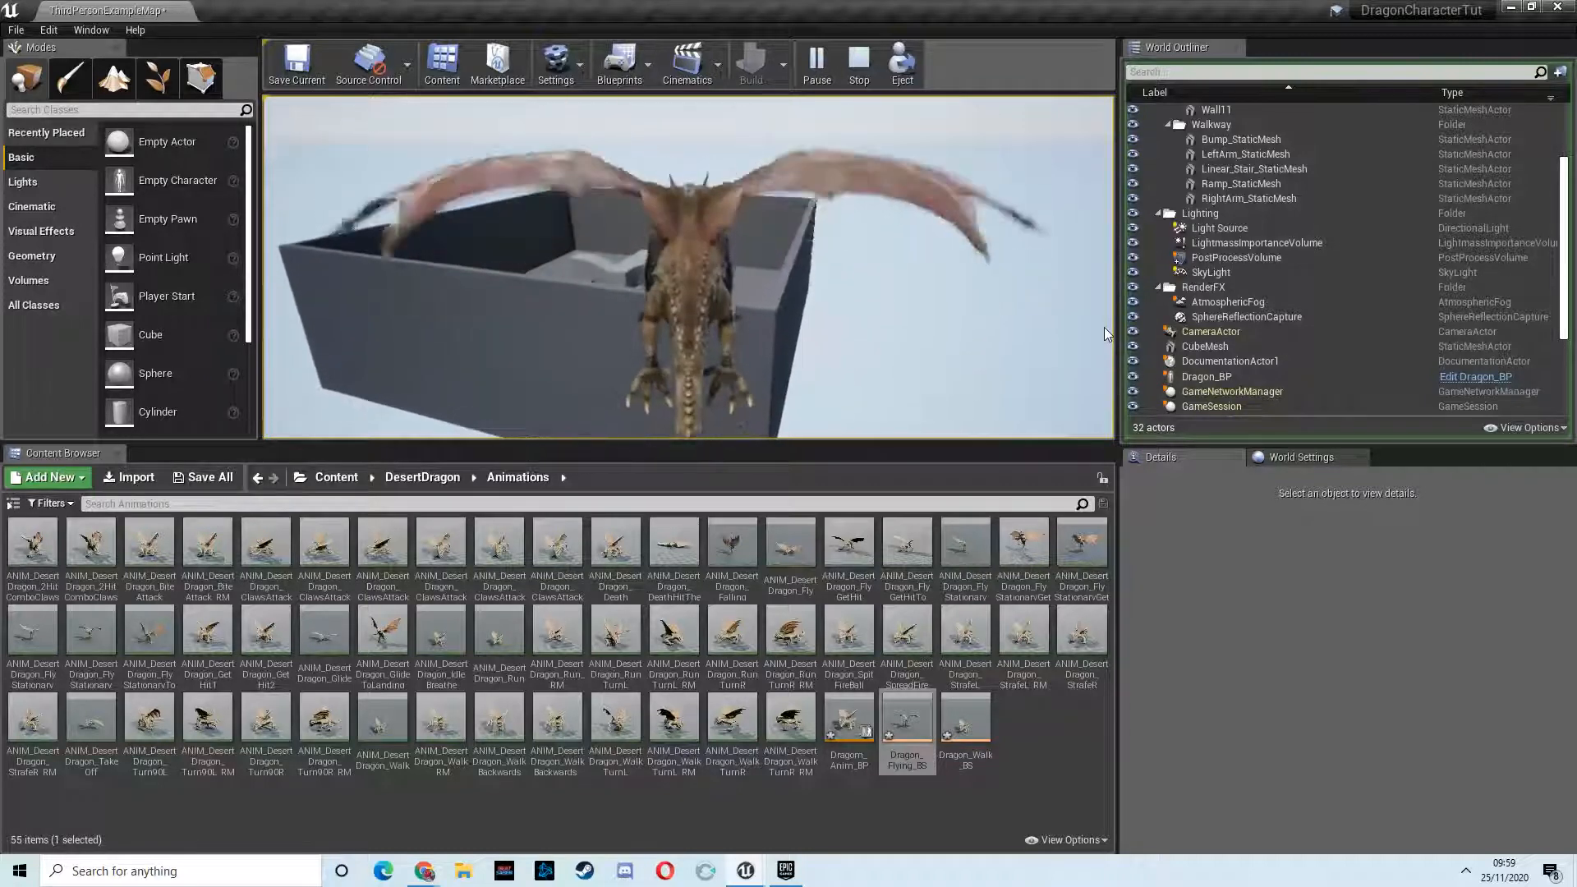
Step: Stop the test and add a Print String node after Set Max Fly Speed
click(858, 60)
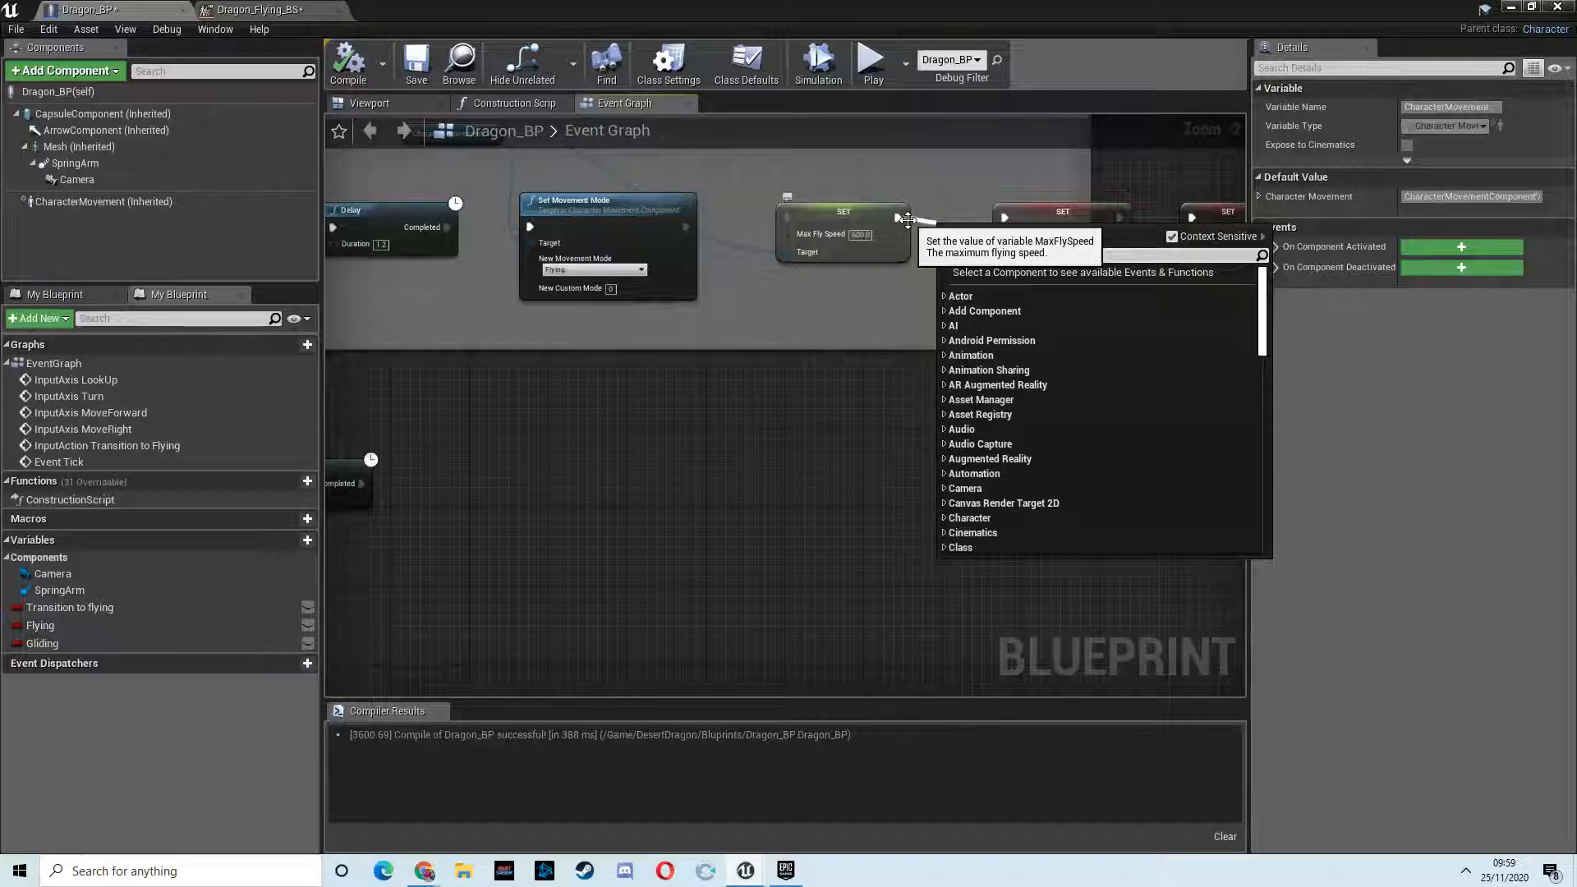
text(print)
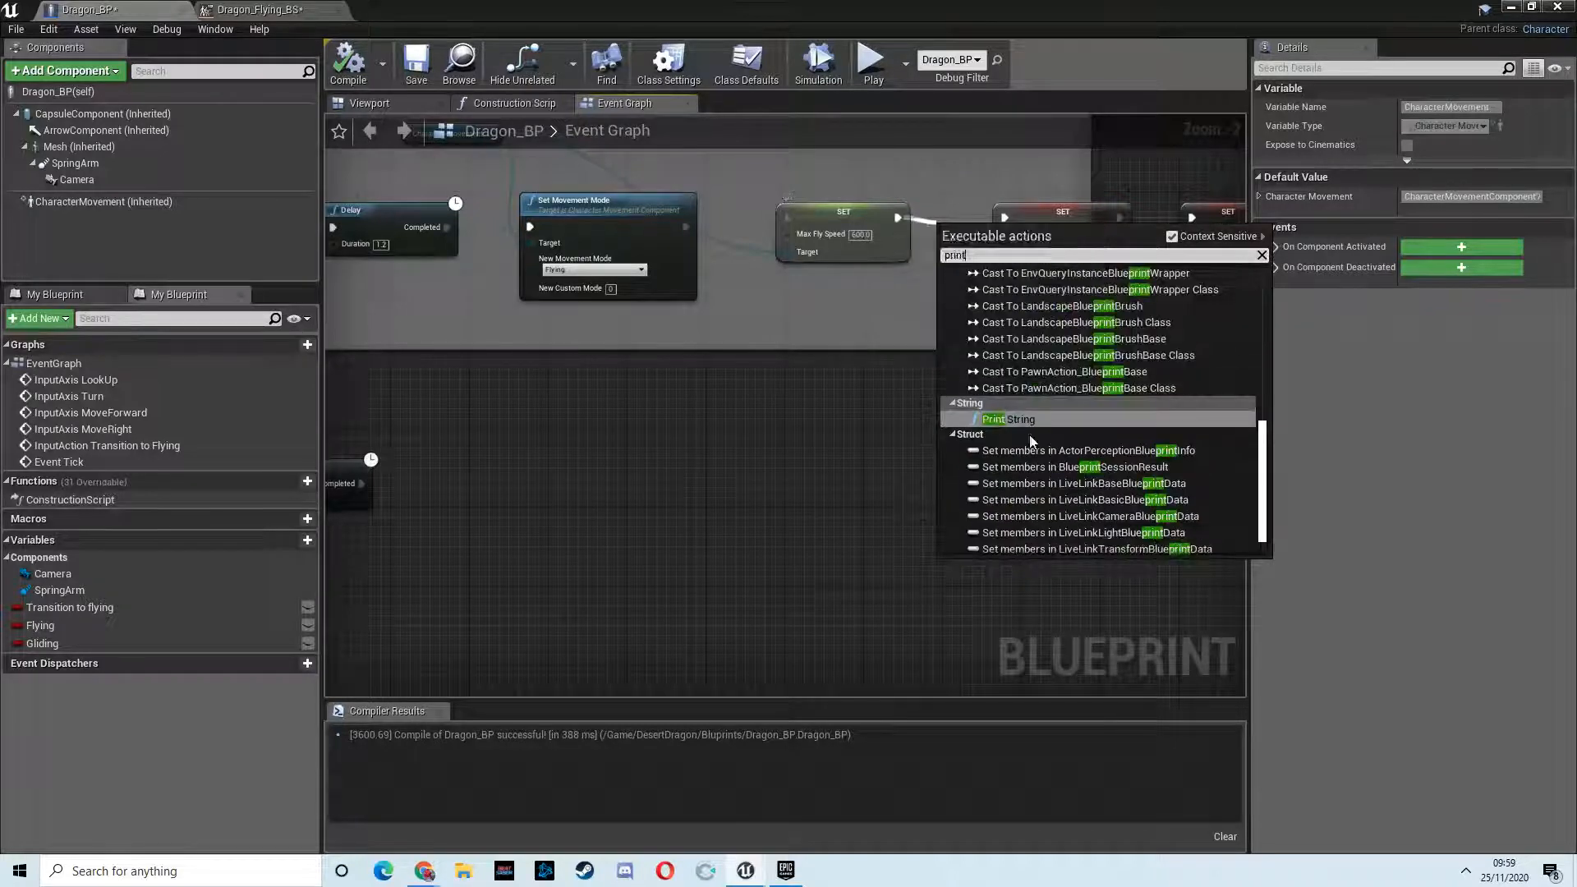
click(1008, 418)
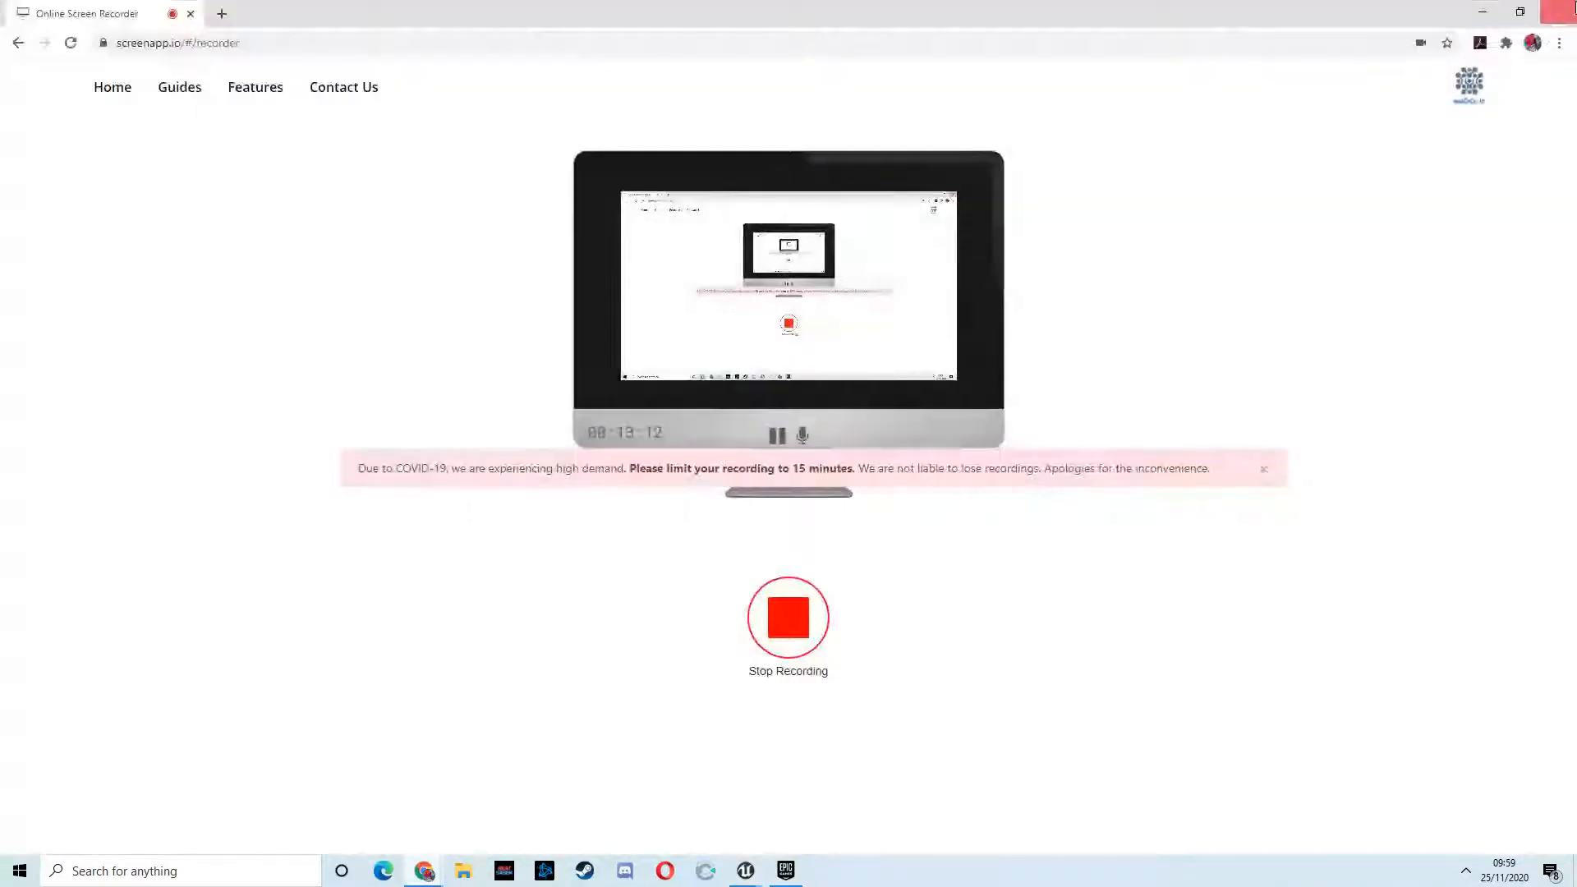
Step: Play-test the dragon flying with outstretched wings, then stop and return to level editing
click(744, 870)
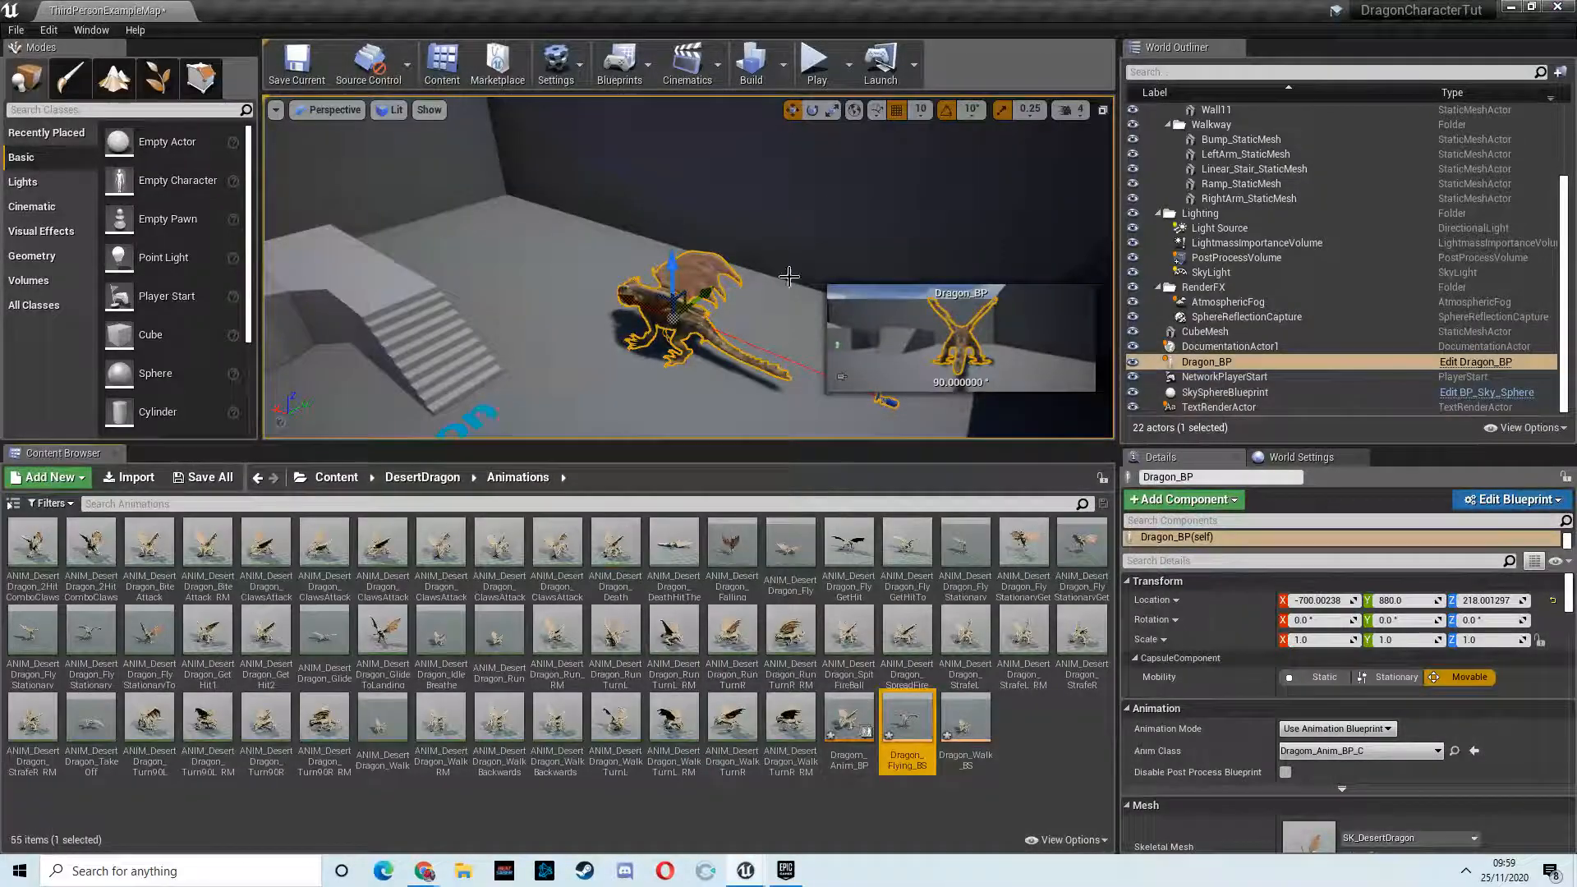
click(816, 60)
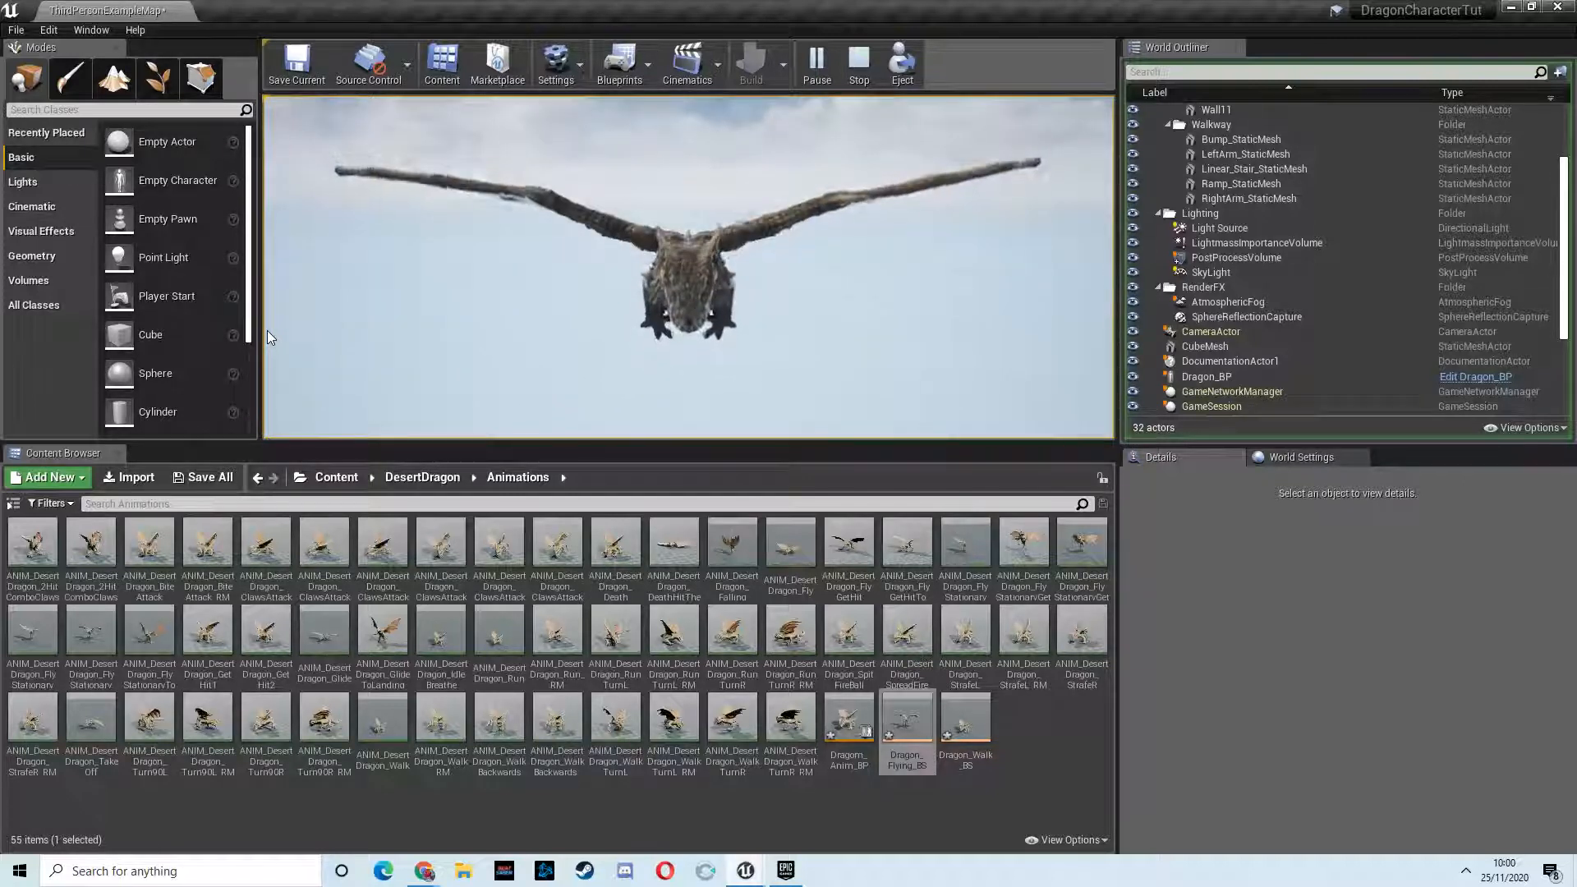
click(857, 60)
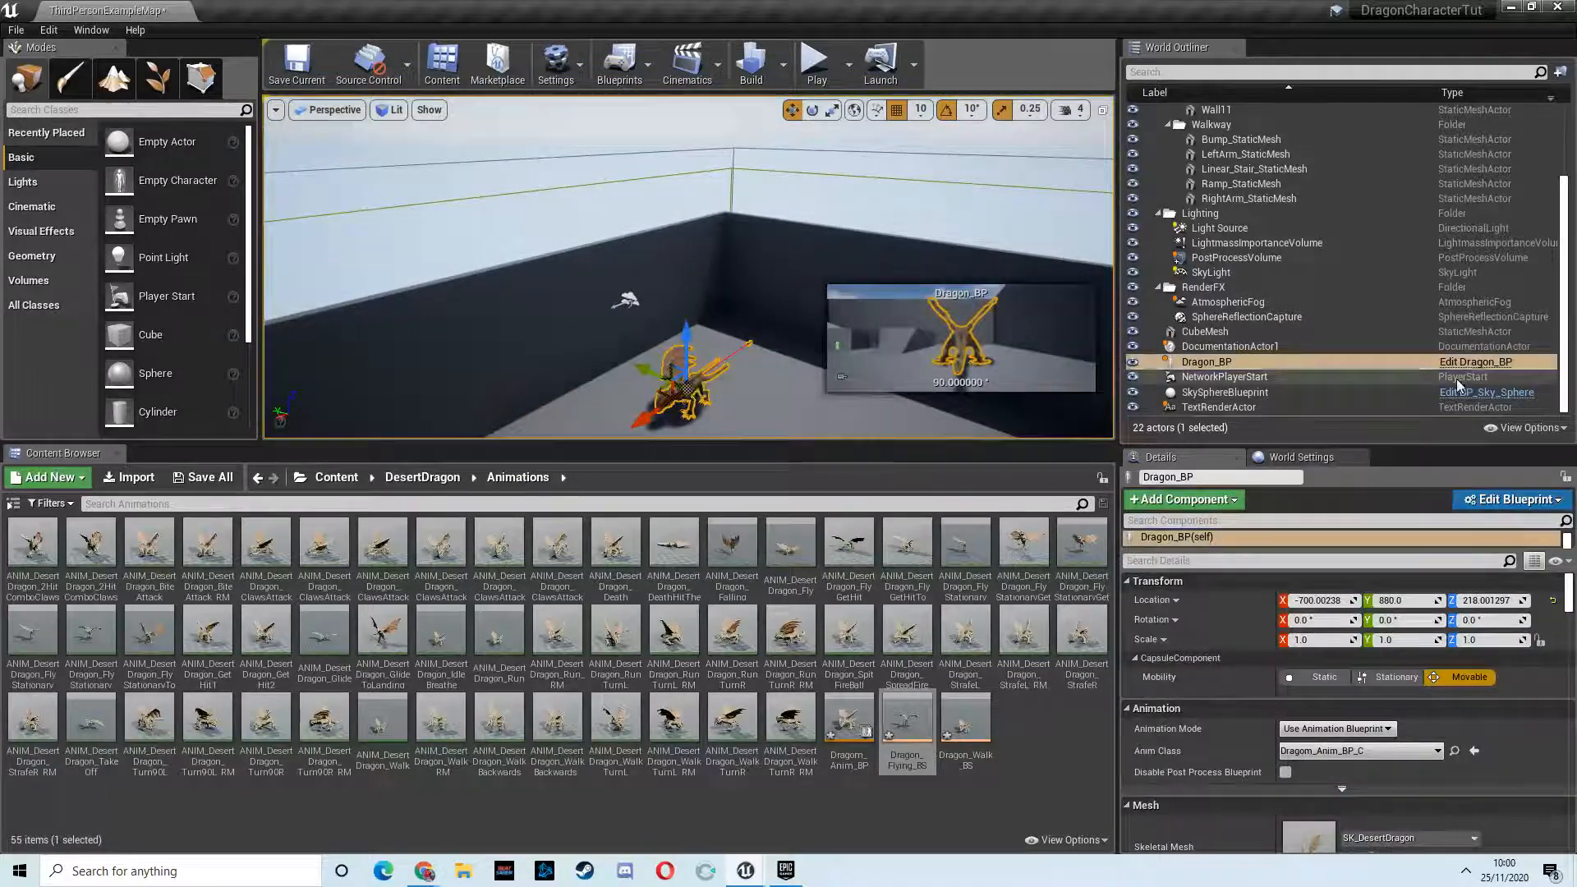
click(1509, 499)
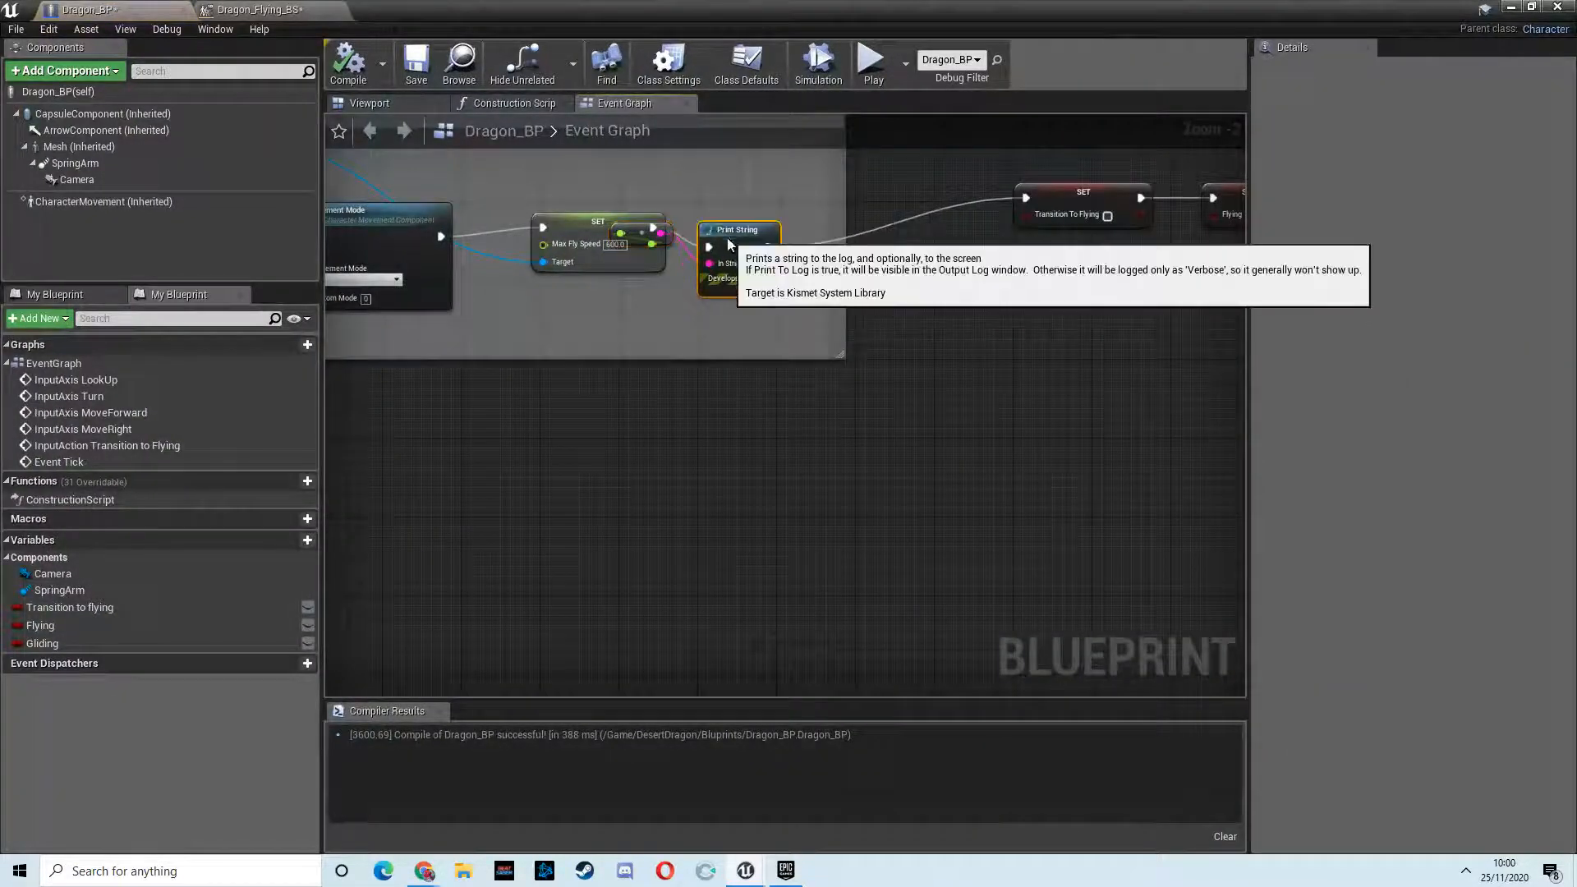
click(103, 201)
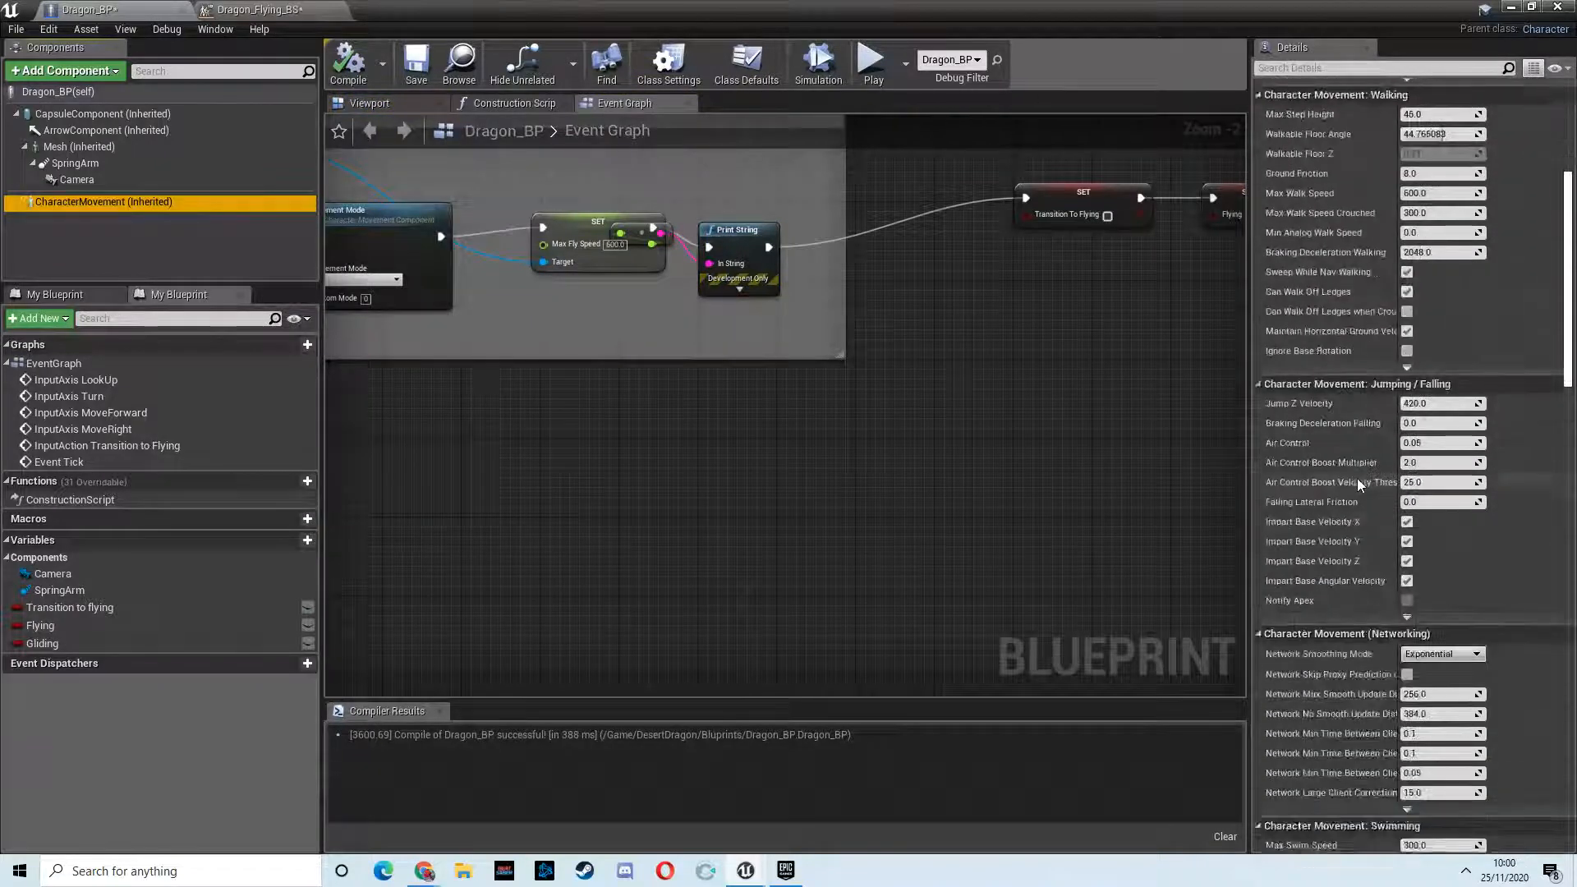
scroll(down, 3)
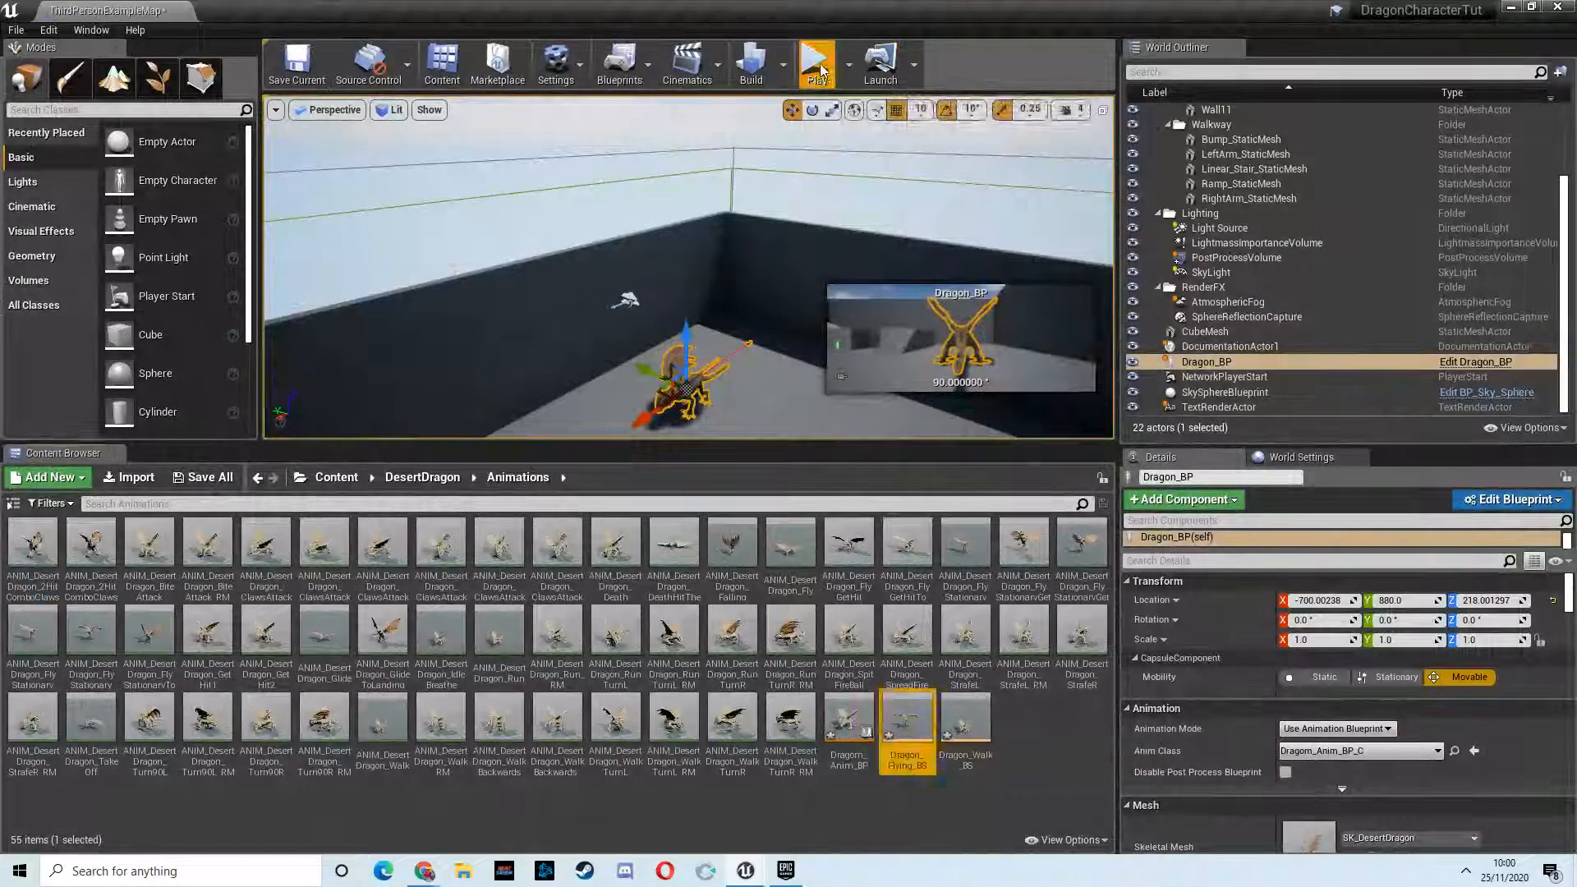
click(816, 62)
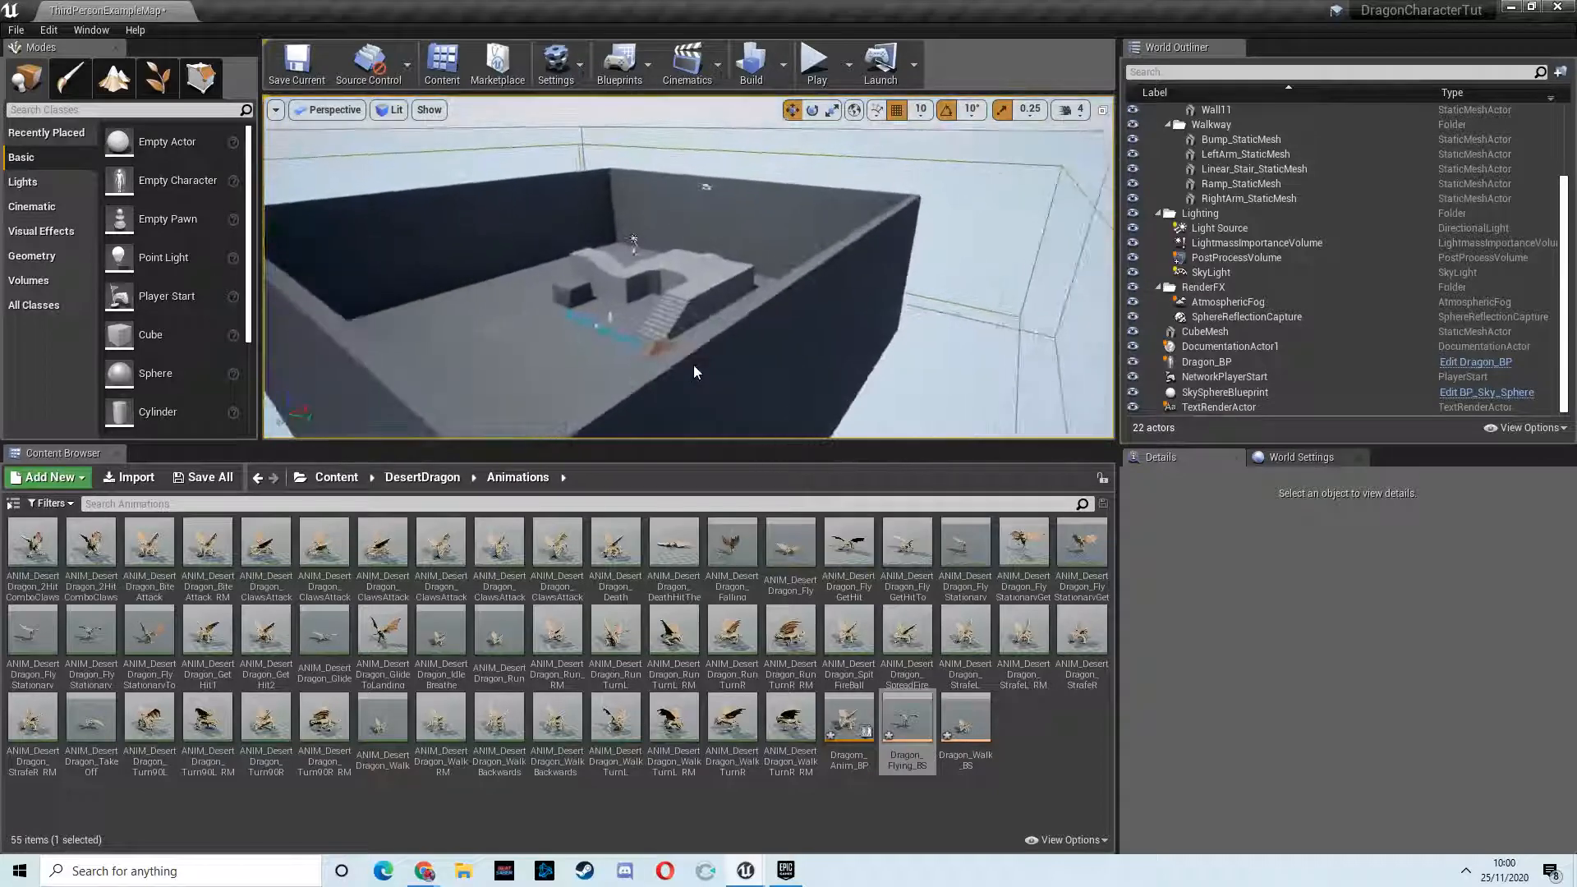
click(1206, 362)
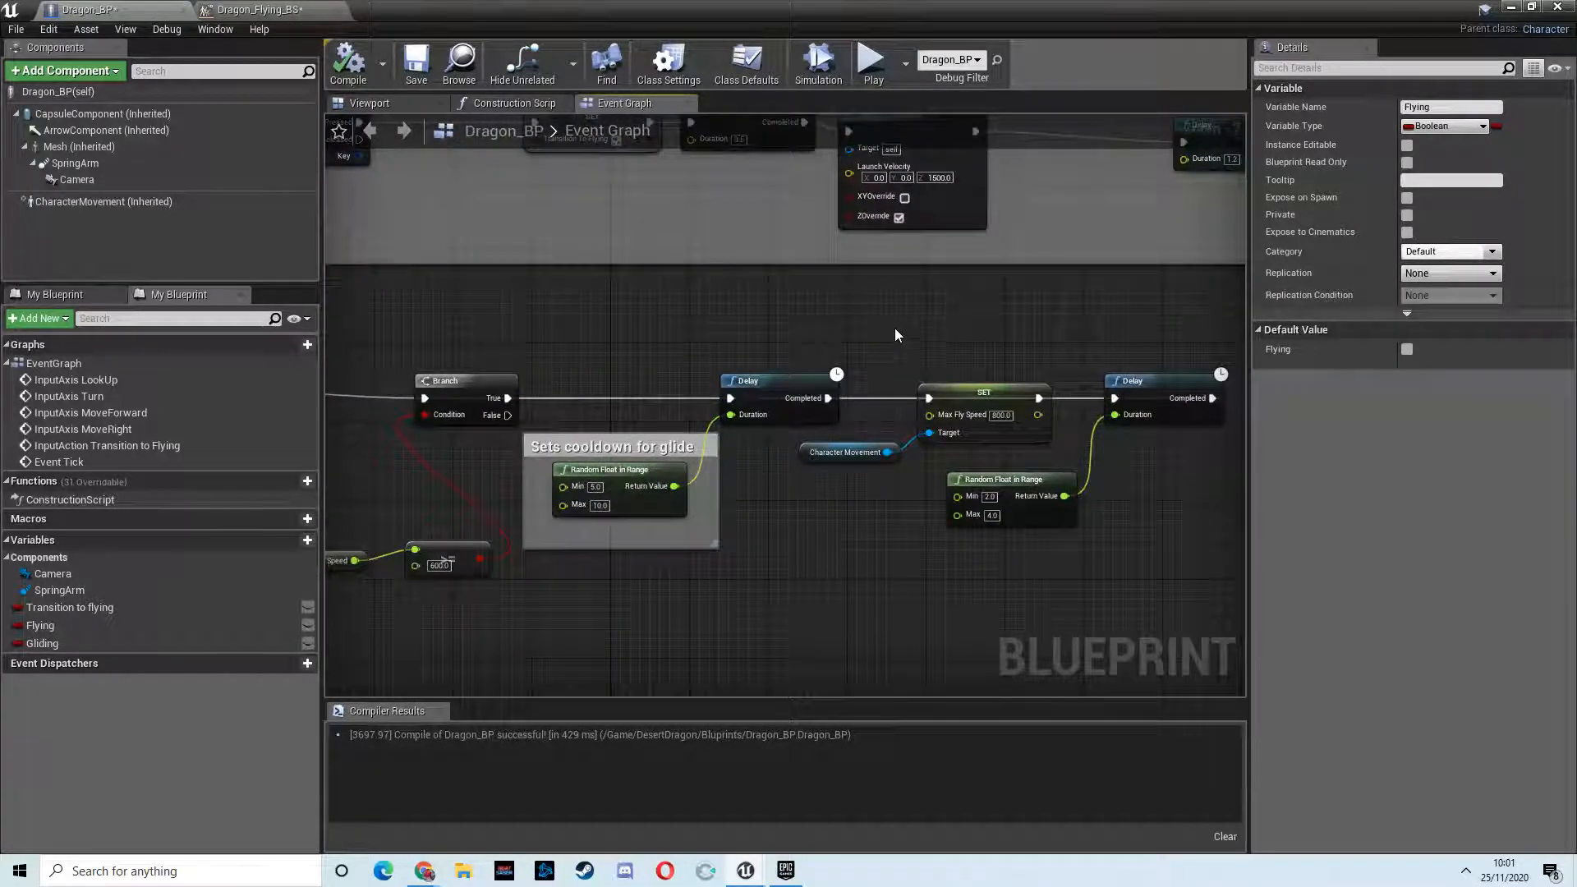
mouse_move(1006, 390)
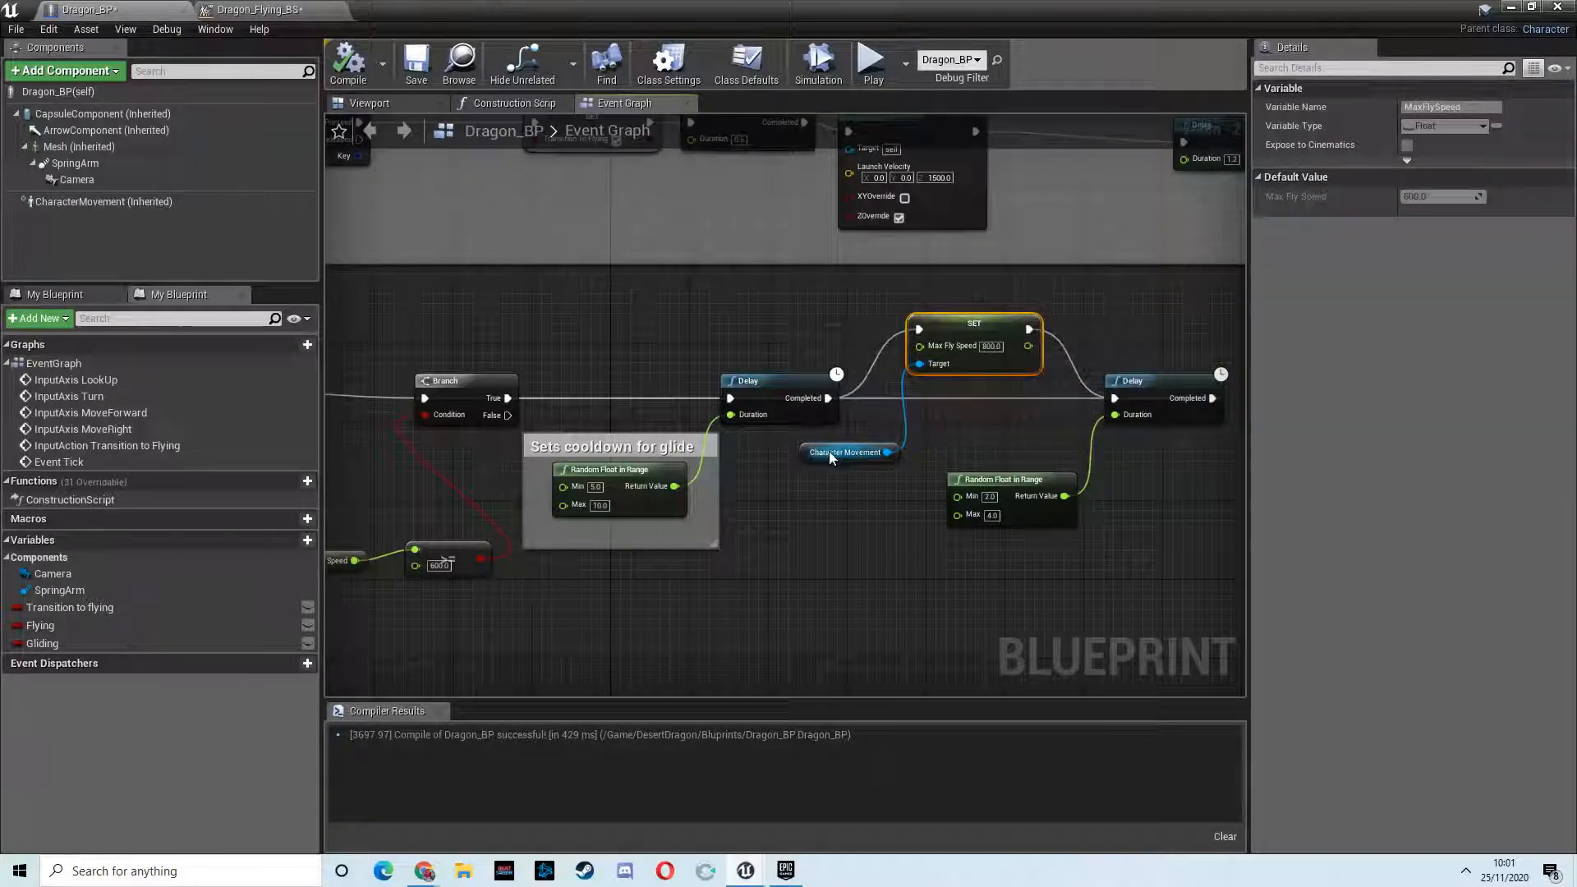
Step: Bring up the Dragon_Flying_BS tab showing stationary, fly and glide samples on a 0–800 Speed axis
click(258, 9)
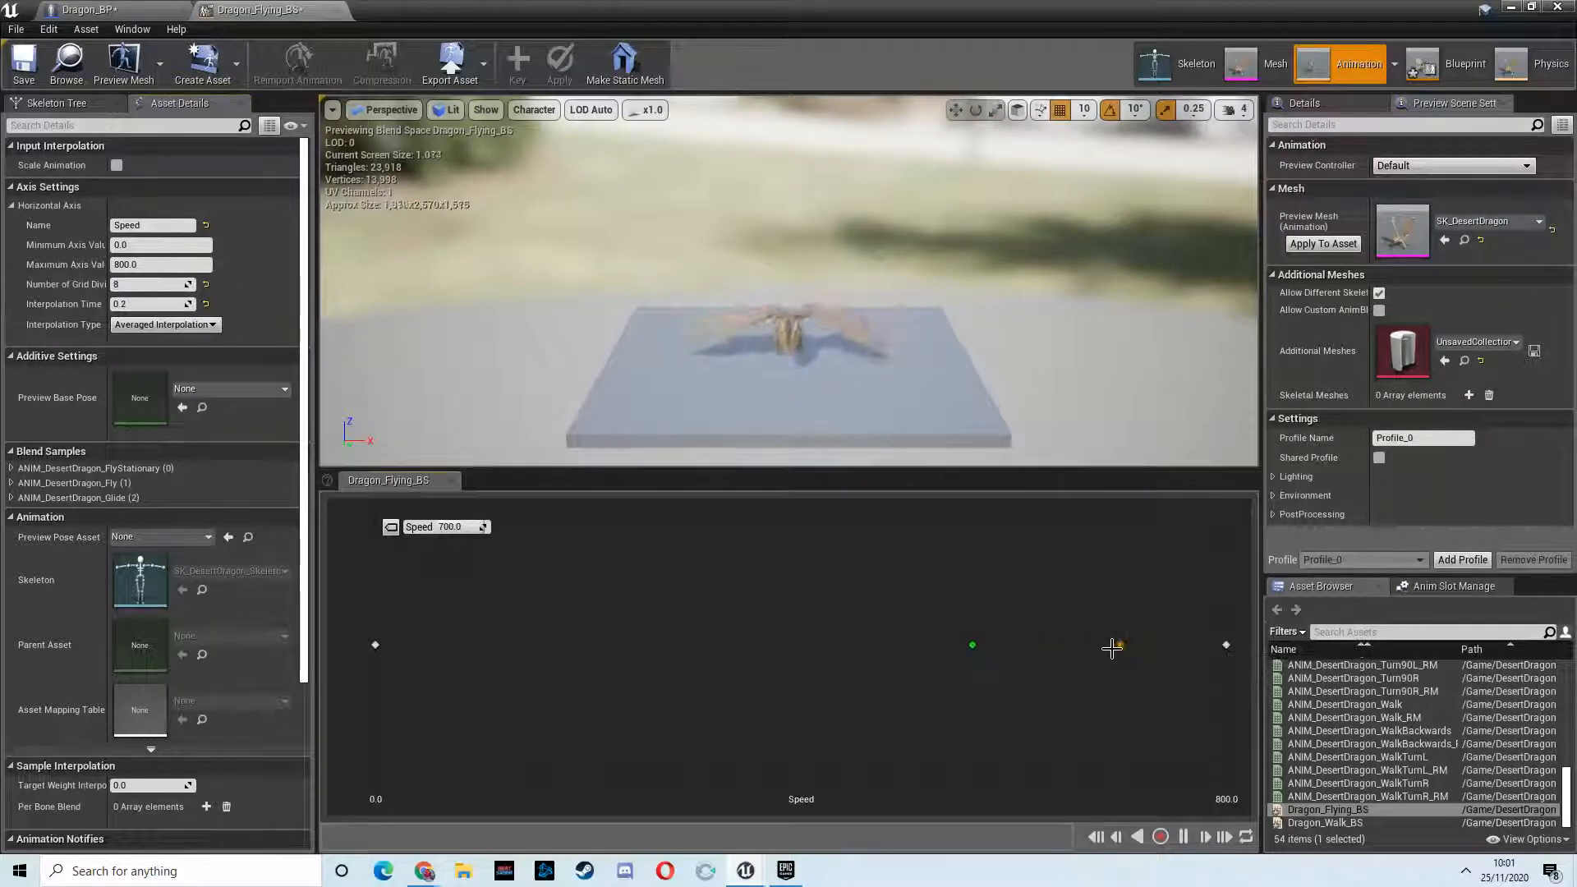
Step: Preview the flying blend at speed 600, then go back to the arena in the level editor
drag(1120, 645, 1012, 645)
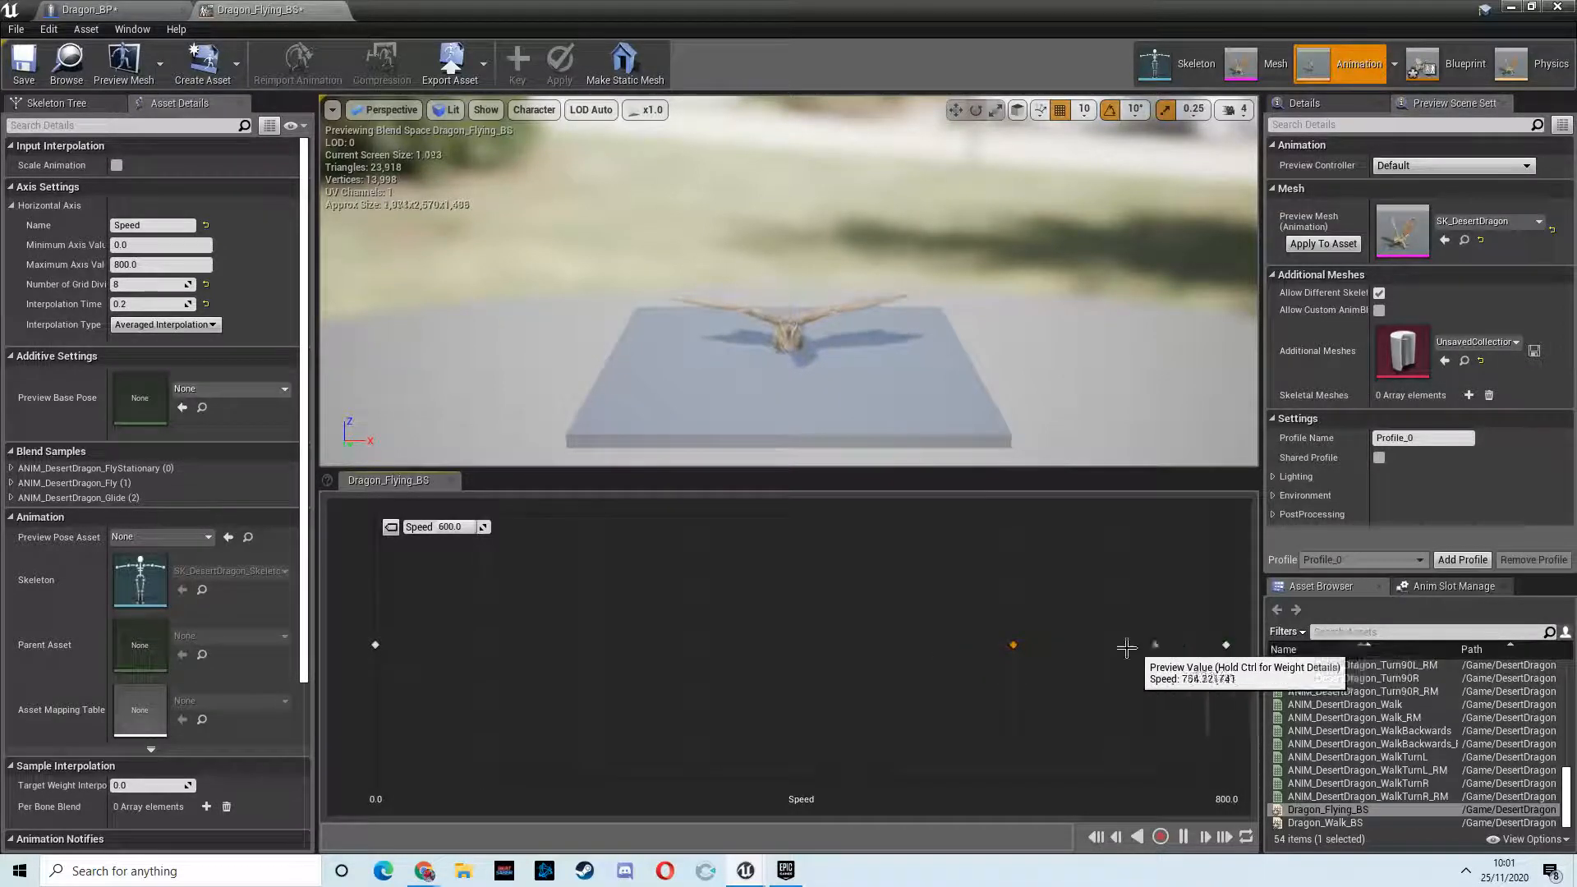
click(111, 9)
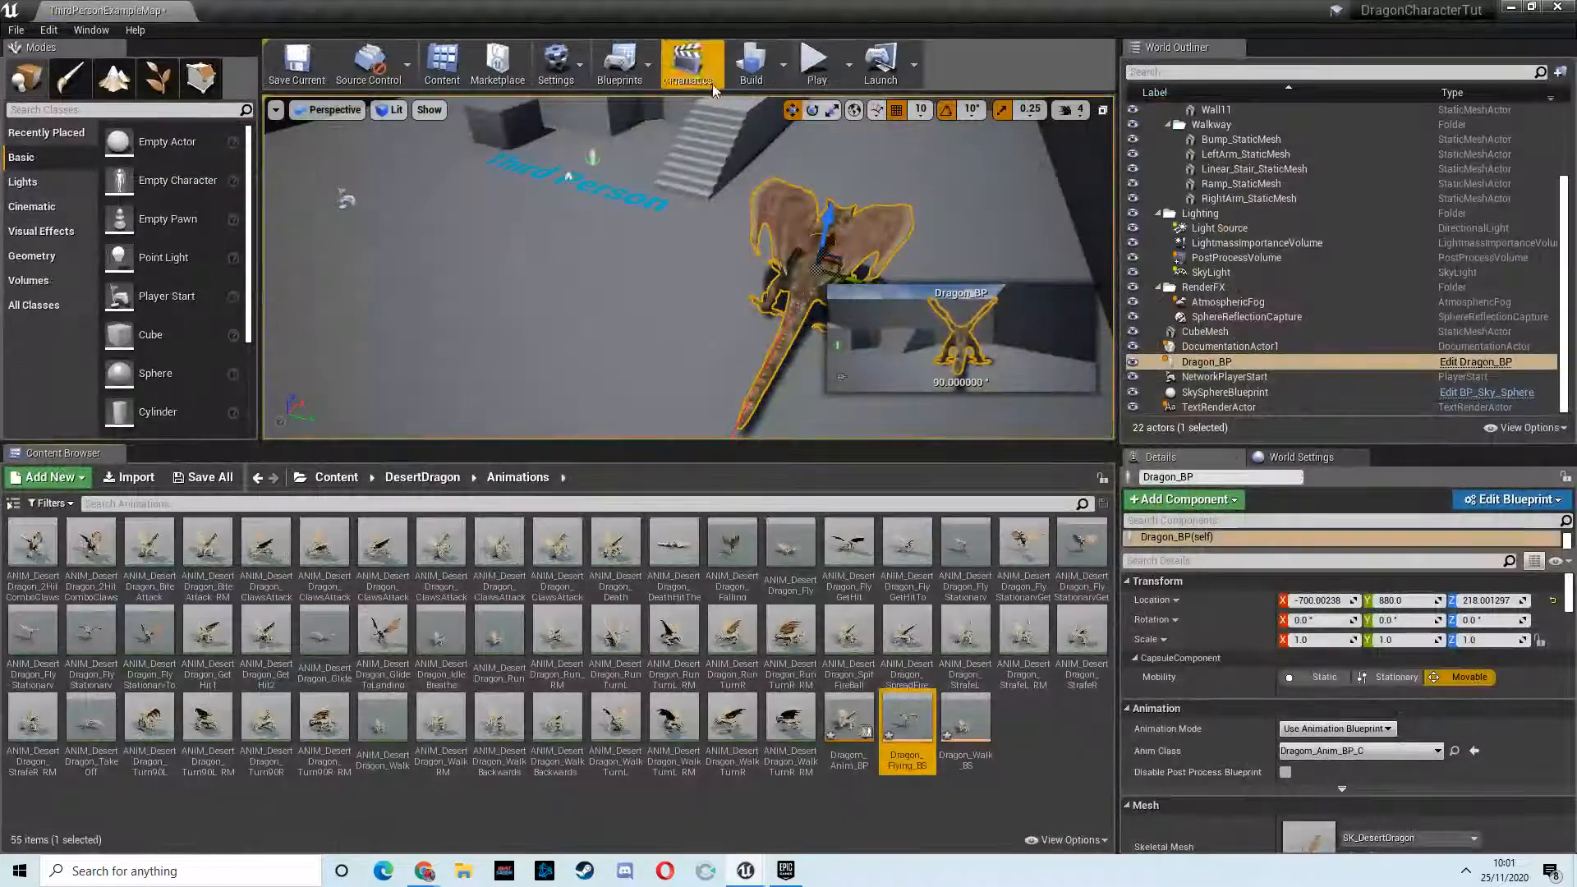
click(815, 60)
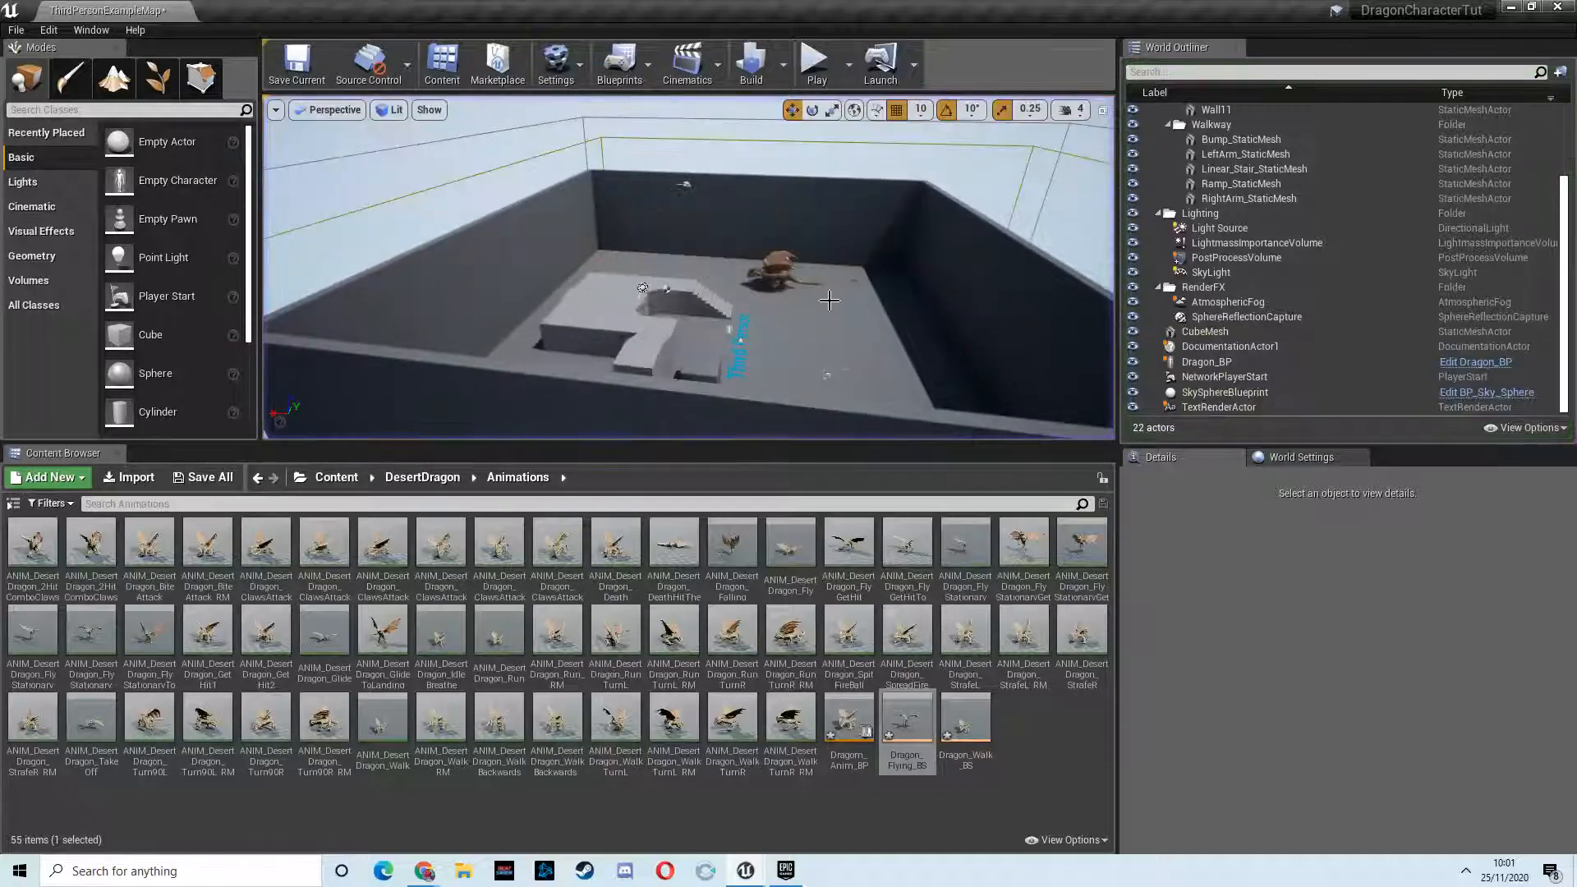
Step: Delete the Event Tick glide nodes, compile Dragon_BP, and keep only stationary and fly samples
click(1206, 362)
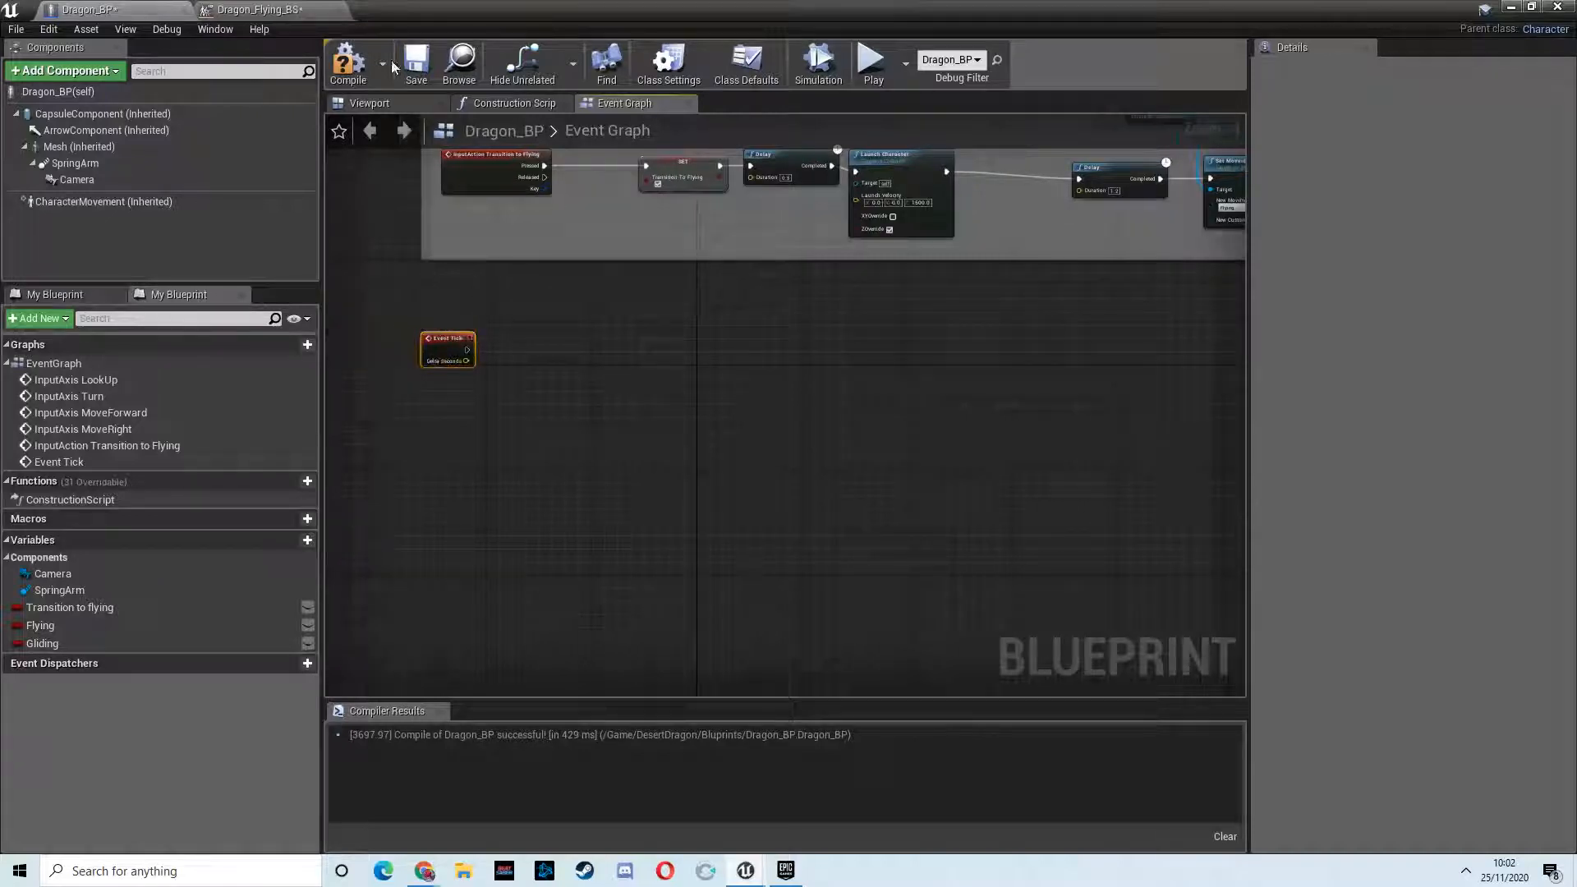
click(254, 9)
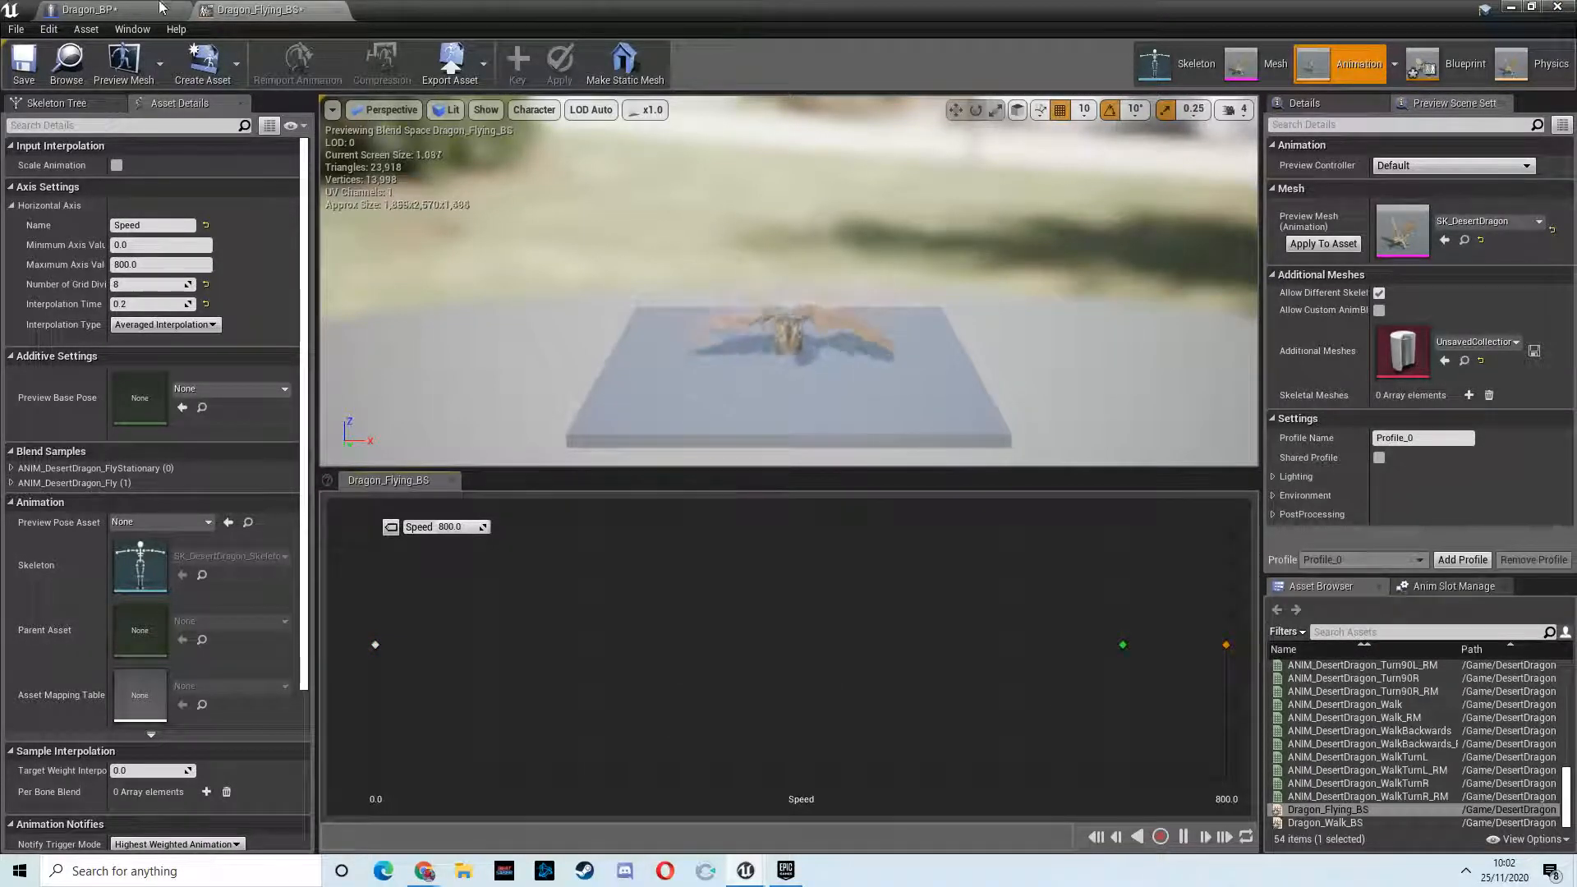
Step: Play-test the dragon with the simplified idle-and-flap blend, then stop the session
click(108, 9)
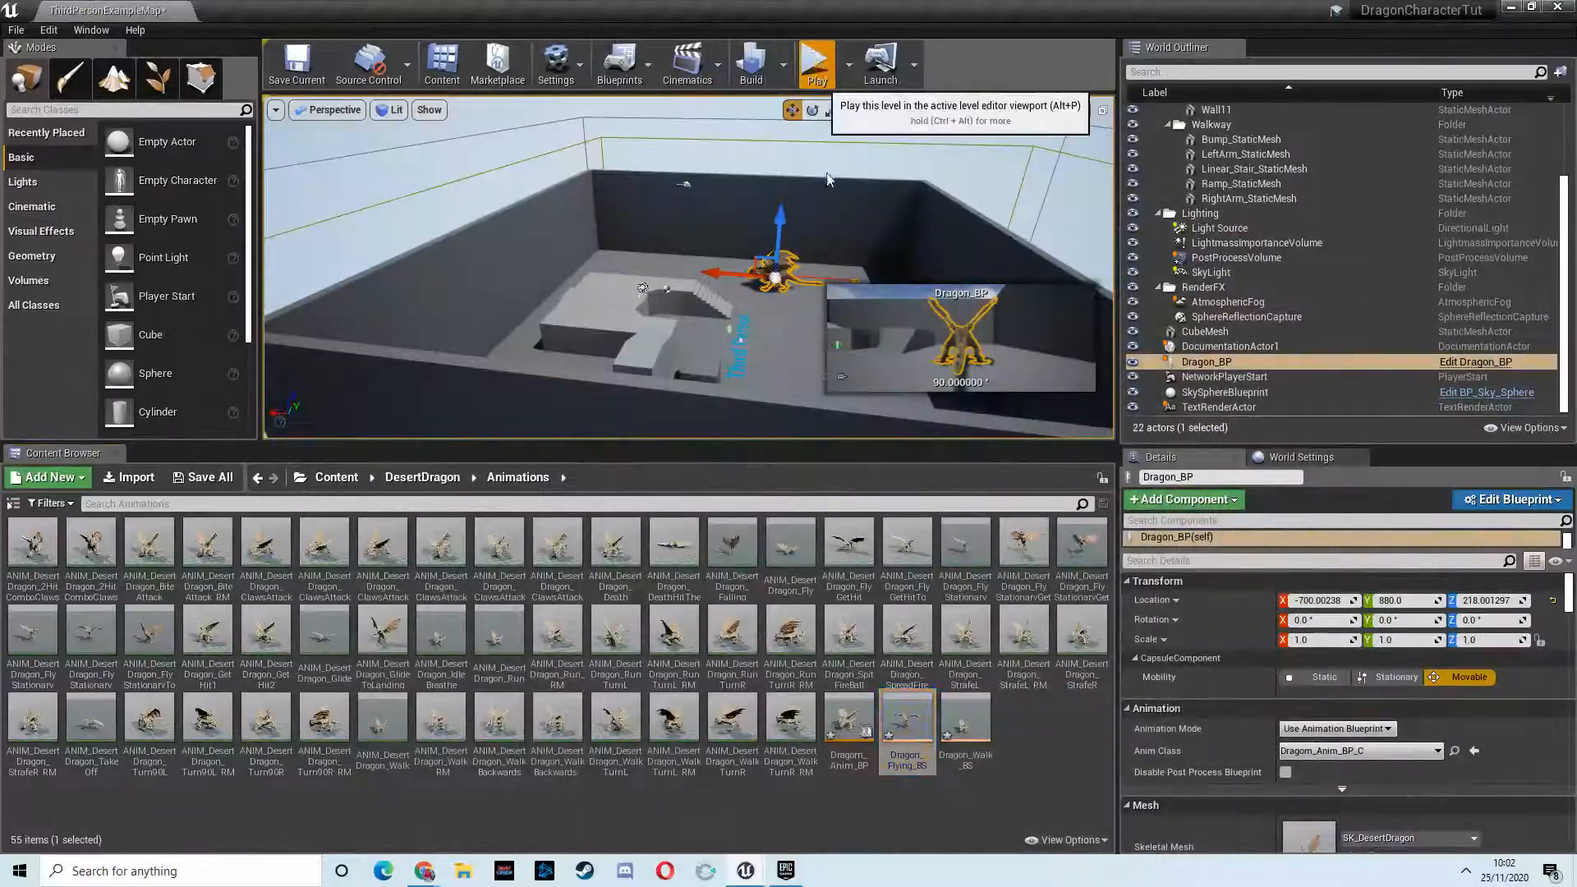
click(816, 60)
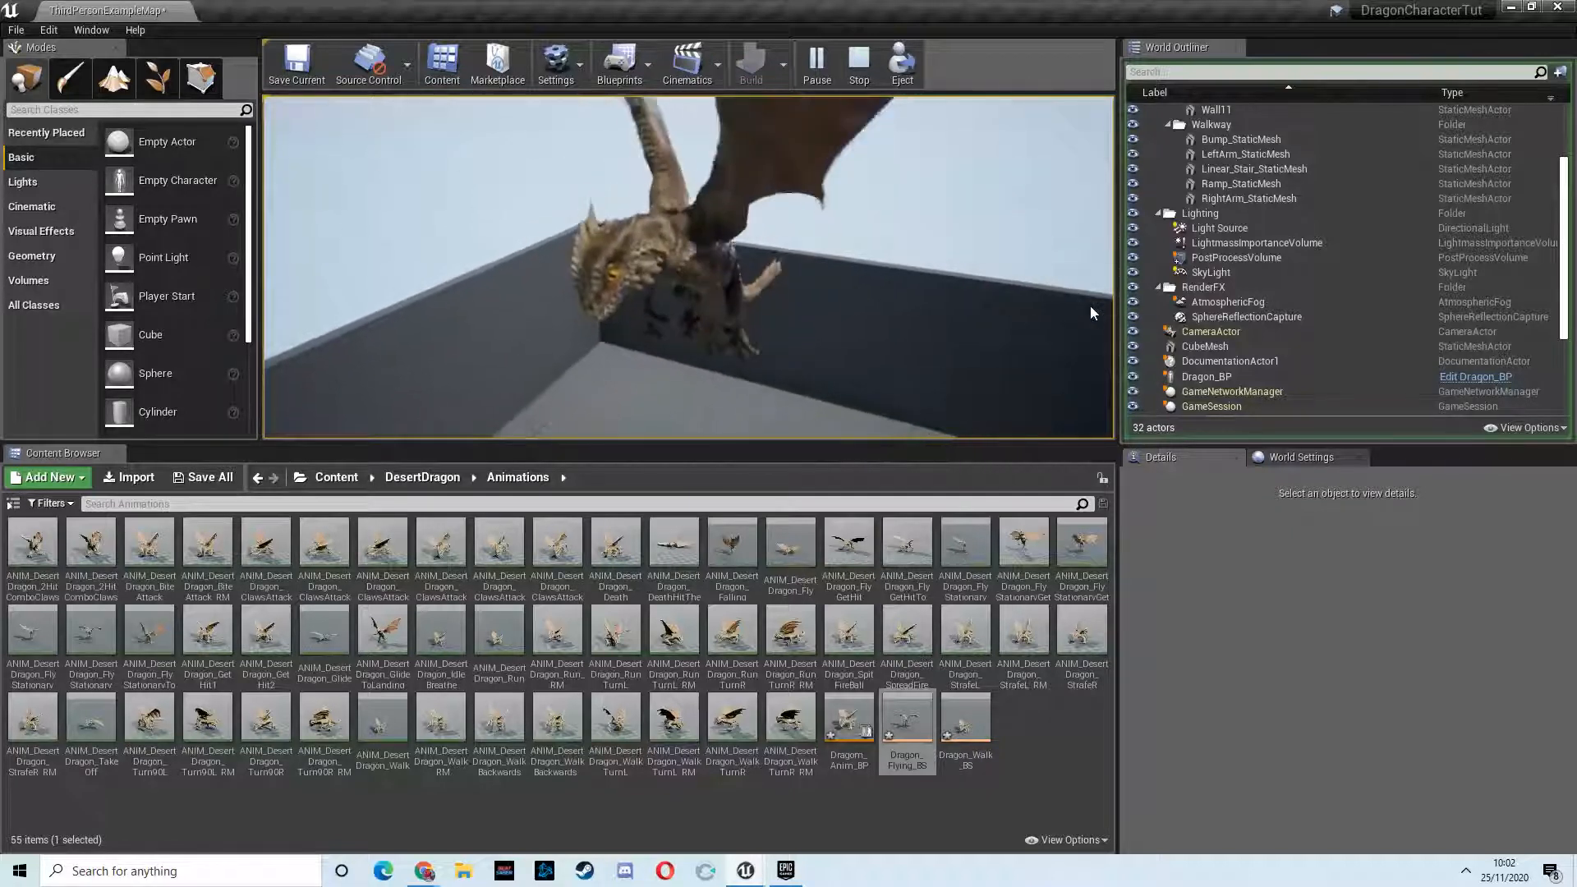
click(857, 60)
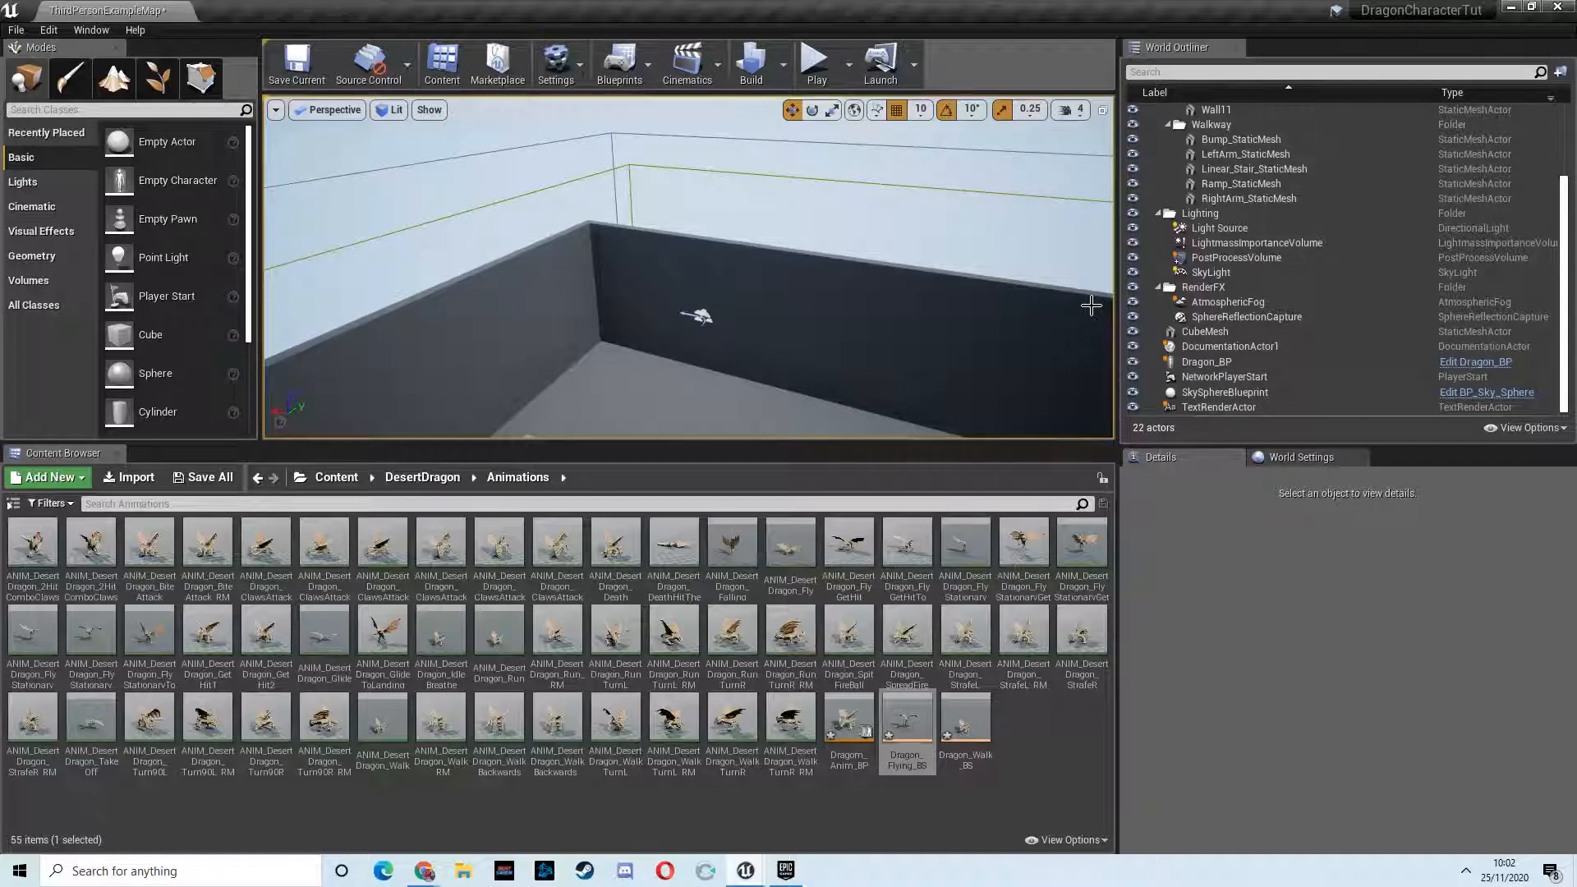
mouse_move(946, 212)
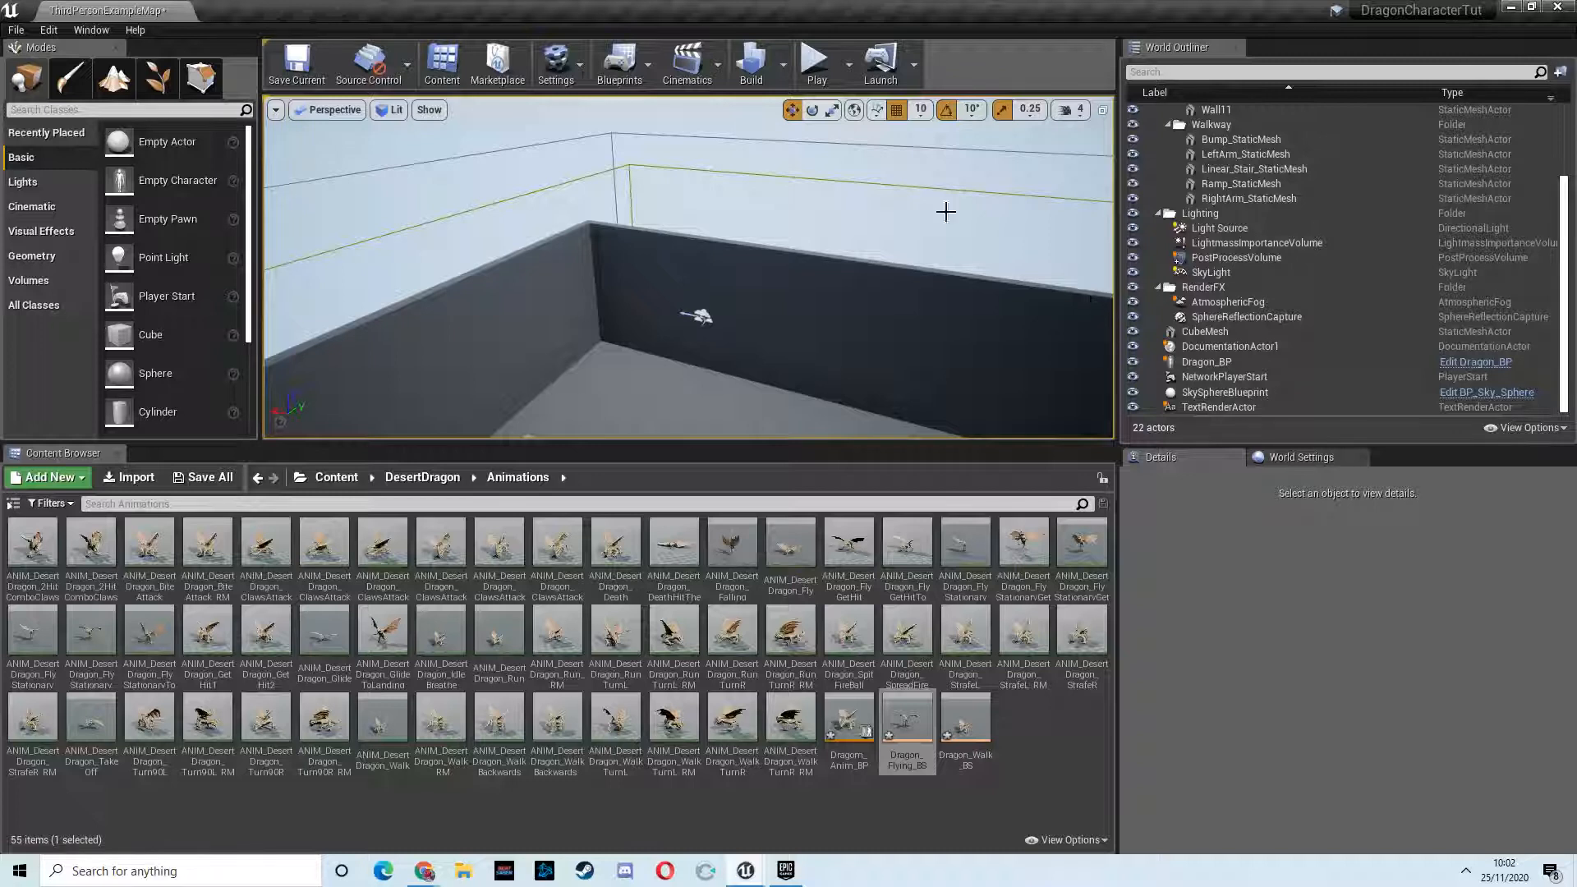